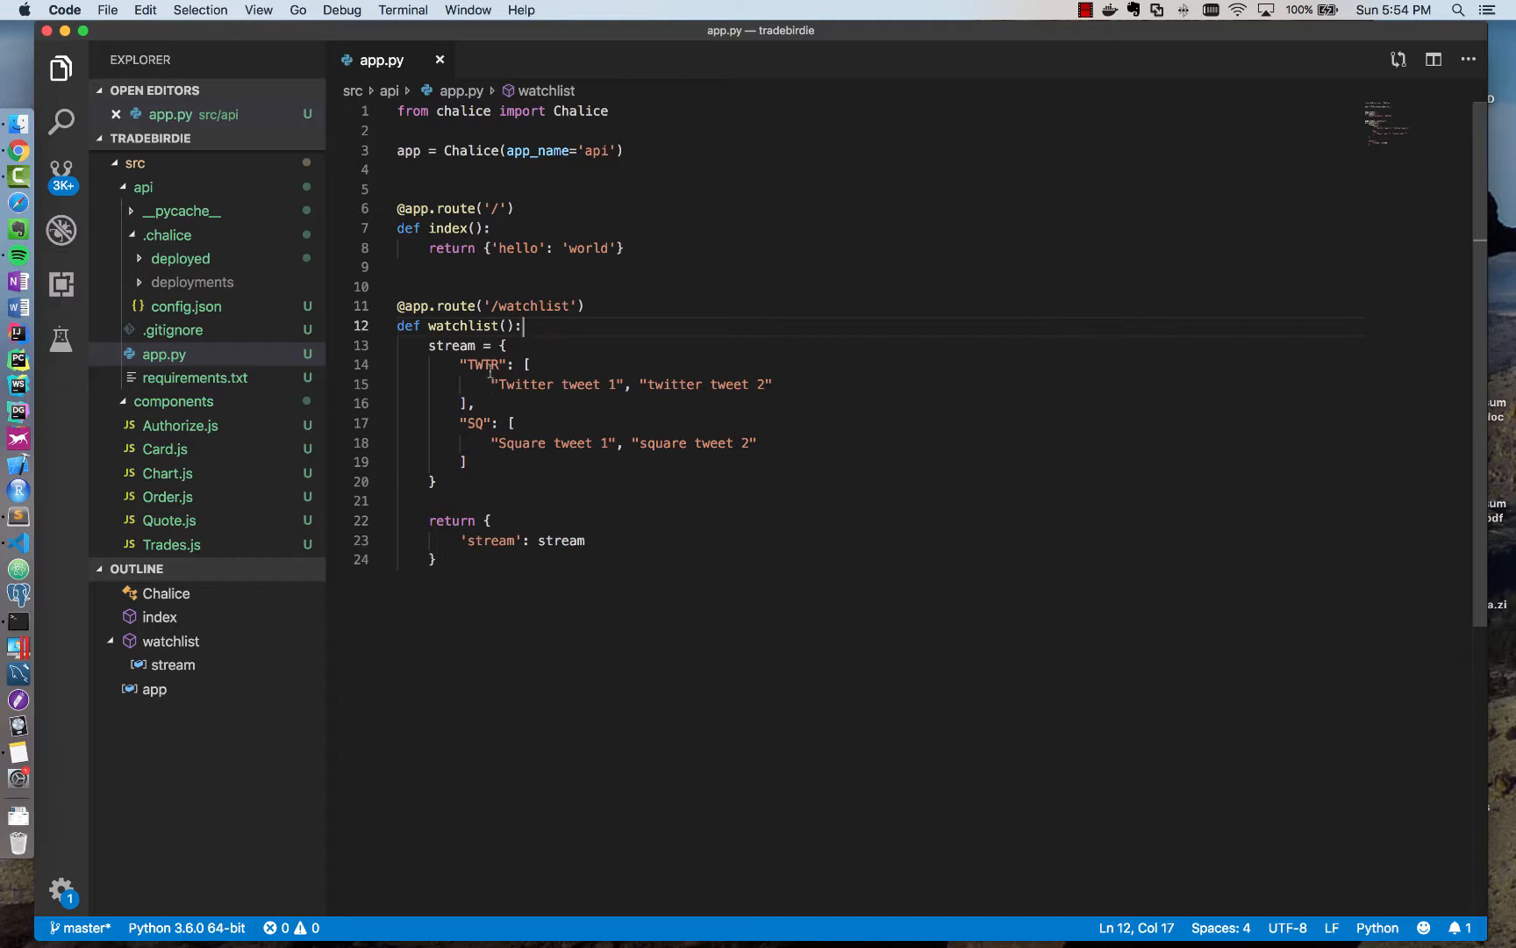
- Select the TWTR ticker key, then start registering a new Twitter app
double_click(483, 365)
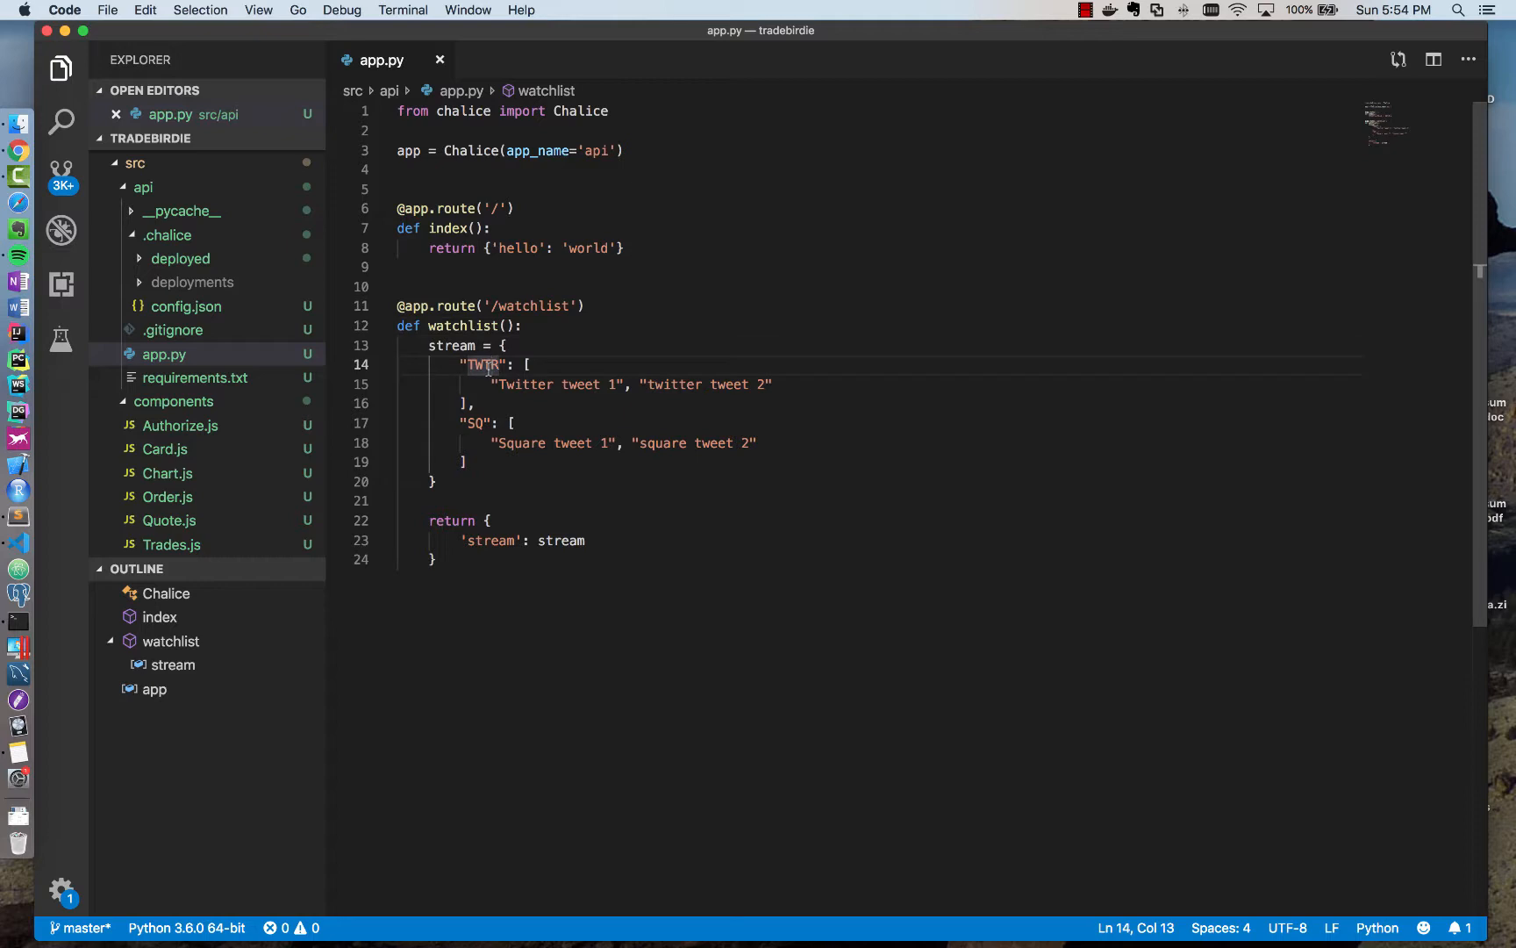
click(732, 385)
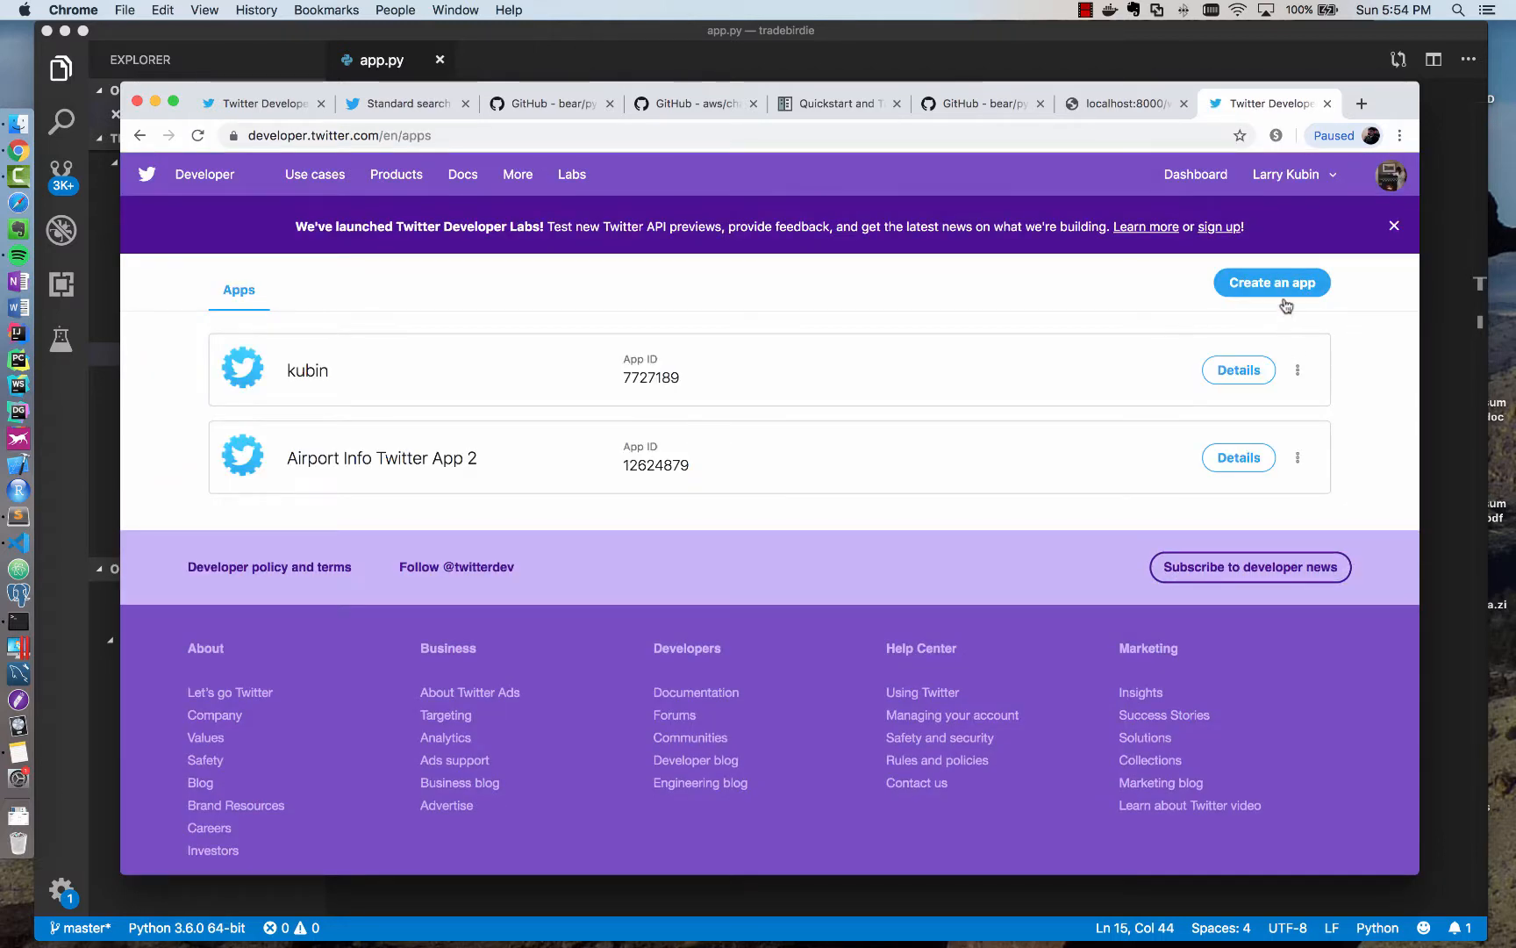
click(1272, 282)
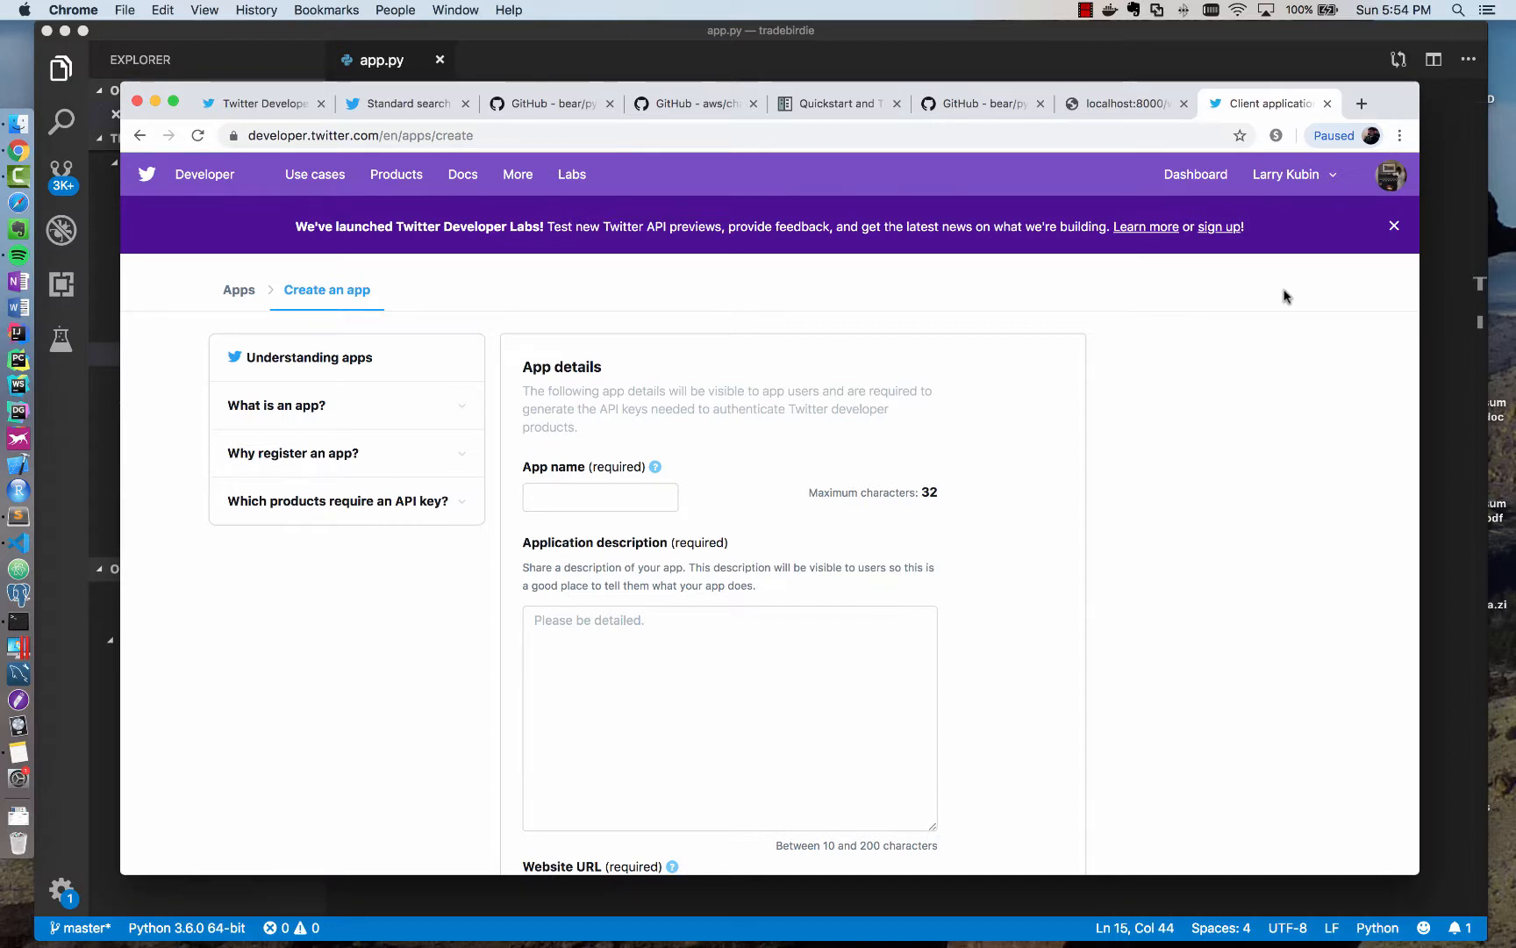
mouse_move(899, 630)
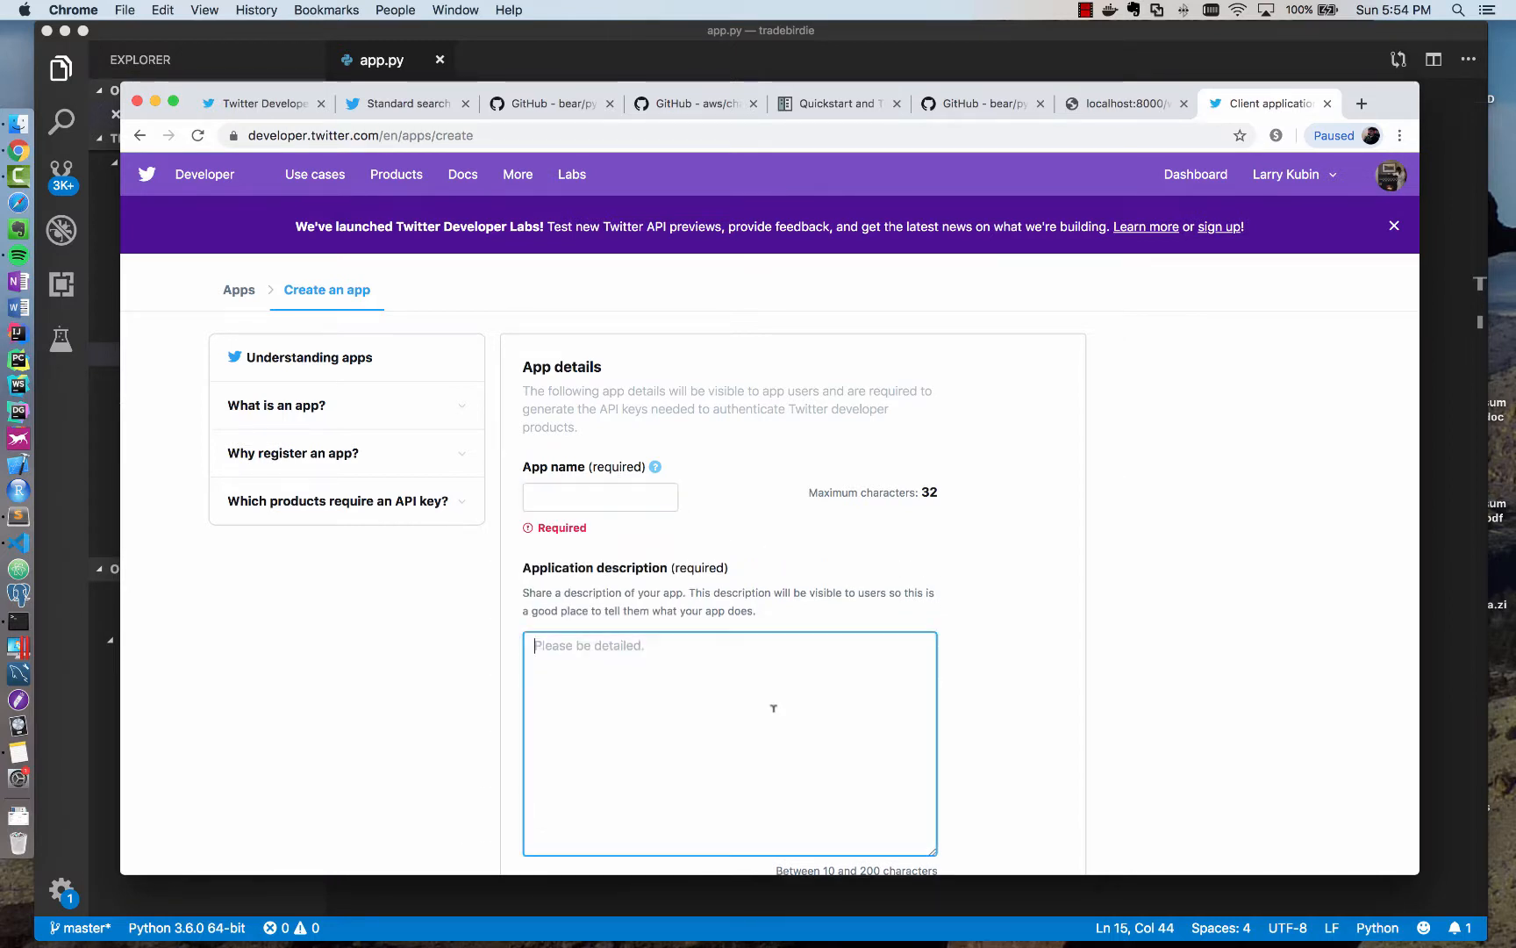
scroll(down, 3)
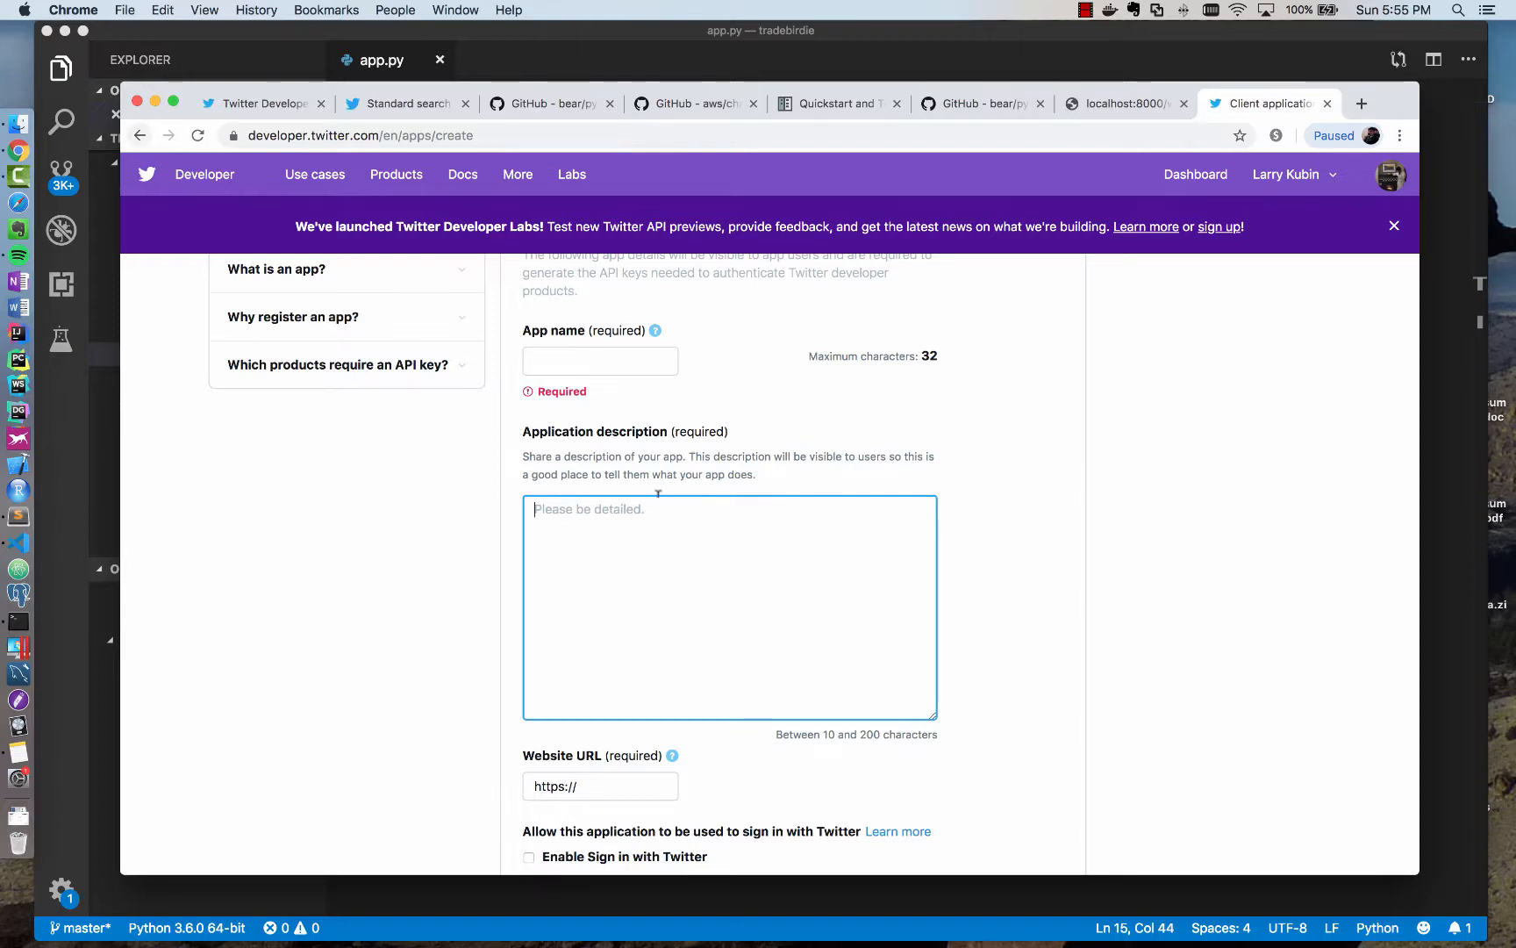
mouse_move(750, 433)
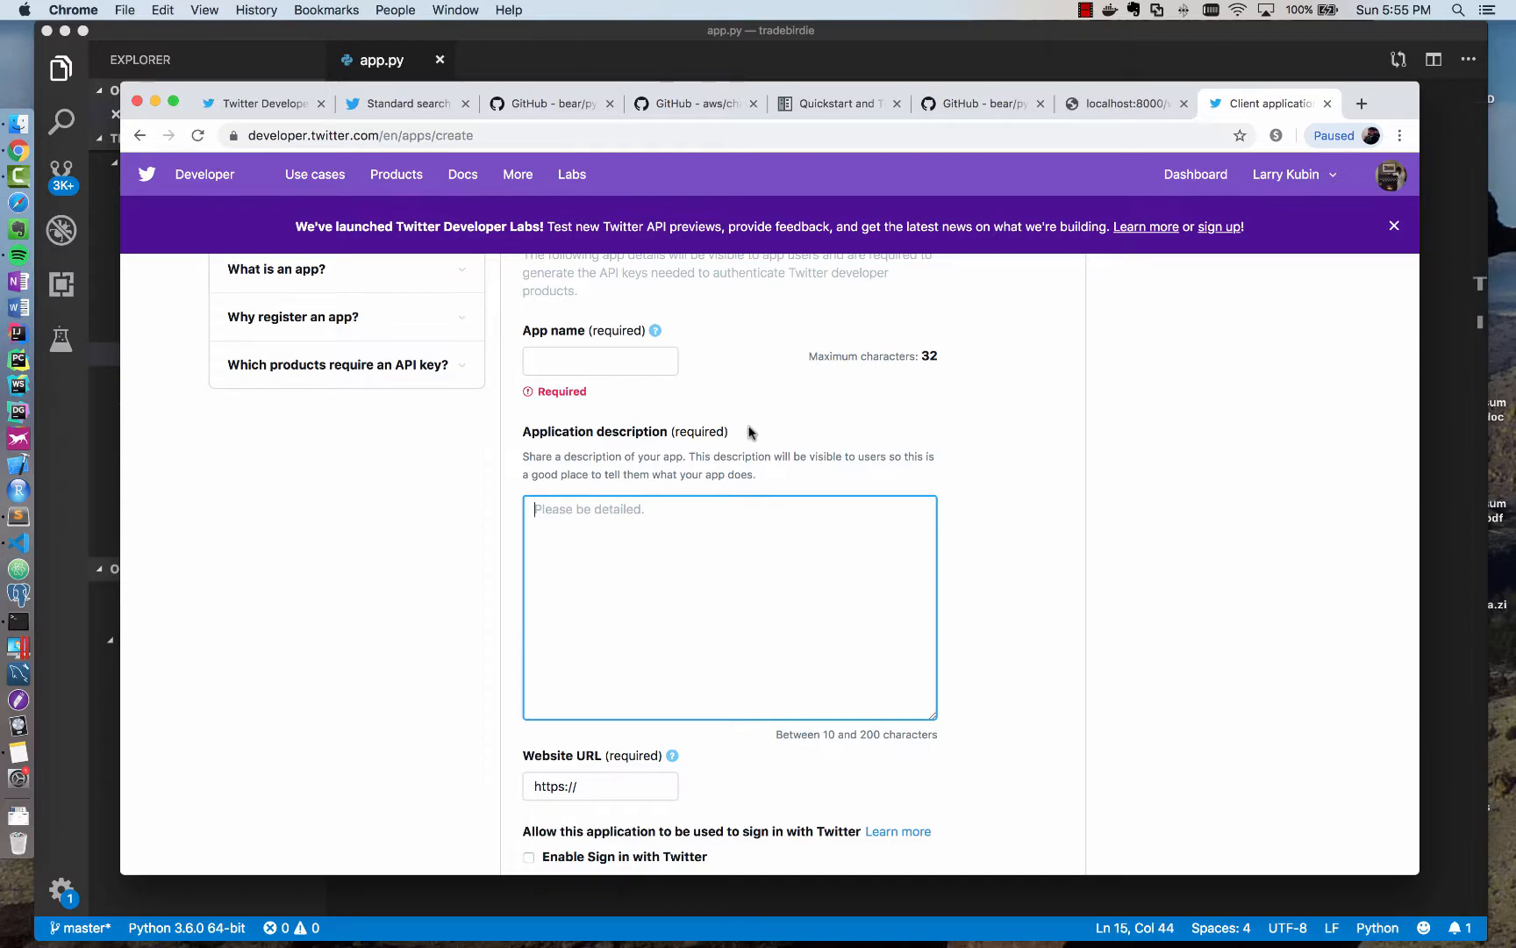
- View the existing test app's keys and tokens, then the local watchlist response
click(139, 135)
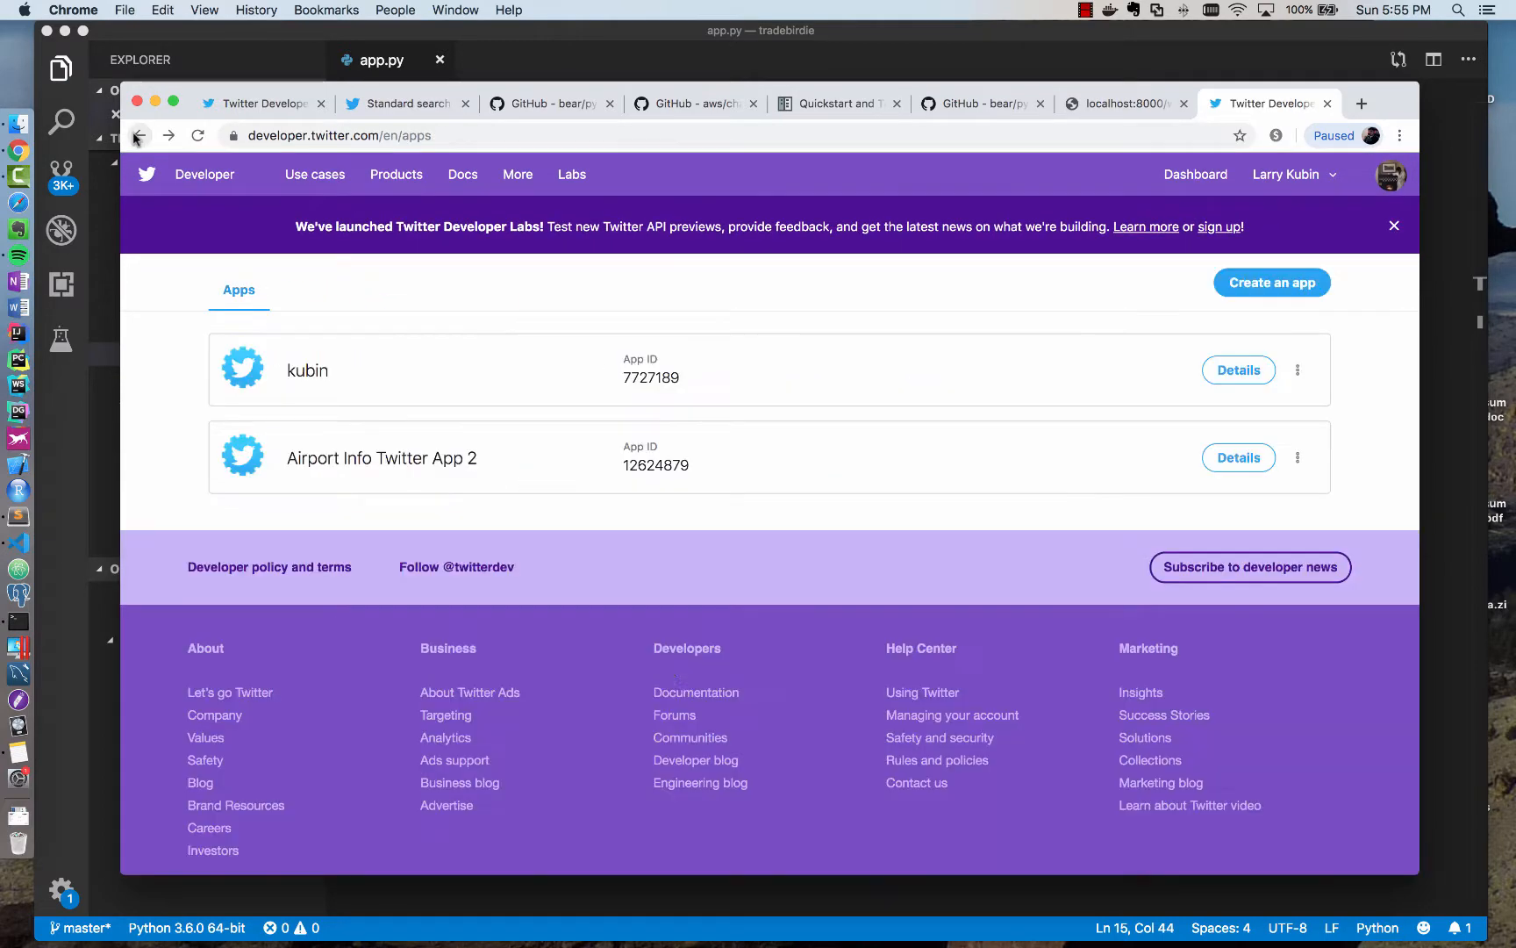
click(1238, 369)
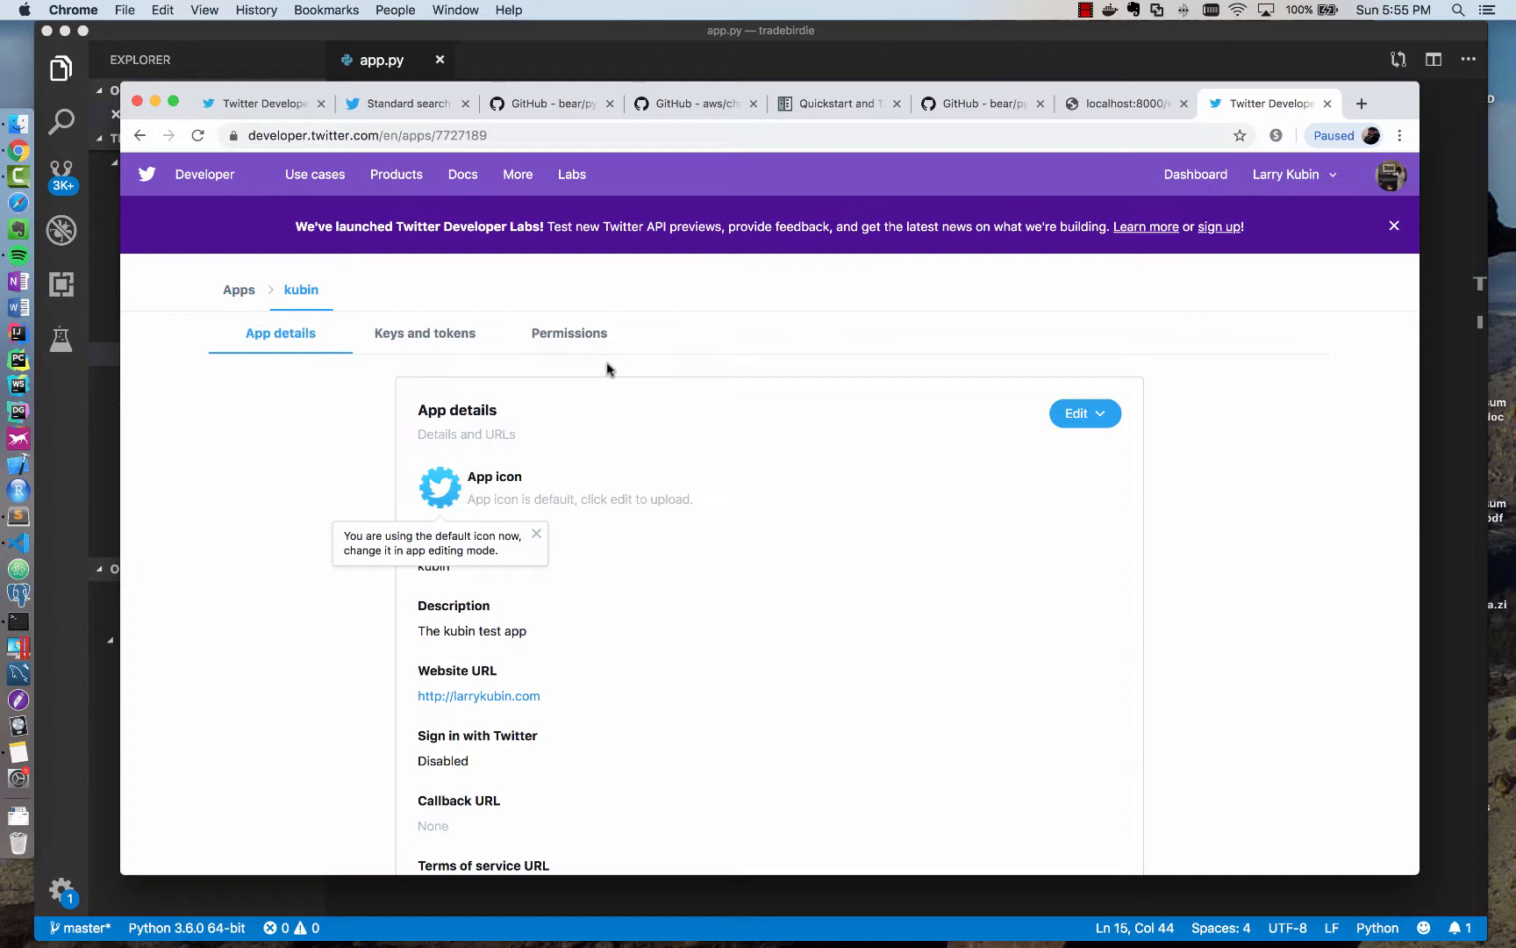
click(424, 332)
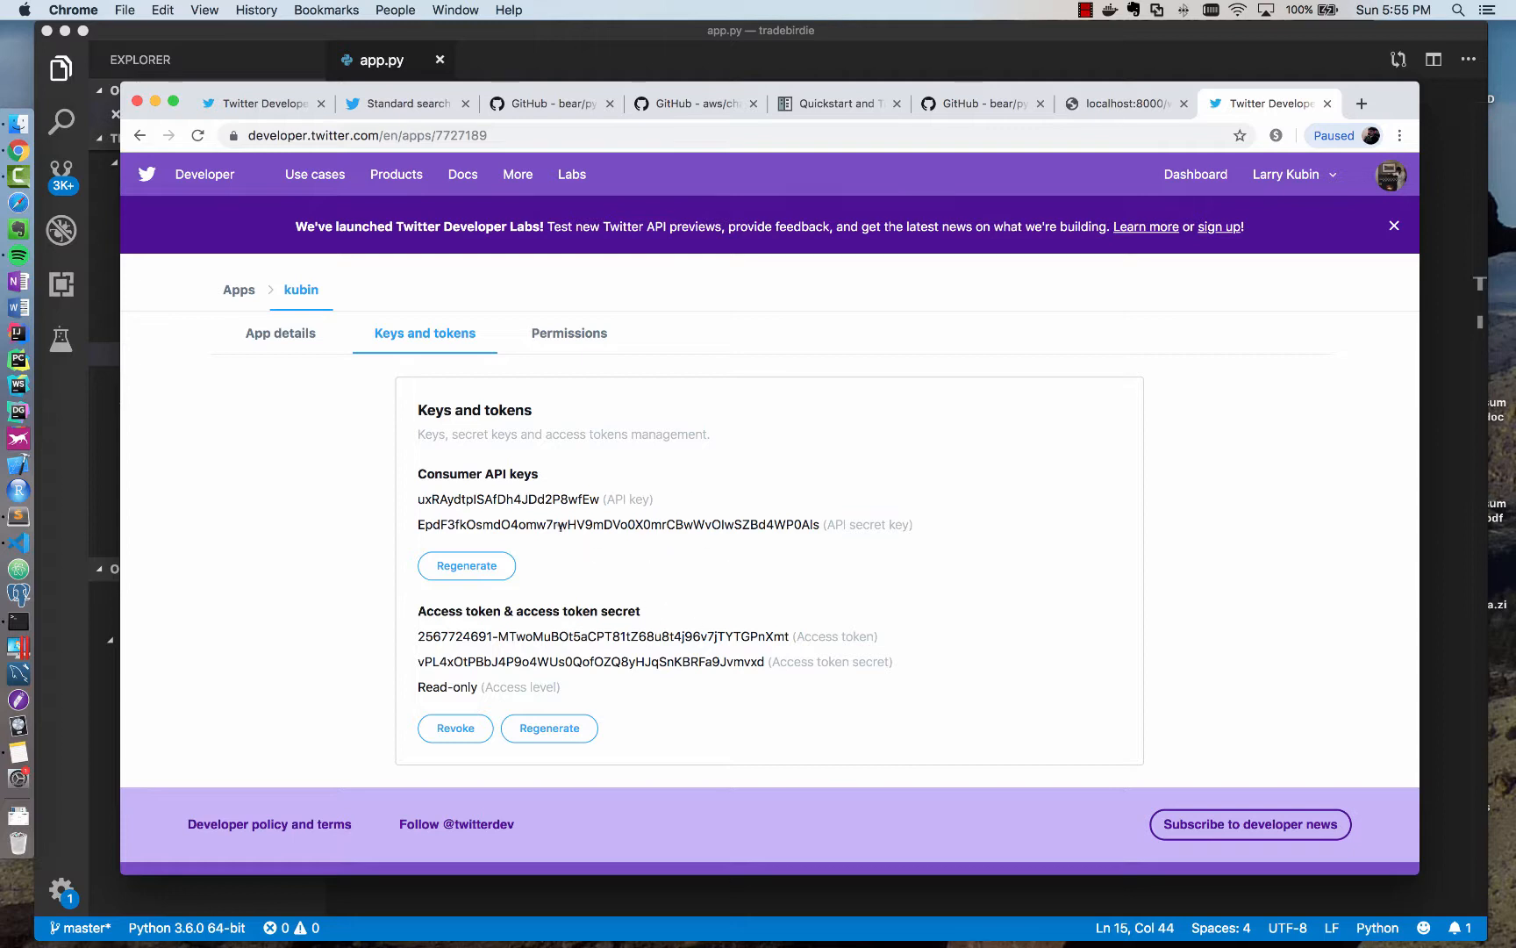
mouse_move(1013, 187)
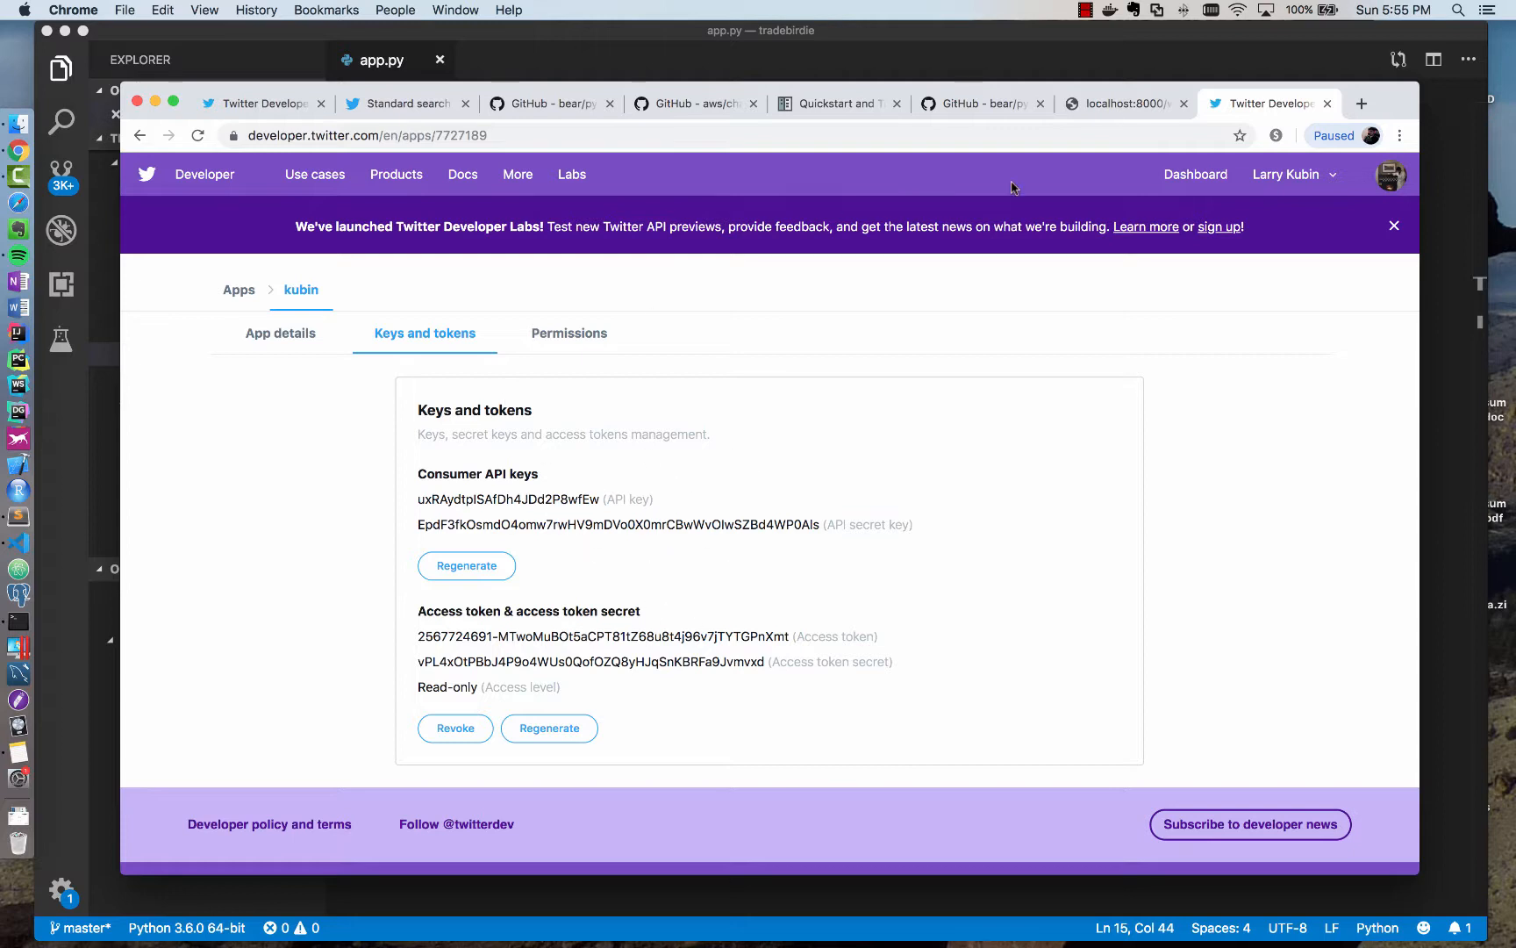
mouse_move(1061, 275)
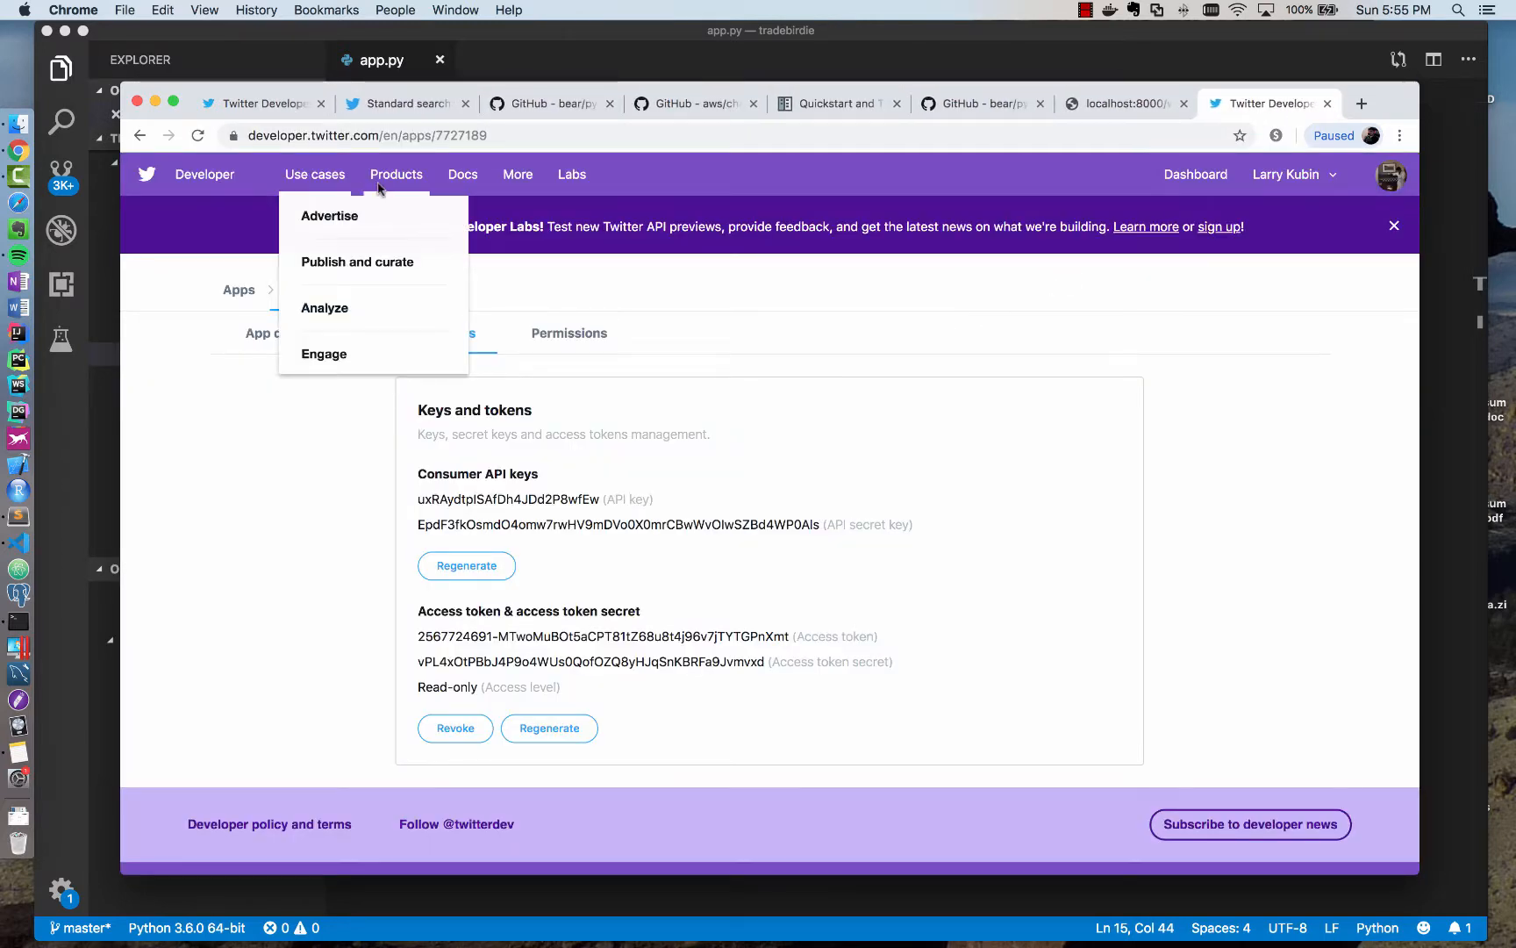
click(462, 174)
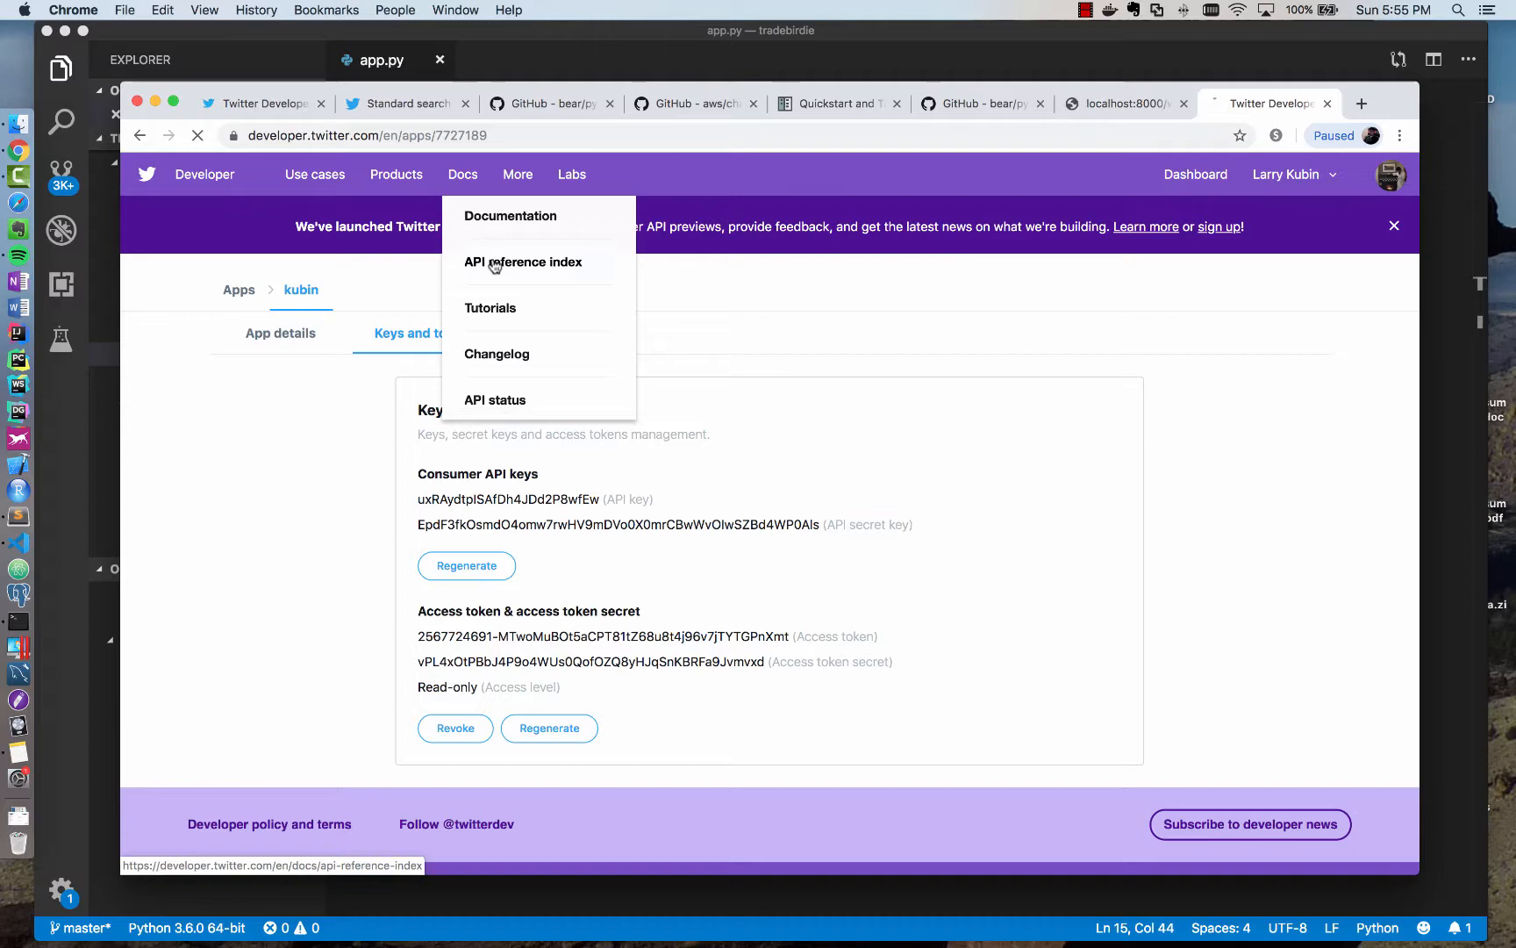
click(522, 262)
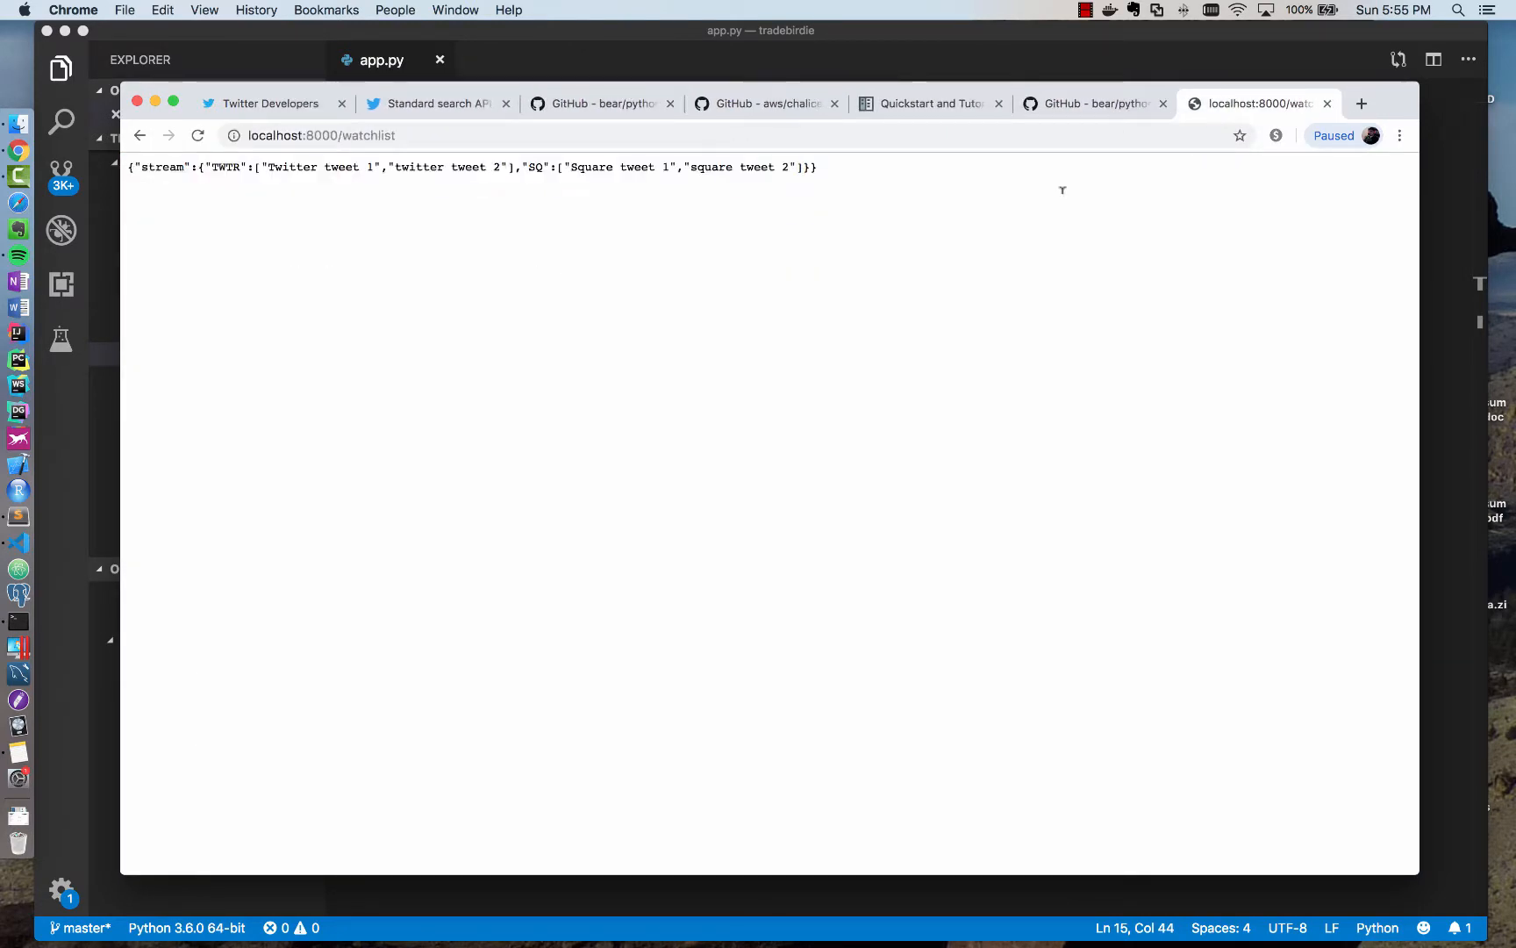
- Scroll python-twitter's readme to Installing and select the python-twitter package name
click(1092, 103)
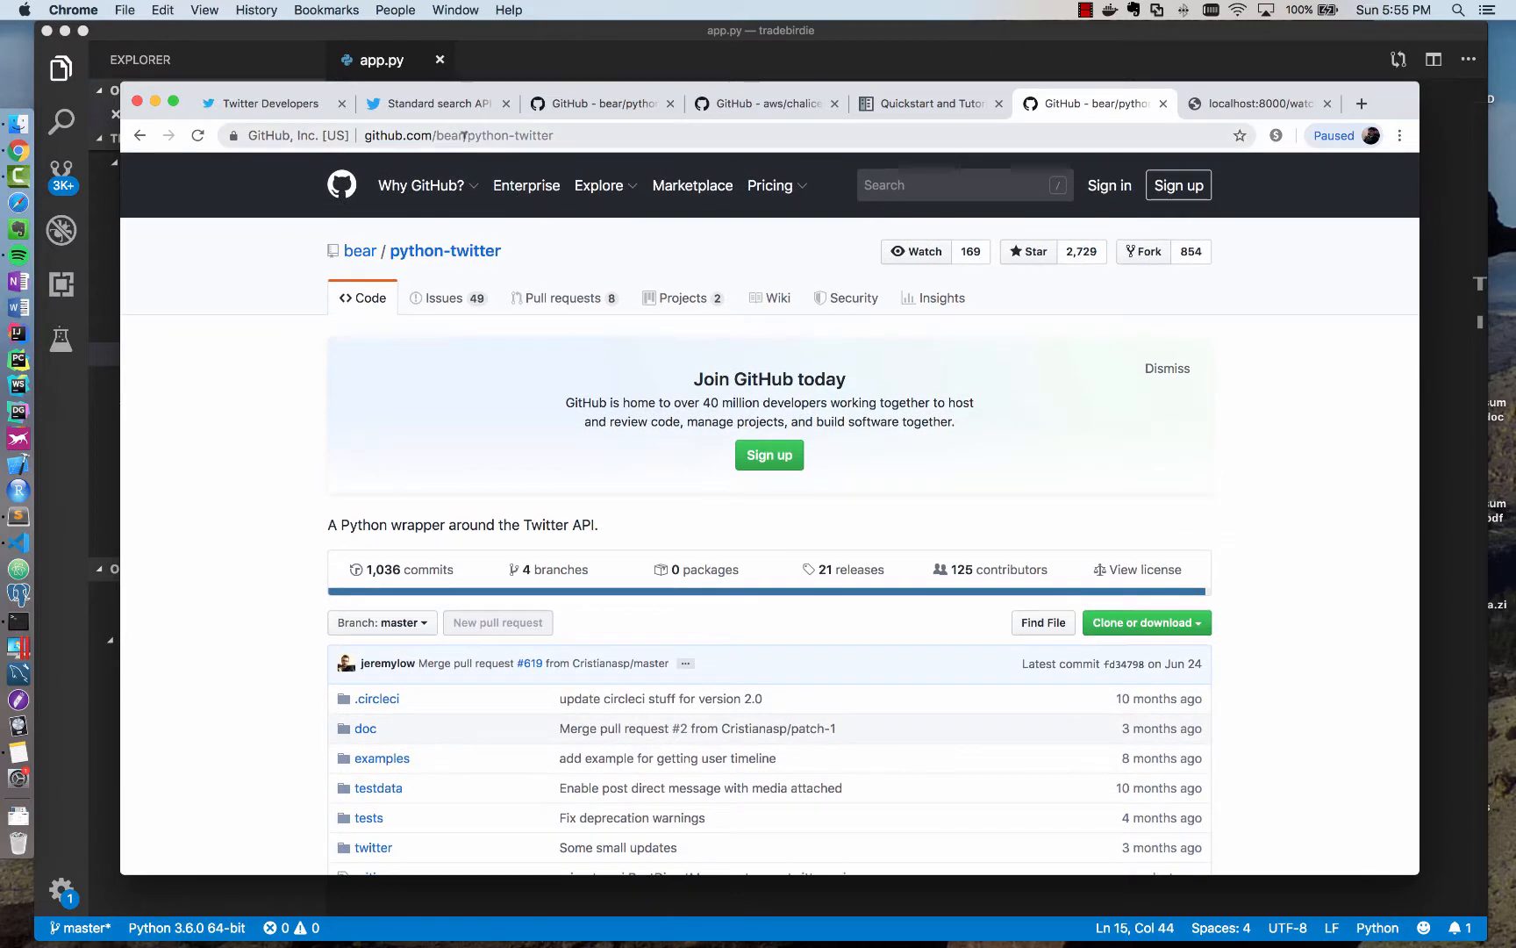
click(478, 135)
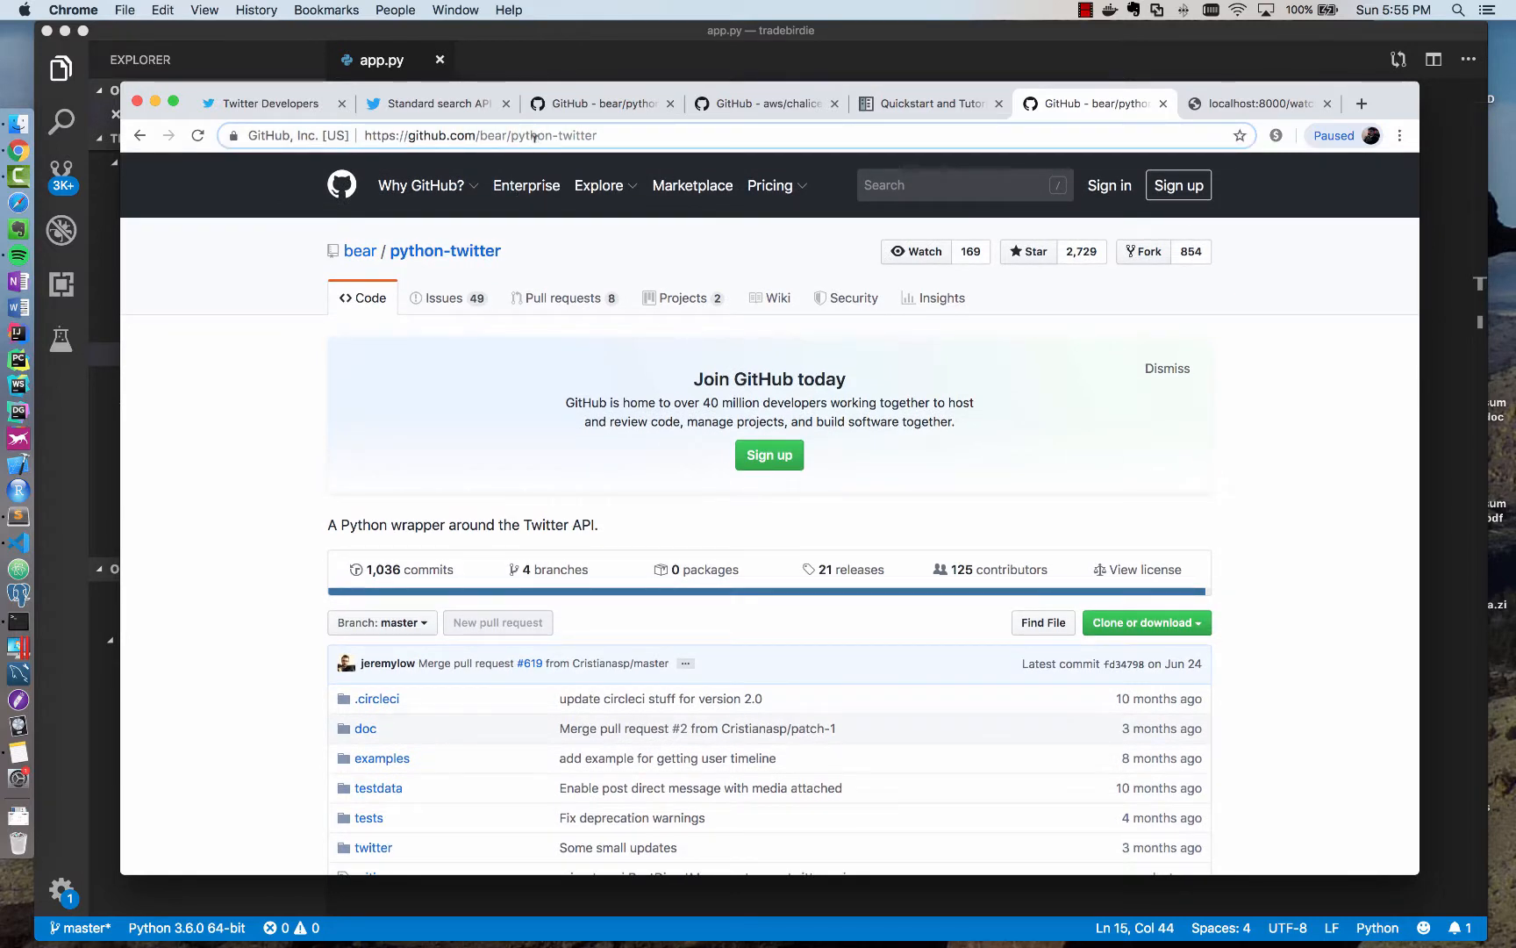
mouse_move(999, 368)
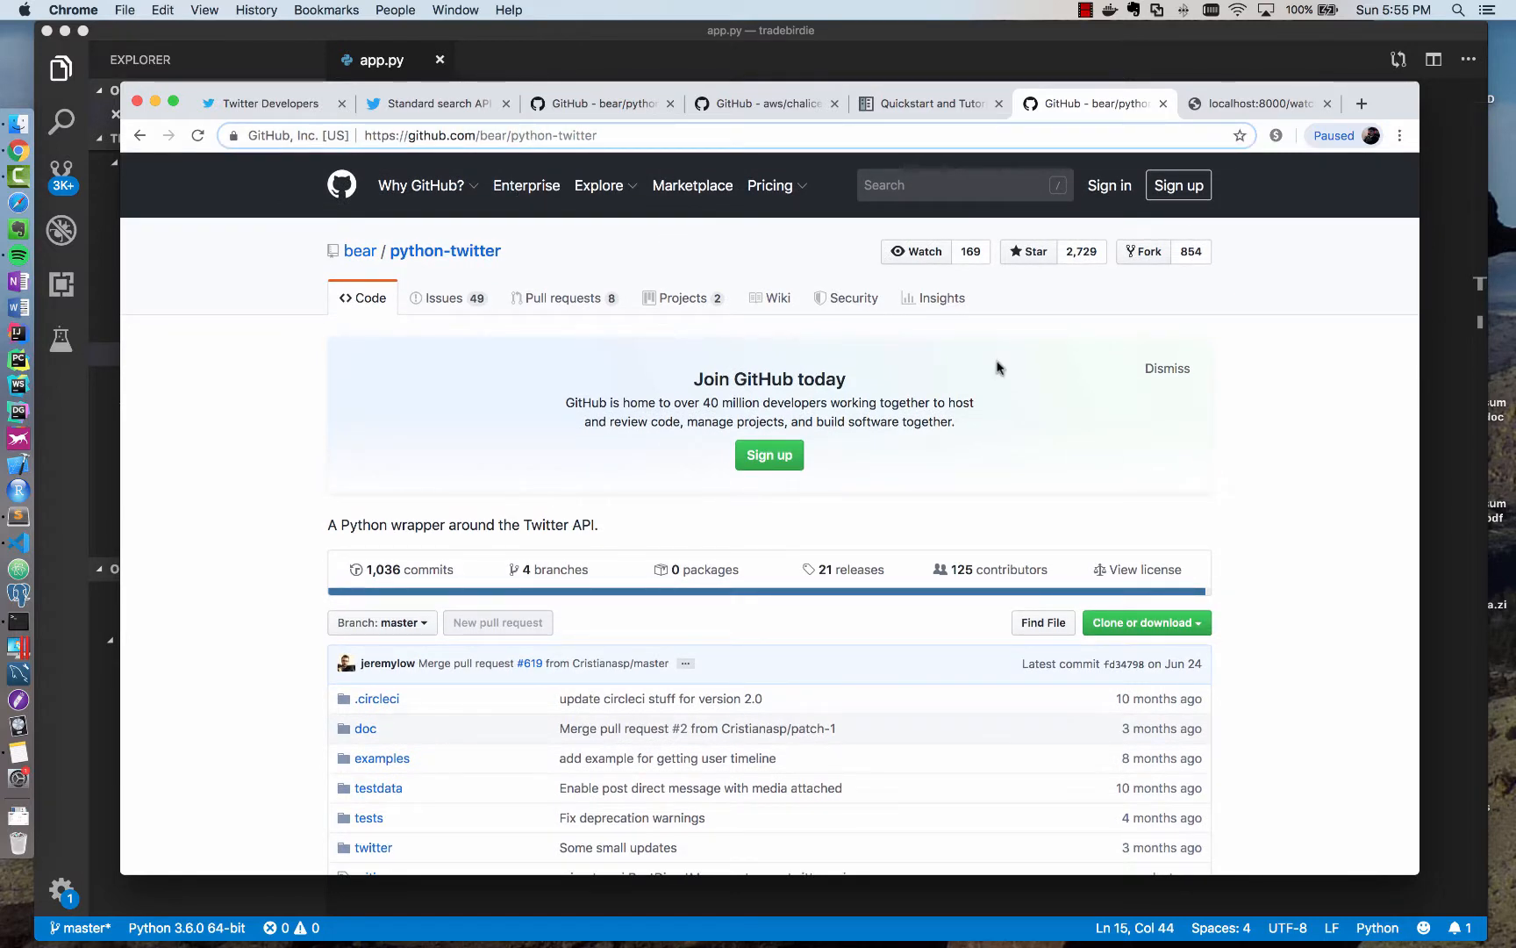
scroll(down, 3)
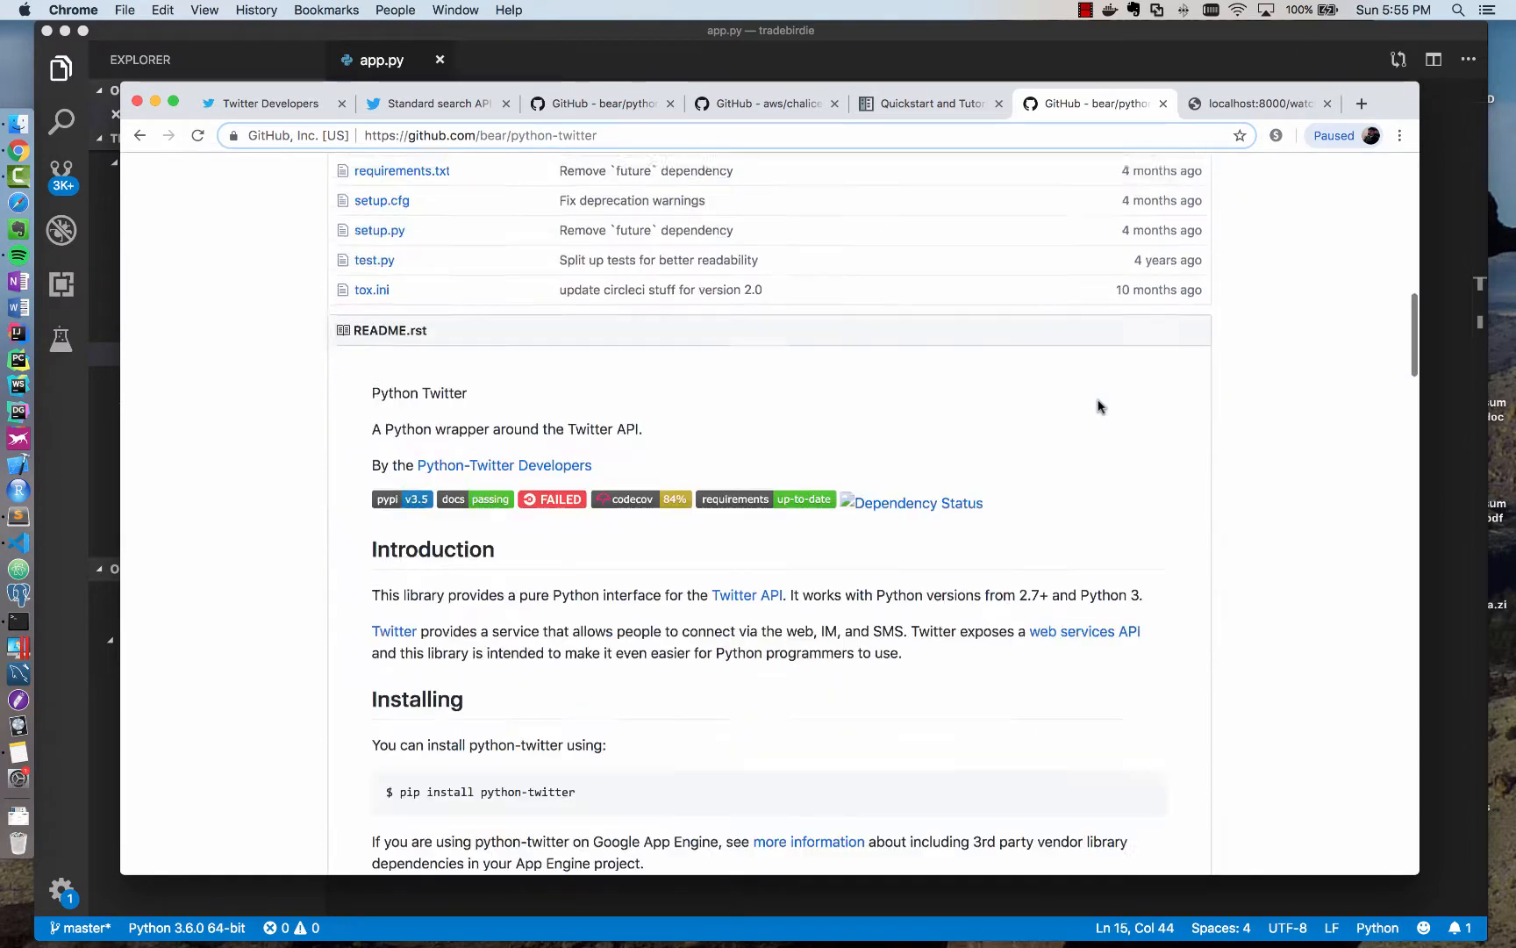
scroll(down, 3)
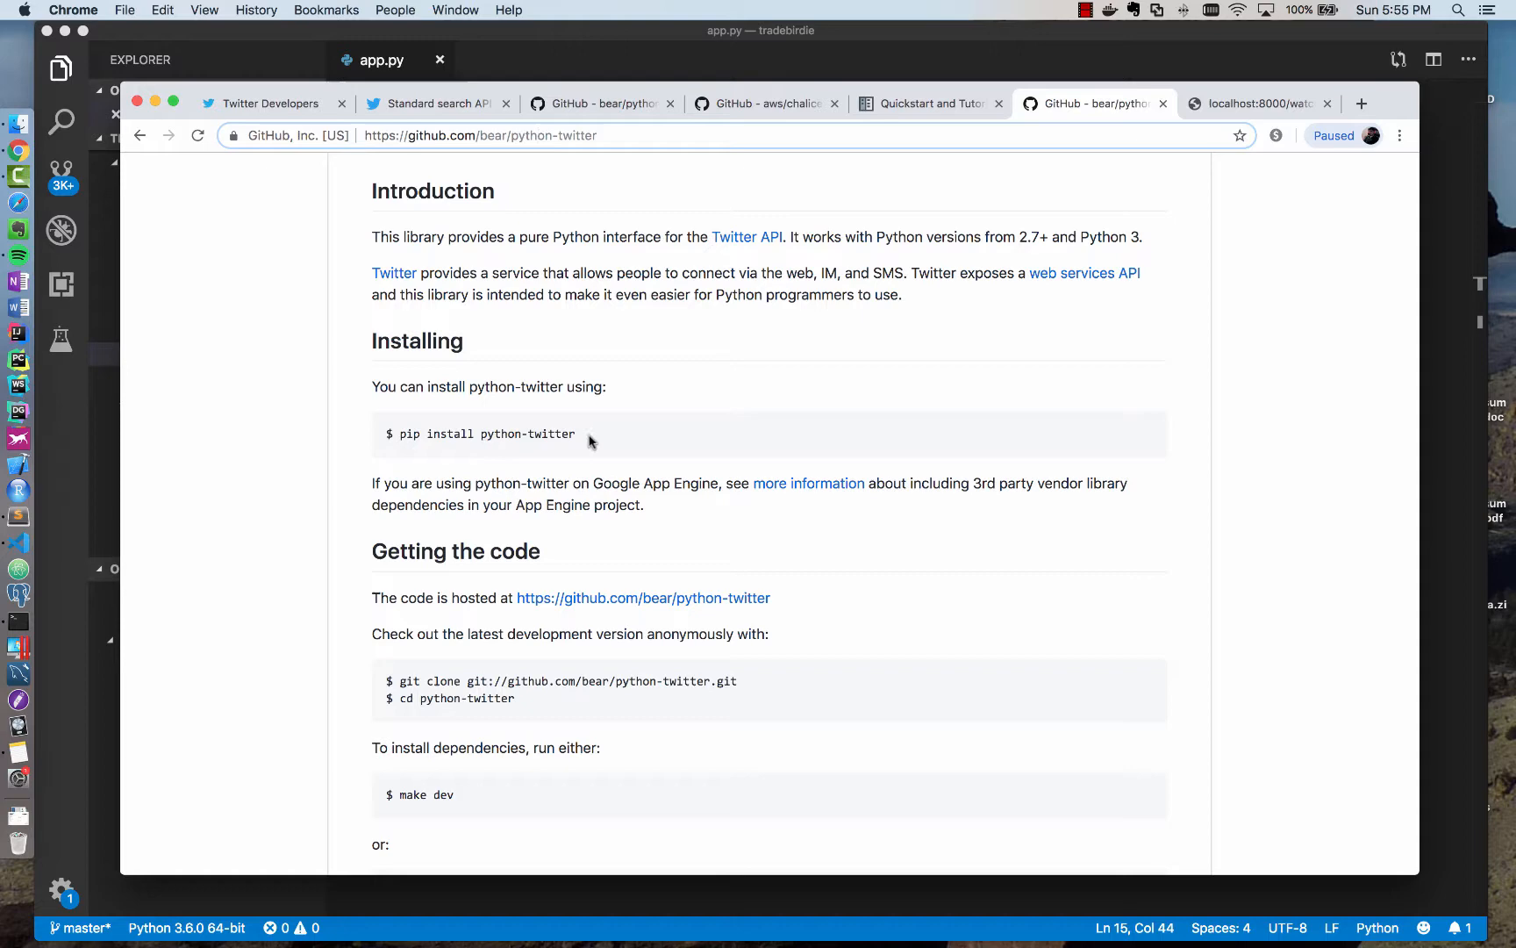
double_click(526, 434)
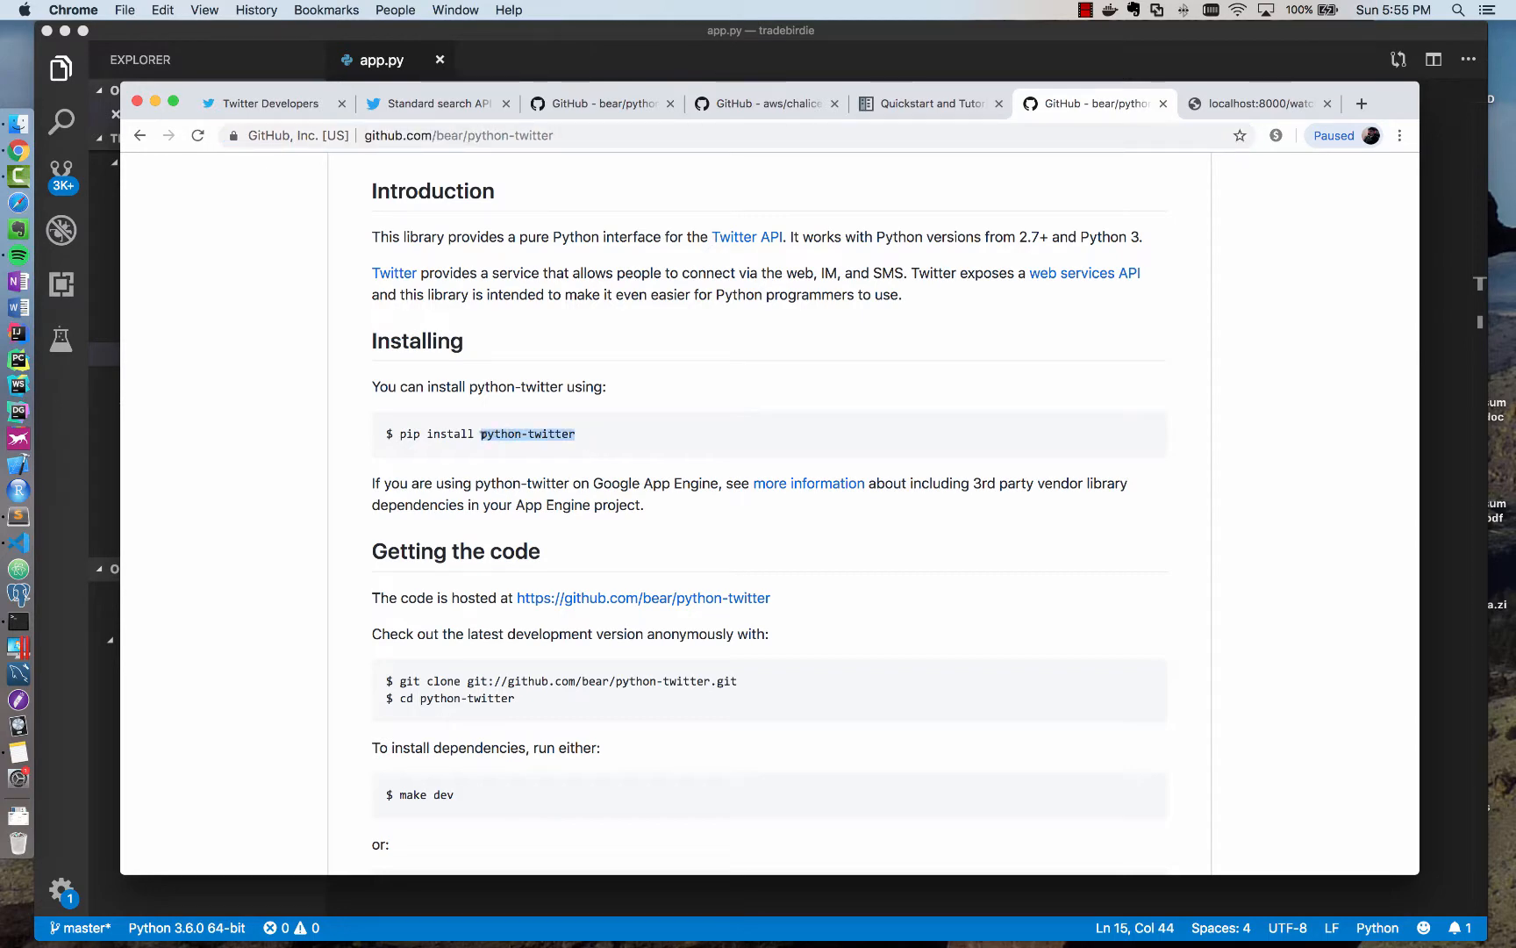
click(161, 10)
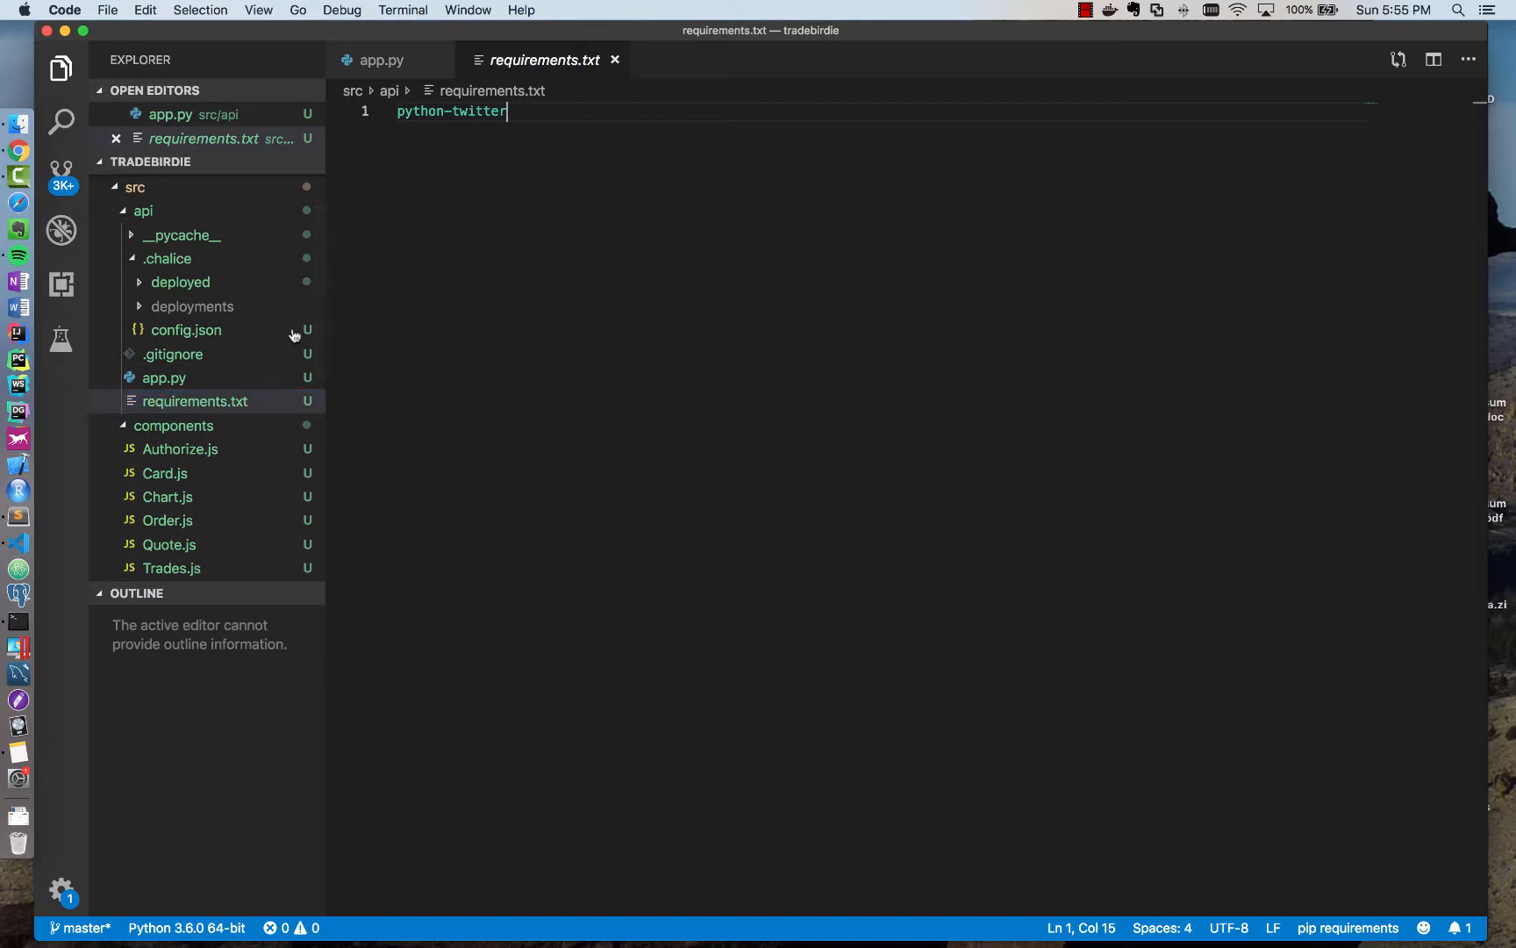
mouse_move(201, 310)
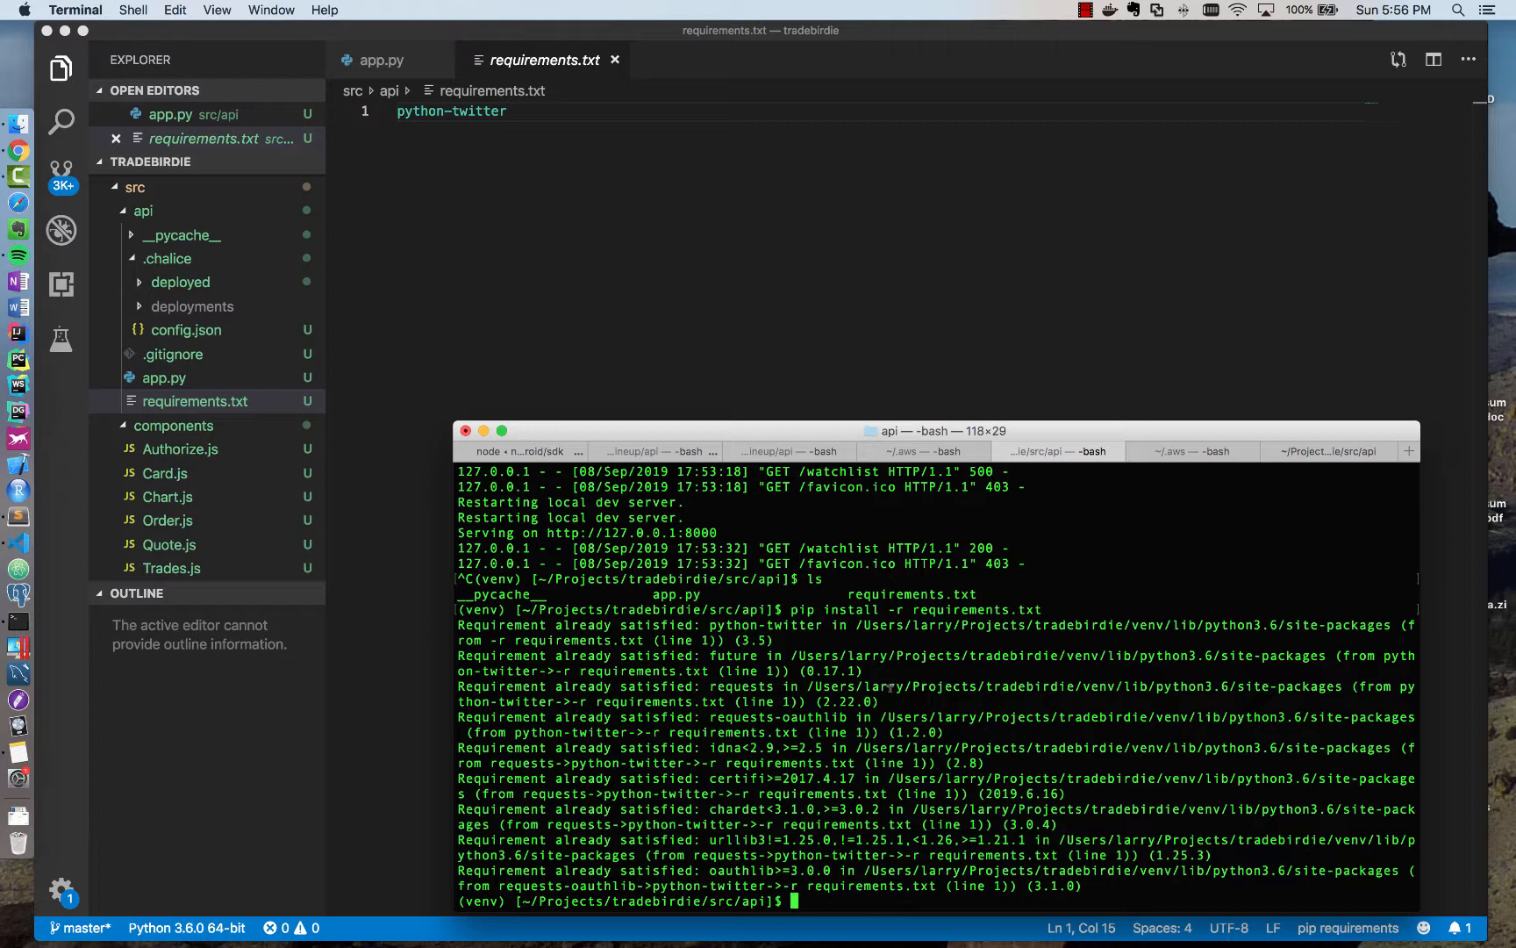
- Relaunch the local Chalice server with chalice local
text(chalice local)
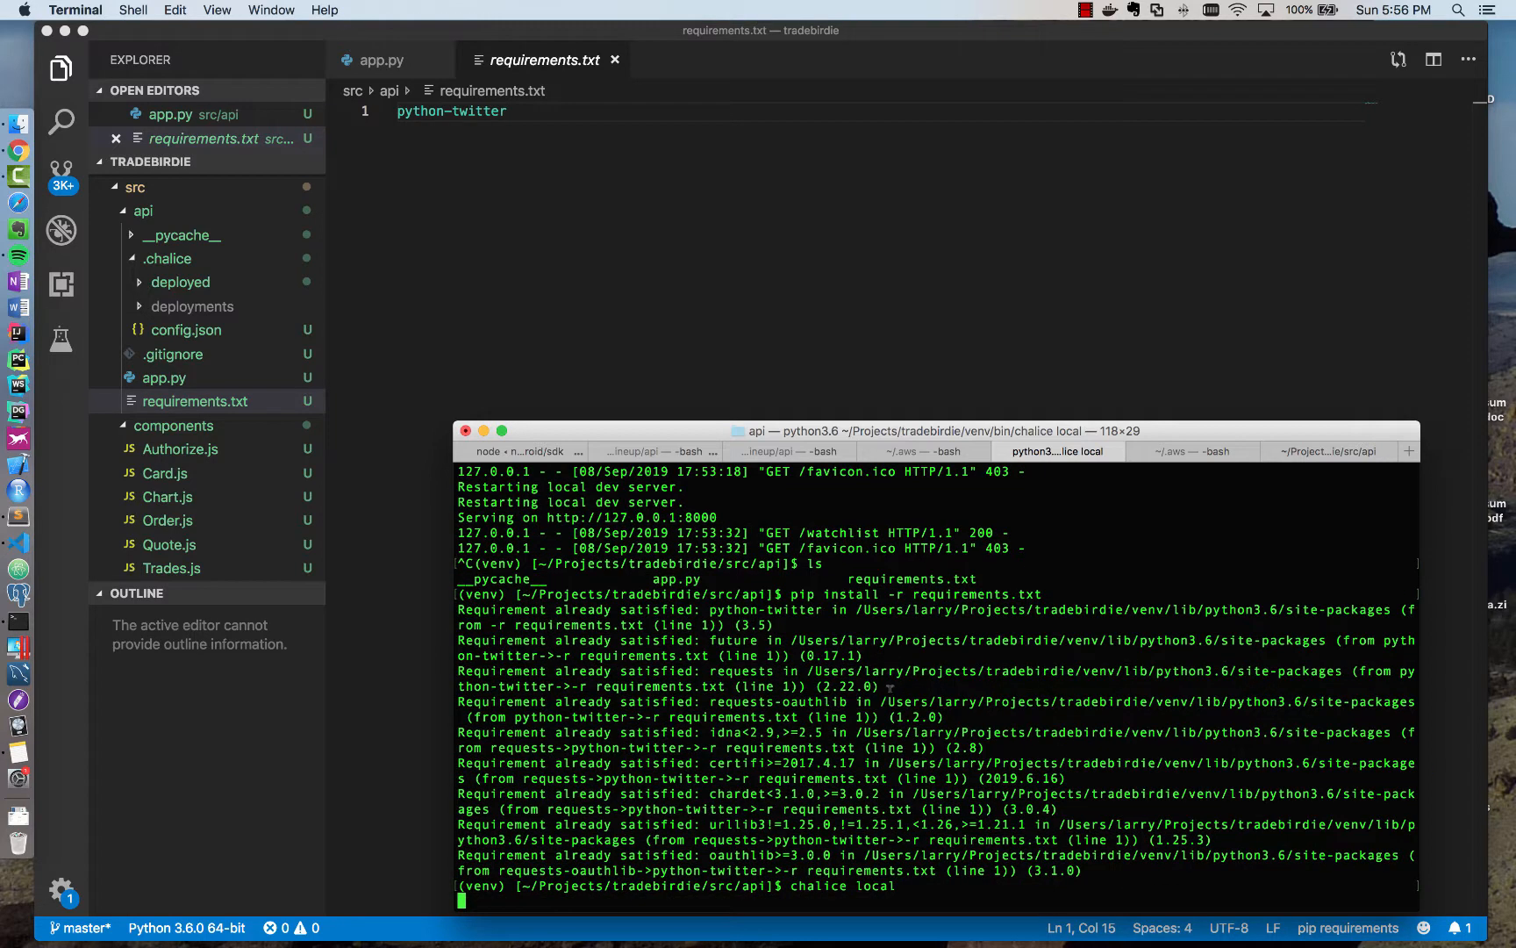
click(380, 60)
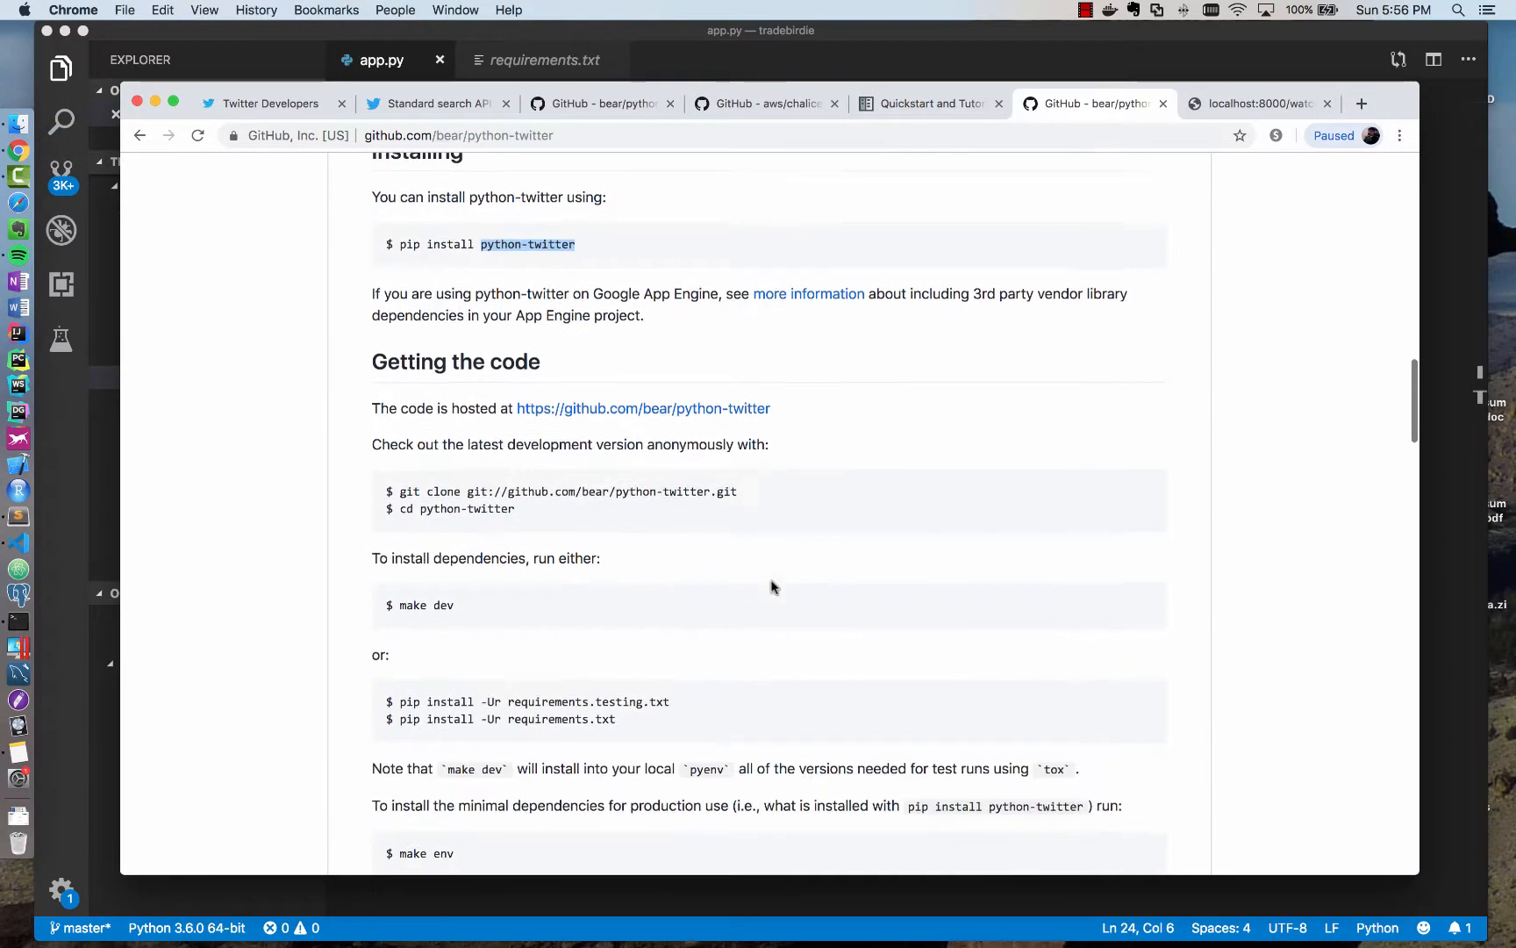
- Scroll the python-twitter README to the API section and select the twitter.Api example lines
scroll(down, 3)
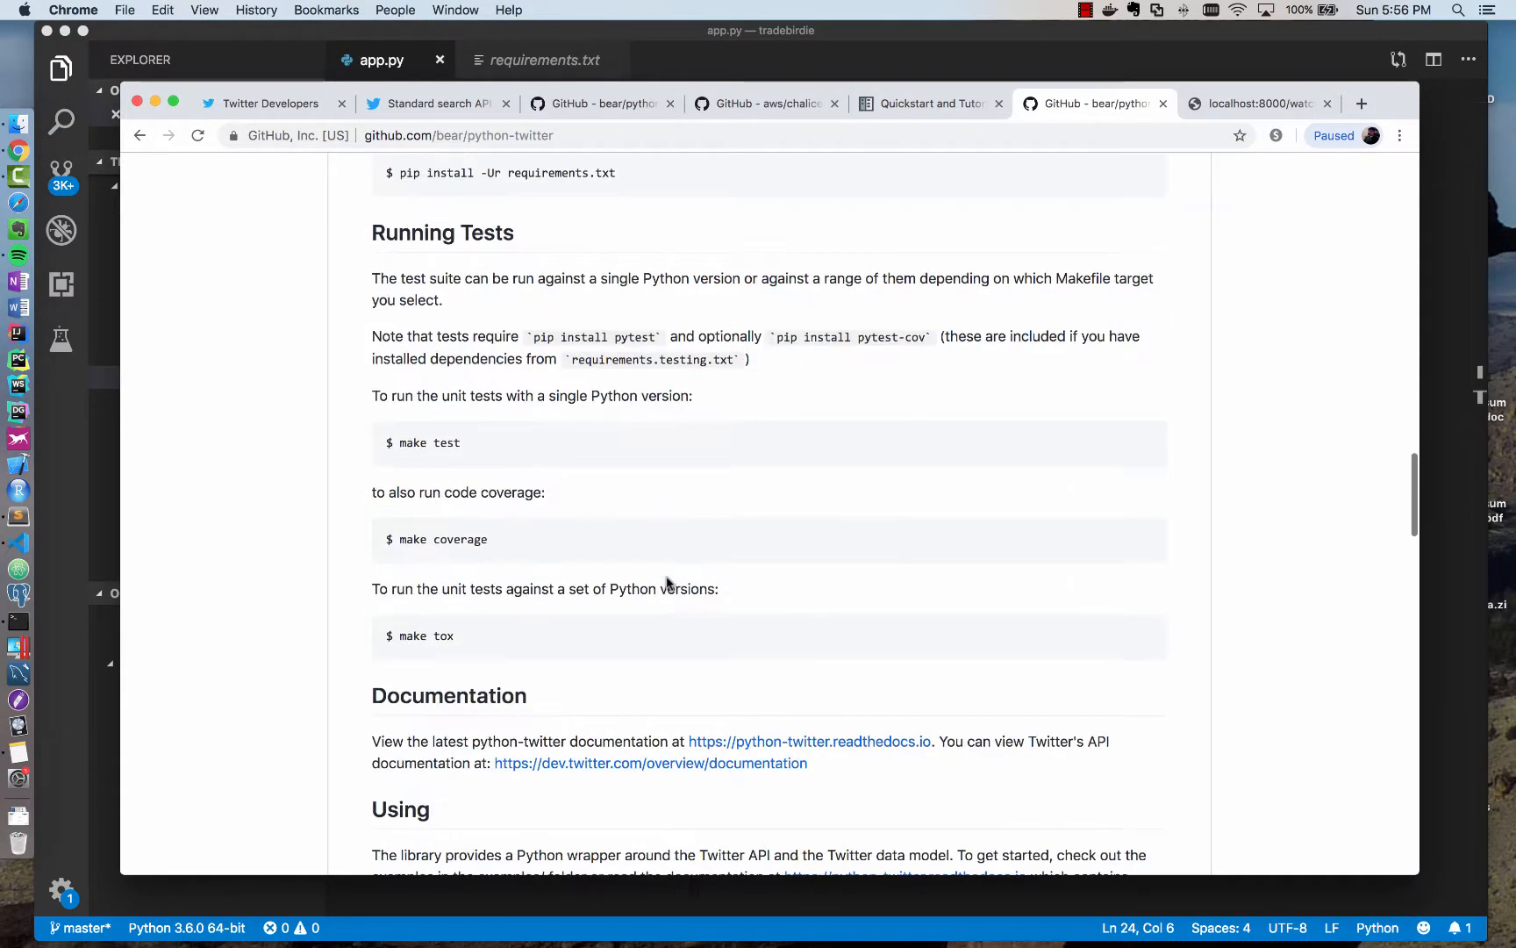
scroll(down, 3)
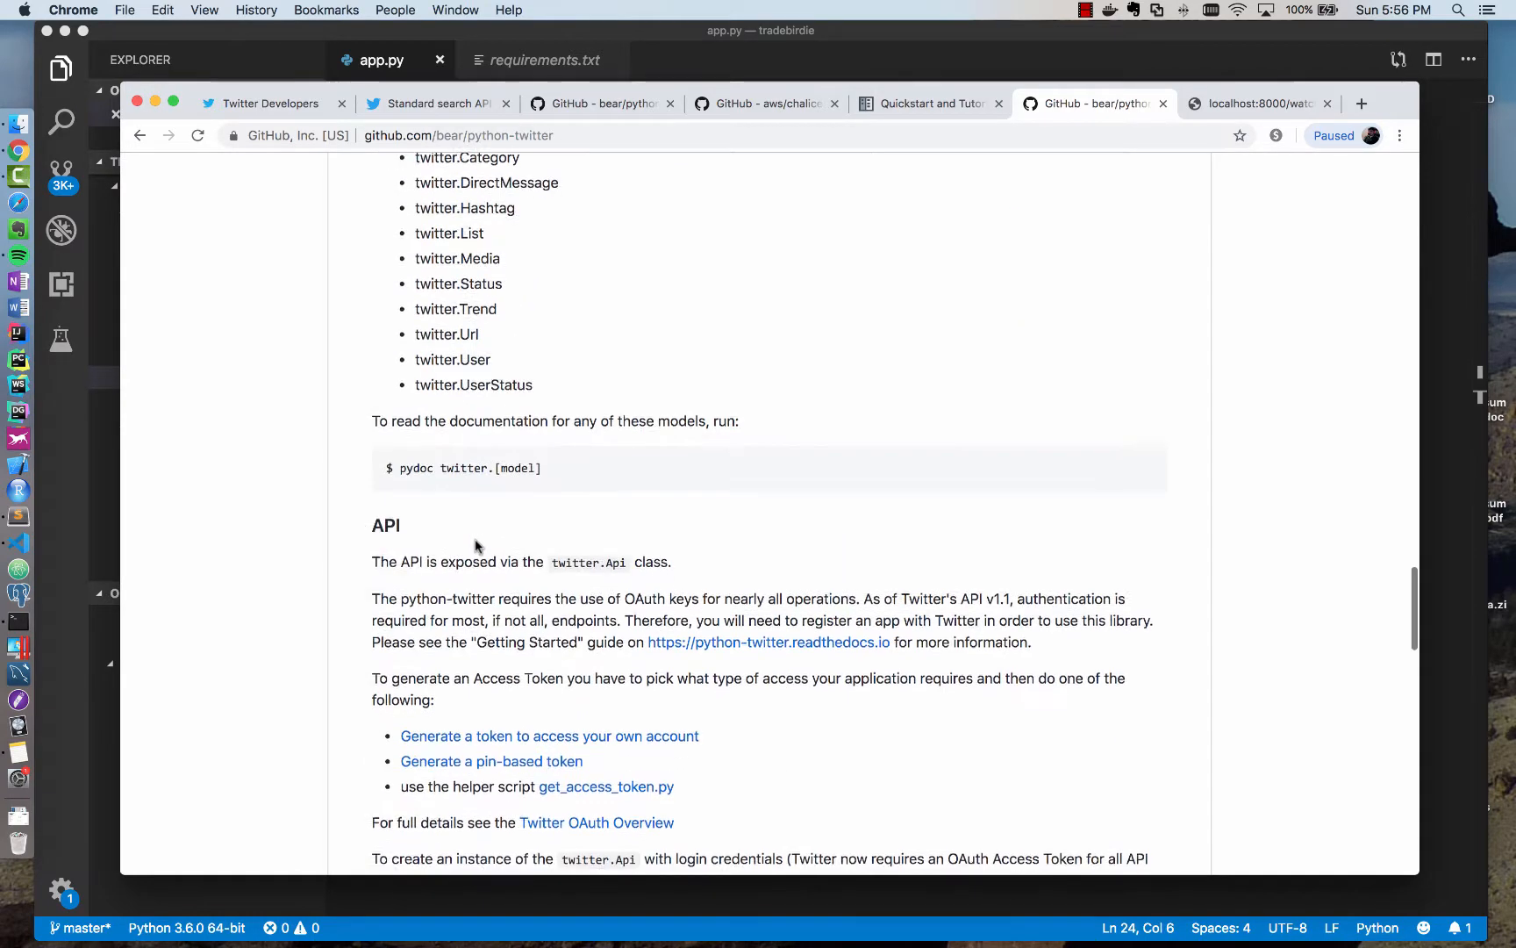
scroll(down, 3)
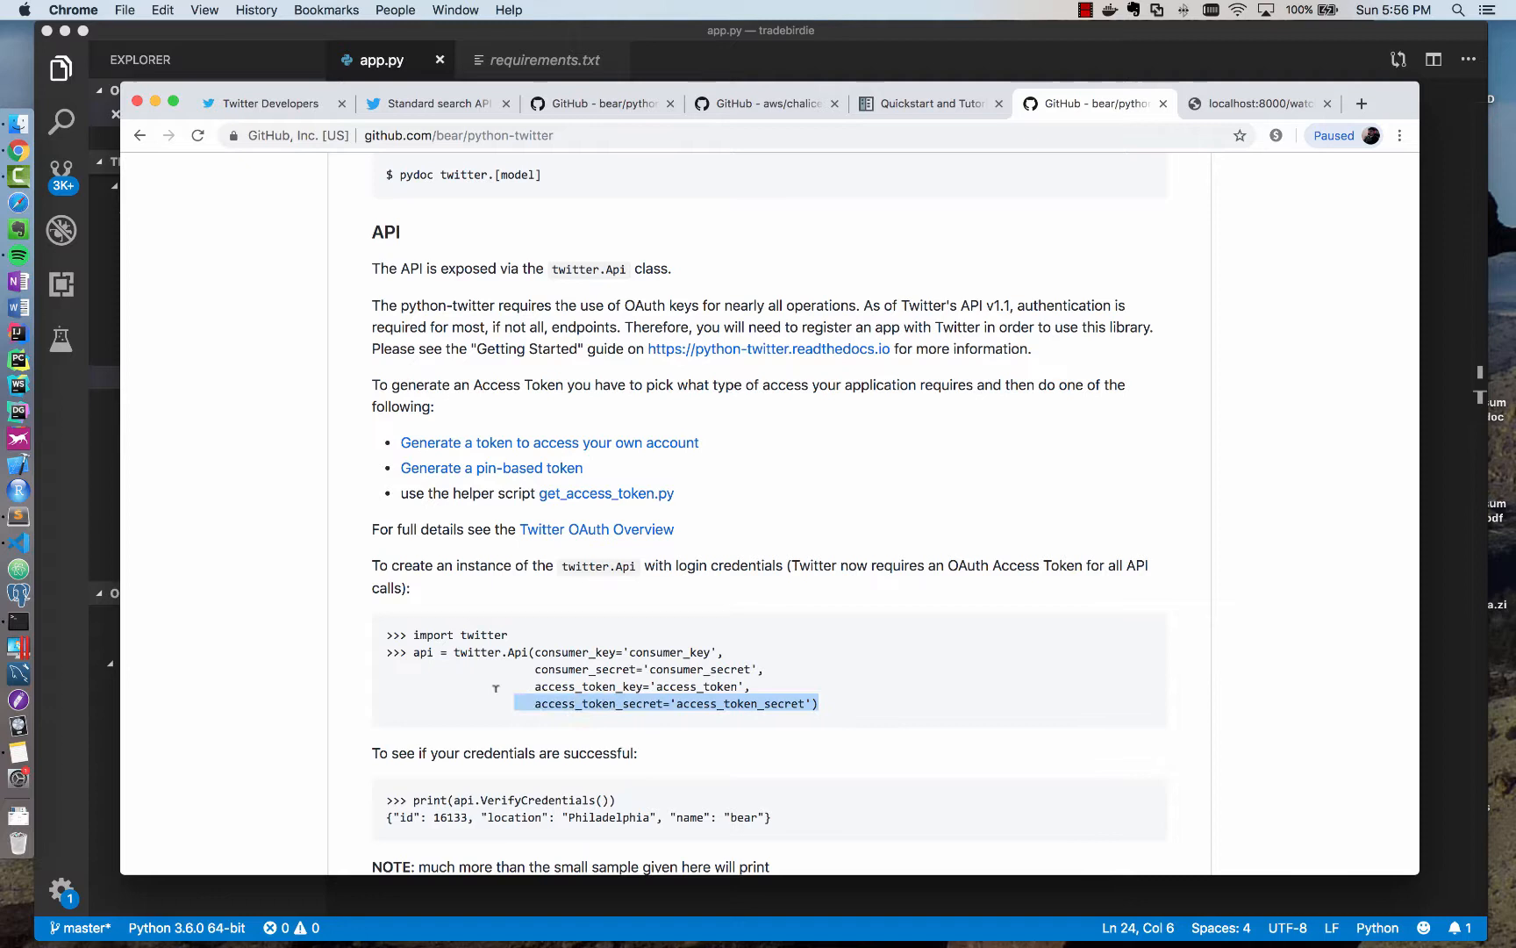
drag(816, 702, 410, 636)
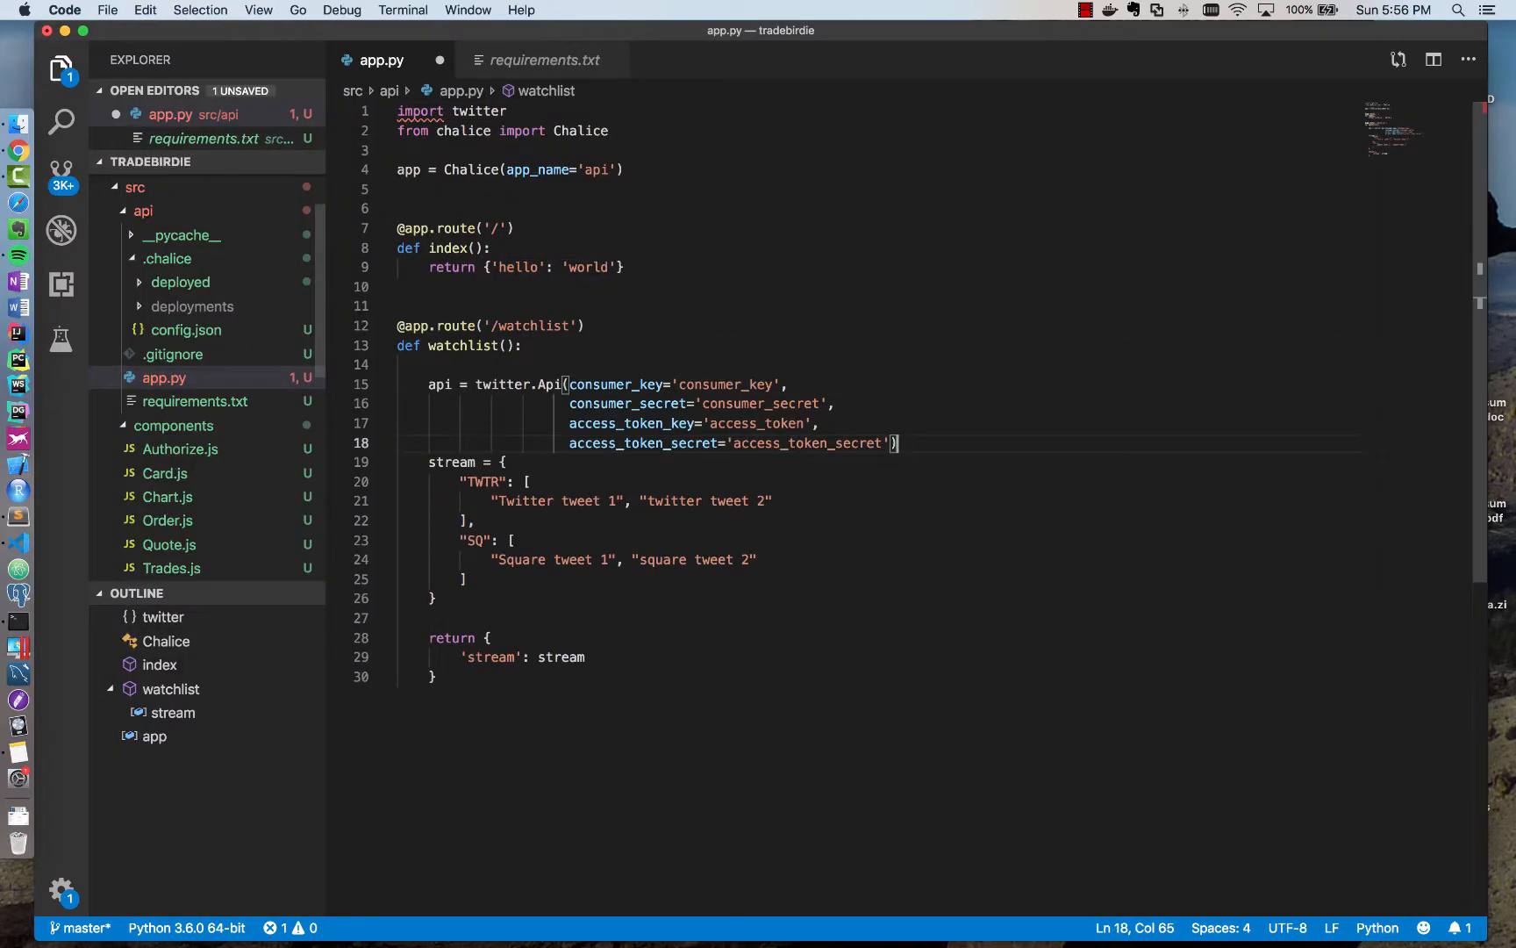
- Replace the twitter.Api placeholder credentials with the test app's consumer keys and access token secret
key(Return)
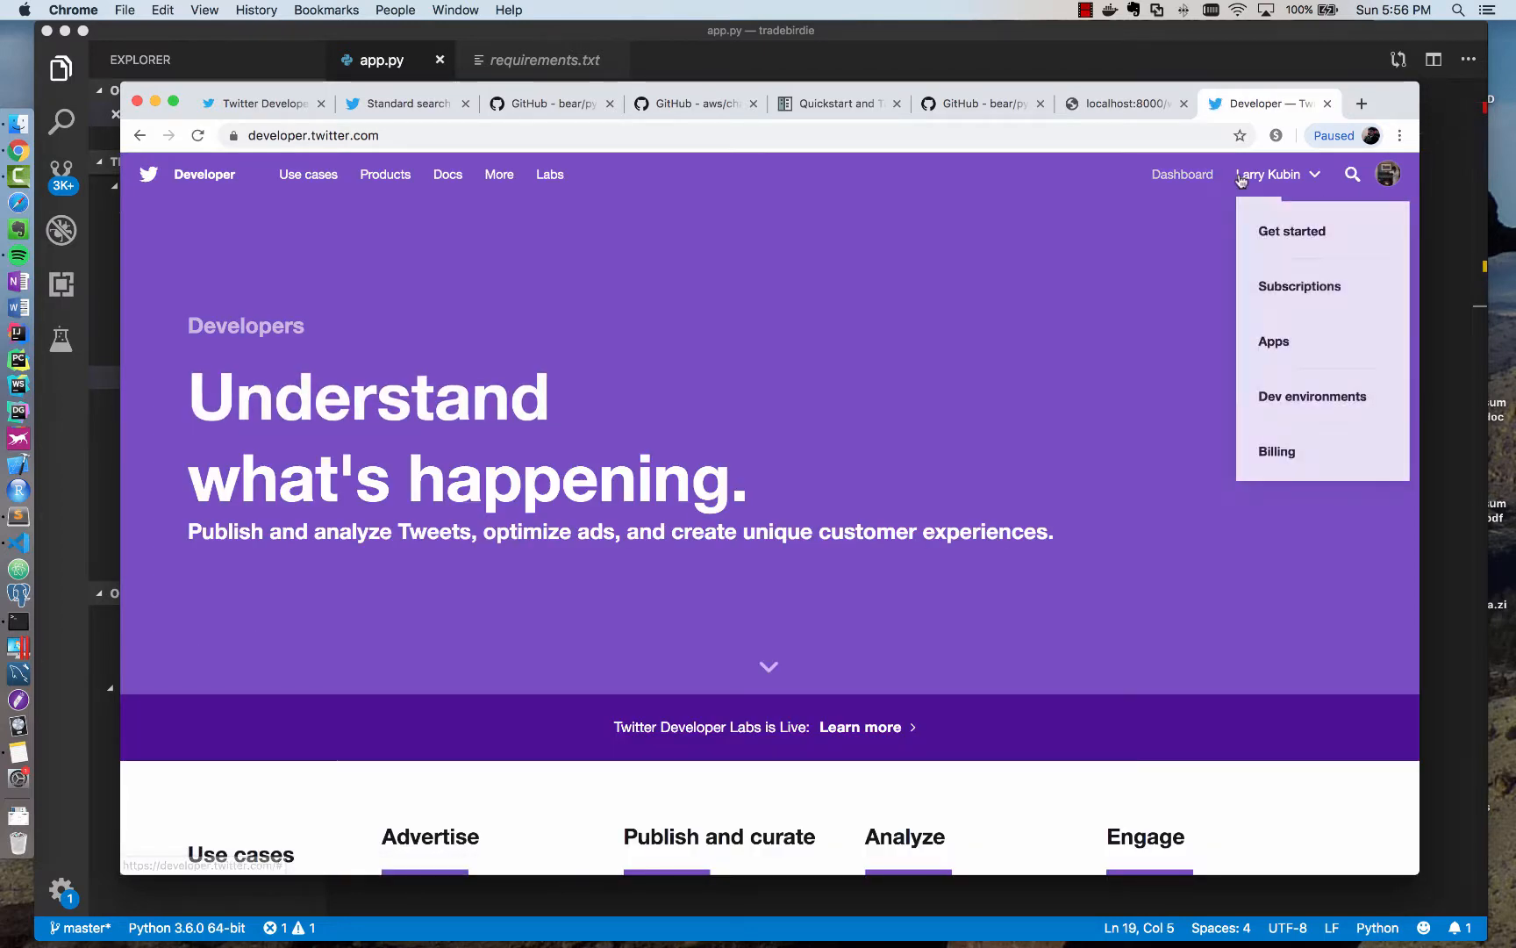
click(1273, 341)
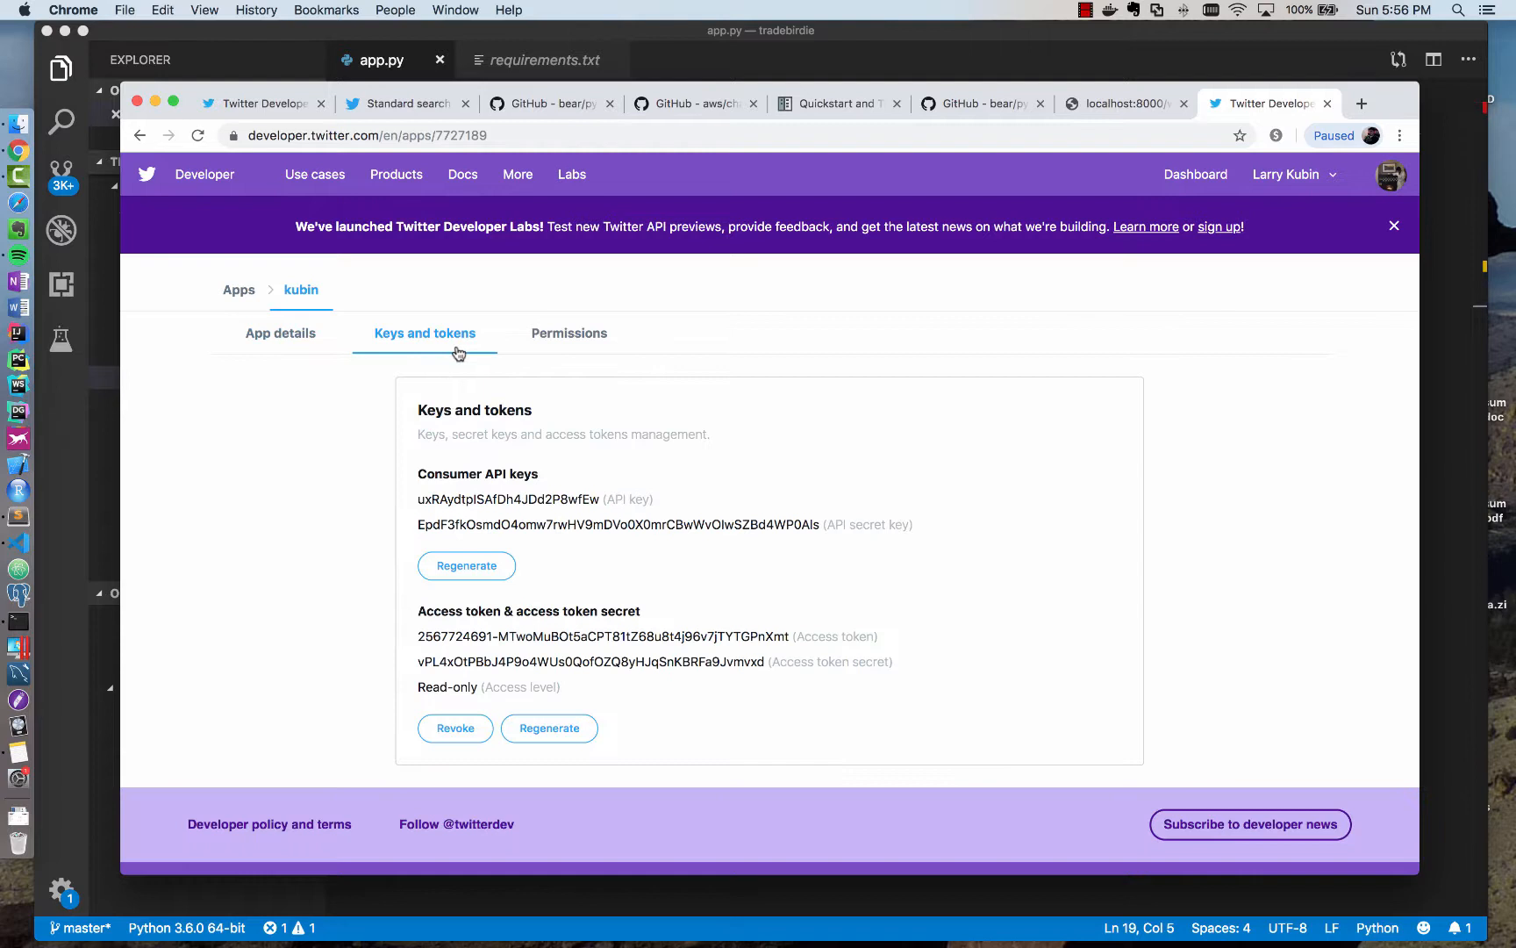
double_click(508, 499)
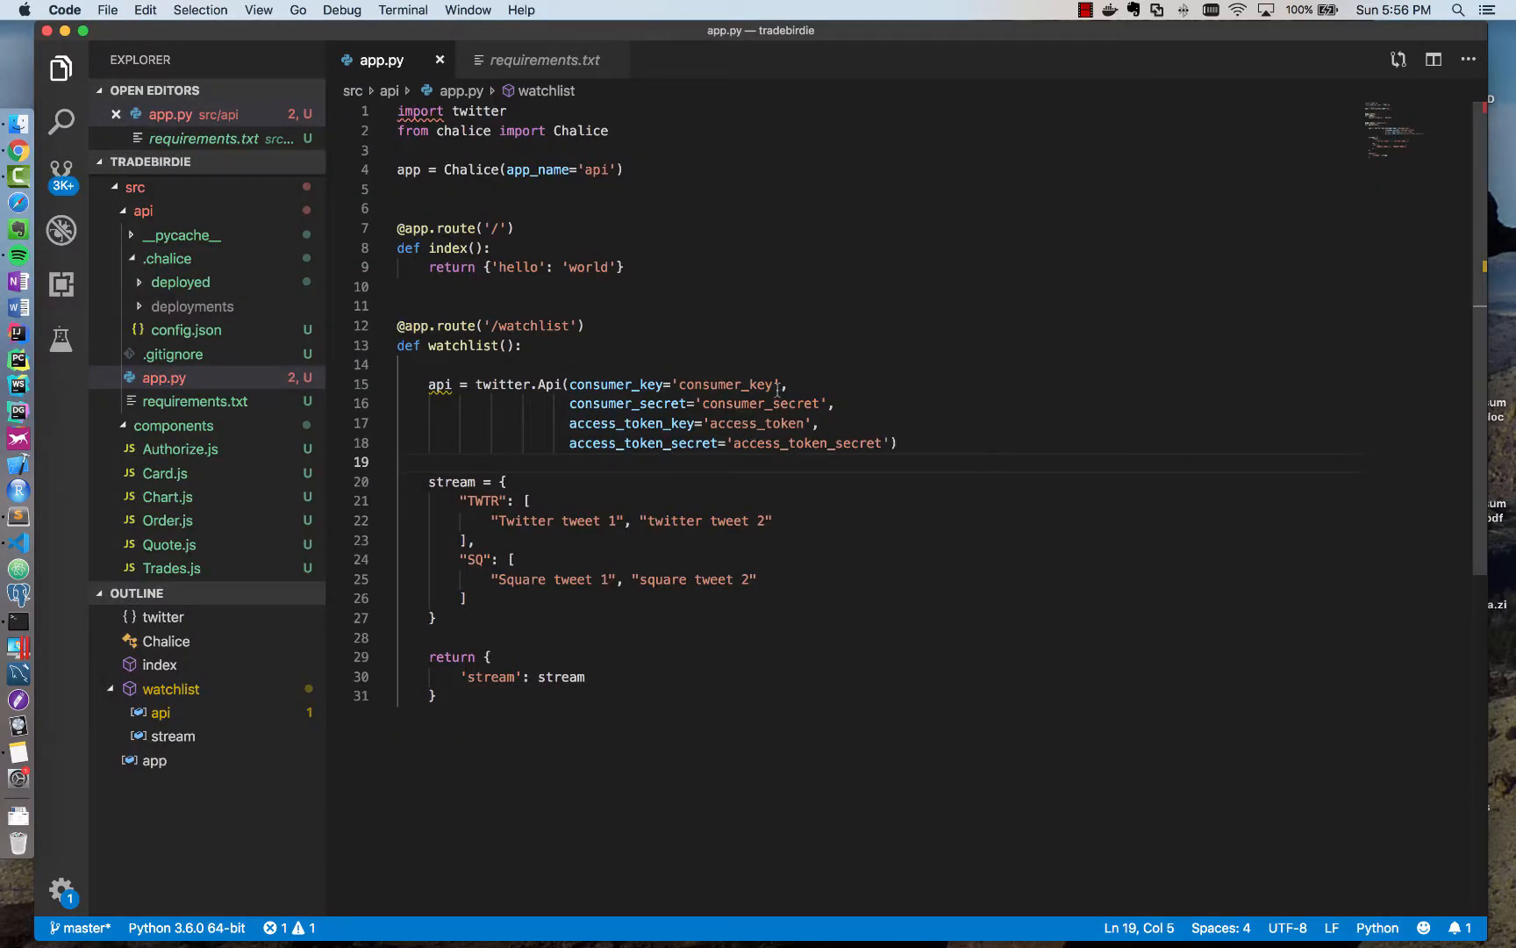
double_click(725, 384)
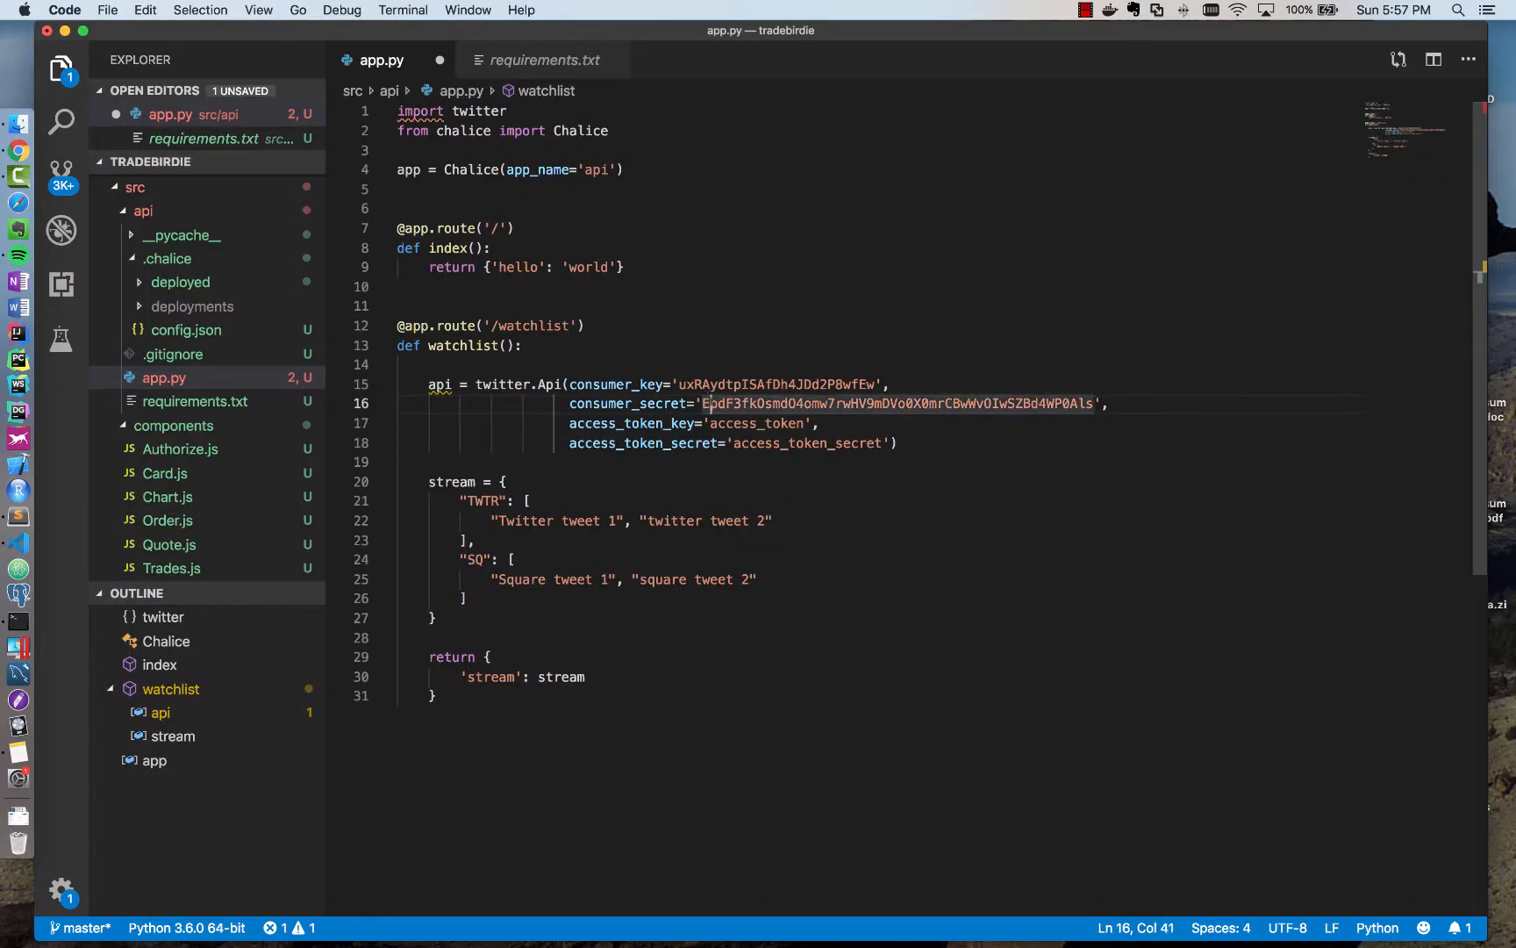
double_click(758, 423)
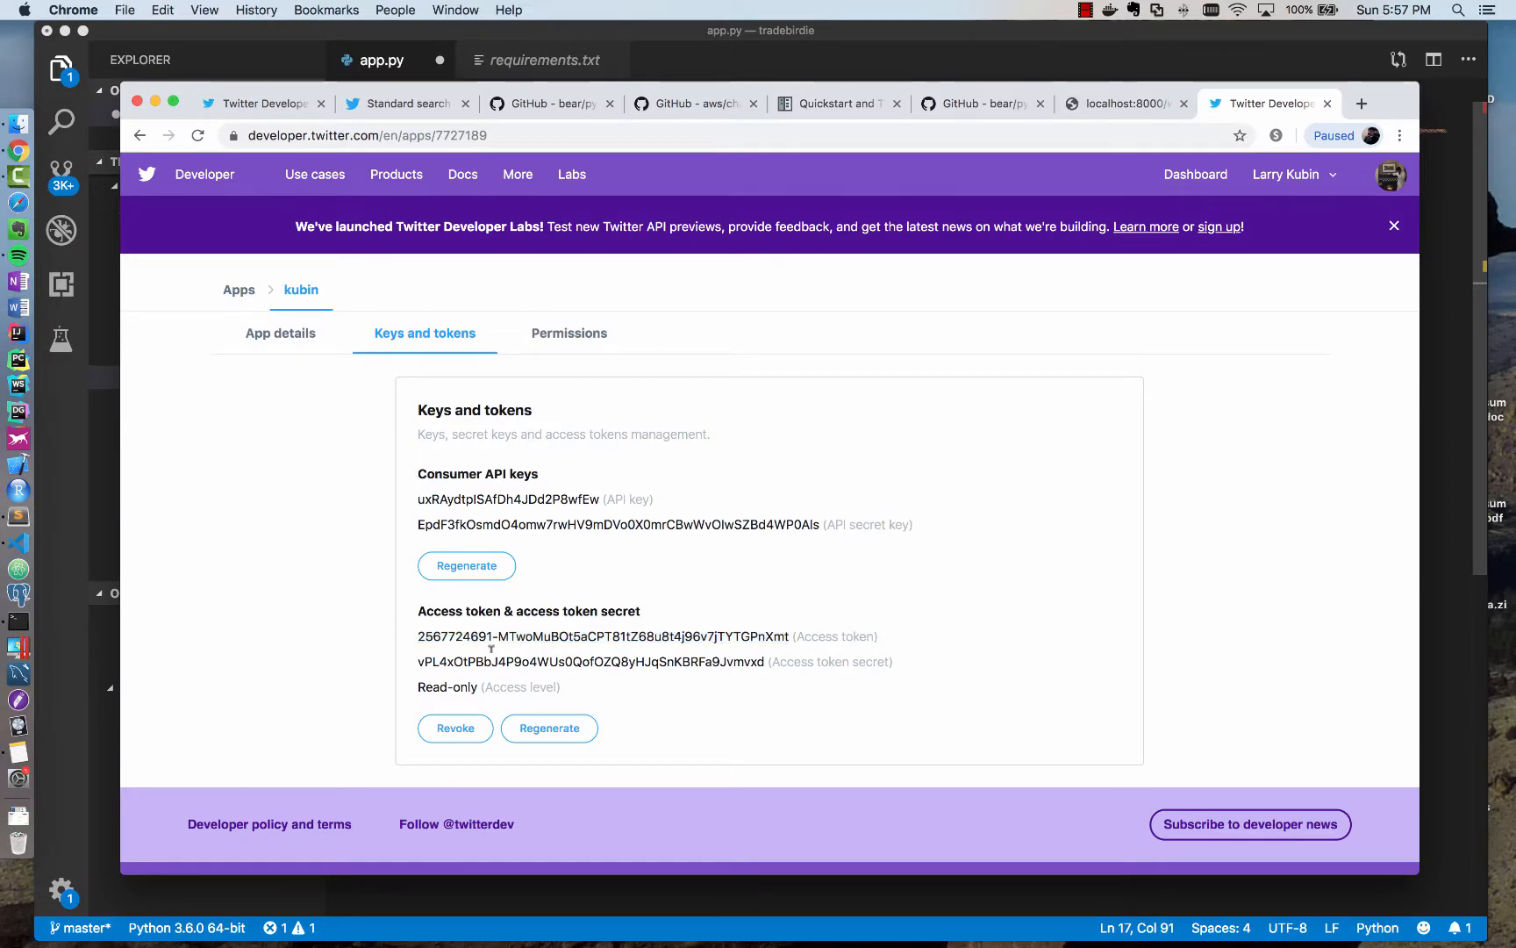
drag(418, 661, 763, 662)
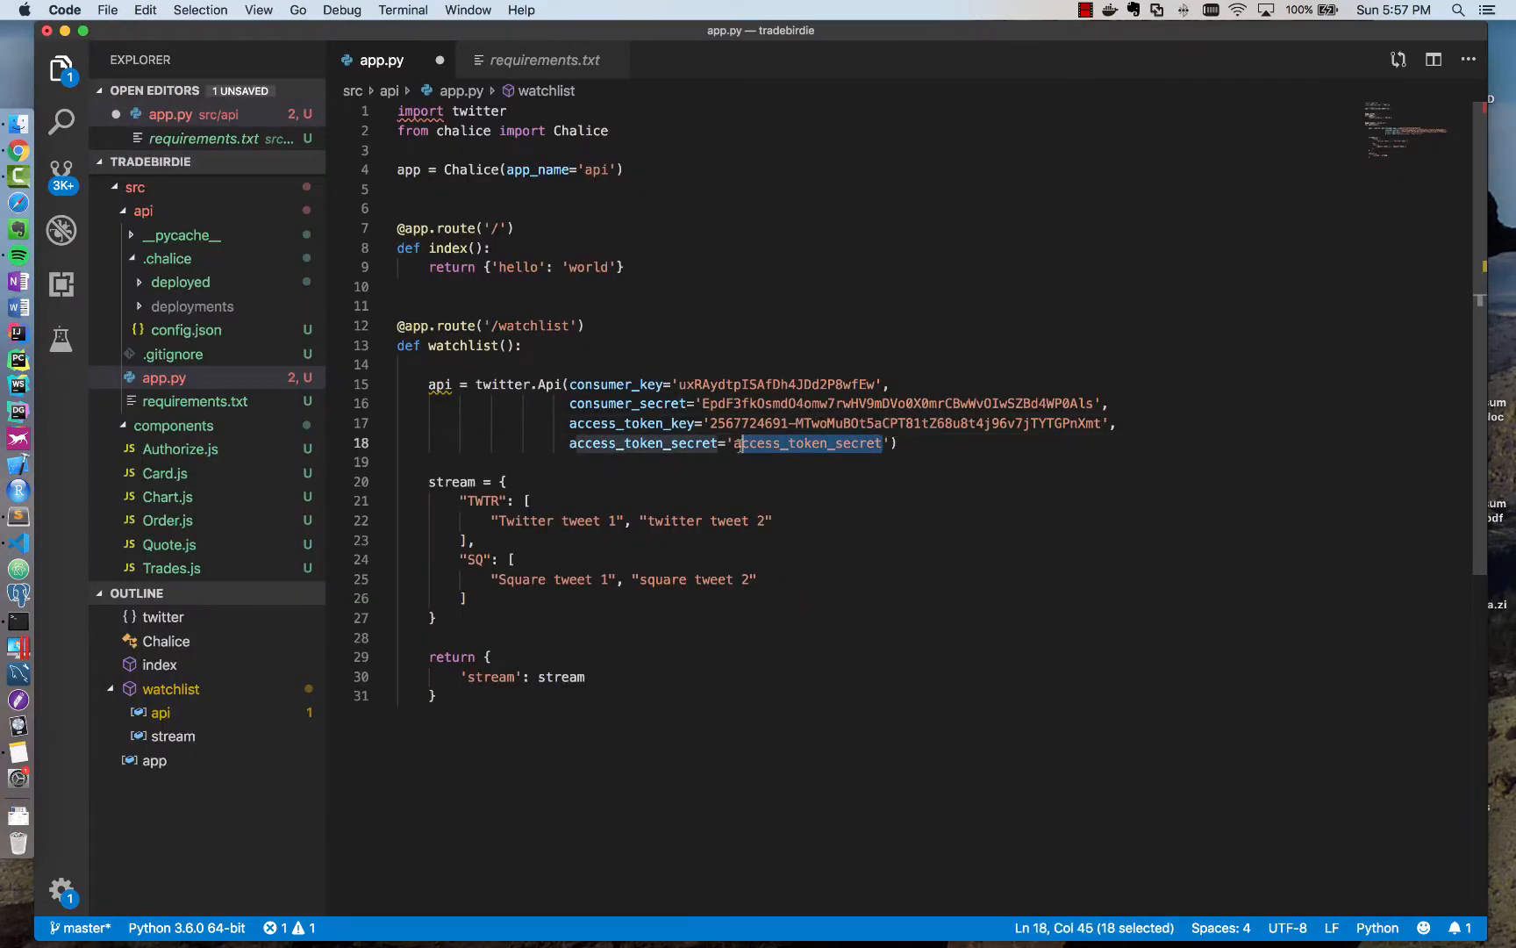
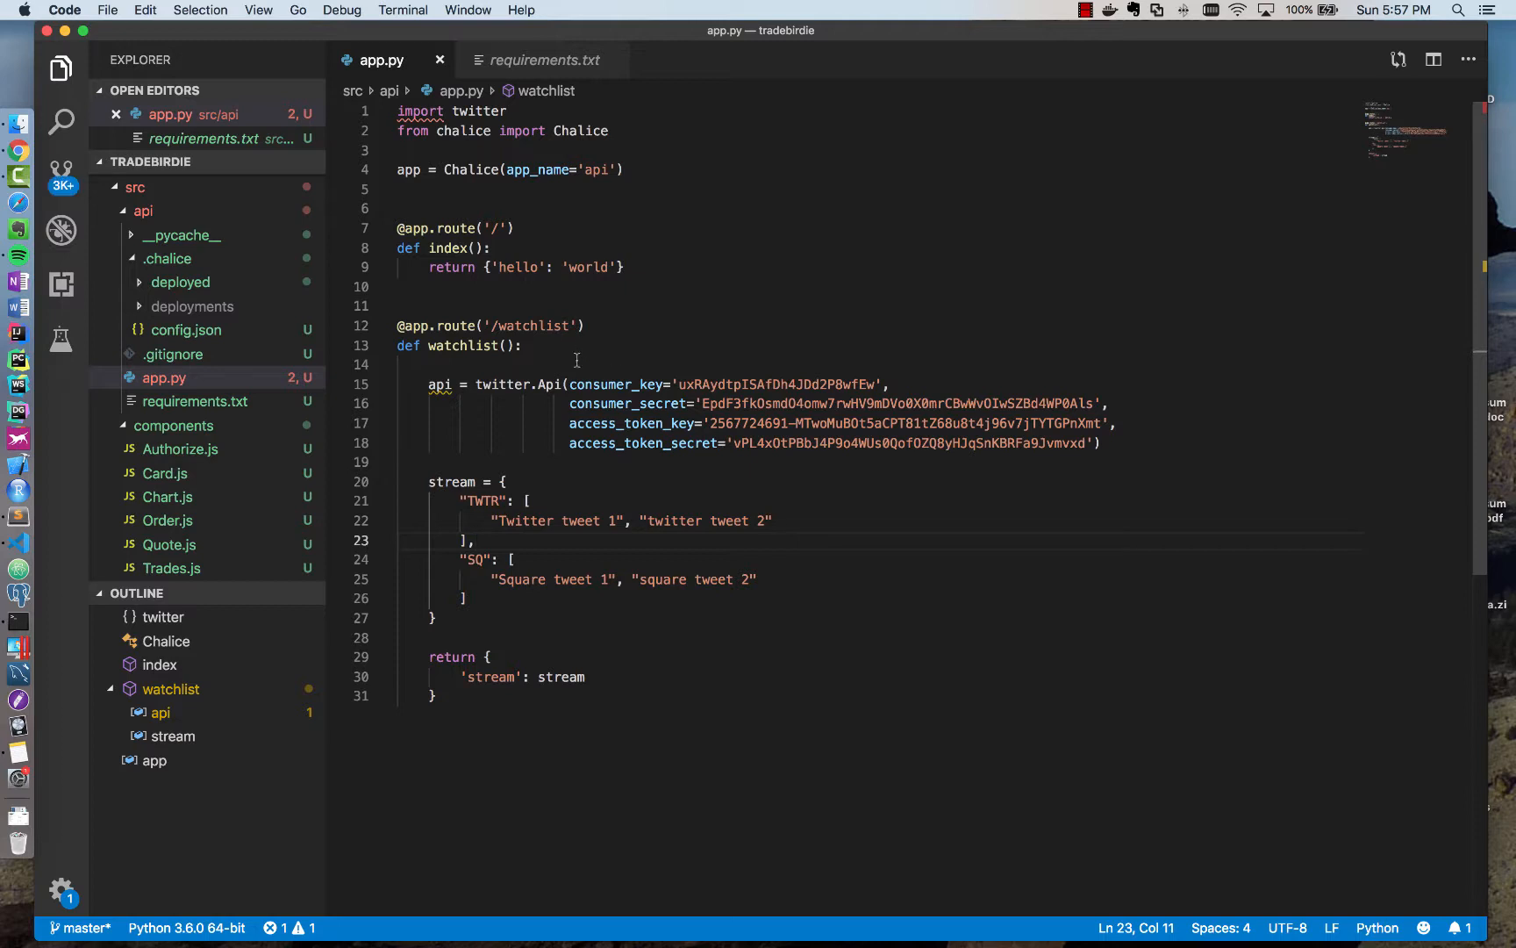
- Open python-twitter's Read the Docs Searching page and select the GetSearch raw_query example
click(18, 150)
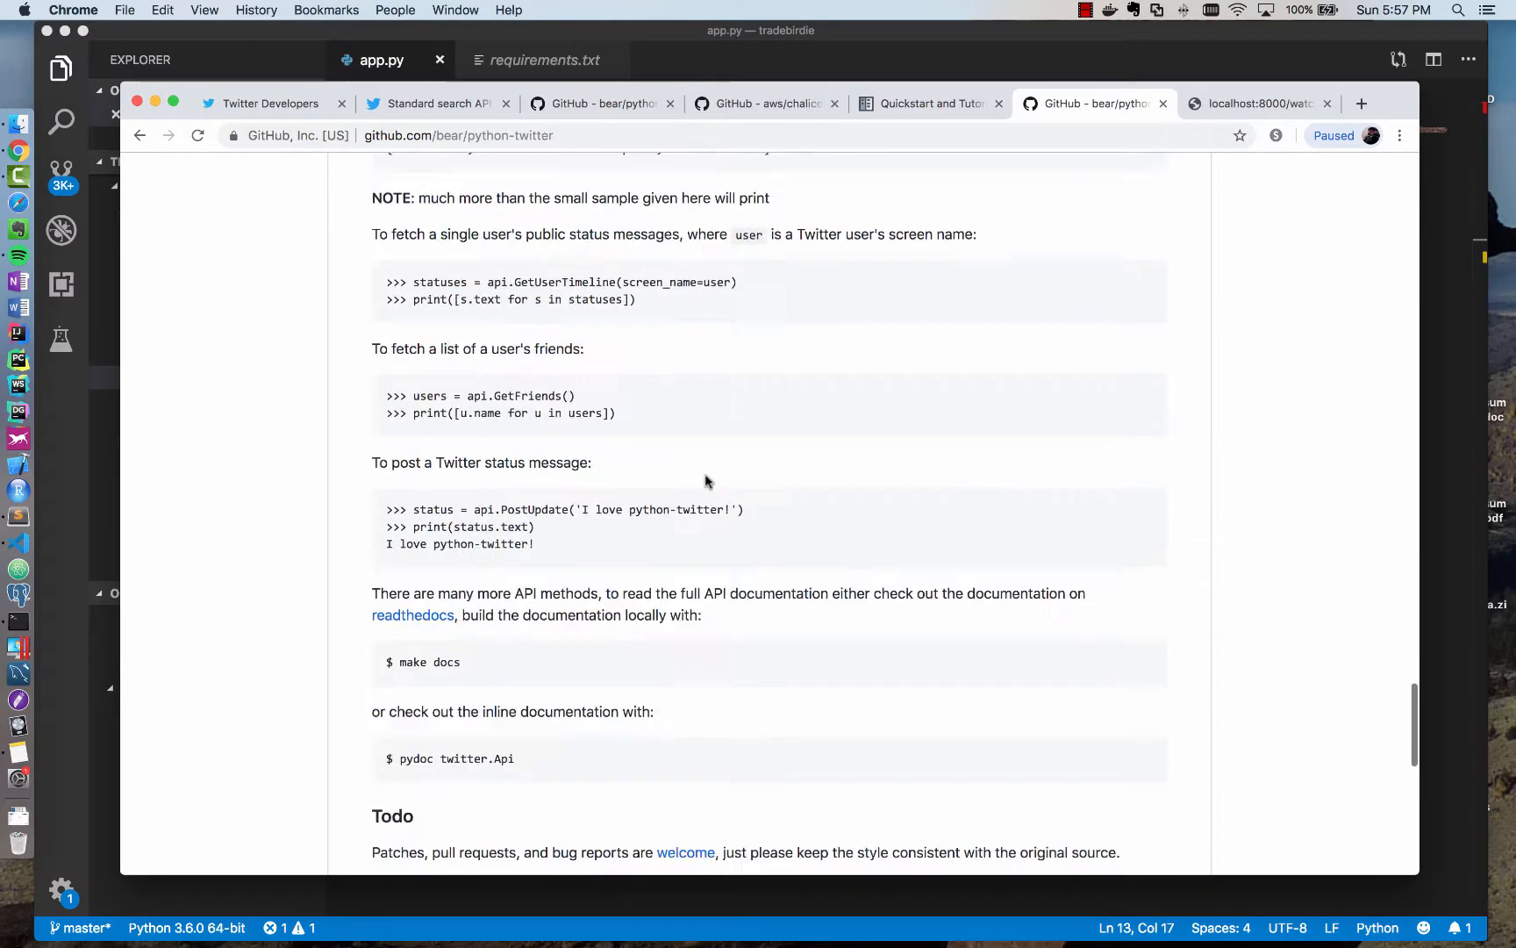
text(searc)
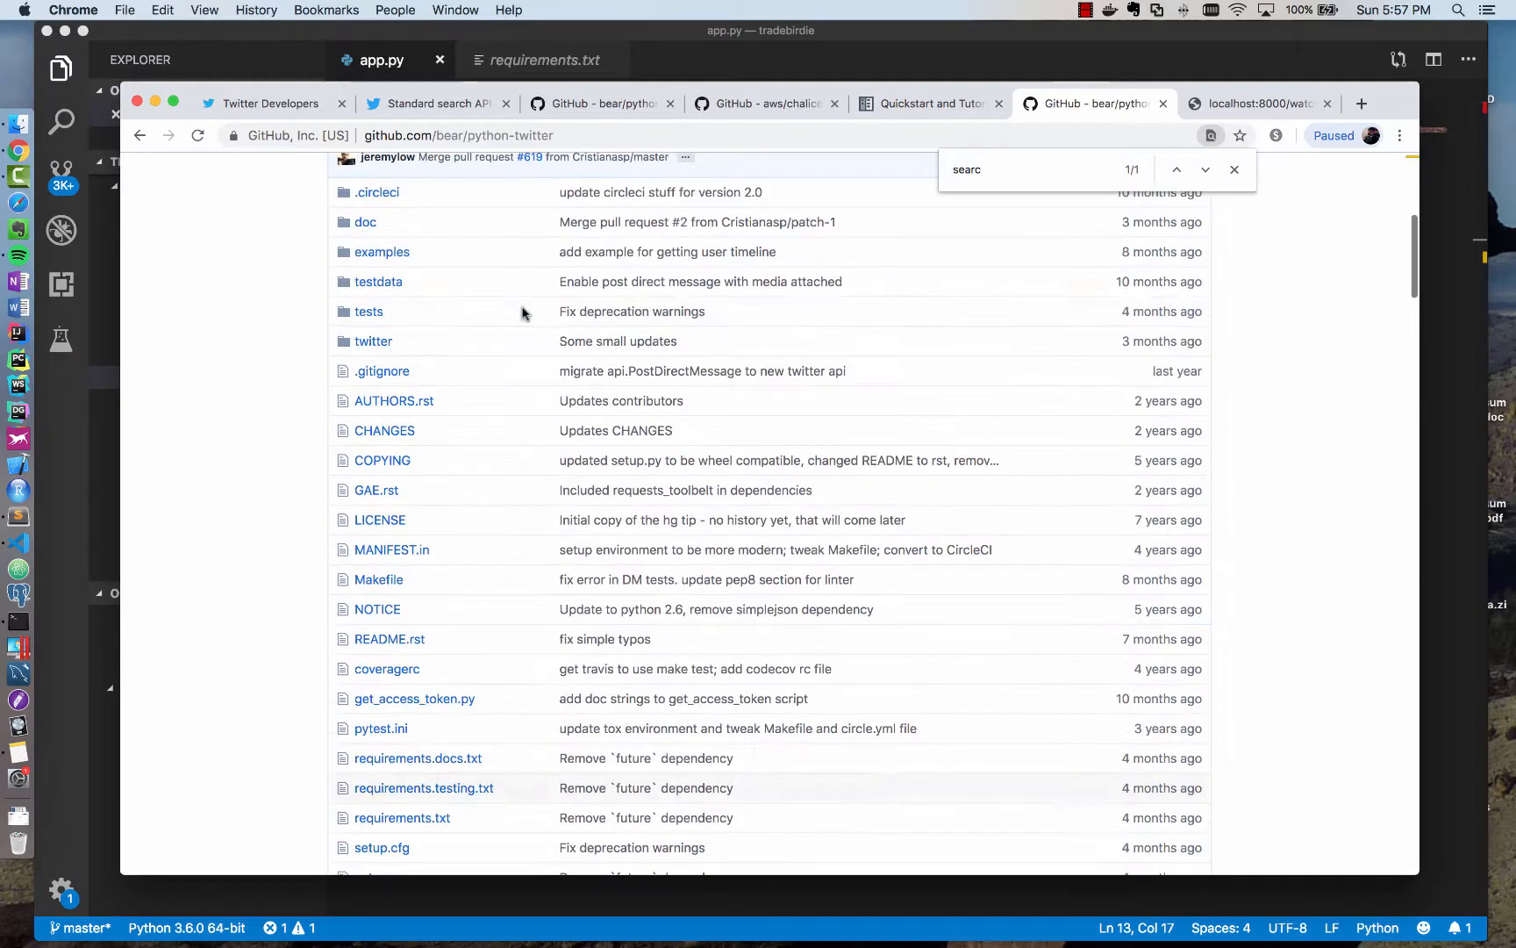
text(doc)
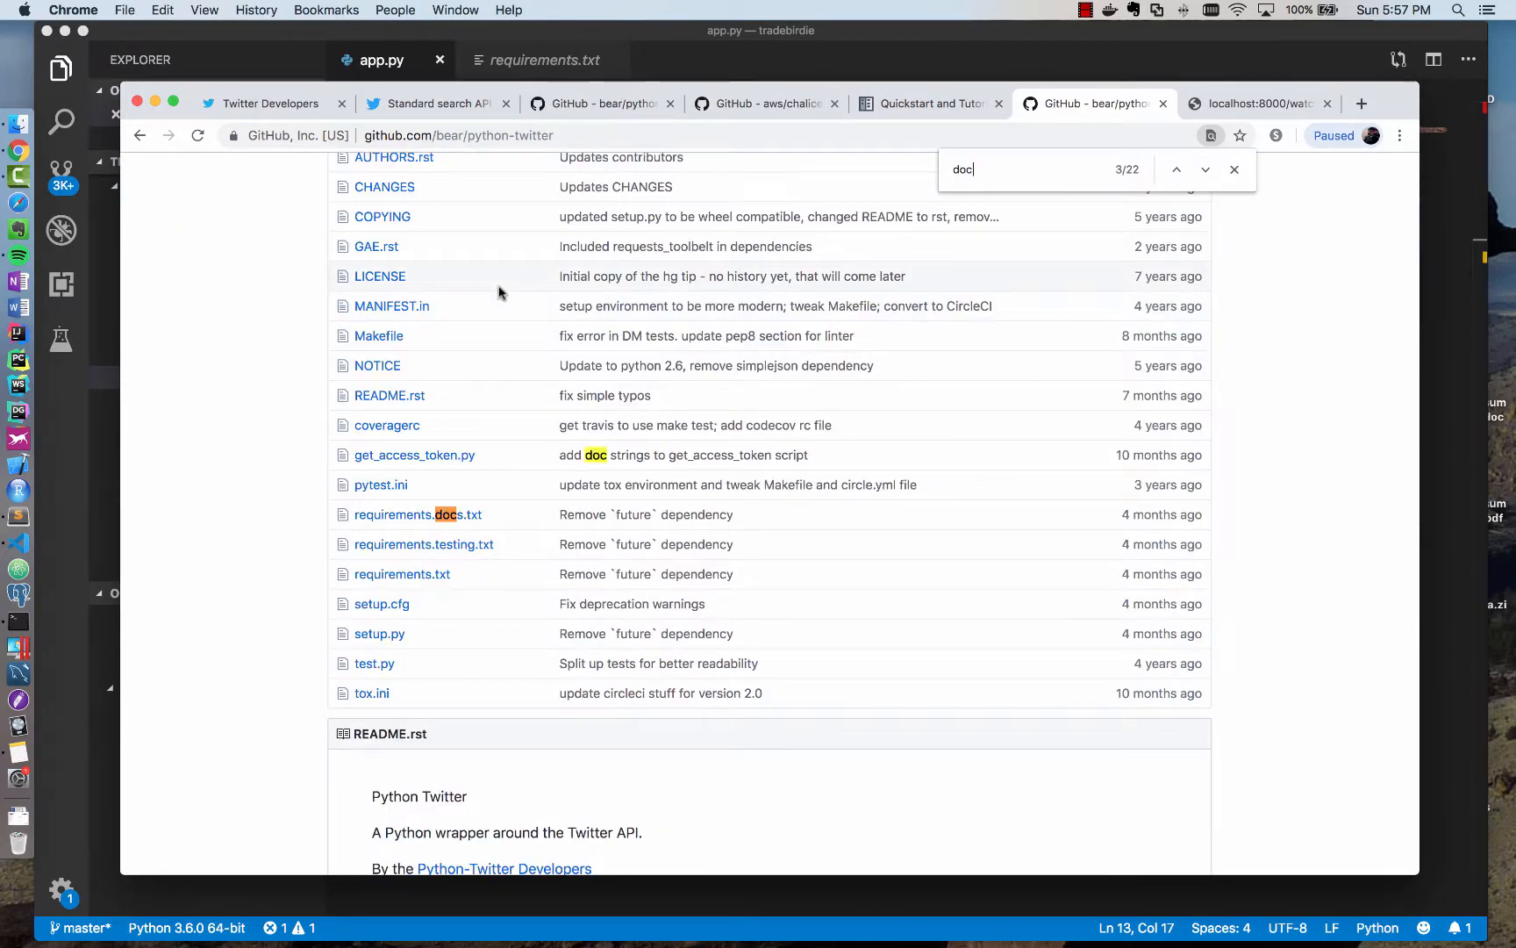
click(1204, 169)
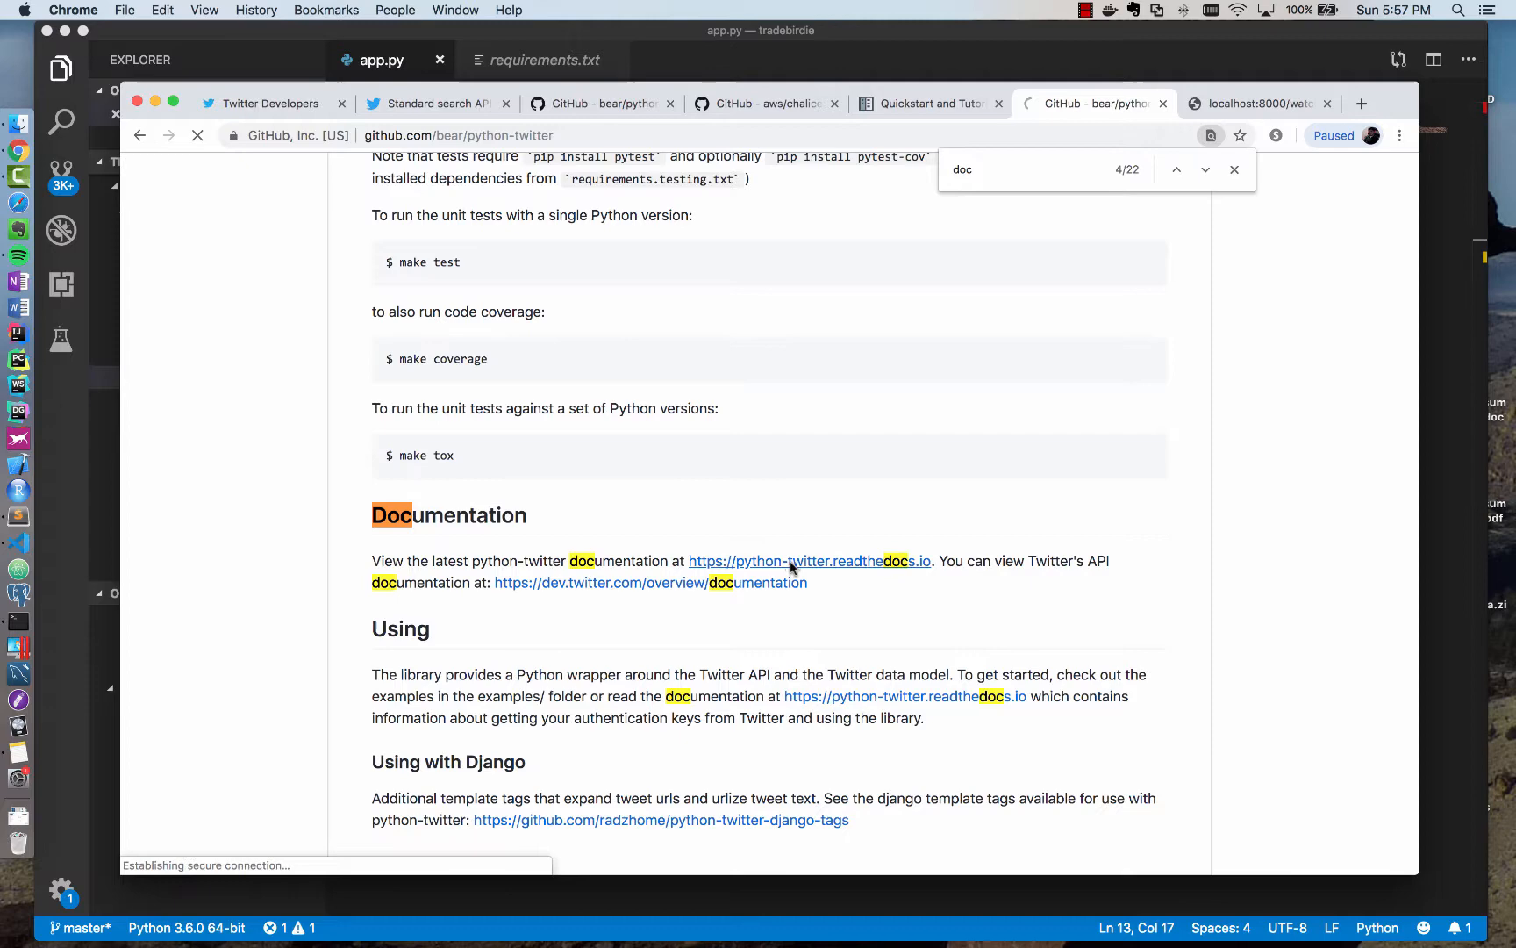
click(811, 561)
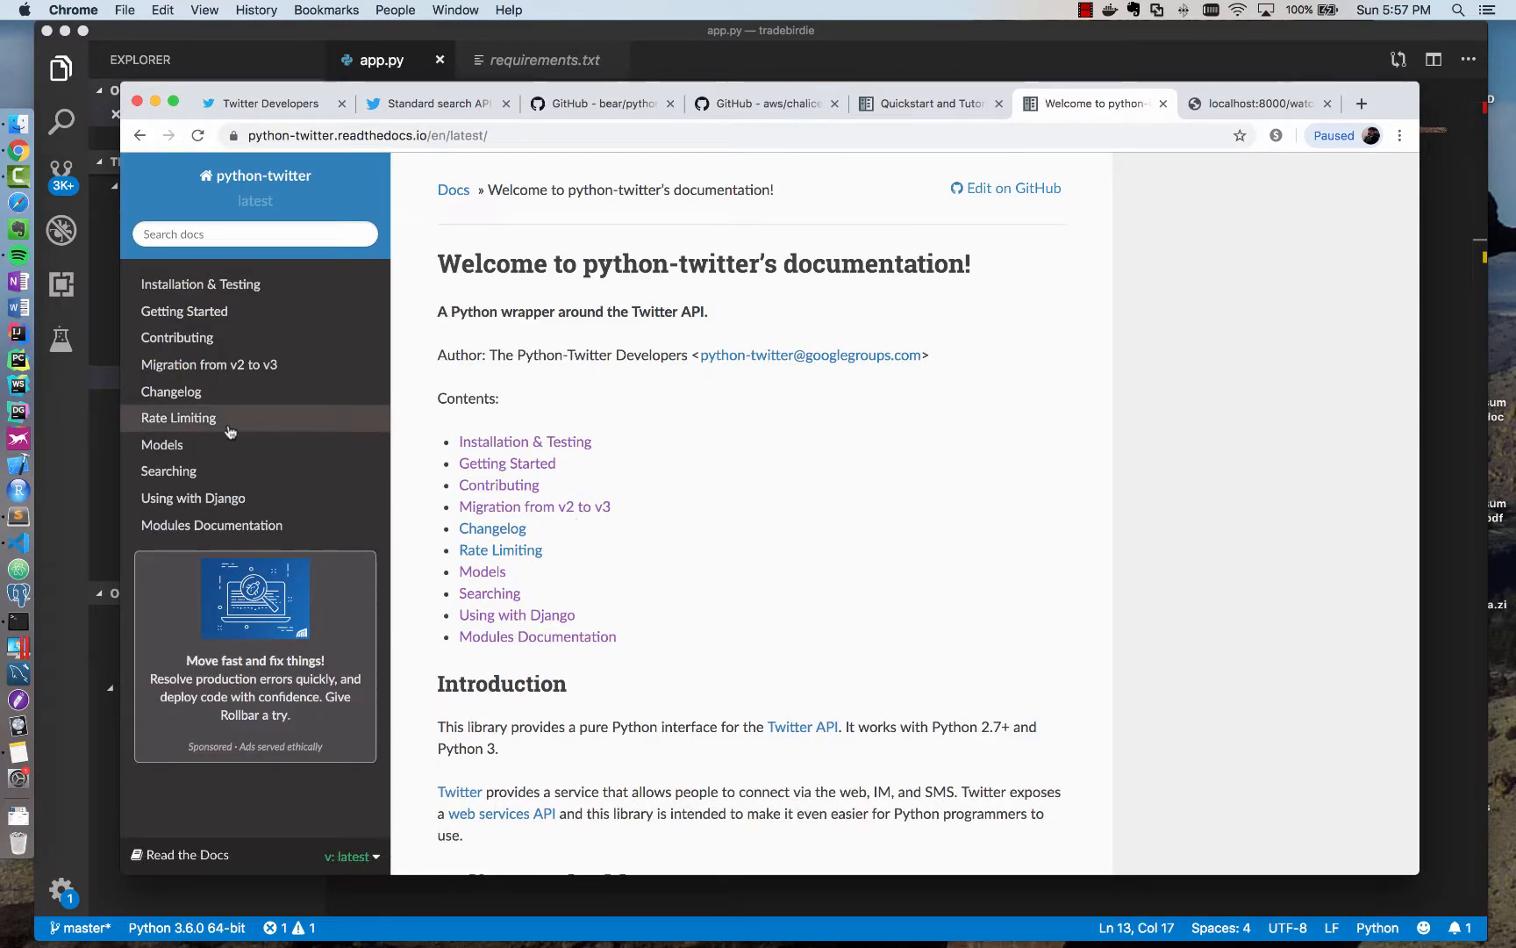
text(searching.html)
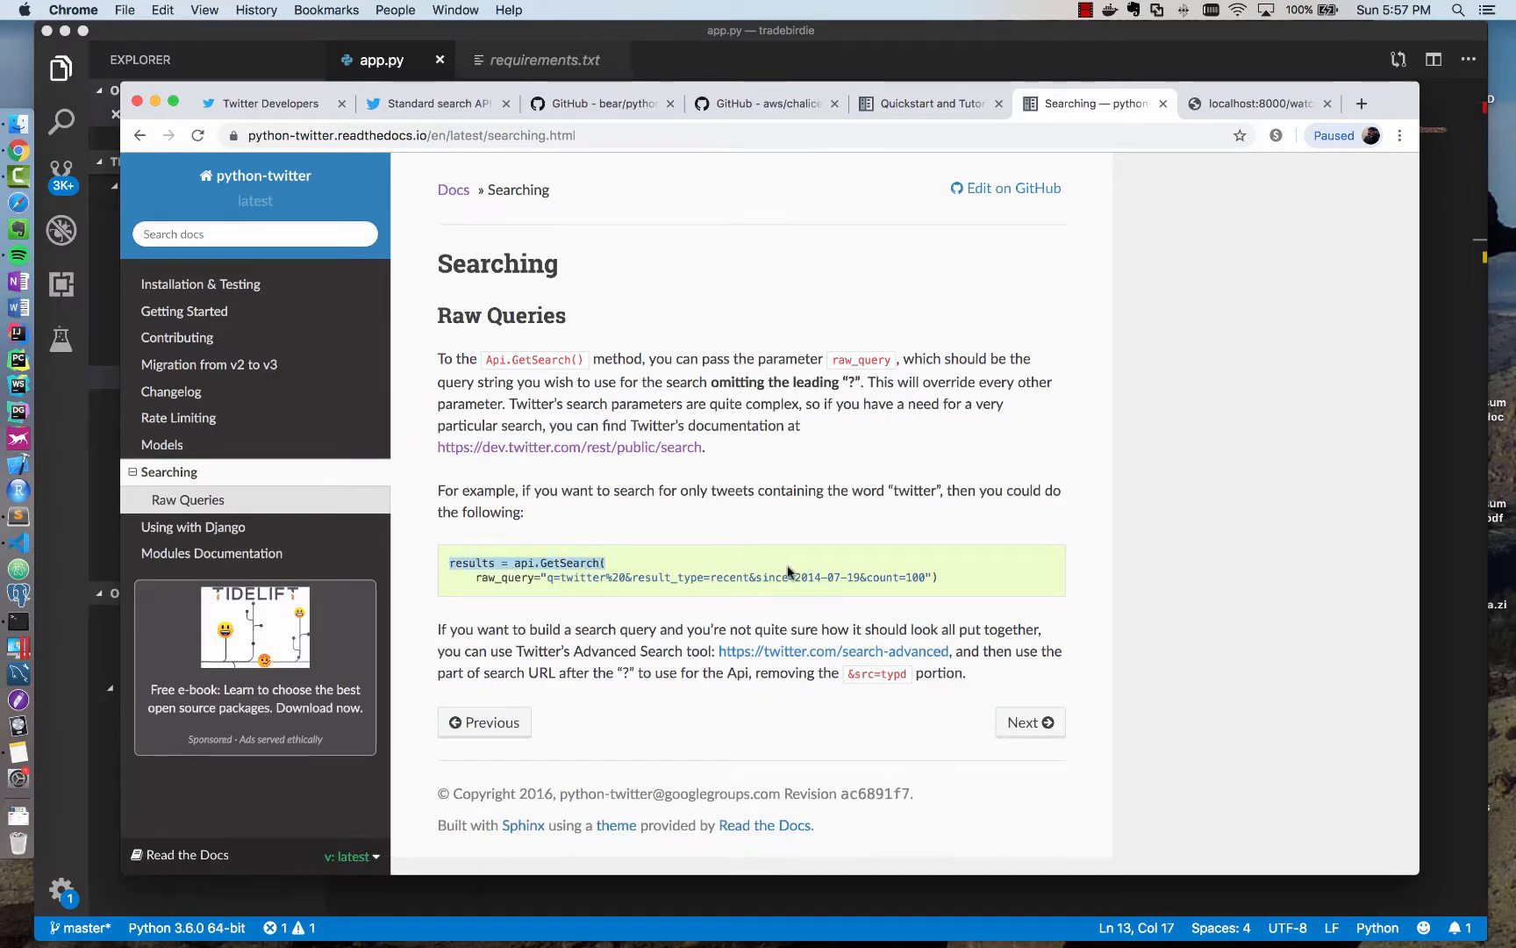
drag(476, 577, 936, 576)
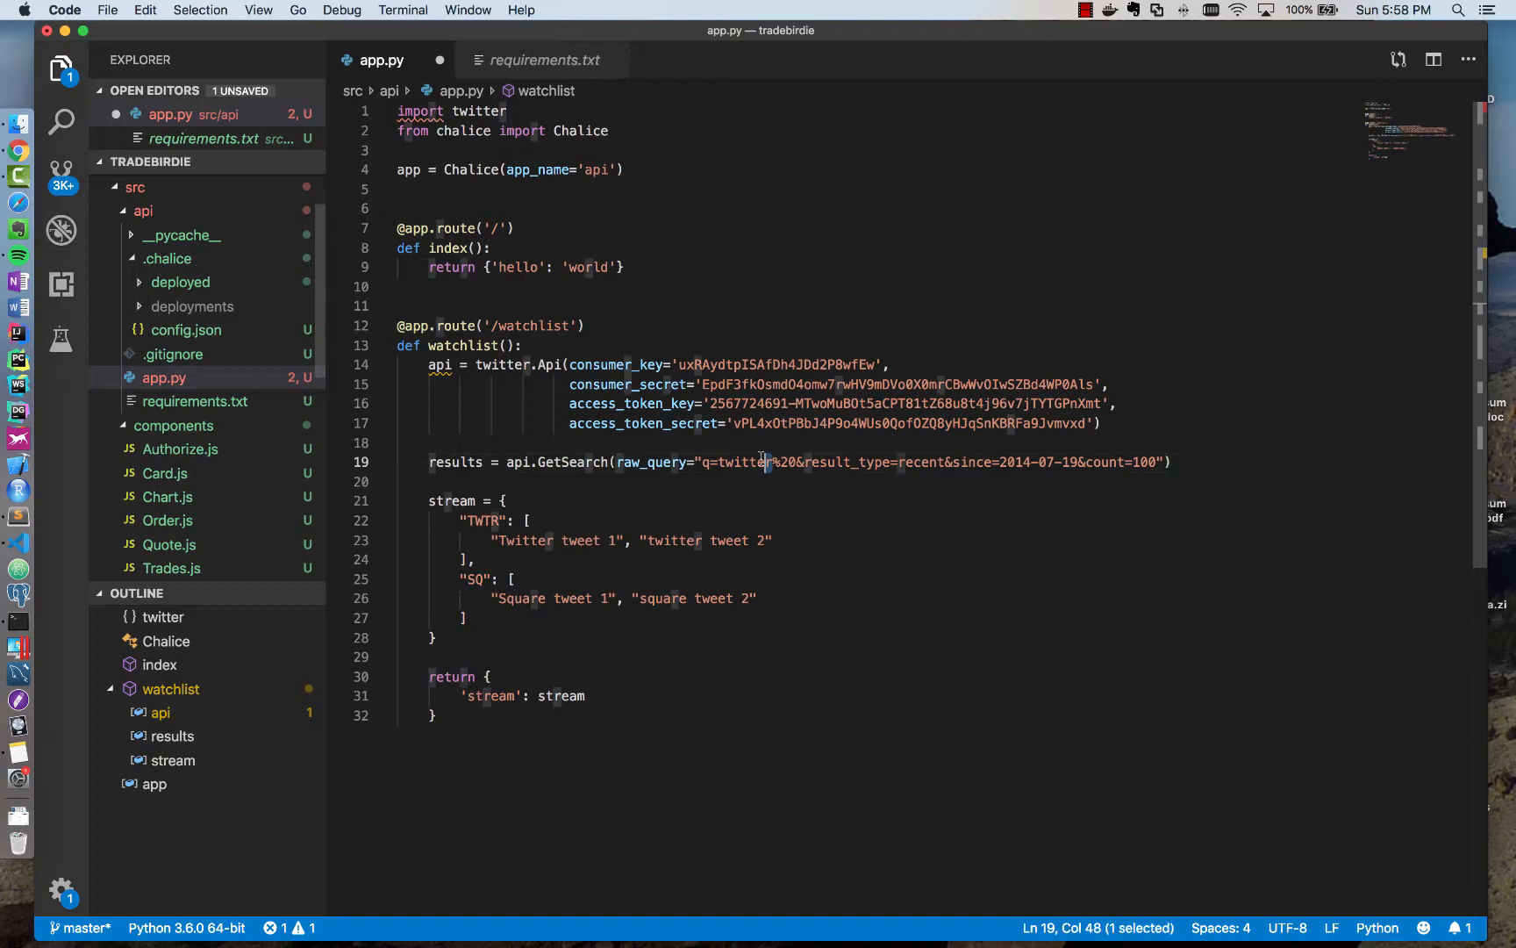
- Place the api.GetSearch raw_query results line in app.py, then comment it out
click(735, 462)
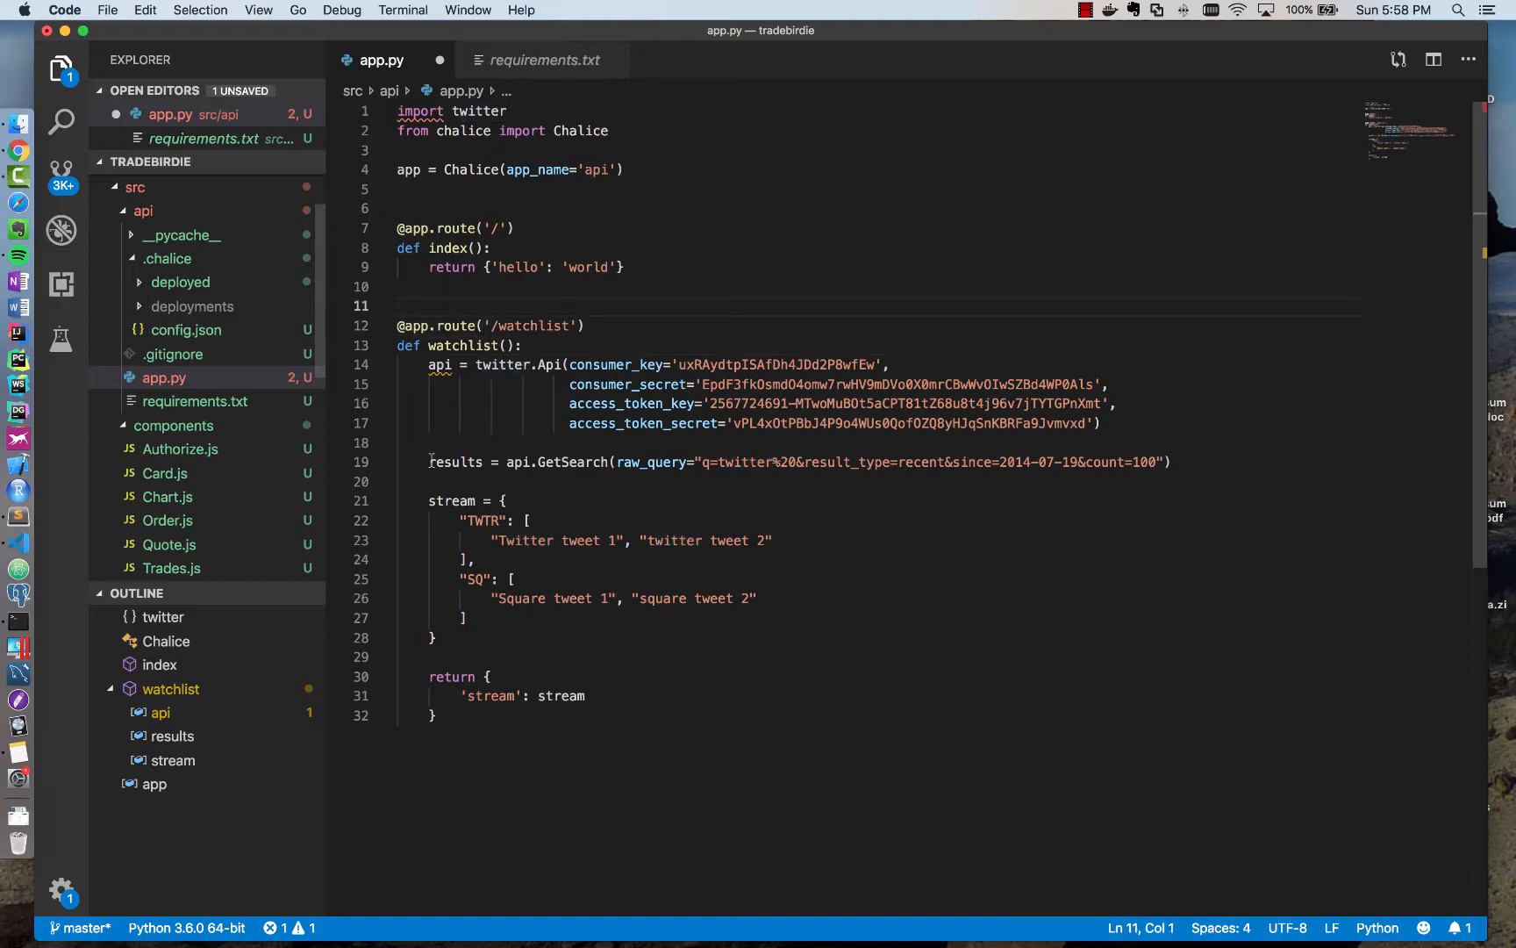
key(cmd+/)
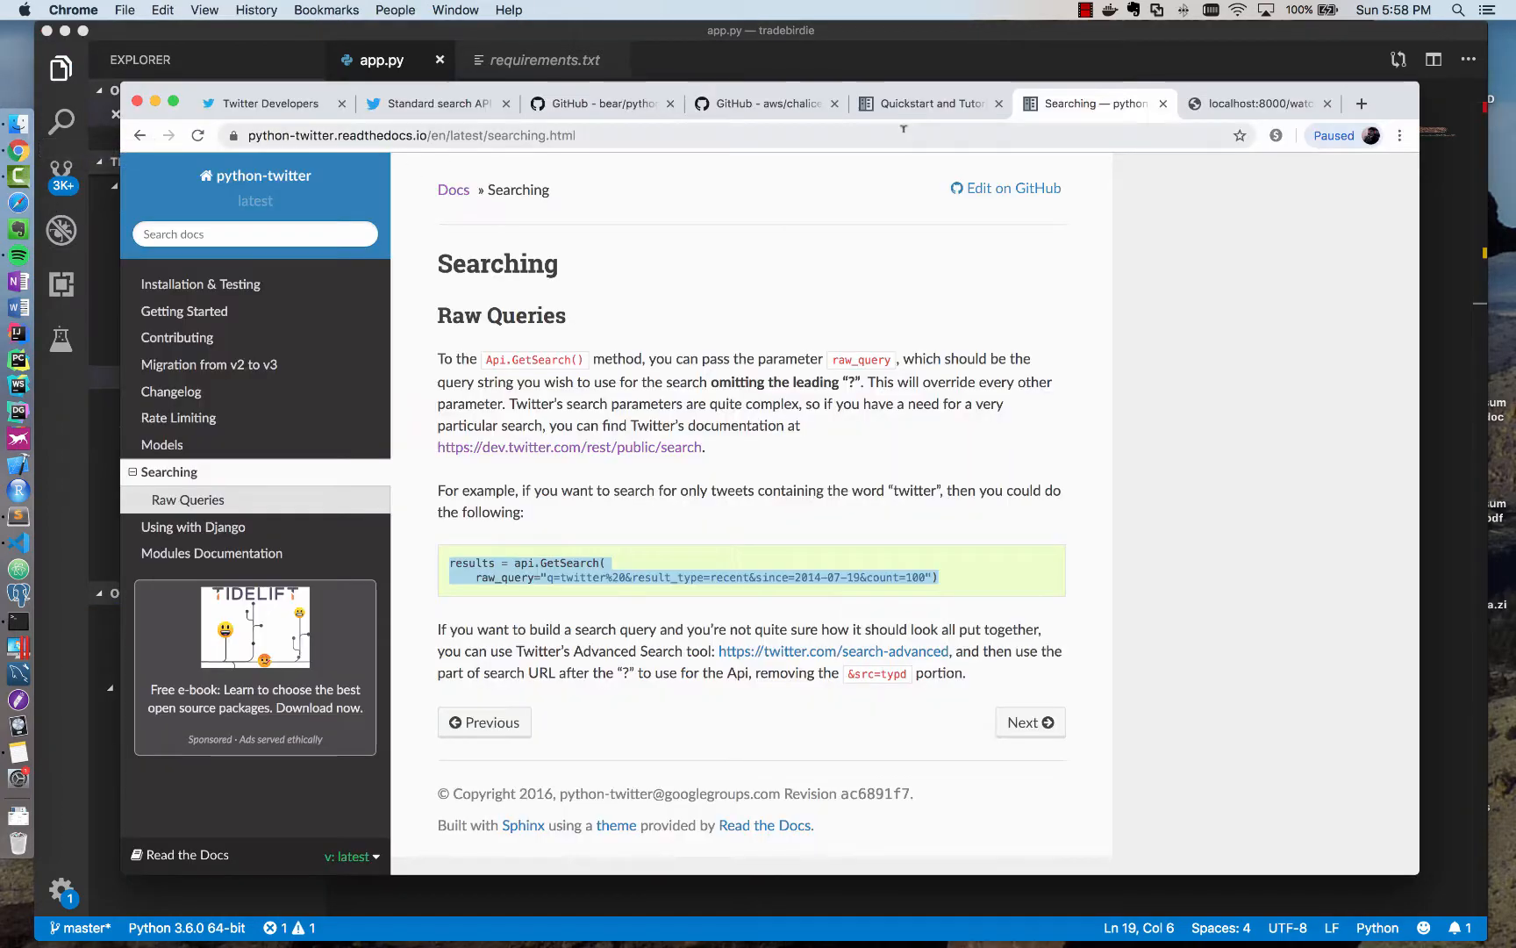
- Load the local watchlist endpoint with ?tickers=TWTR,BABA,SQ
click(1258, 104)
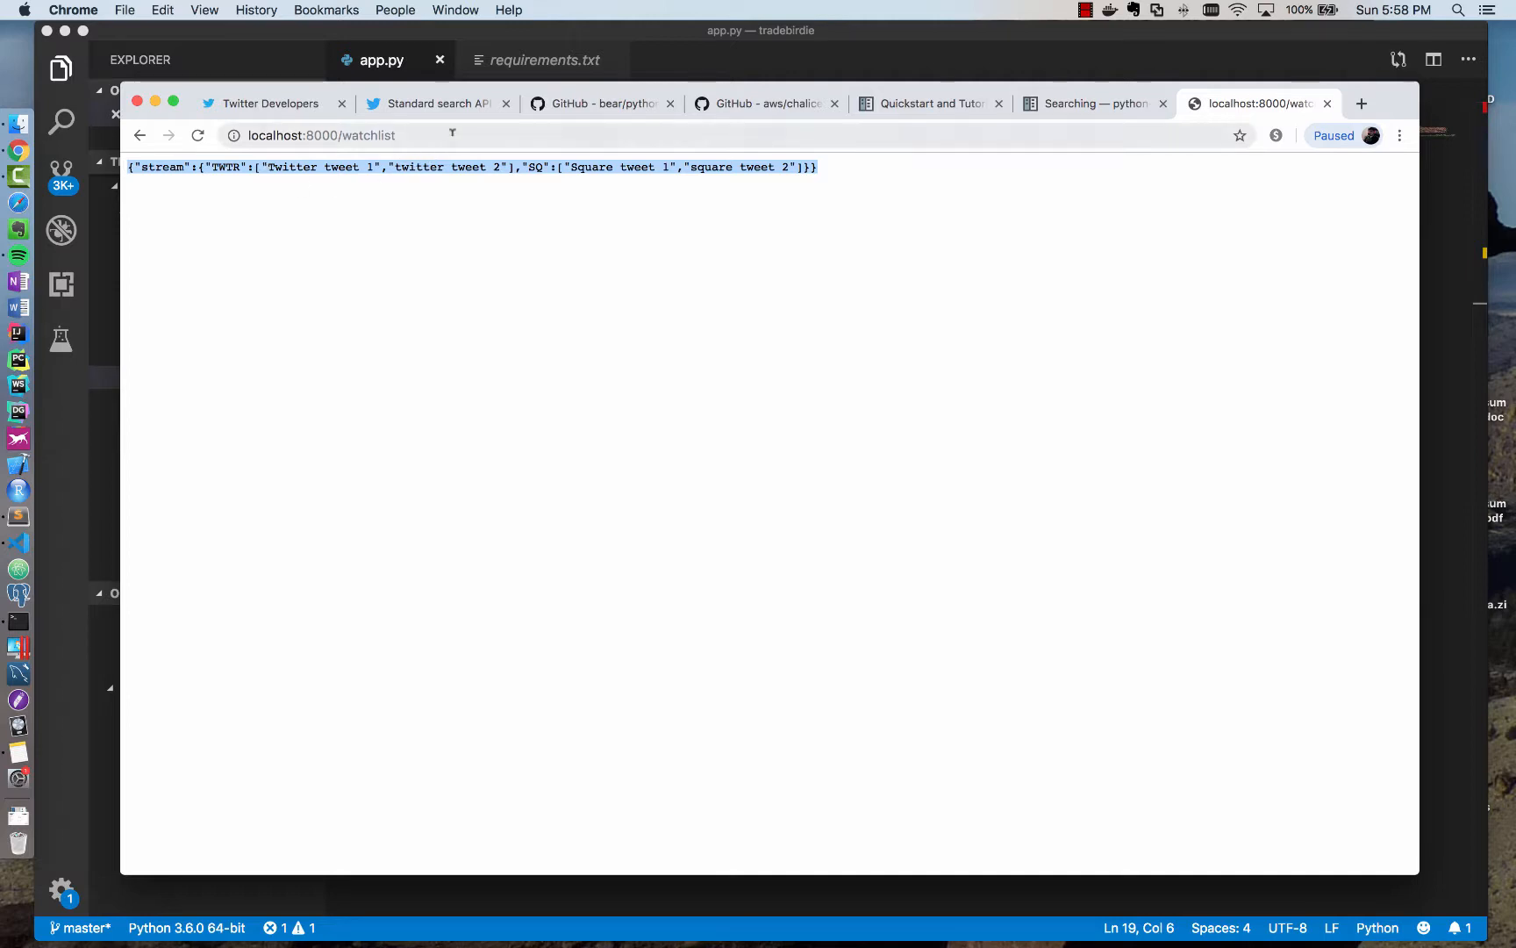
text(?tickers=TWTR,BABA,SQ)
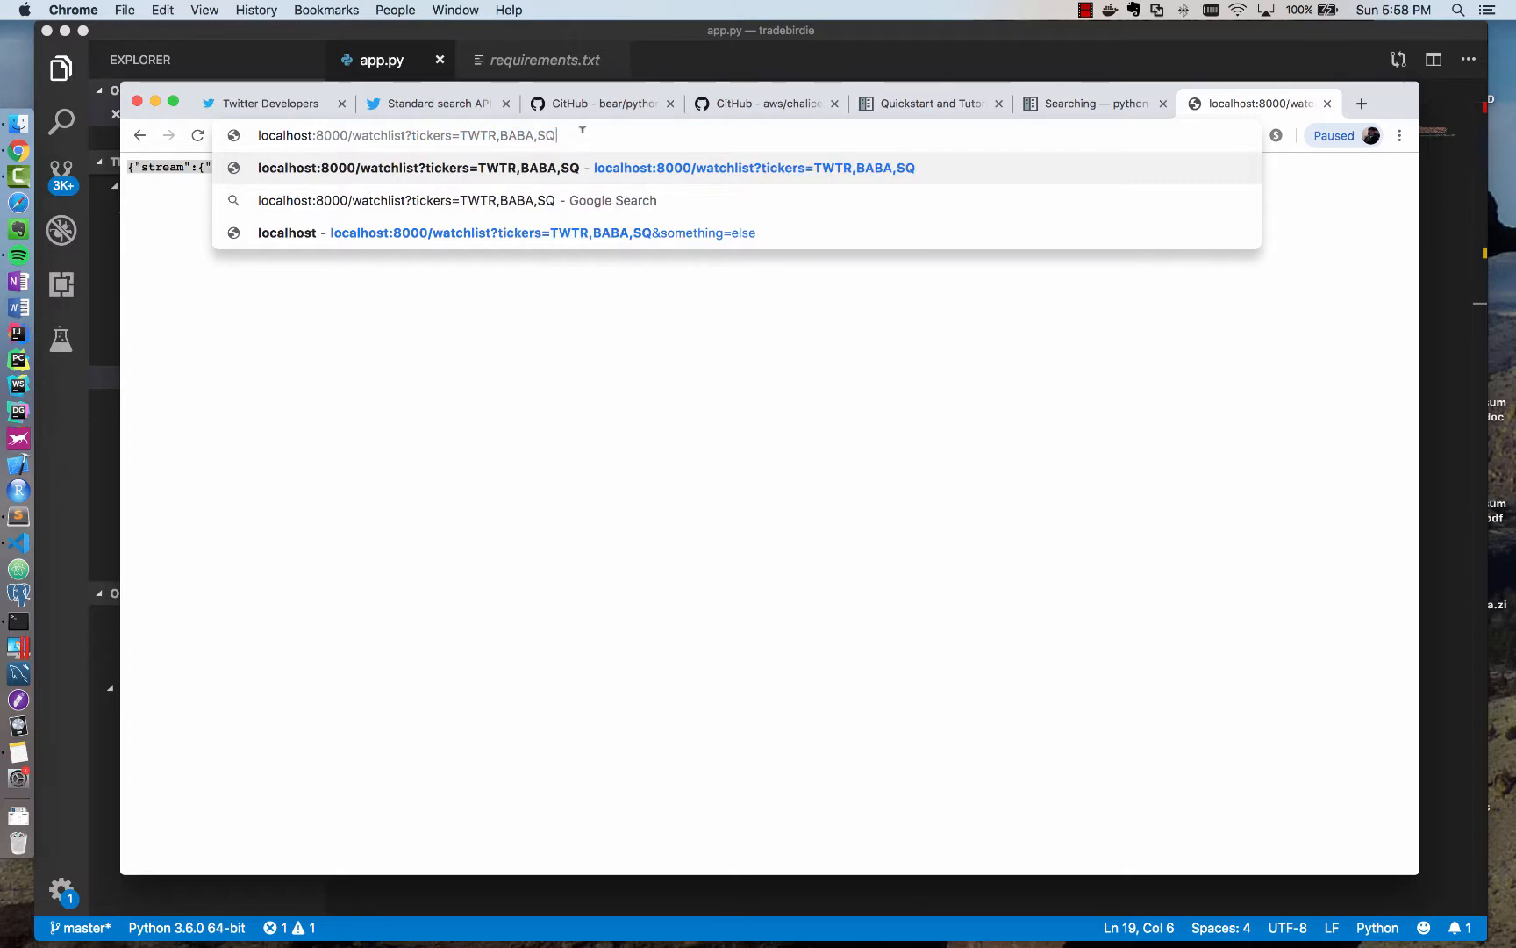
double_click(505, 135)
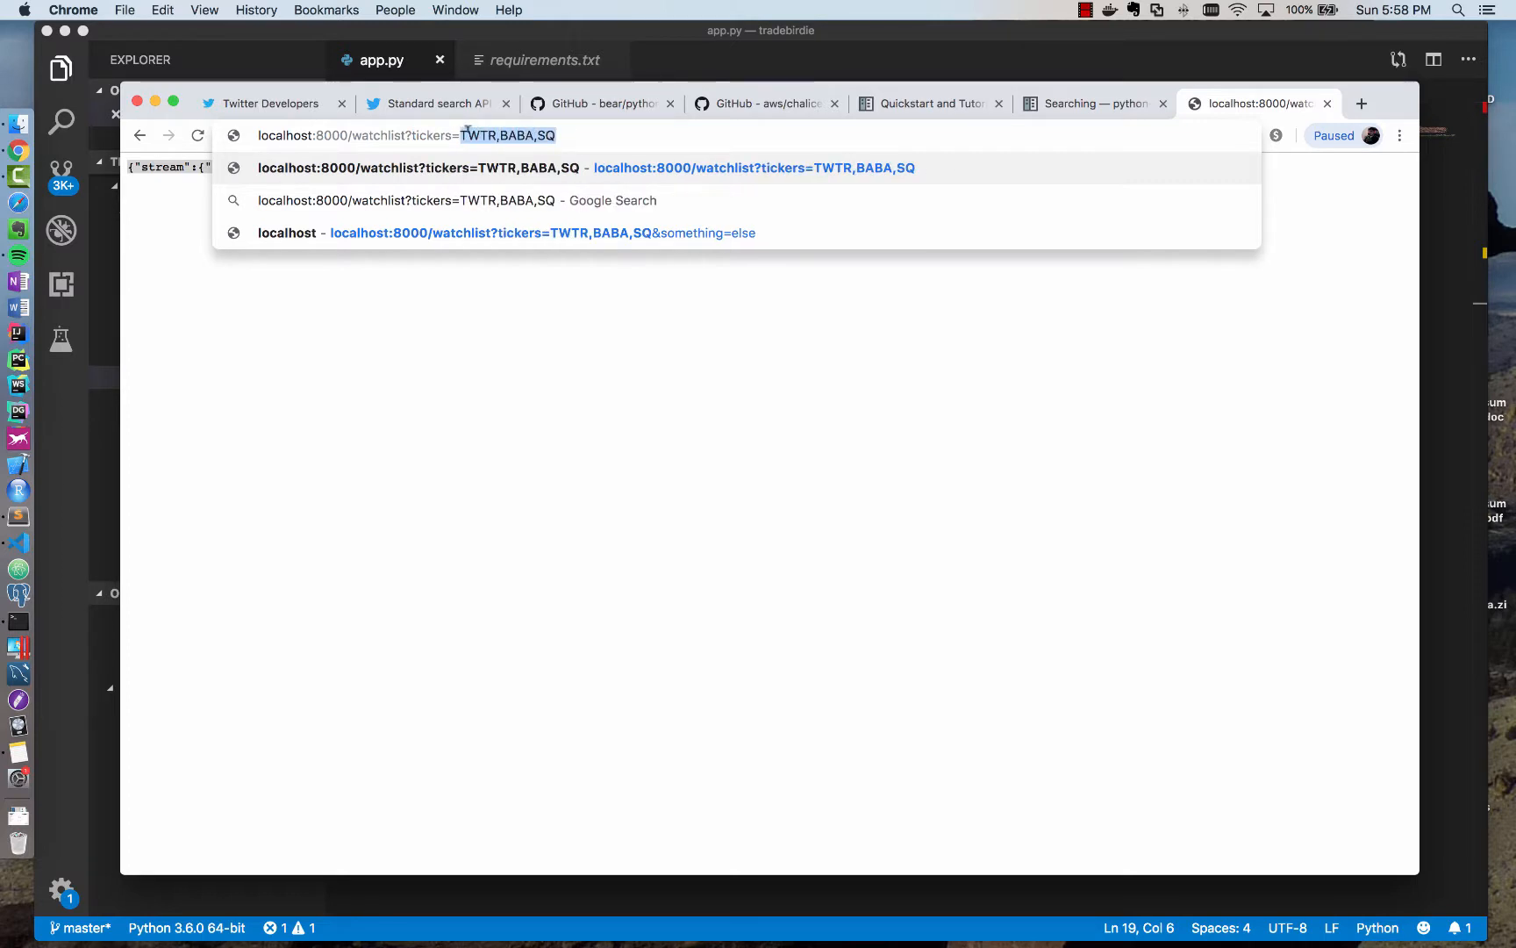
key(enter)
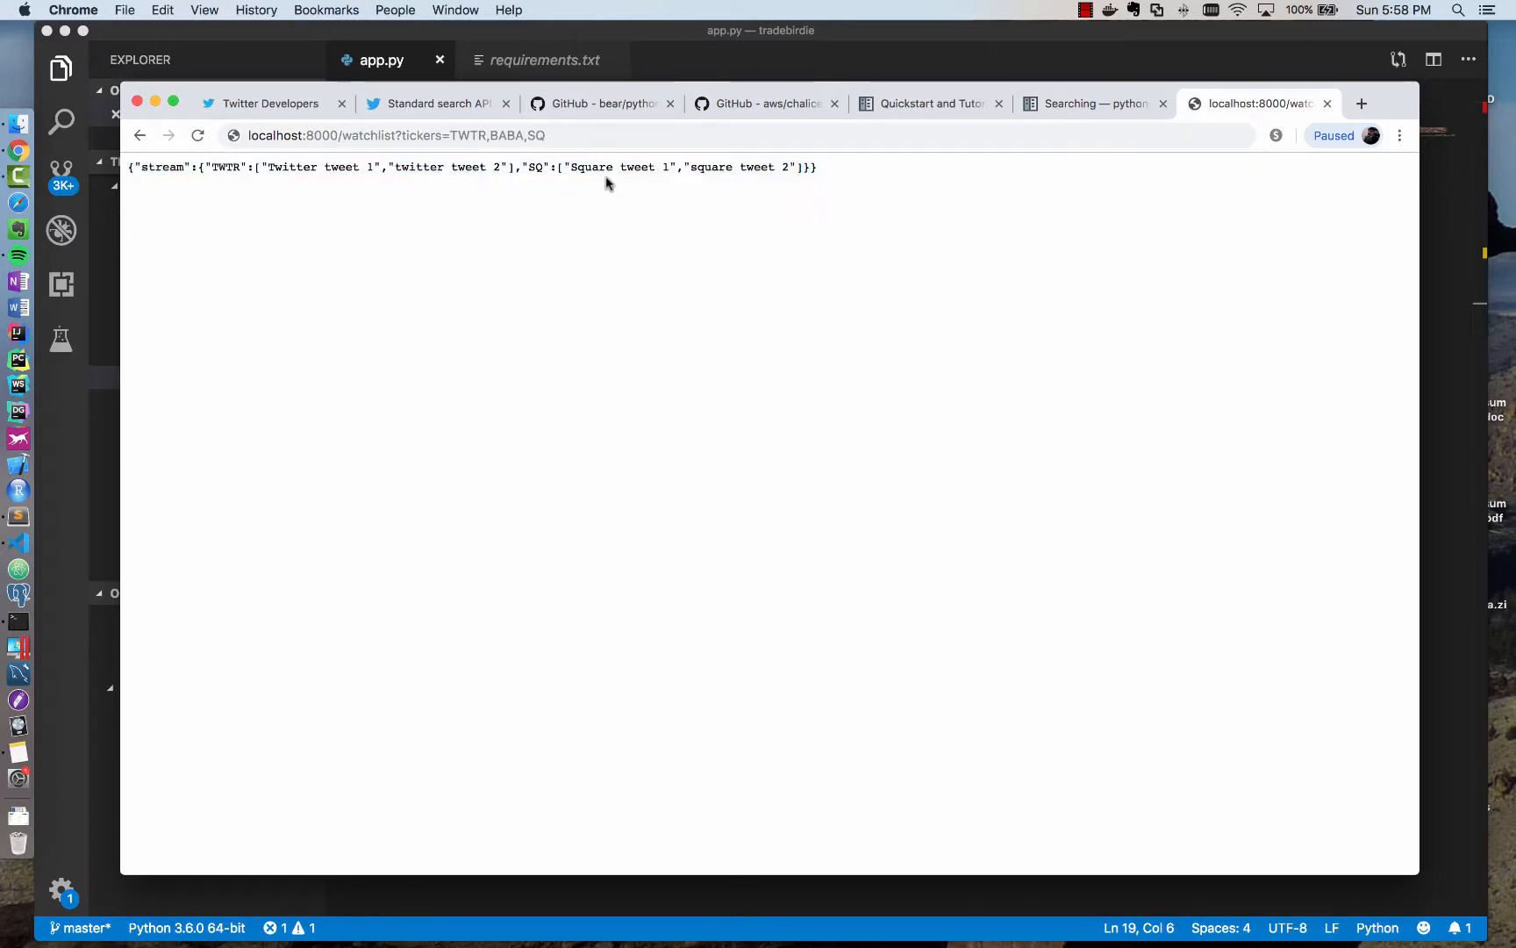
mouse_move(584, 204)
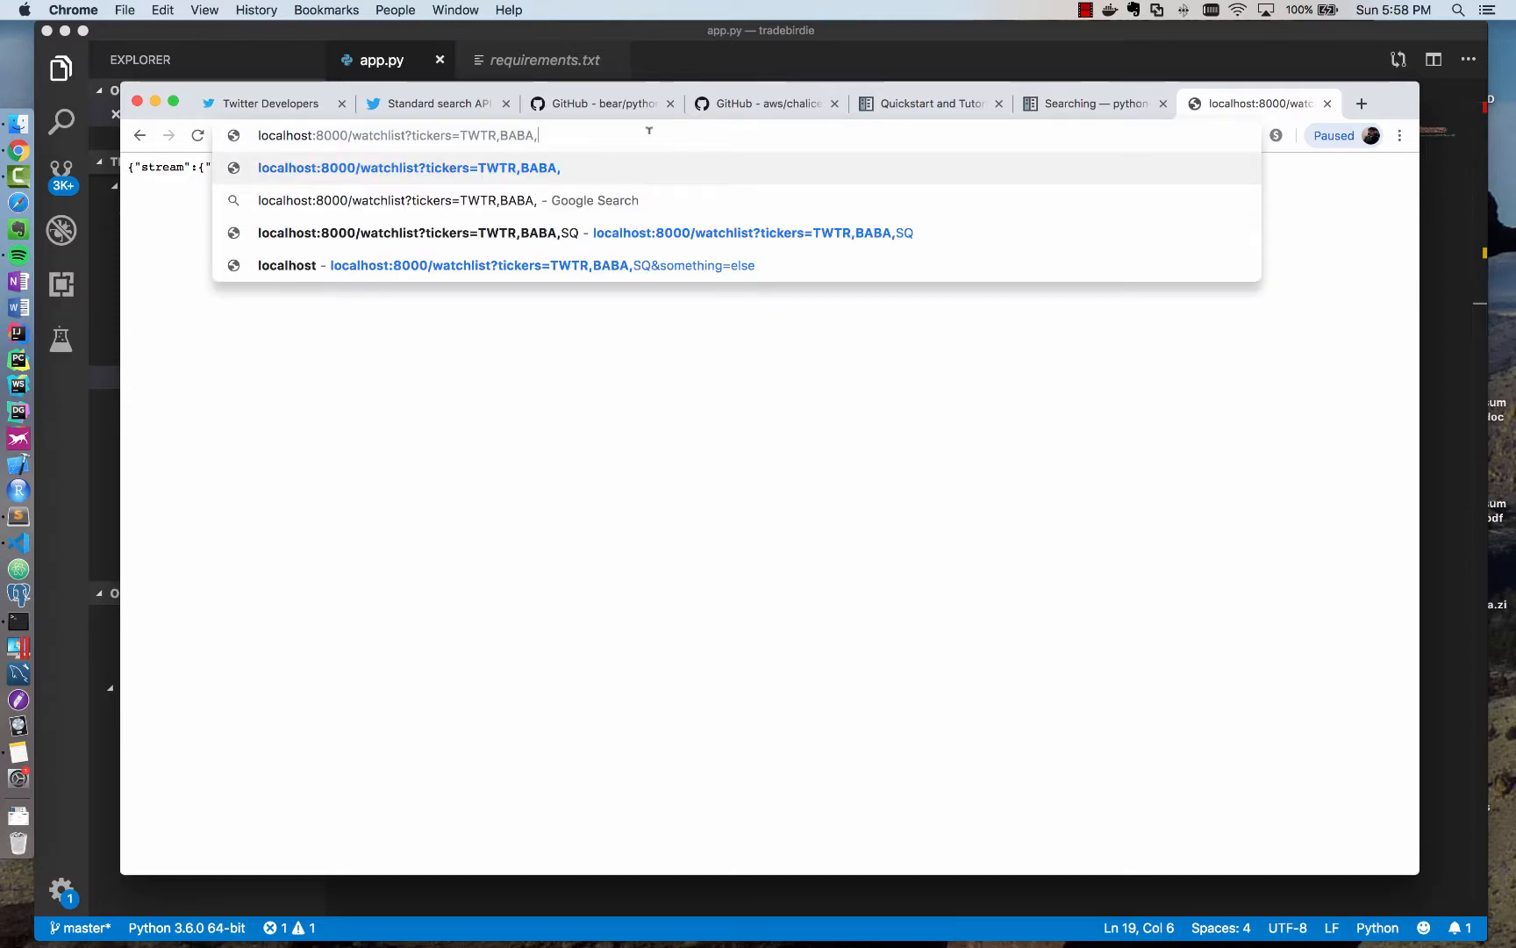
- Open Chalice's Request Metadata tutorial and select a term in its example view function
text(CRSP)
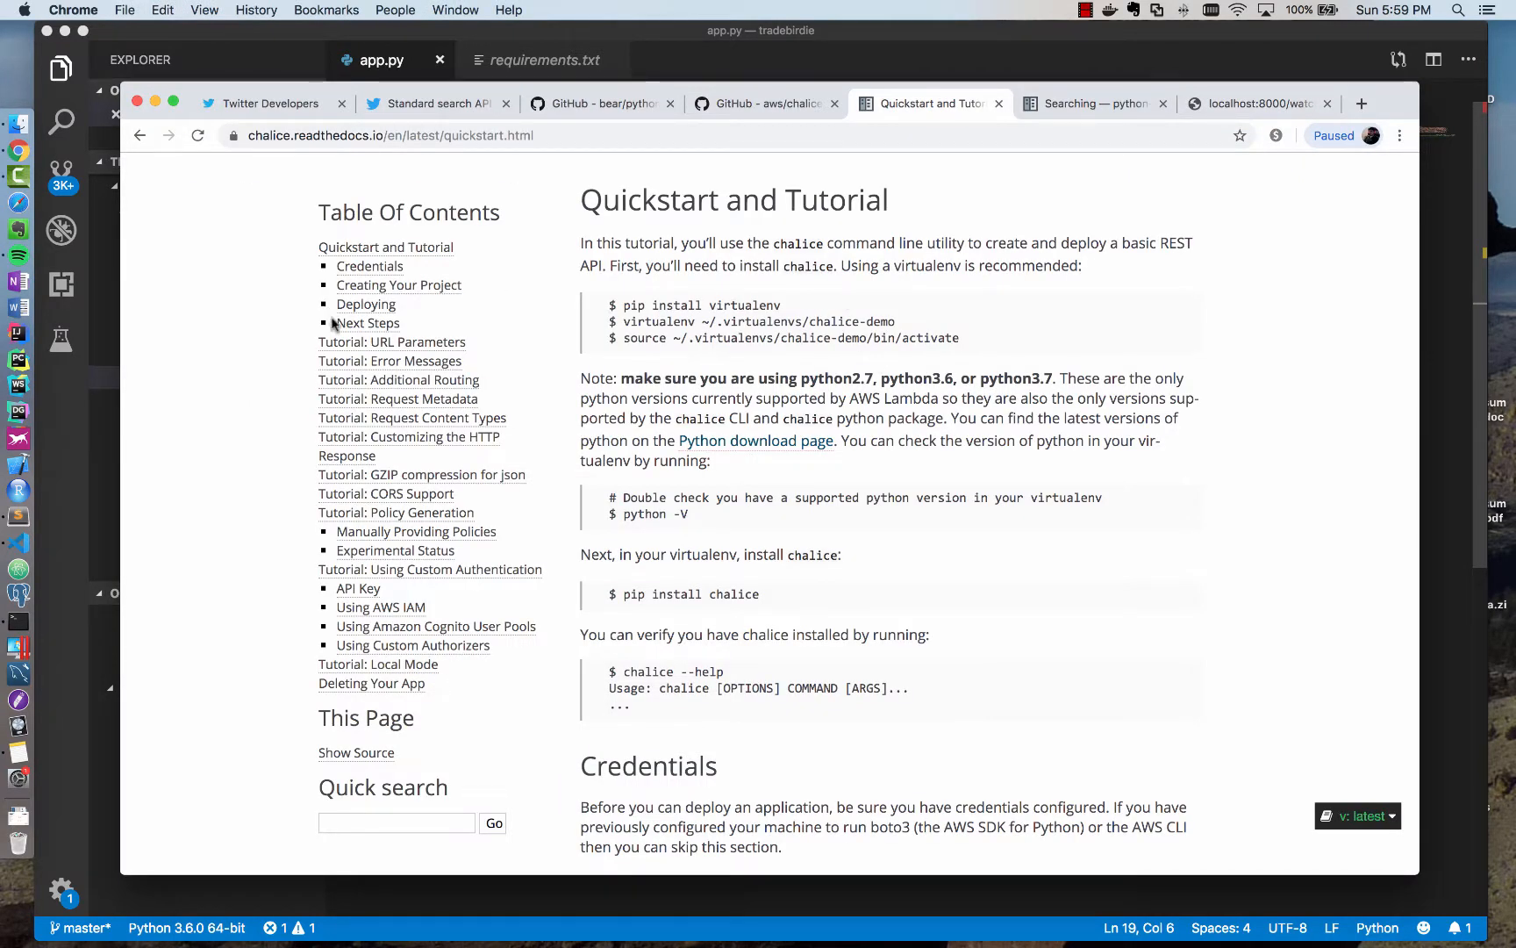
mouse_move(428, 403)
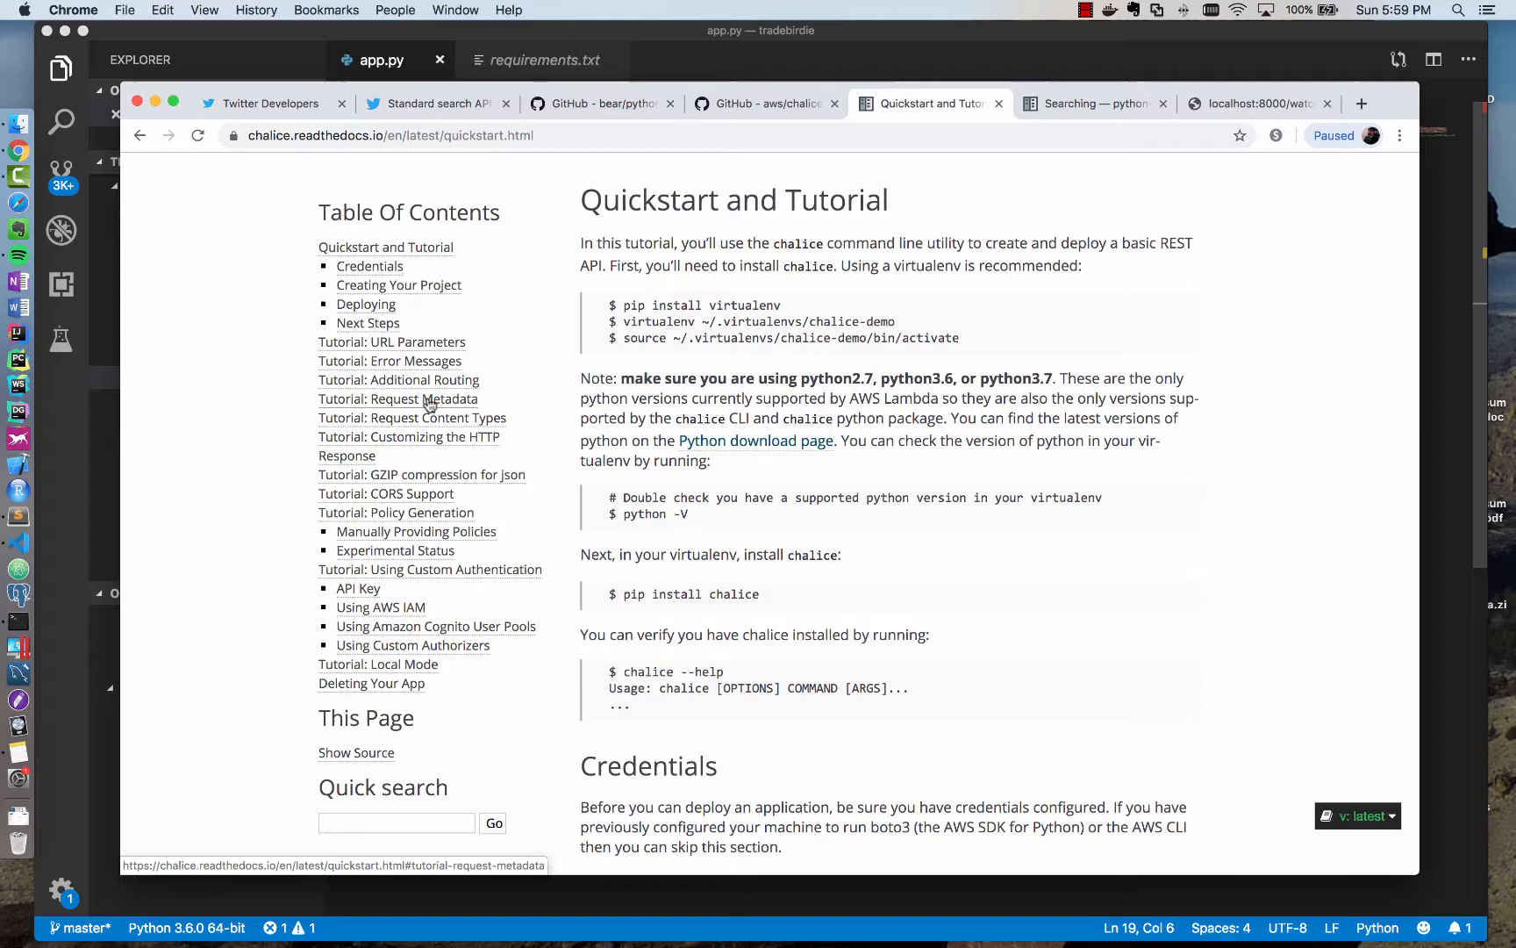
click(397, 398)
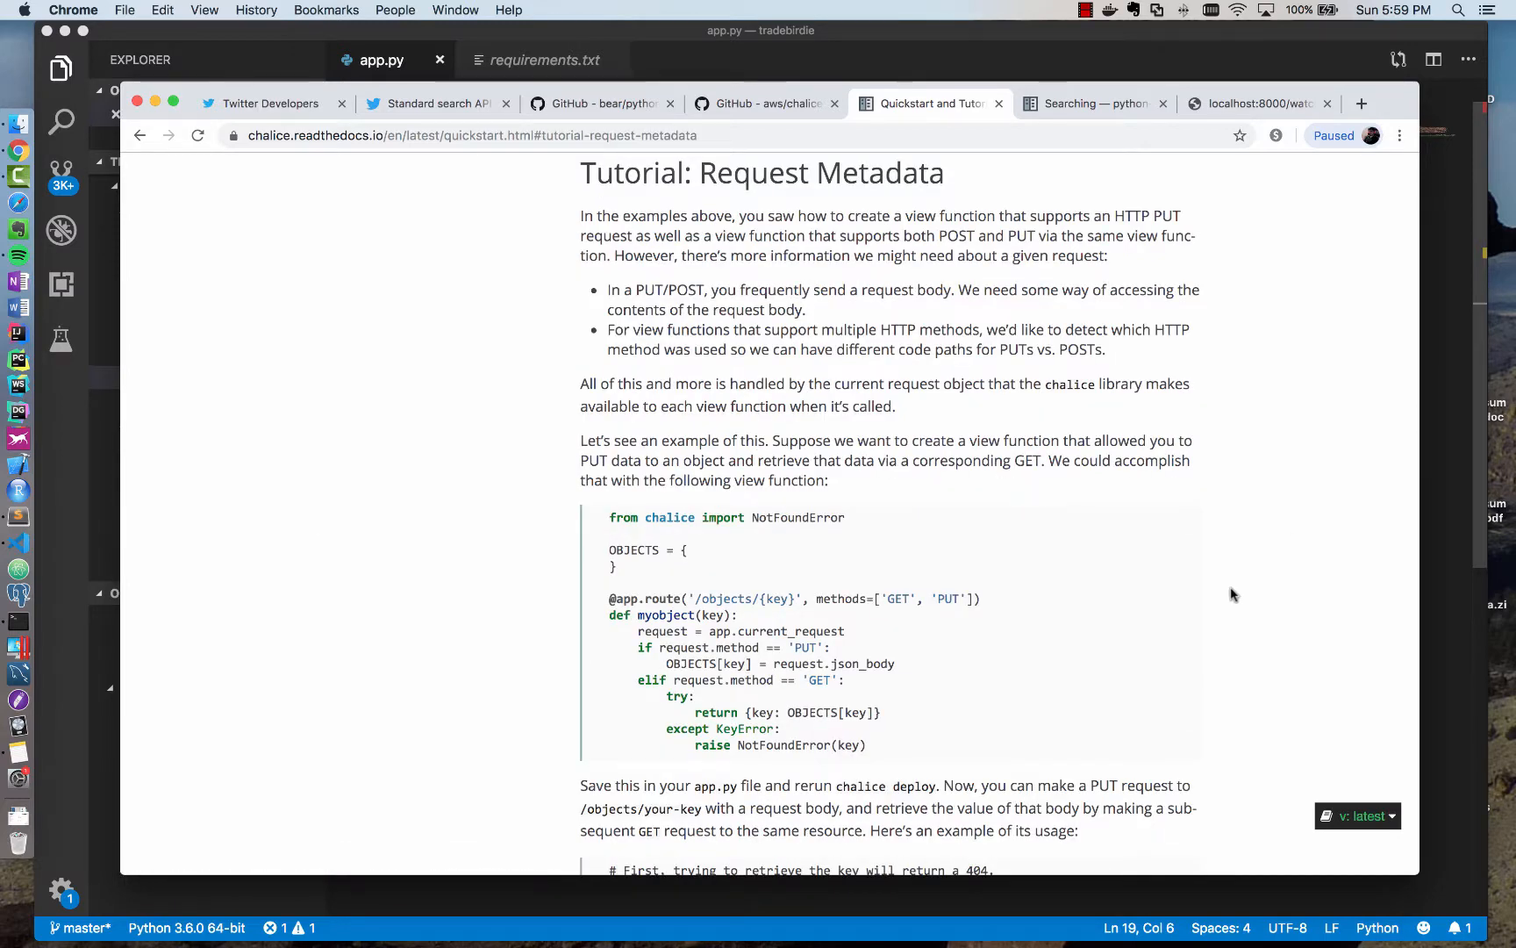
mouse_move(730, 648)
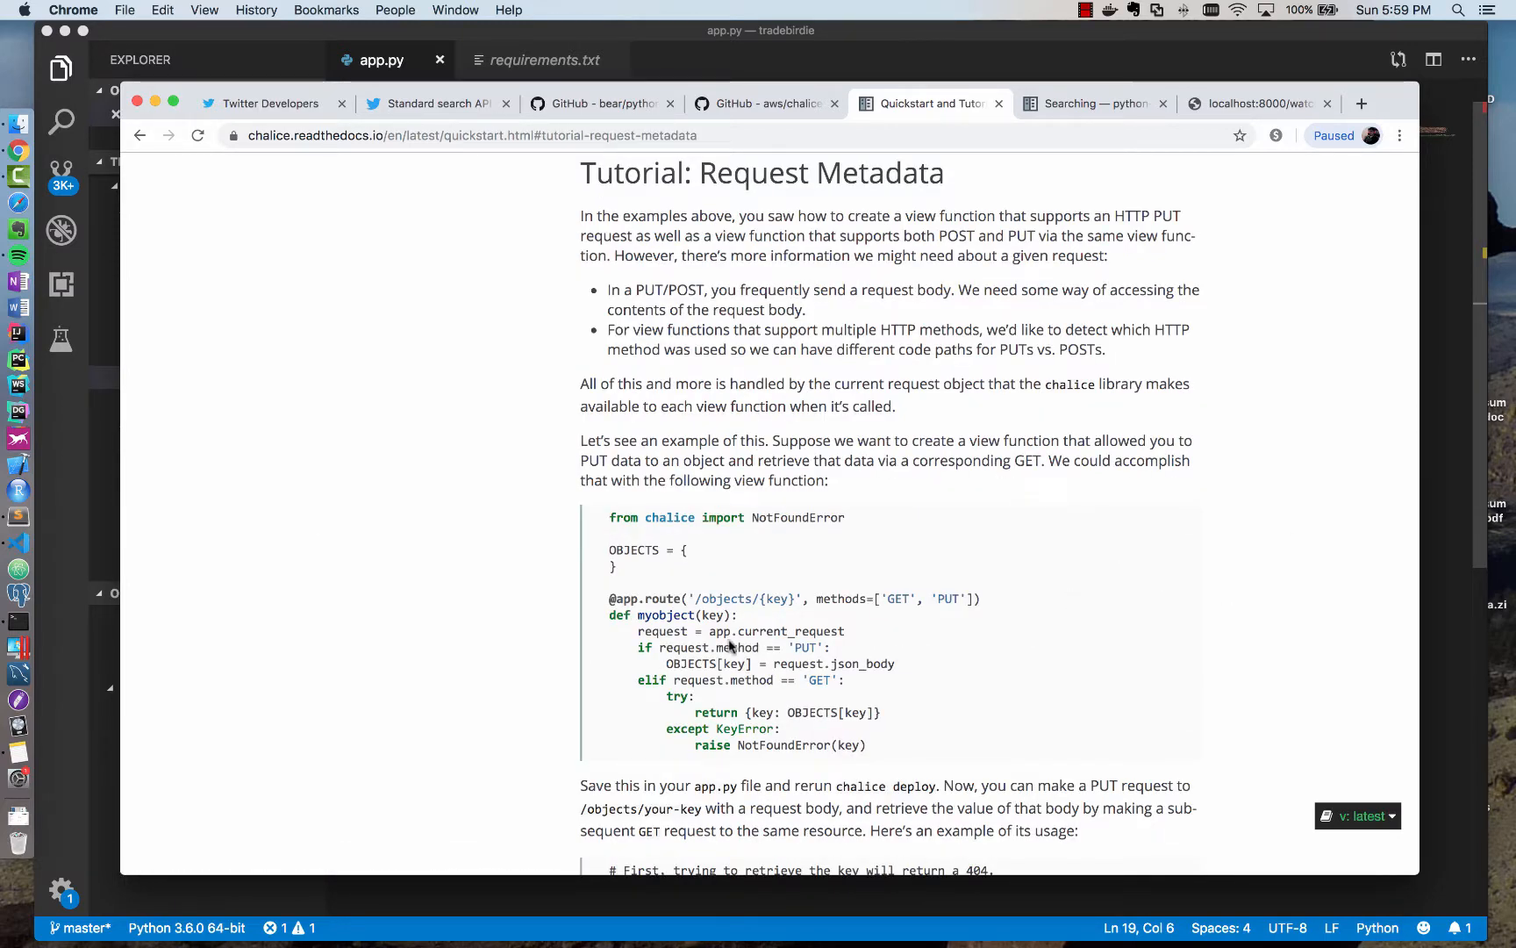
double_click(776, 631)
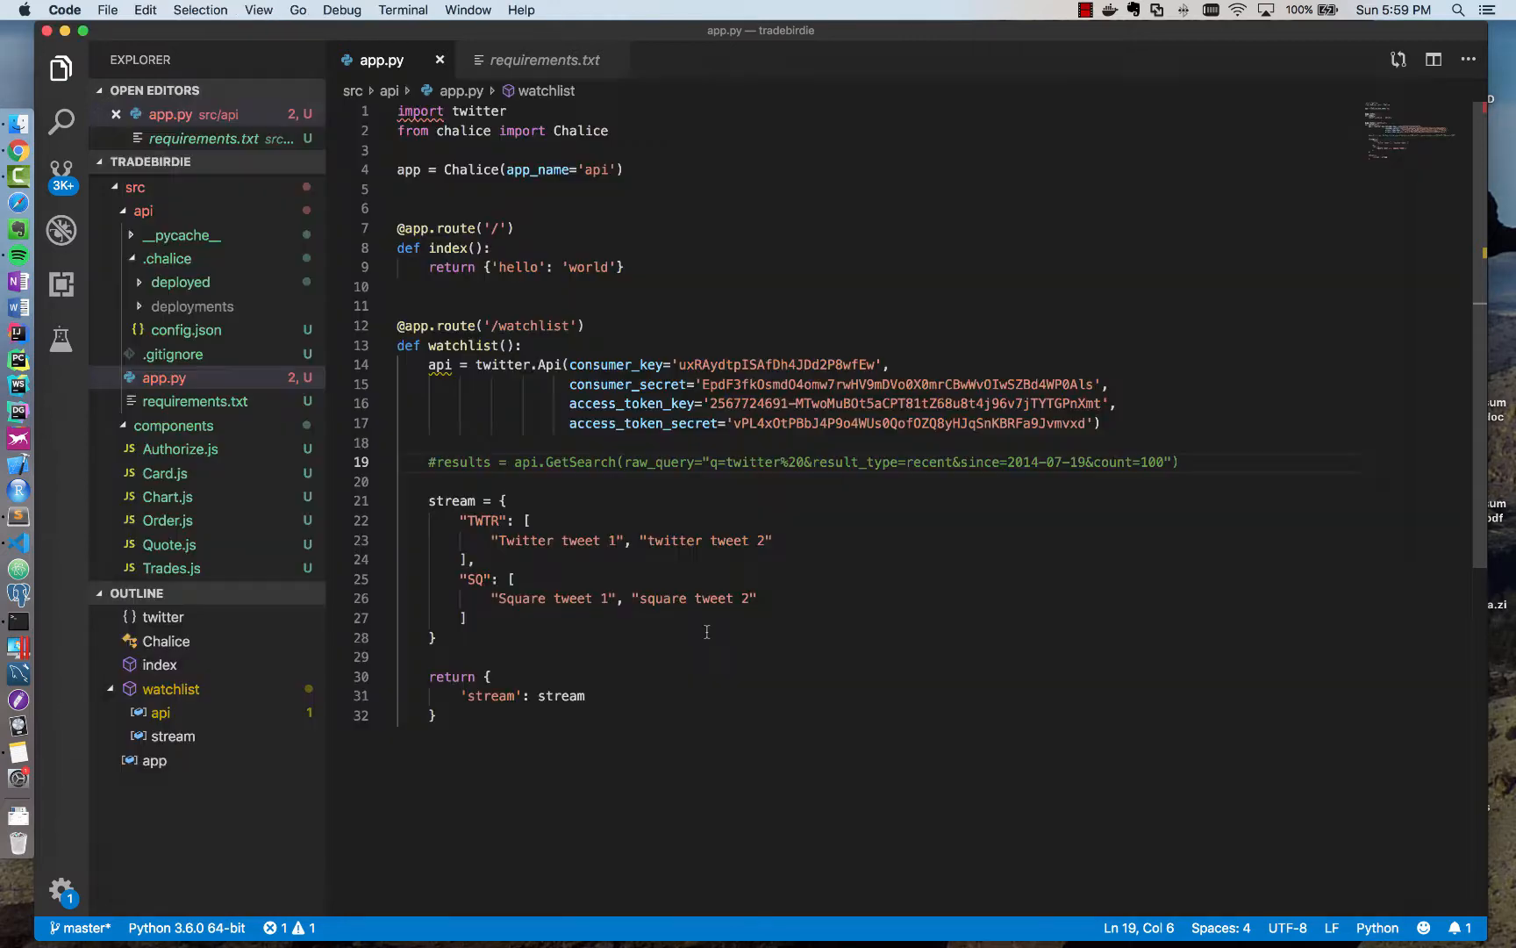
- Type app.current_request.query_params after def watchlist(), copying query_params from the docs, and begin a print
click(674, 345)
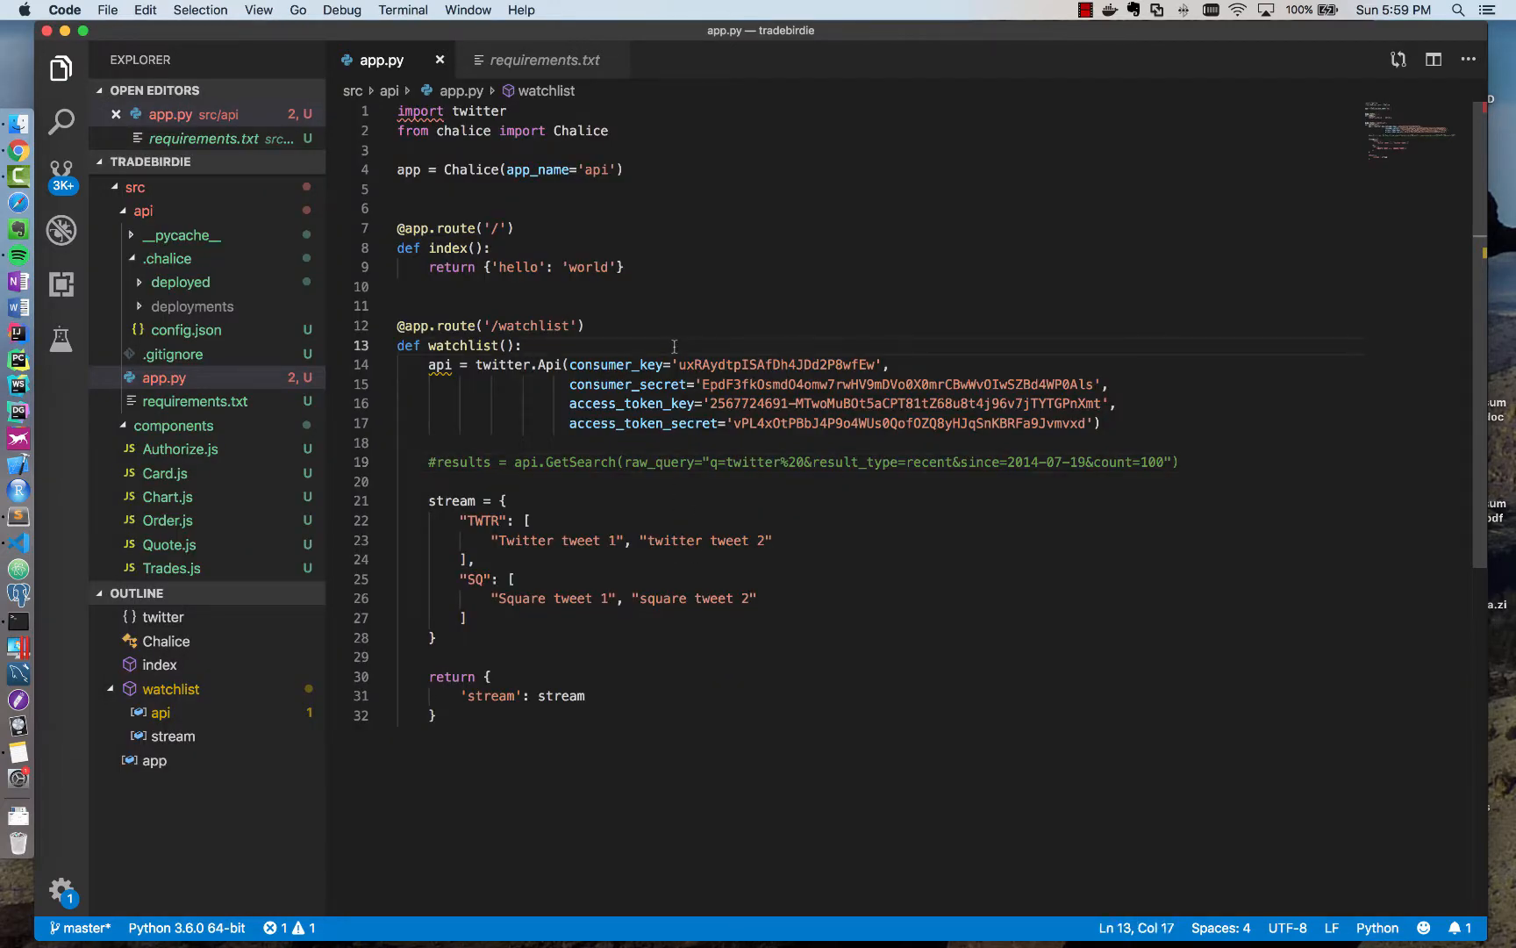
text(app.cr)
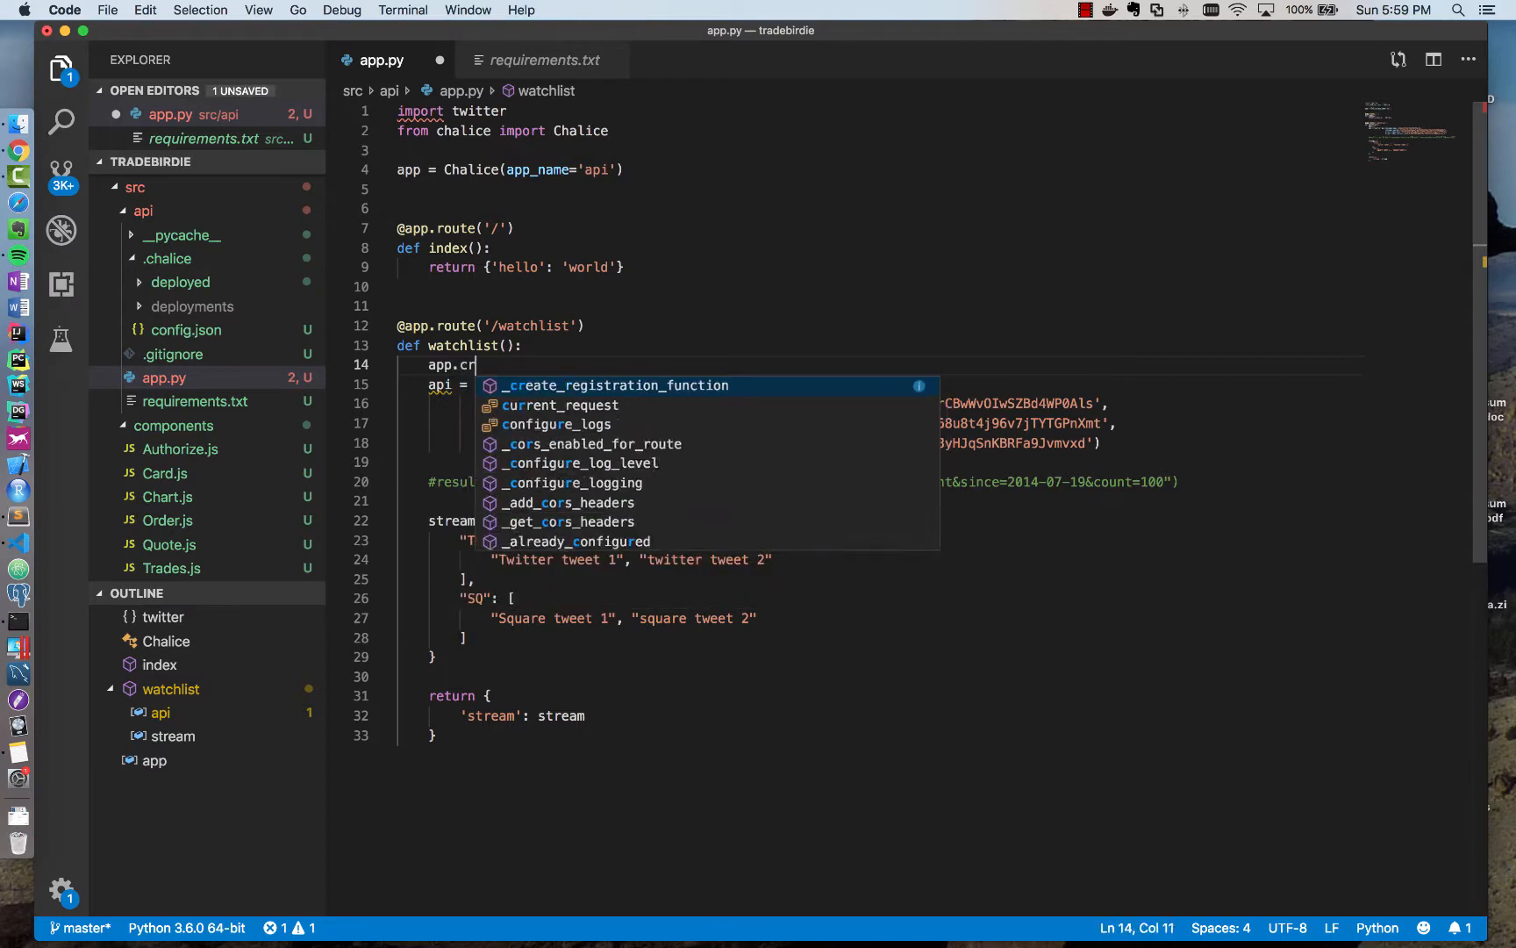
text(urrent_reque)
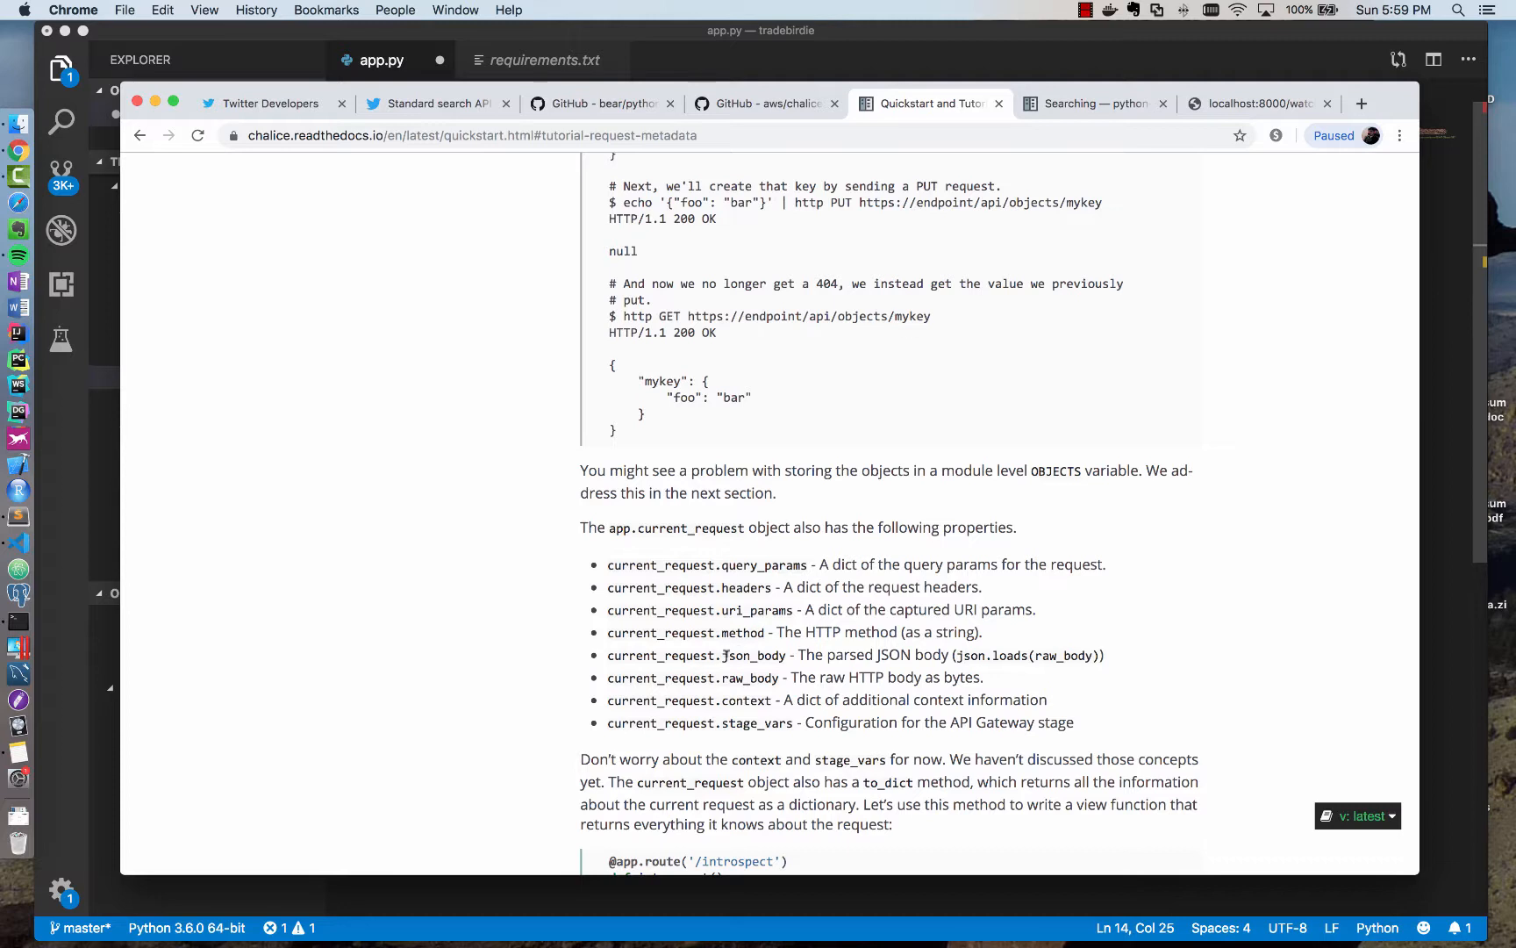
mouse_move(733, 627)
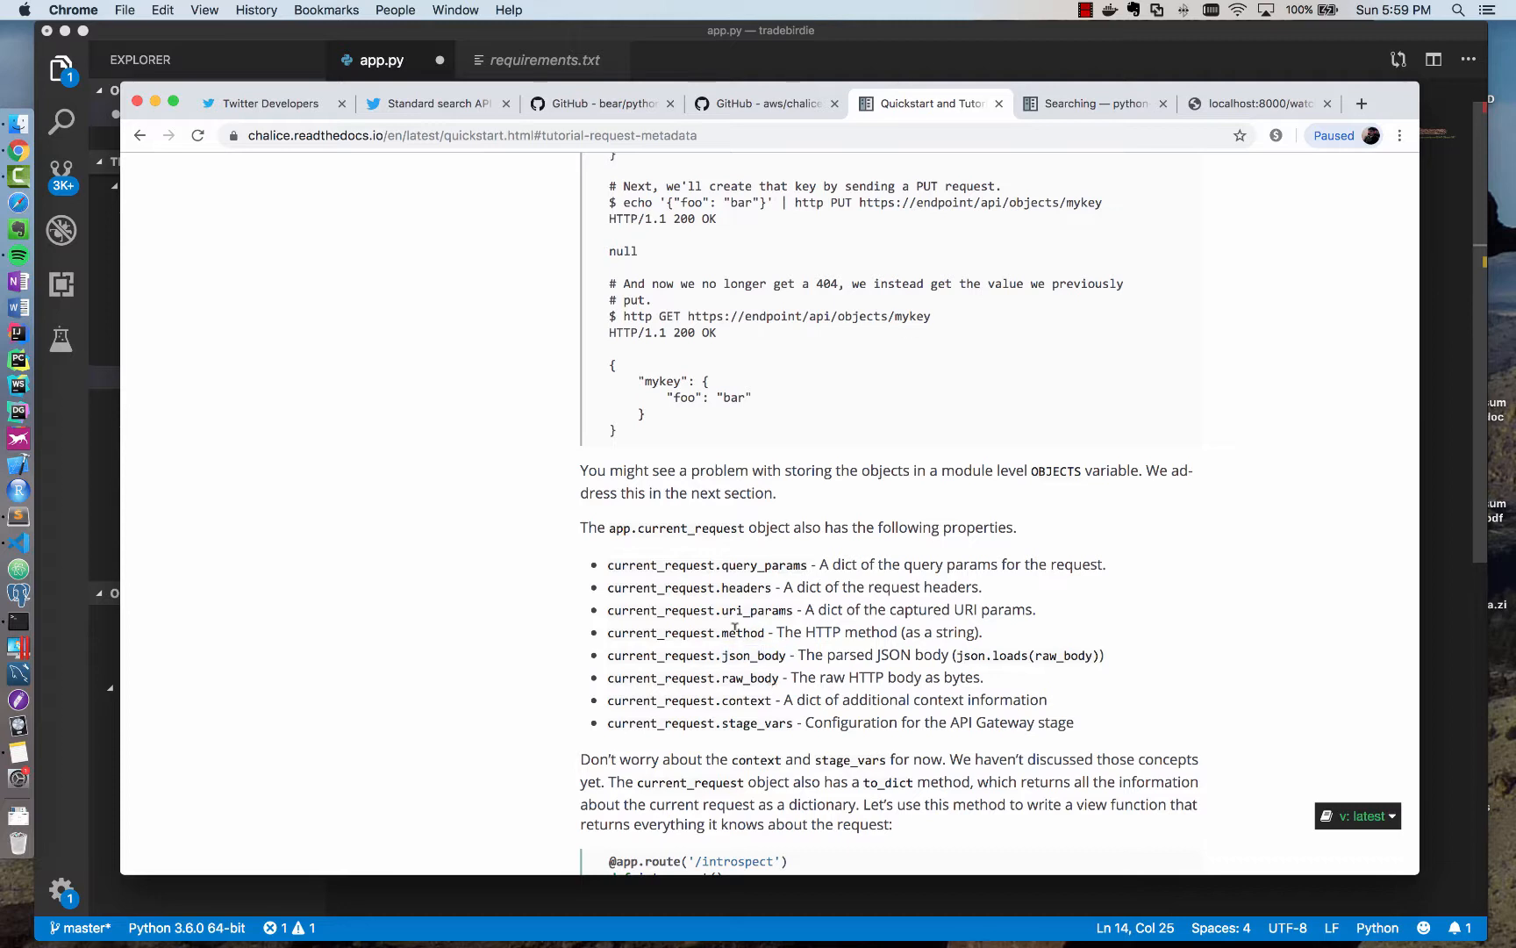
double_click(740, 633)
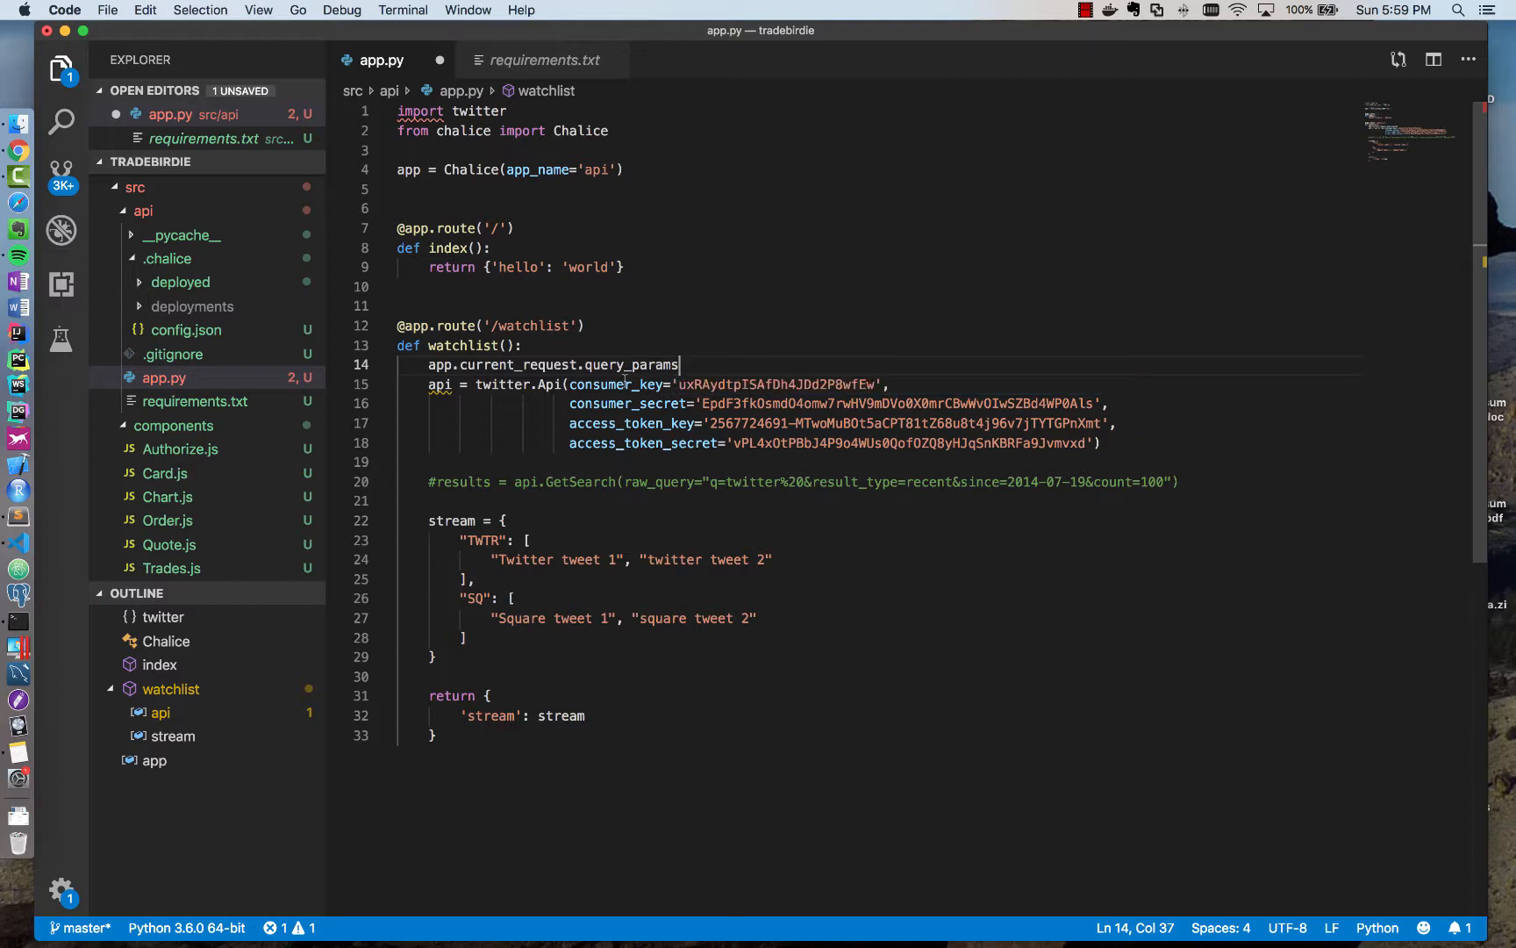
text(prin)
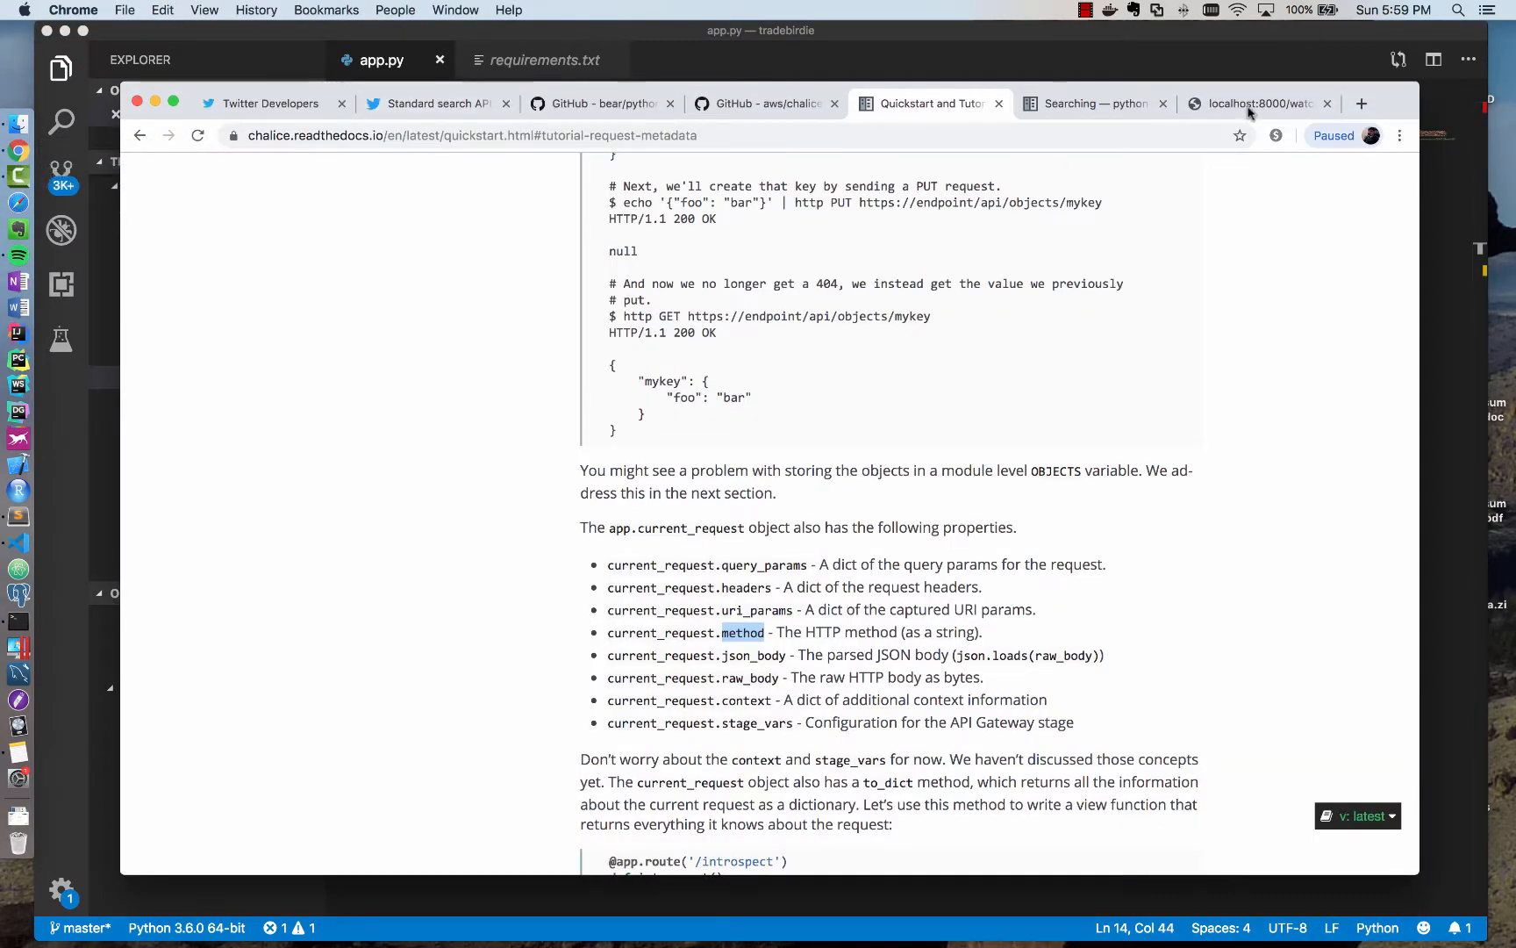
click(1257, 103)
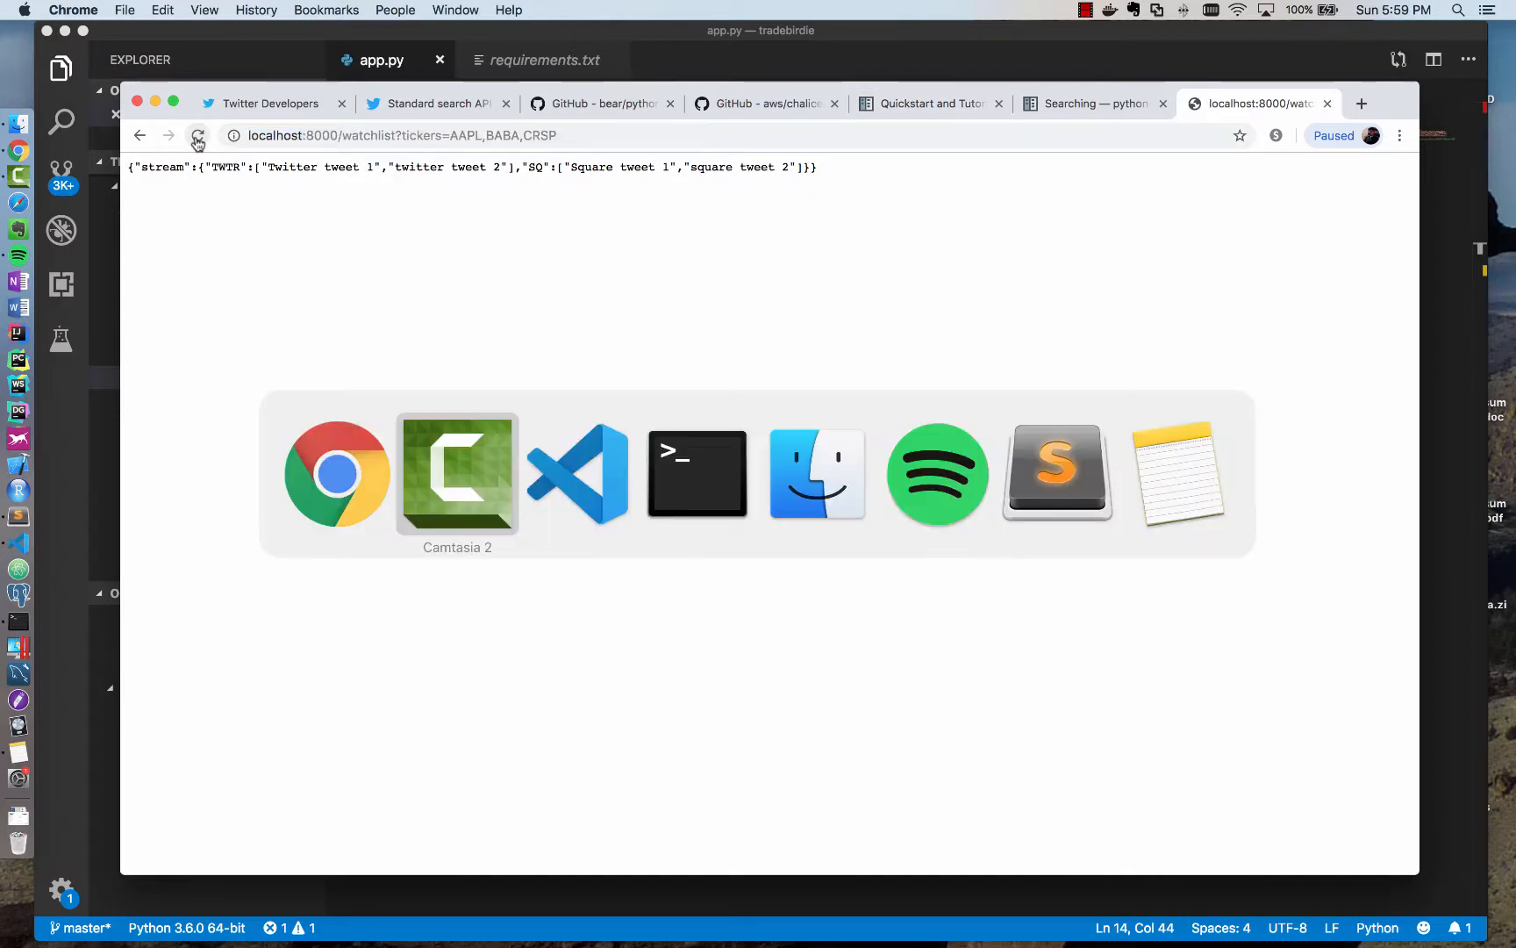
- Reload the watchlist page and append MSFT to the AAPL,BABA,CRSP tickers query
click(695, 474)
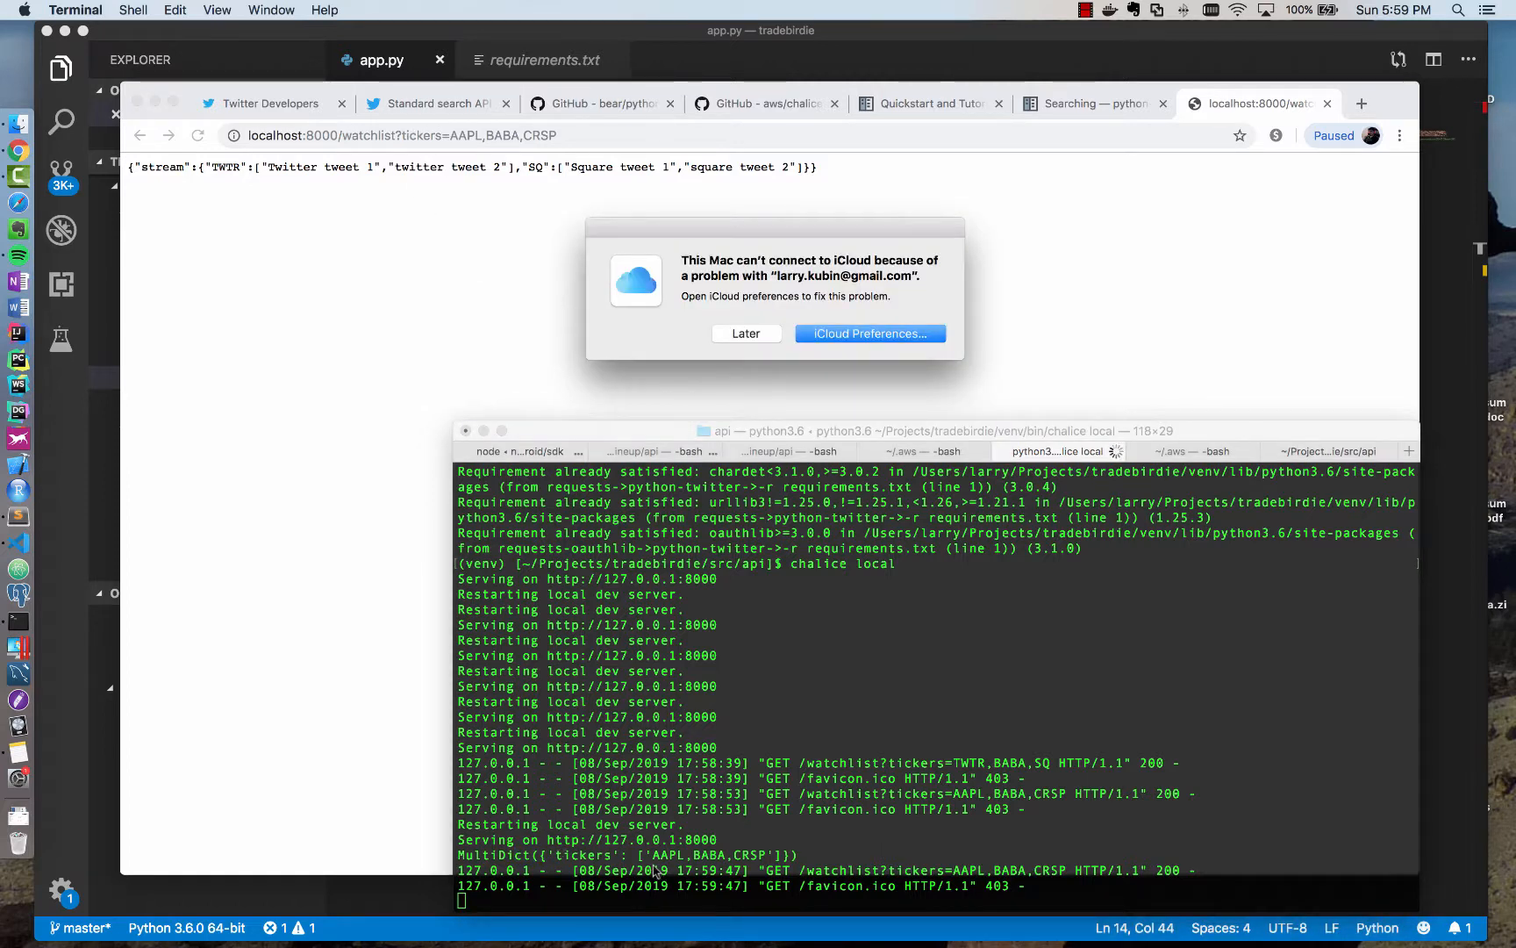
click(746, 332)
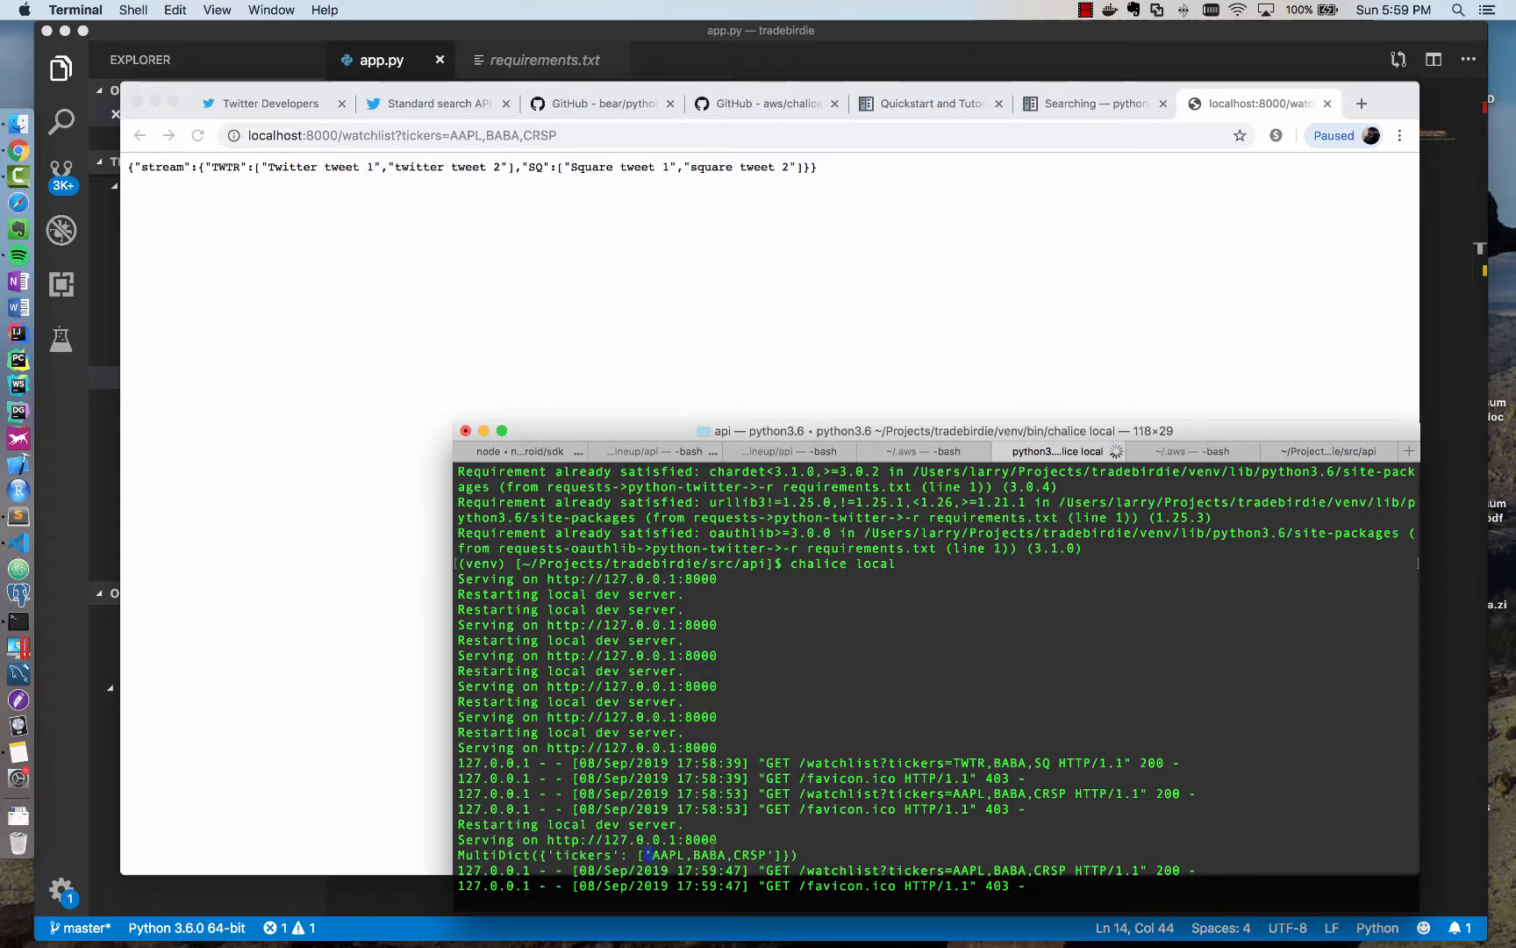
double_click(711, 855)
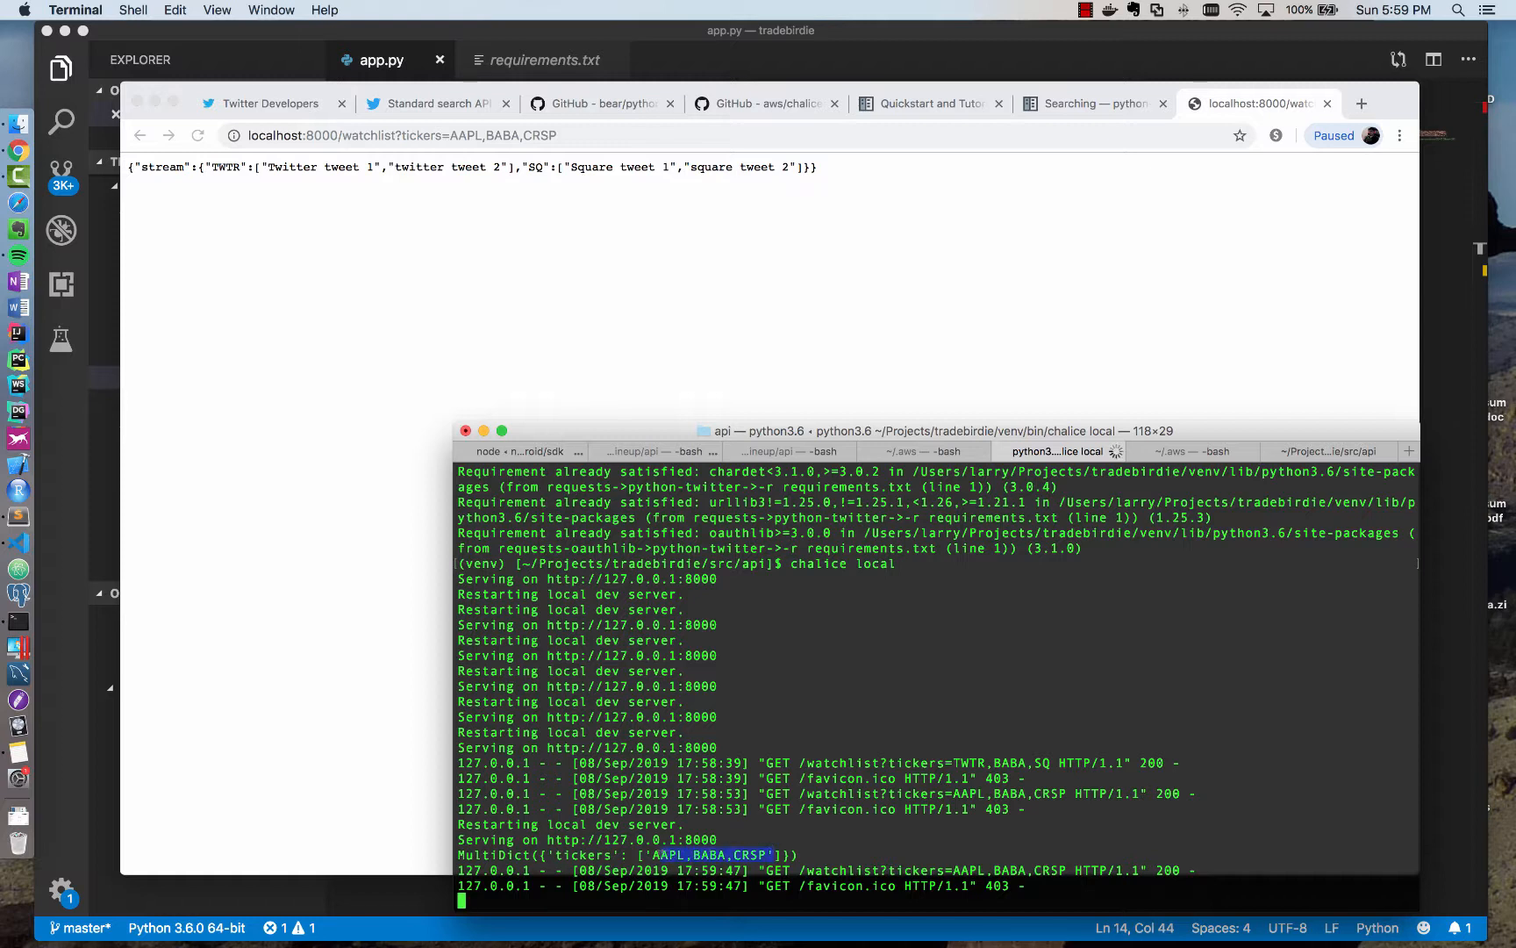
click(416, 135)
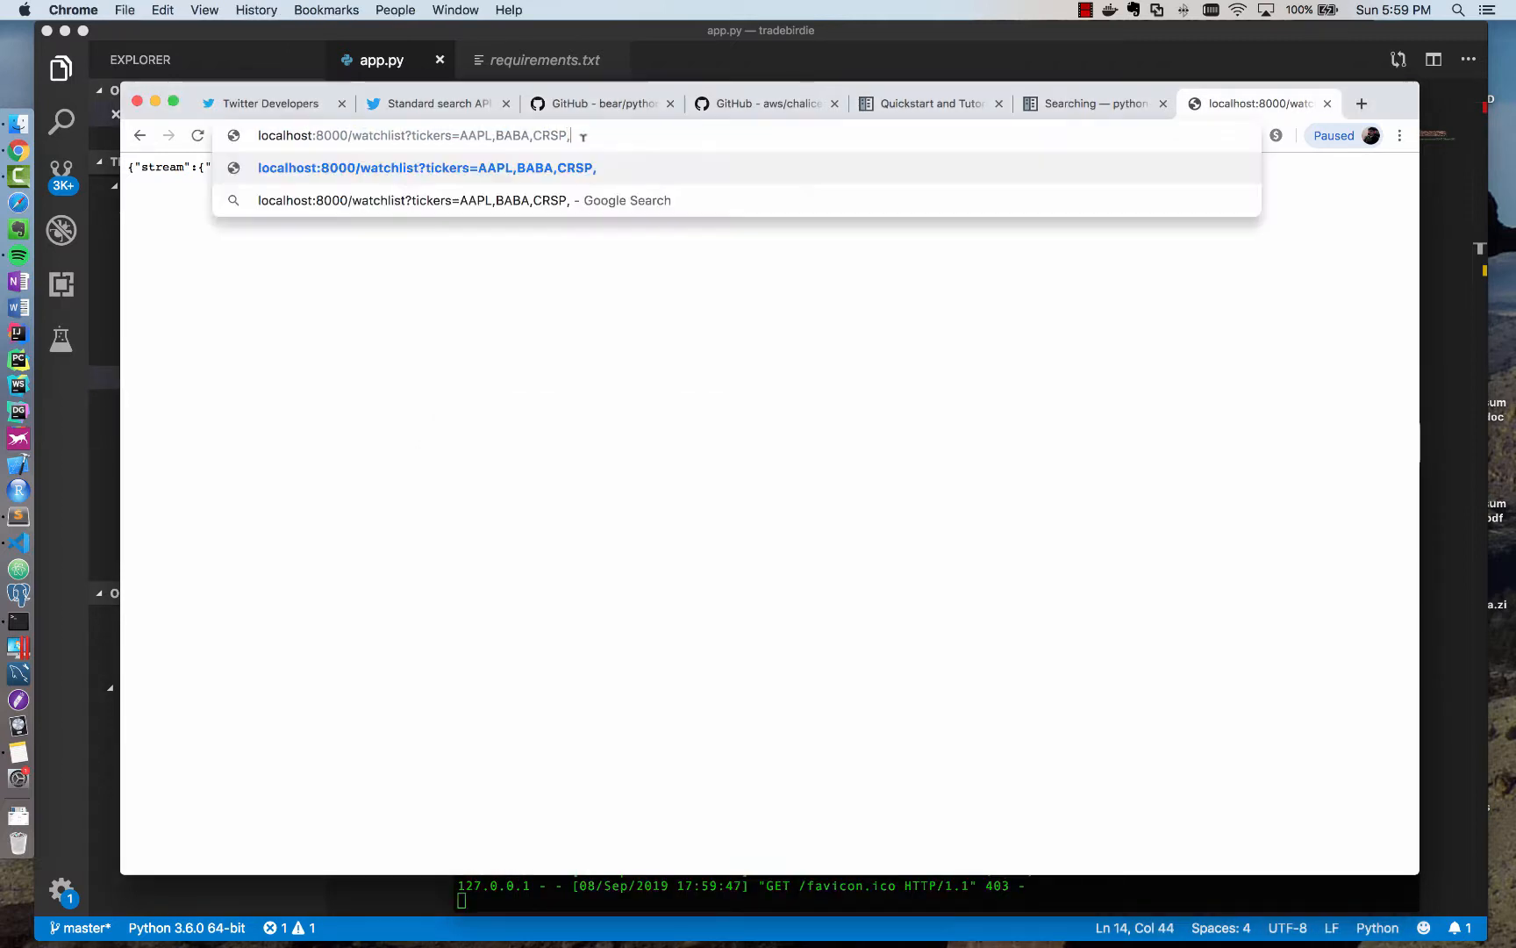
text(MSFT)
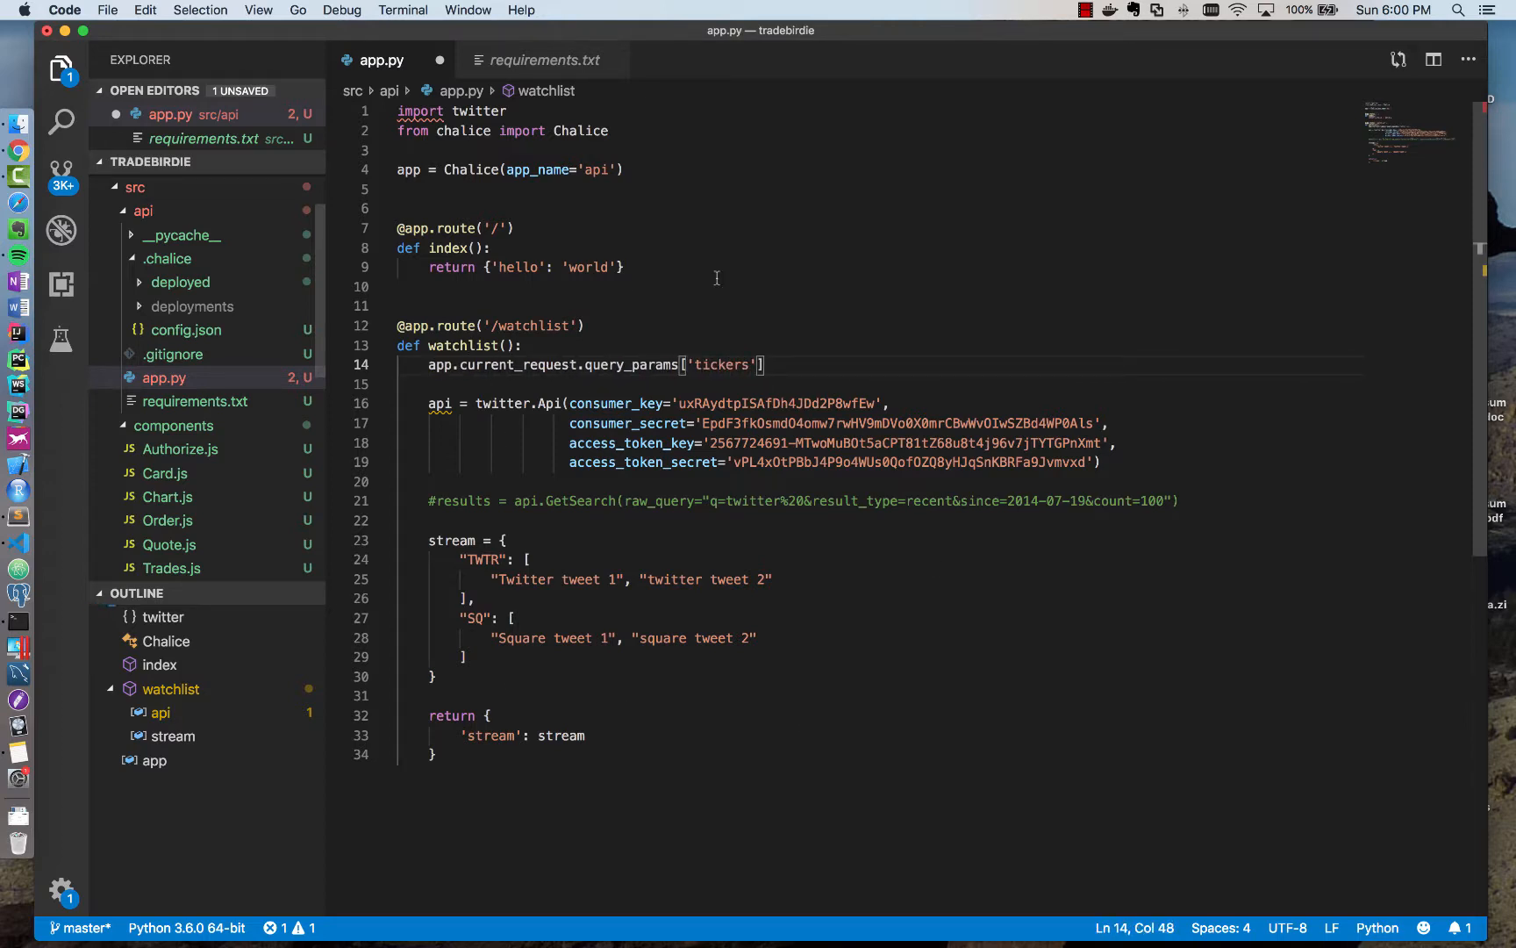
- Assign tickers = query_params['tickers'].split(',') in the watchlist route
text(.split())
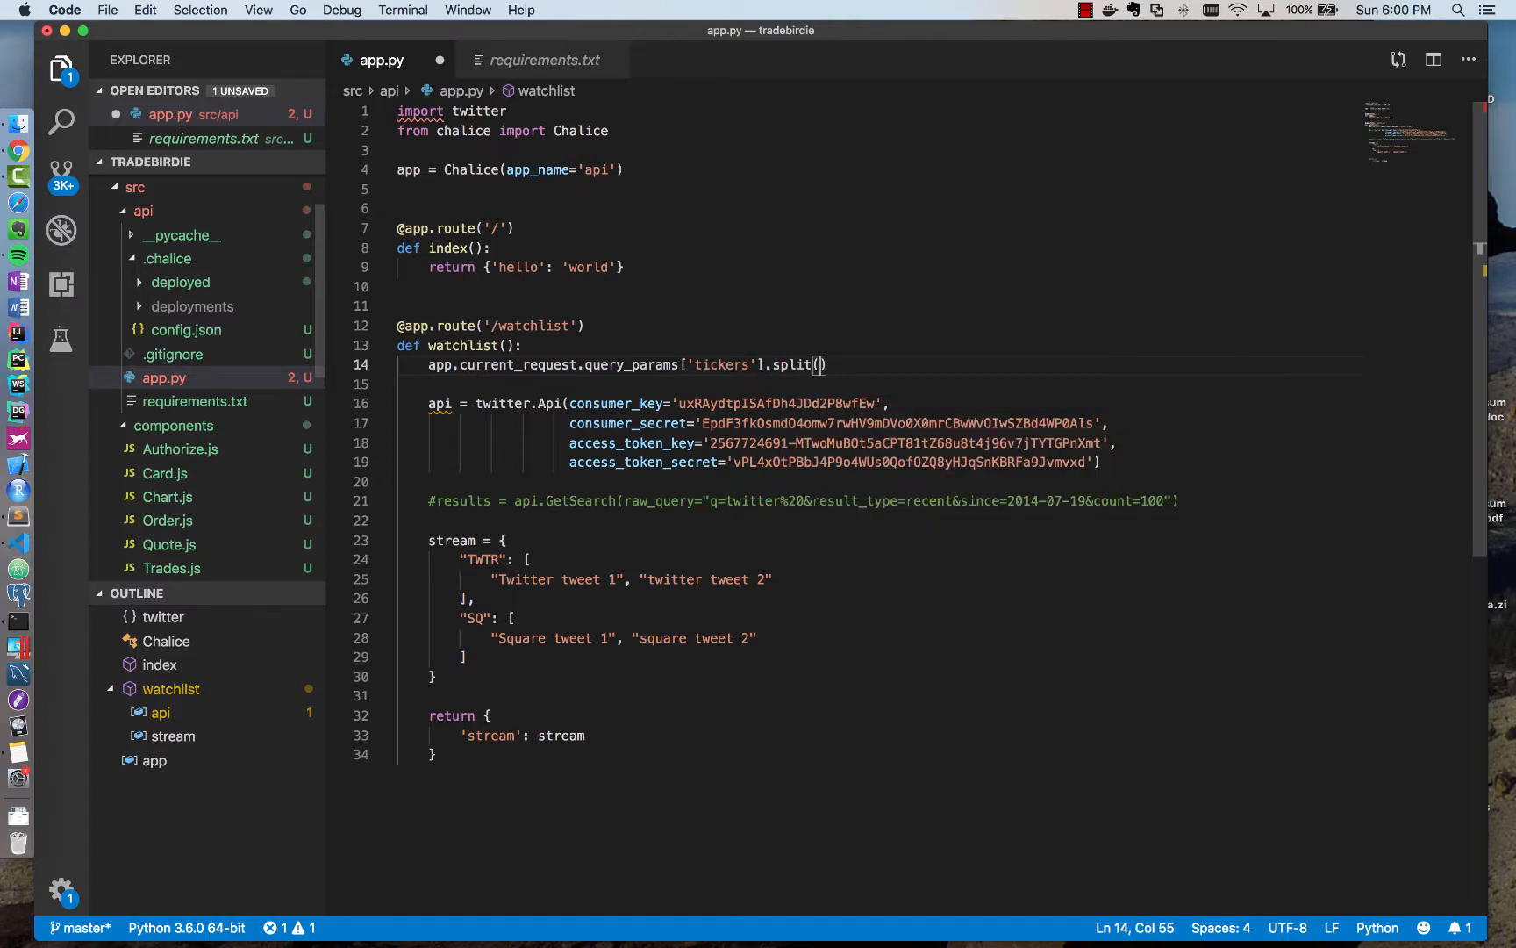
text(',')
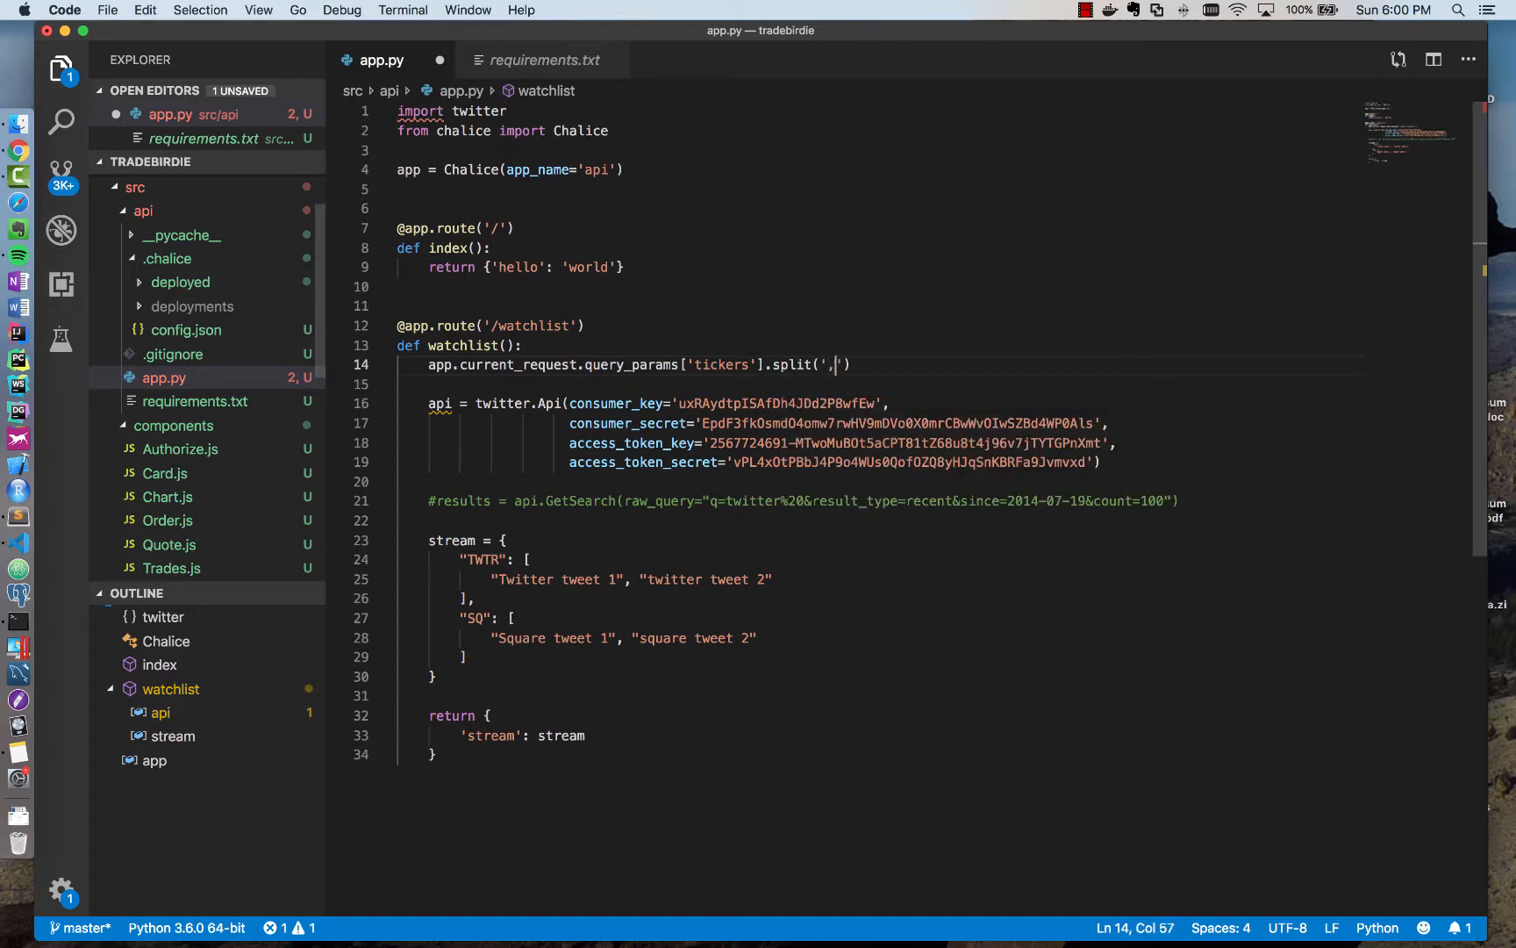
text(tic)
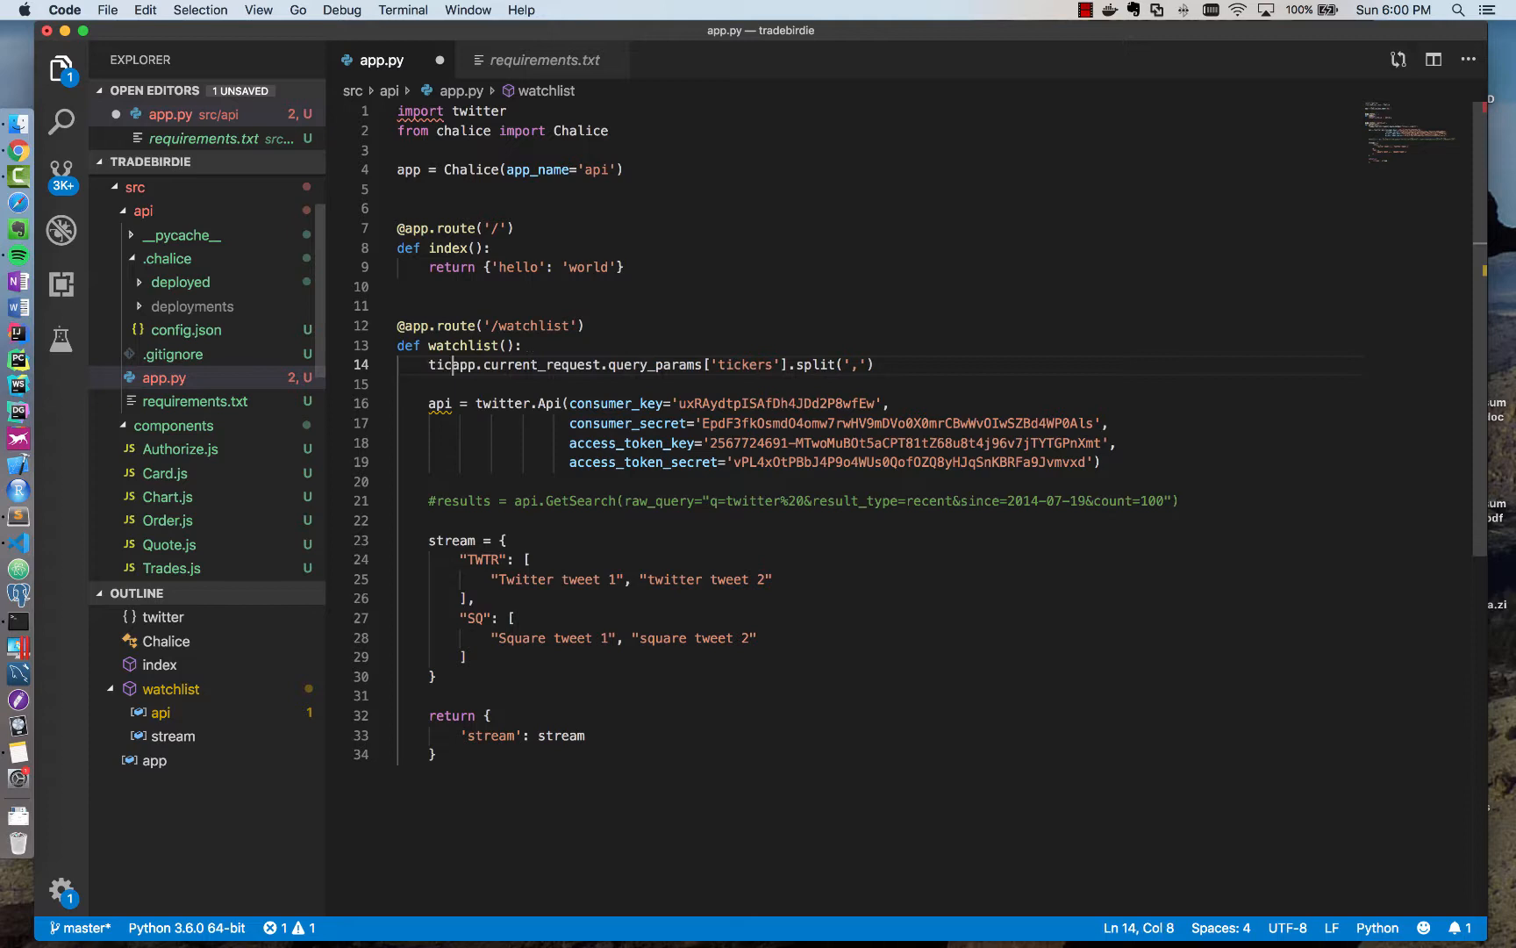
text(kers =)
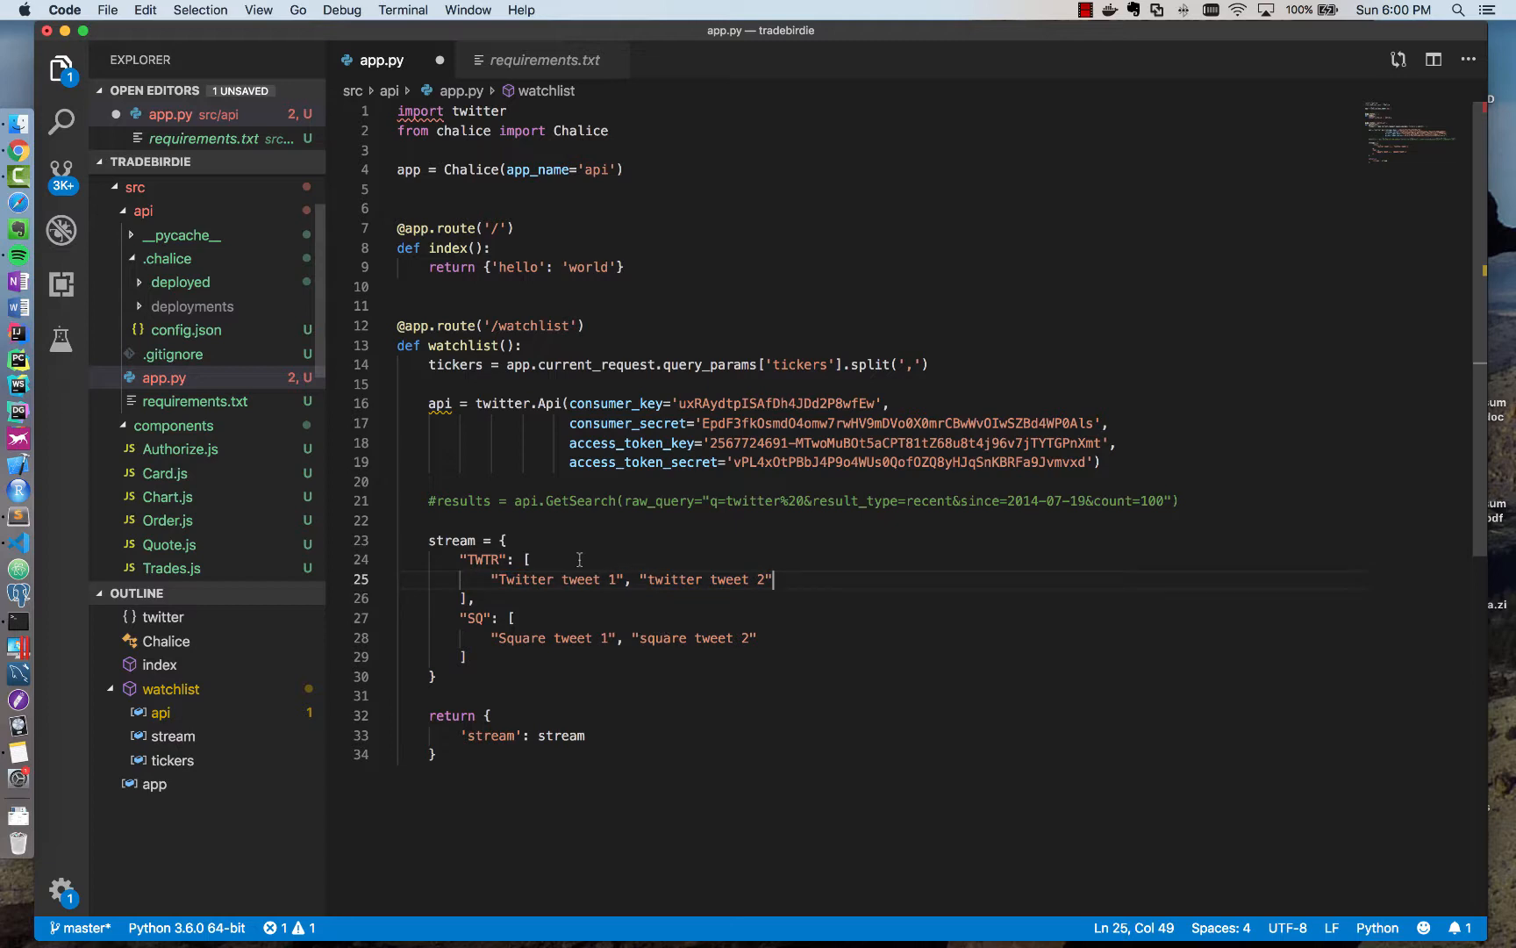
- Uncomment GetSearch inside 'for ticker in tickers', format its query with ticker, and print results
click(510, 617)
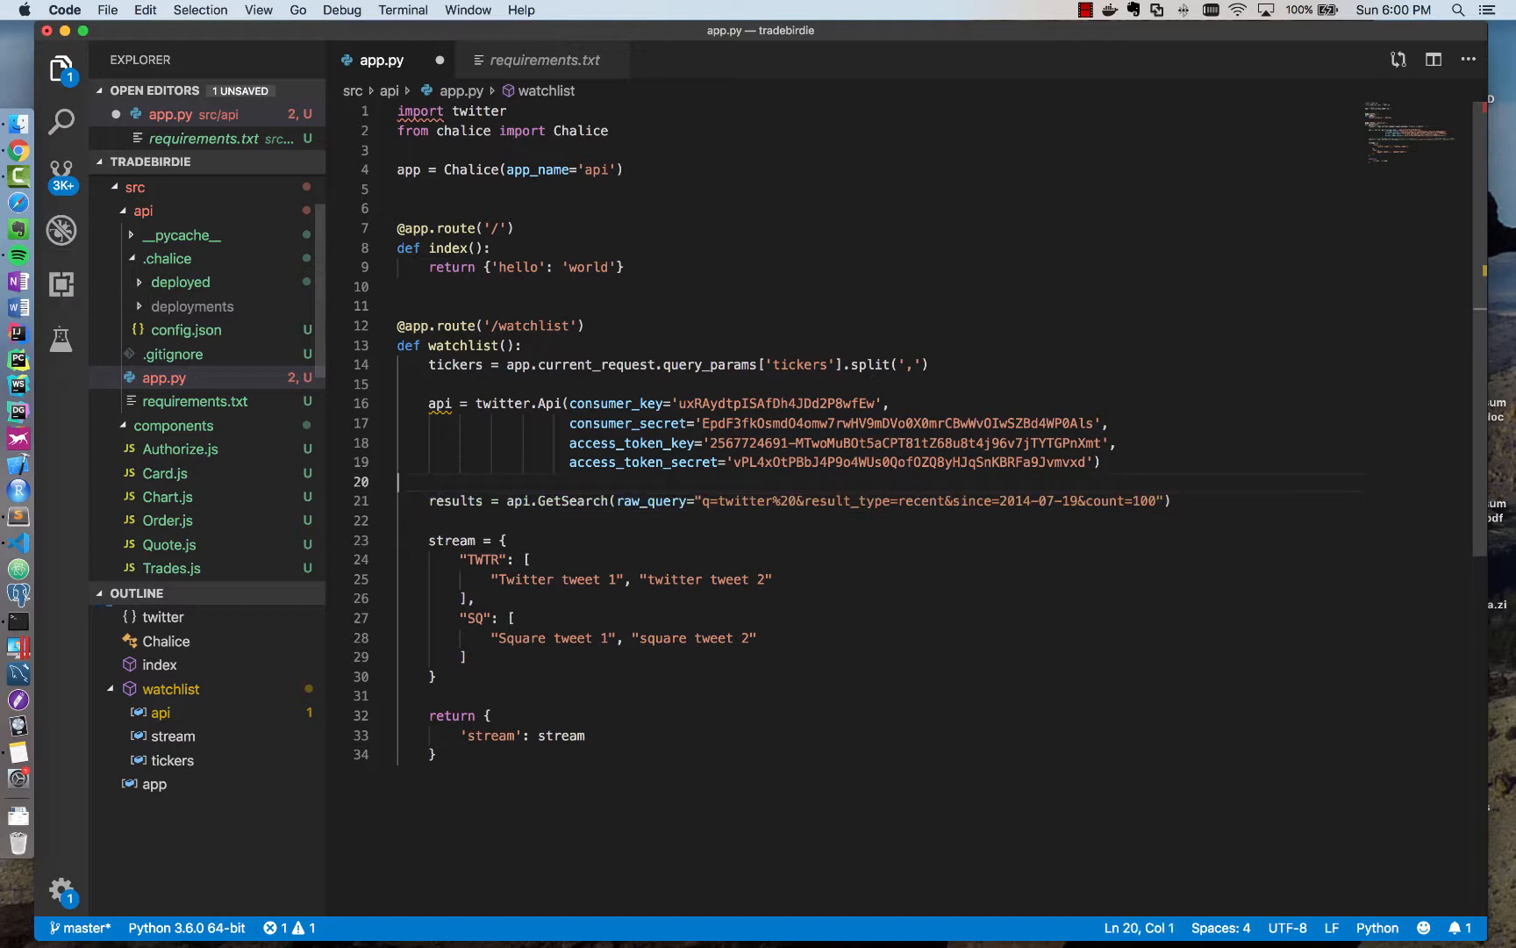
key(enter)
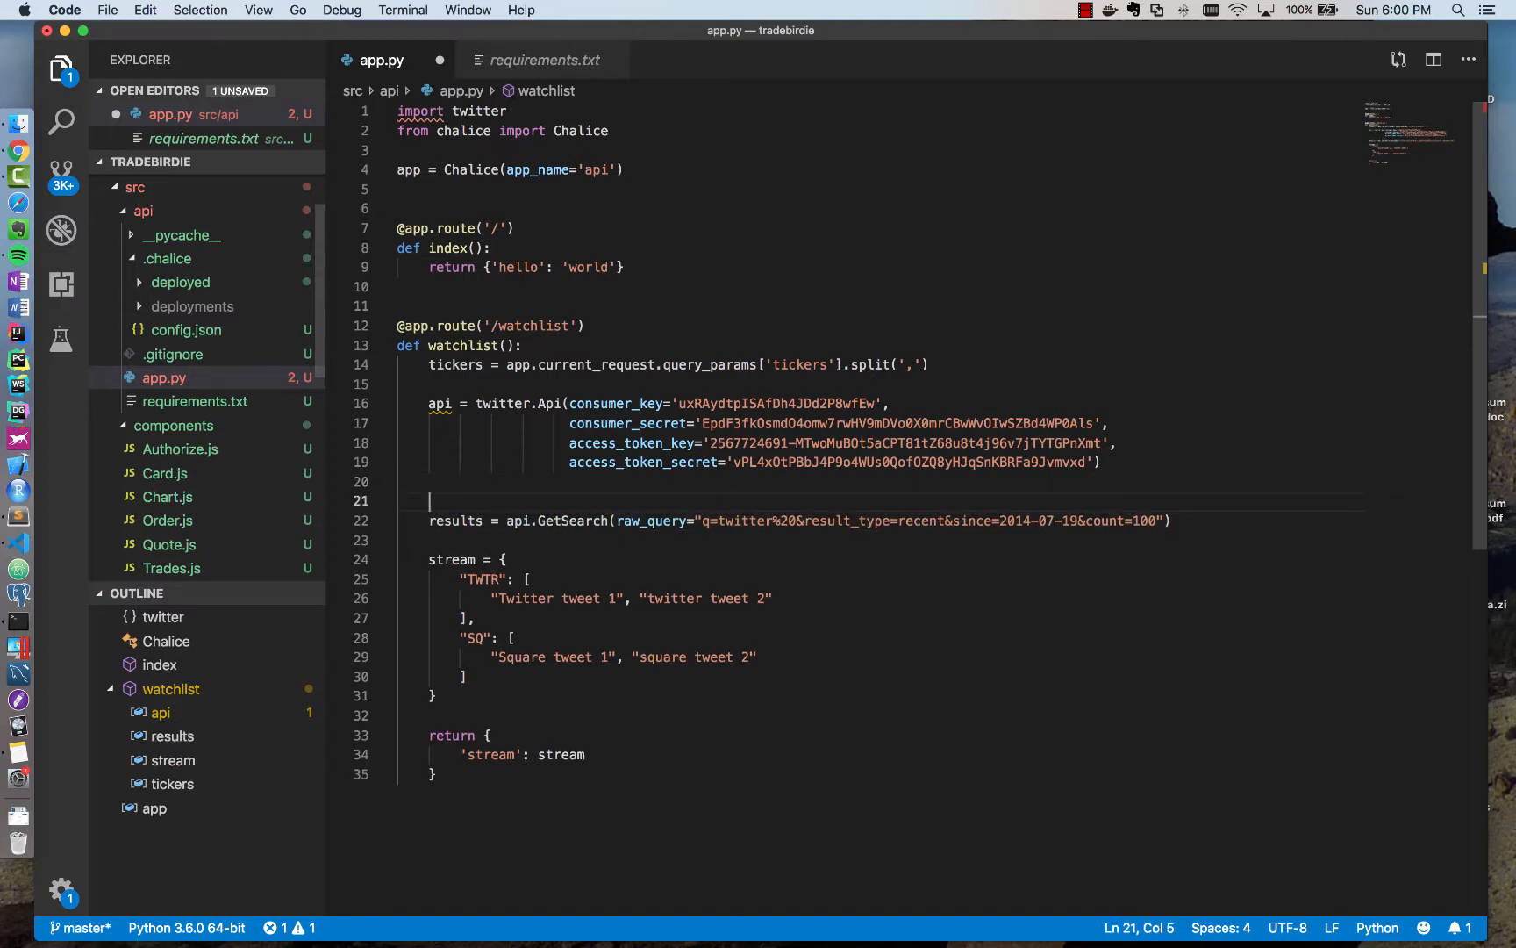
text(for ticker in tickers:)
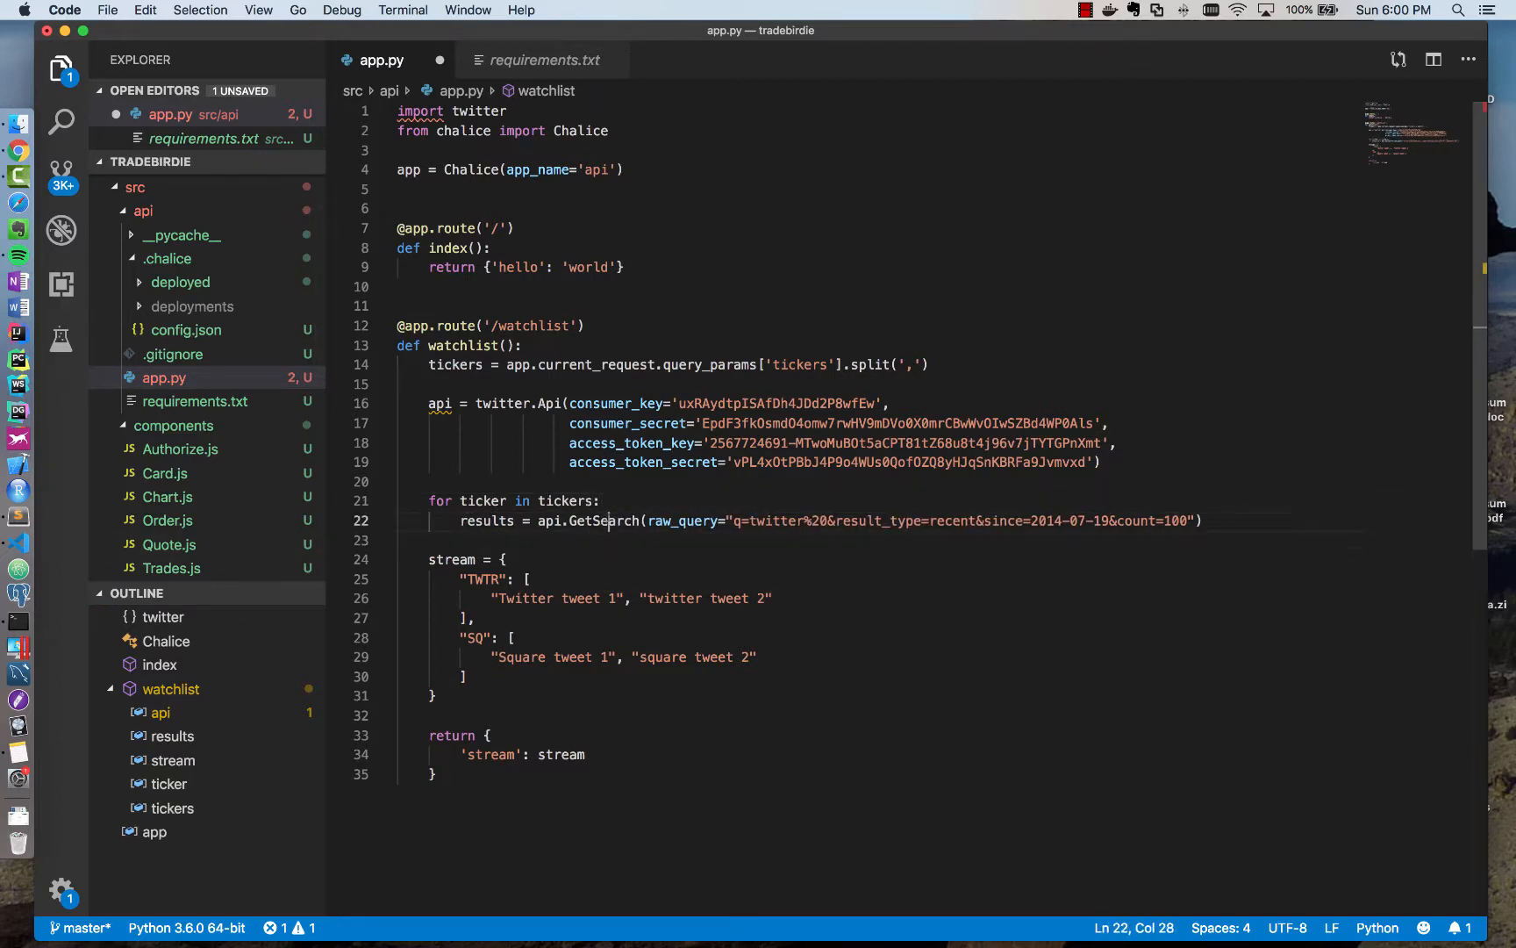
double_click(604, 520)
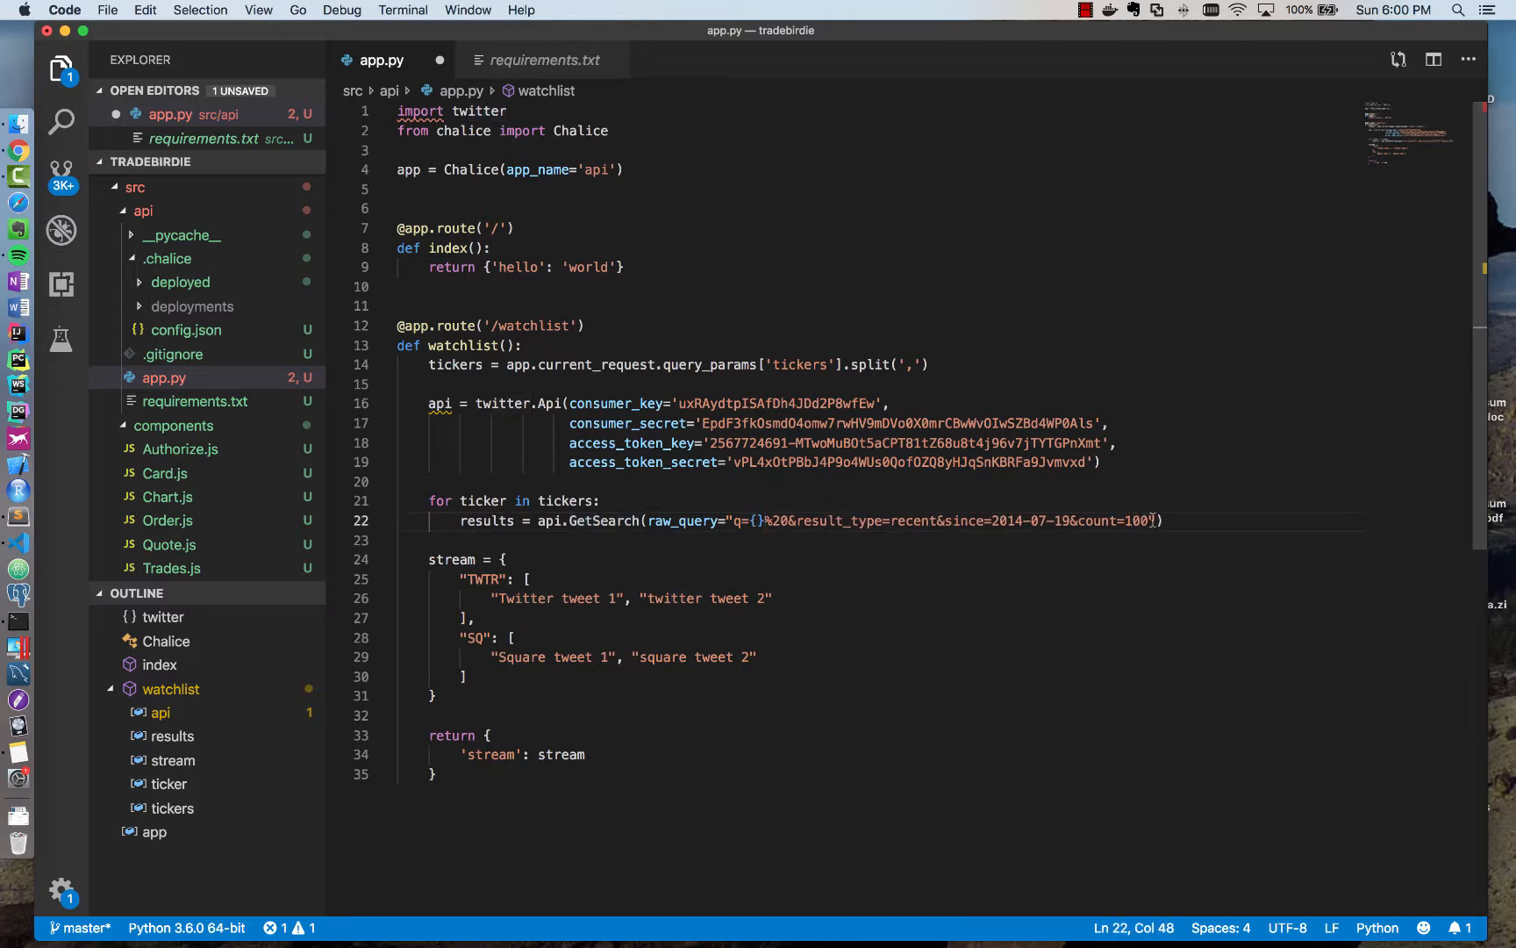
text(.format()
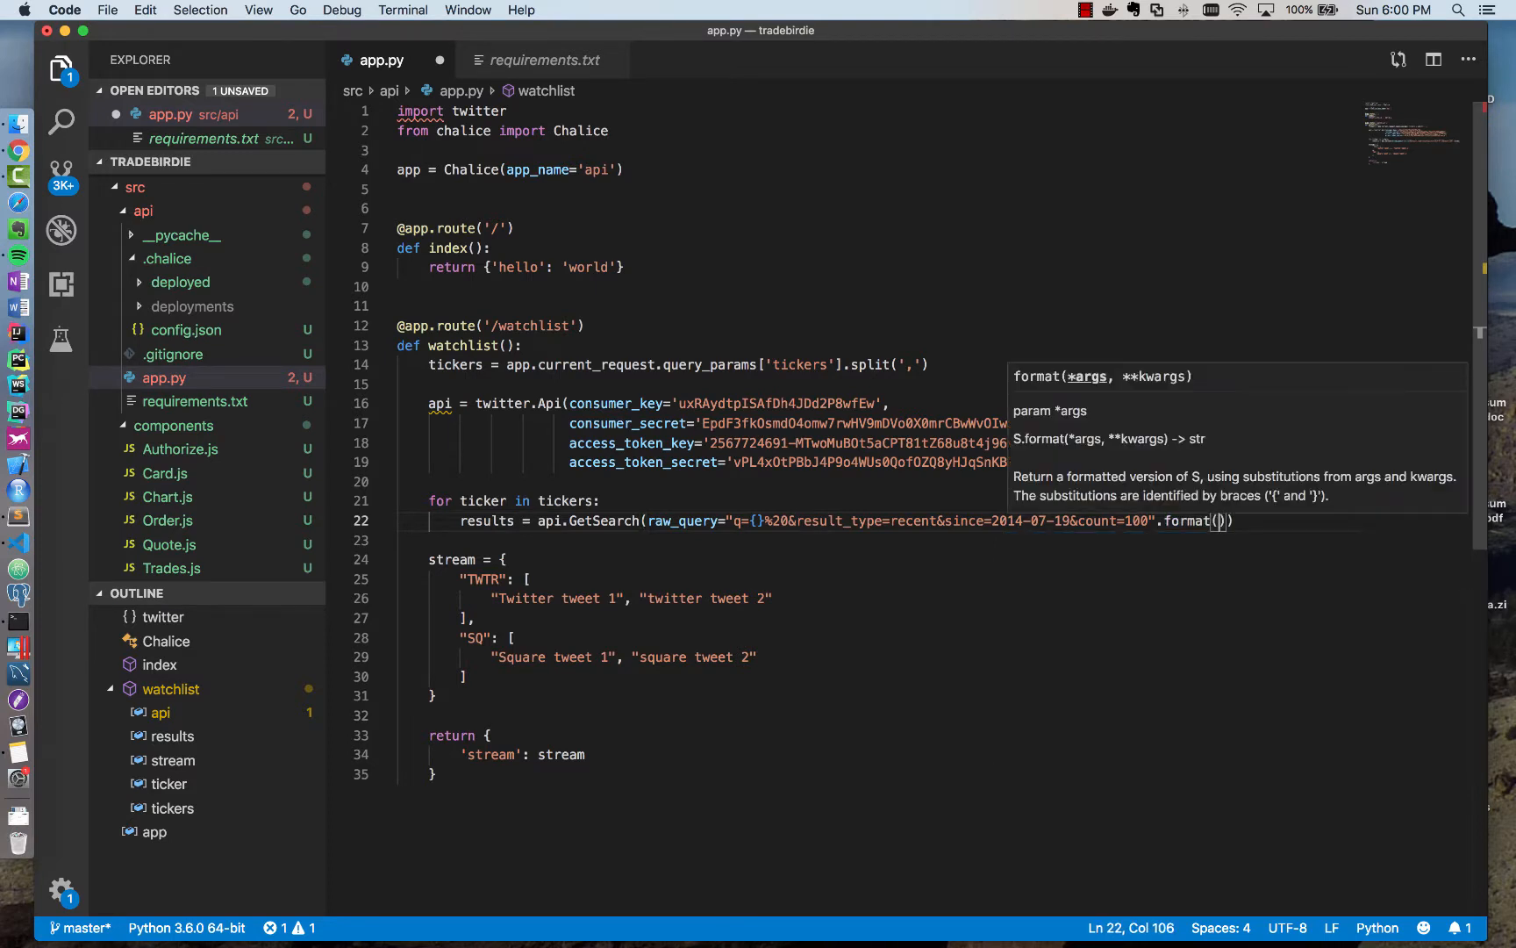
text(ticker)
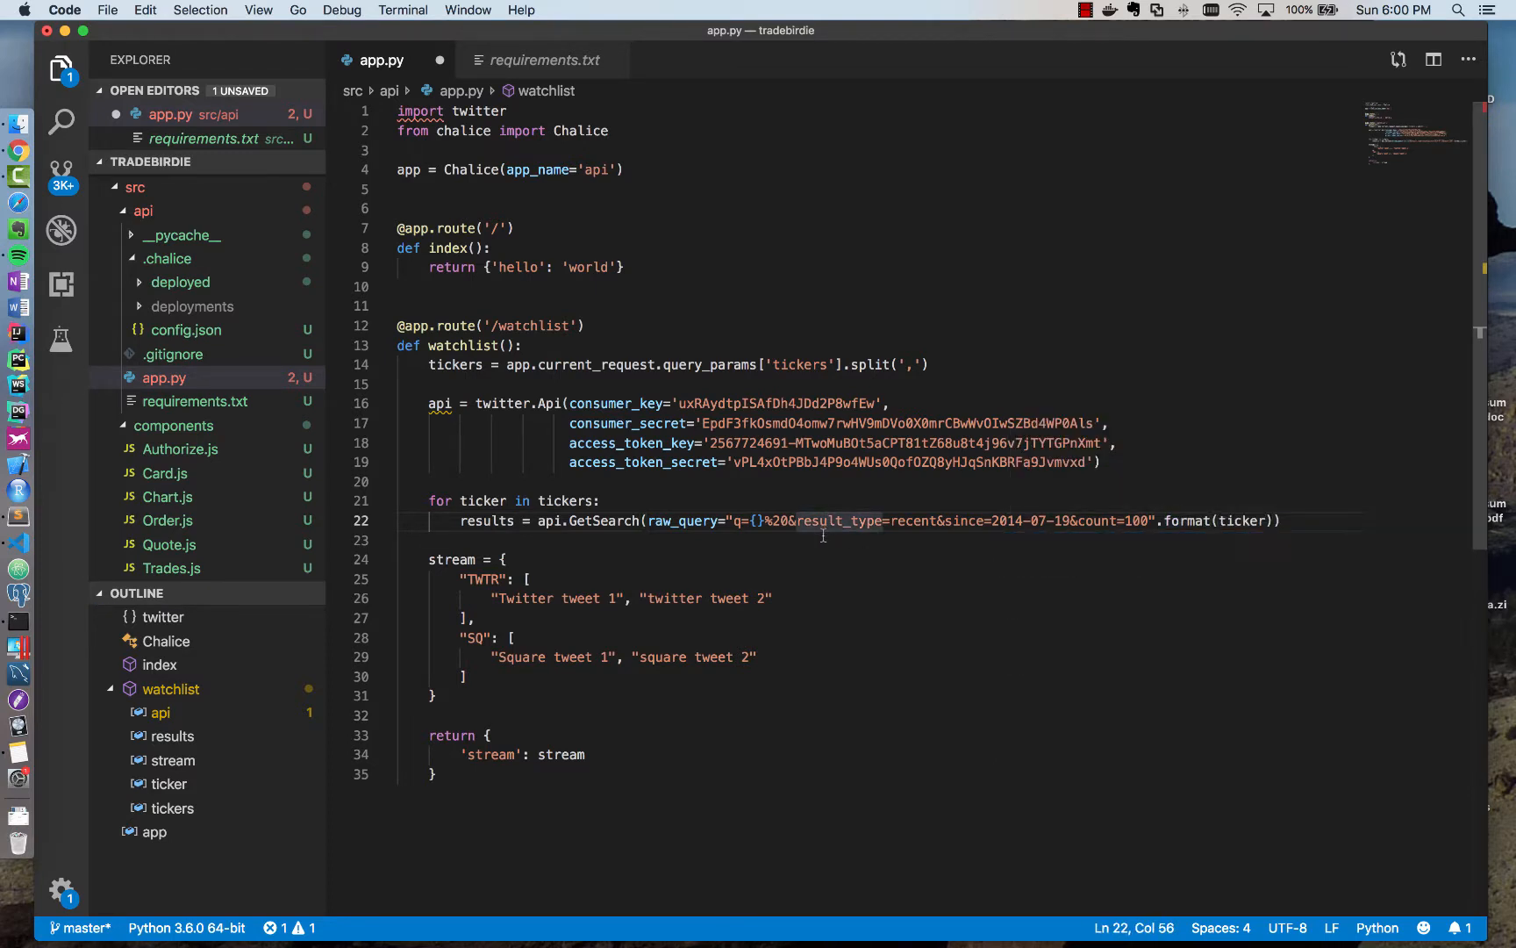
text(print)
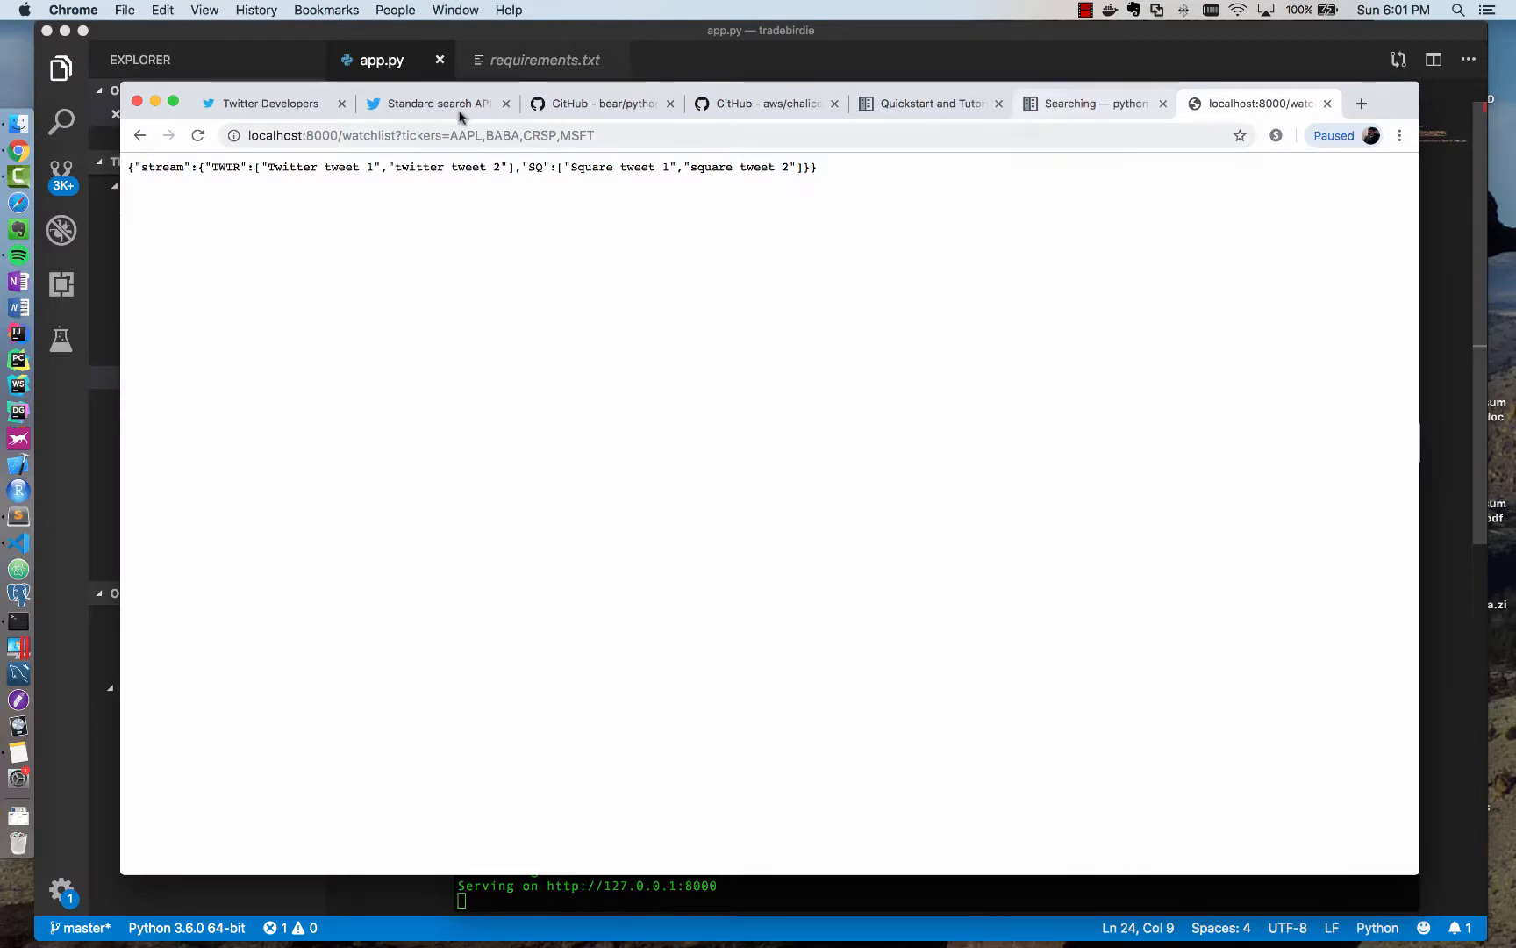
- Reload the watchlist page and inspect the Terminal's printed Status results mentioning $MSFT
click(197, 135)
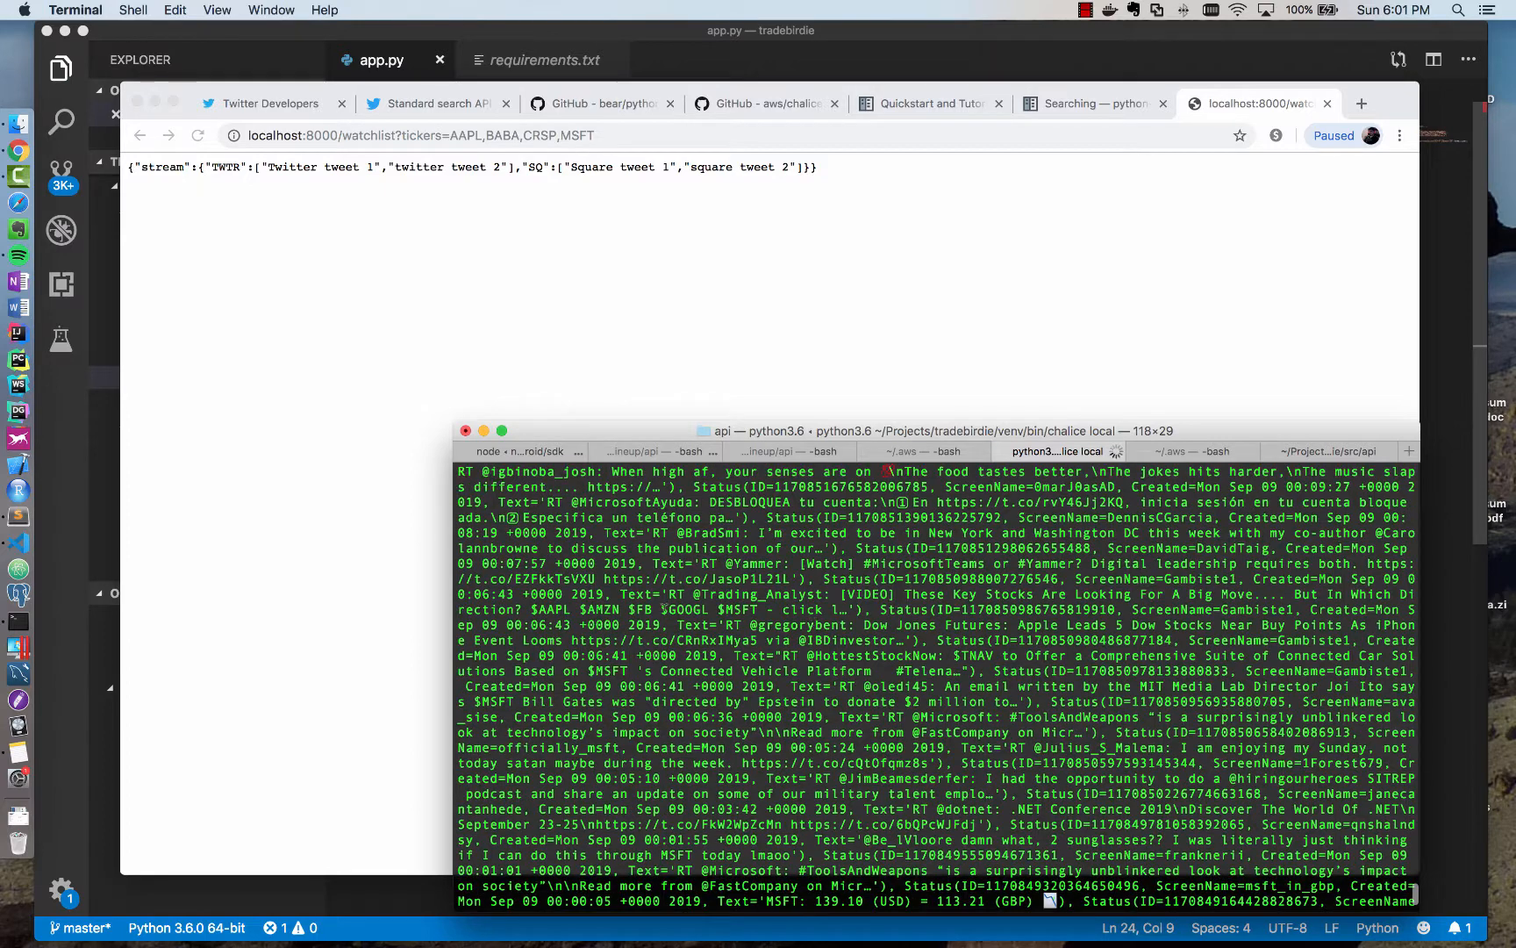
double_click(732, 609)
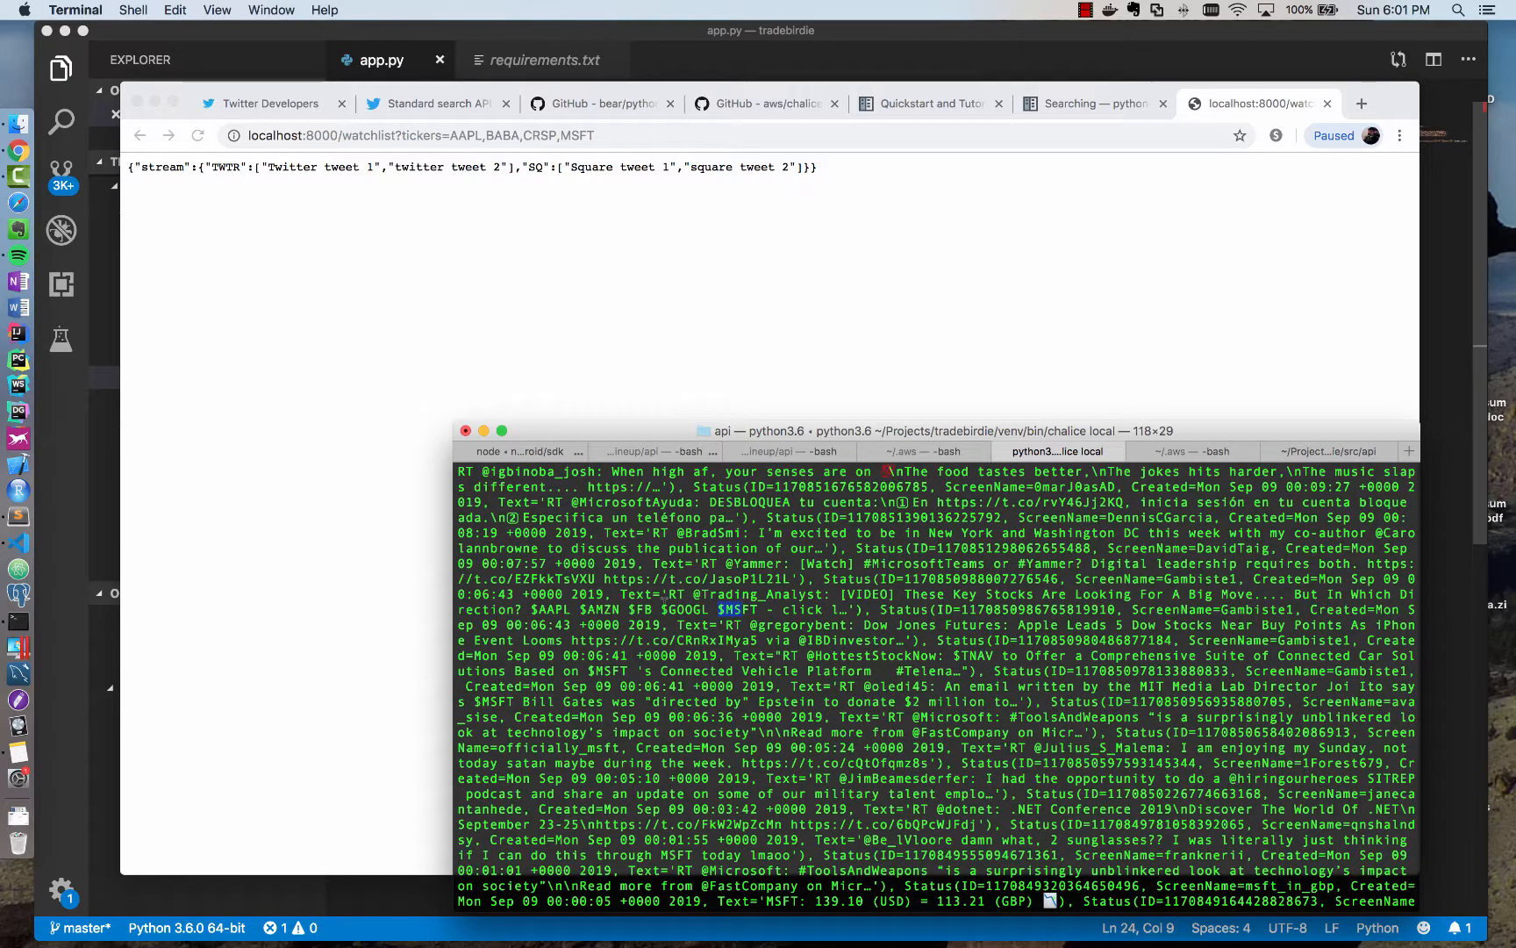
right_click(605, 609)
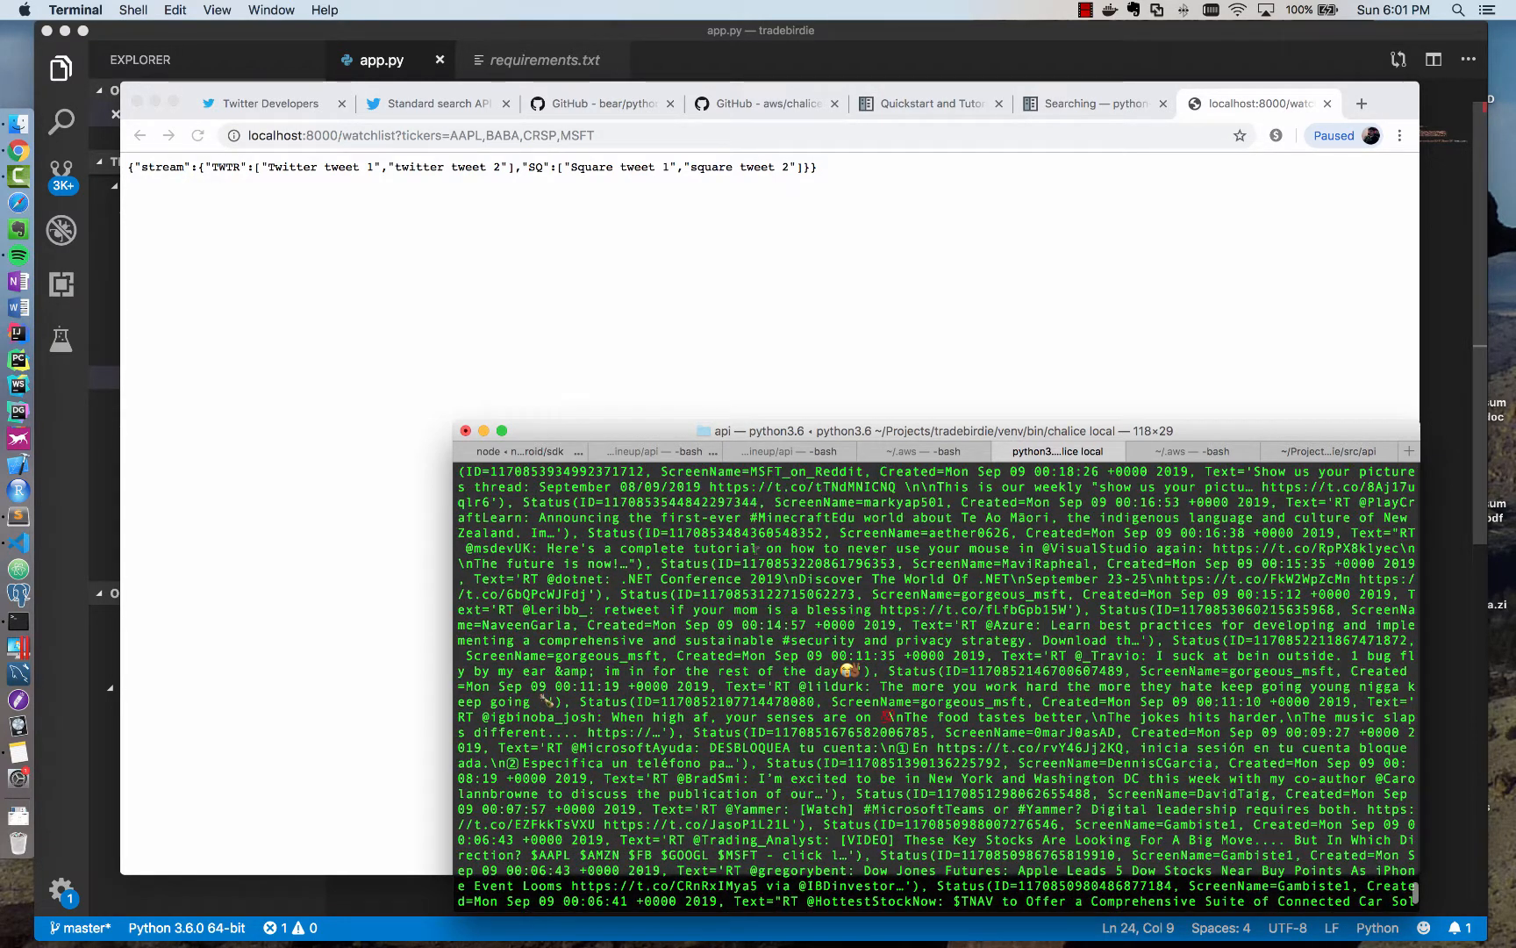
double_click(676, 563)
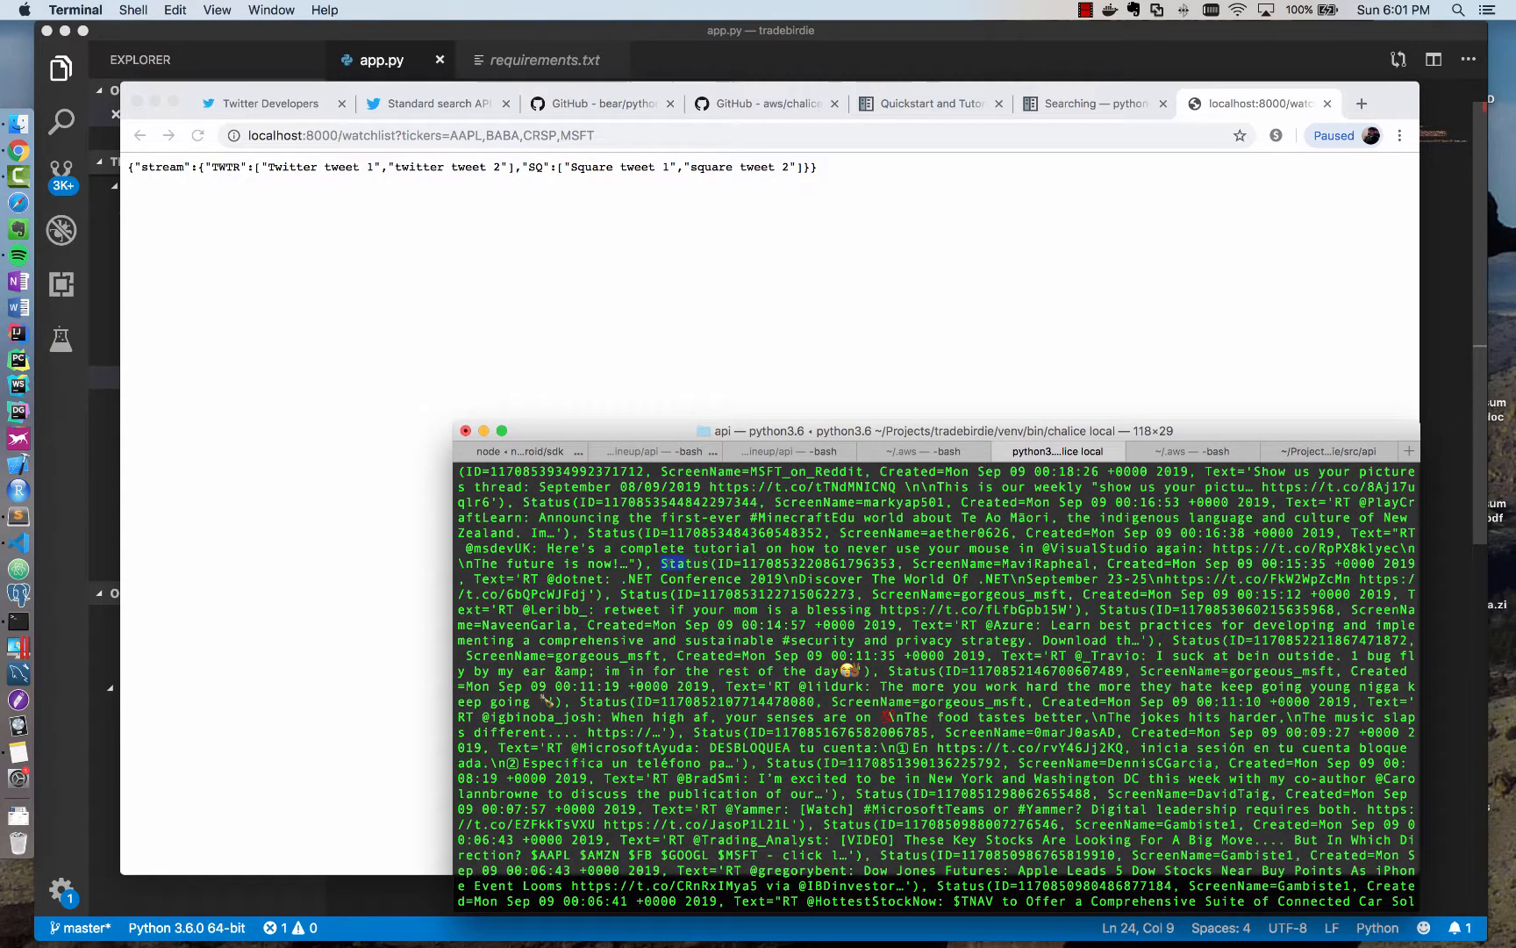
double_click(681, 564)
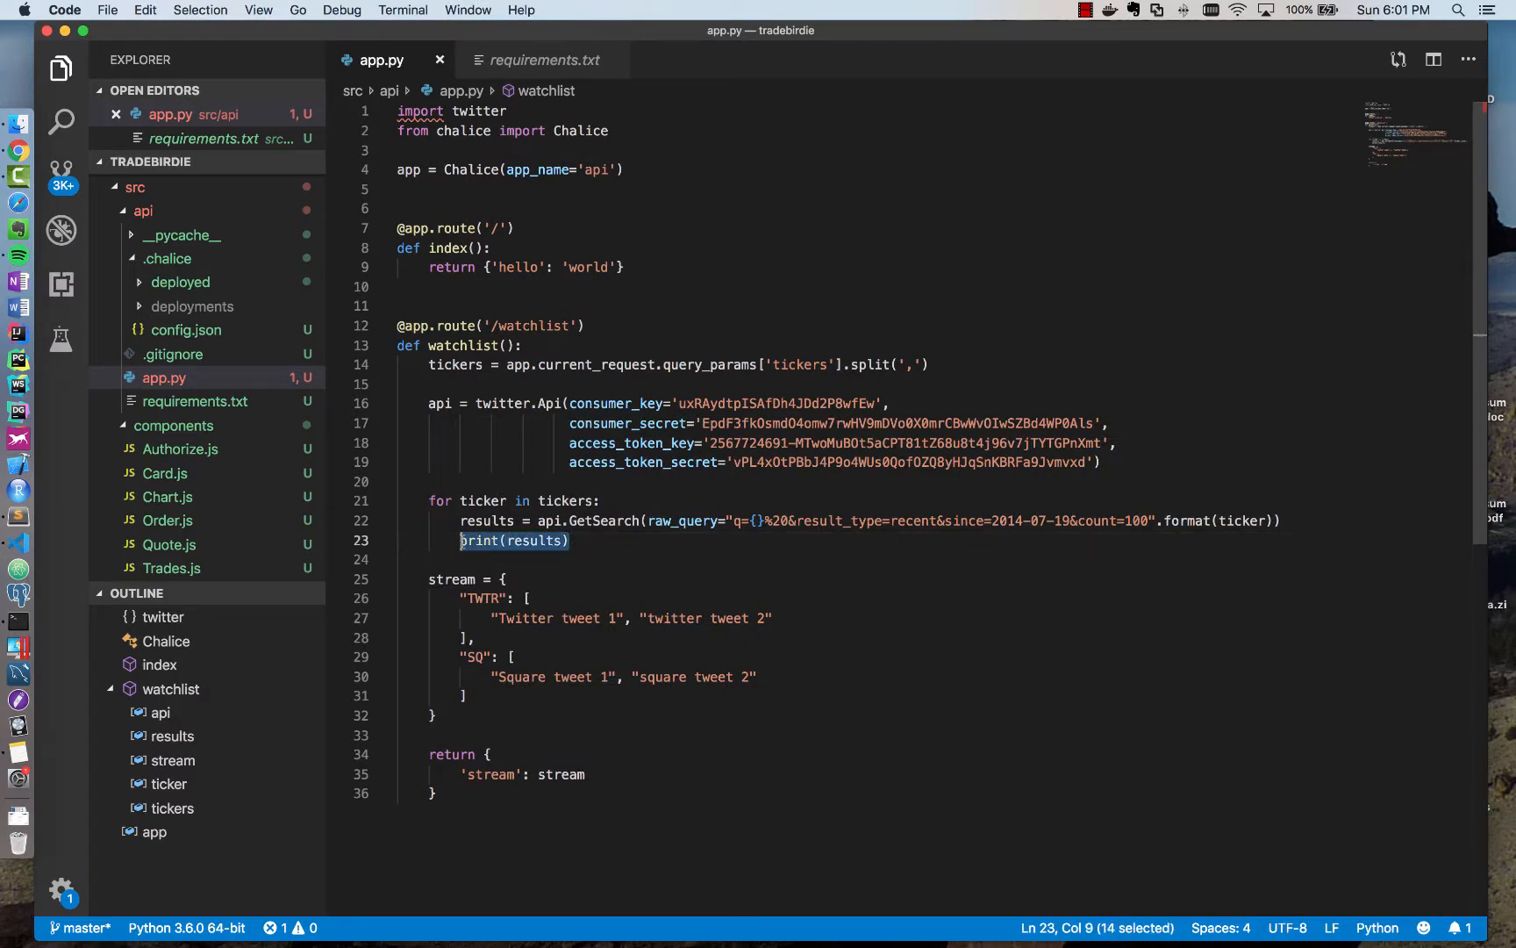
- Replace print(results) with 'for result in results: print(result)' and scroll the Terminal output
text(for result in req)
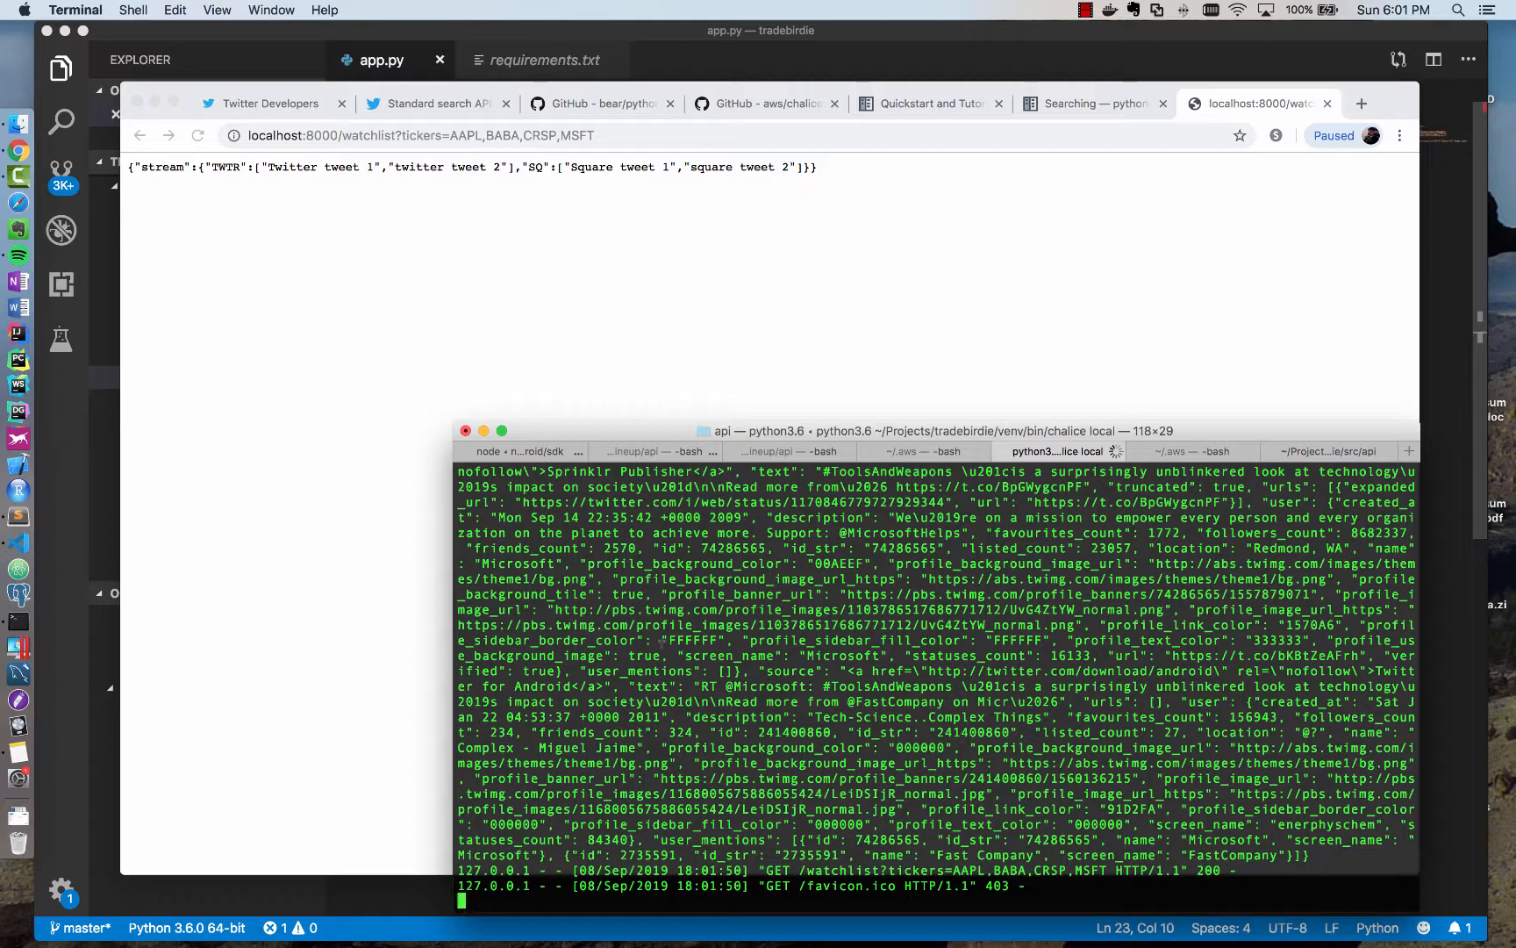
scroll(down, 3)
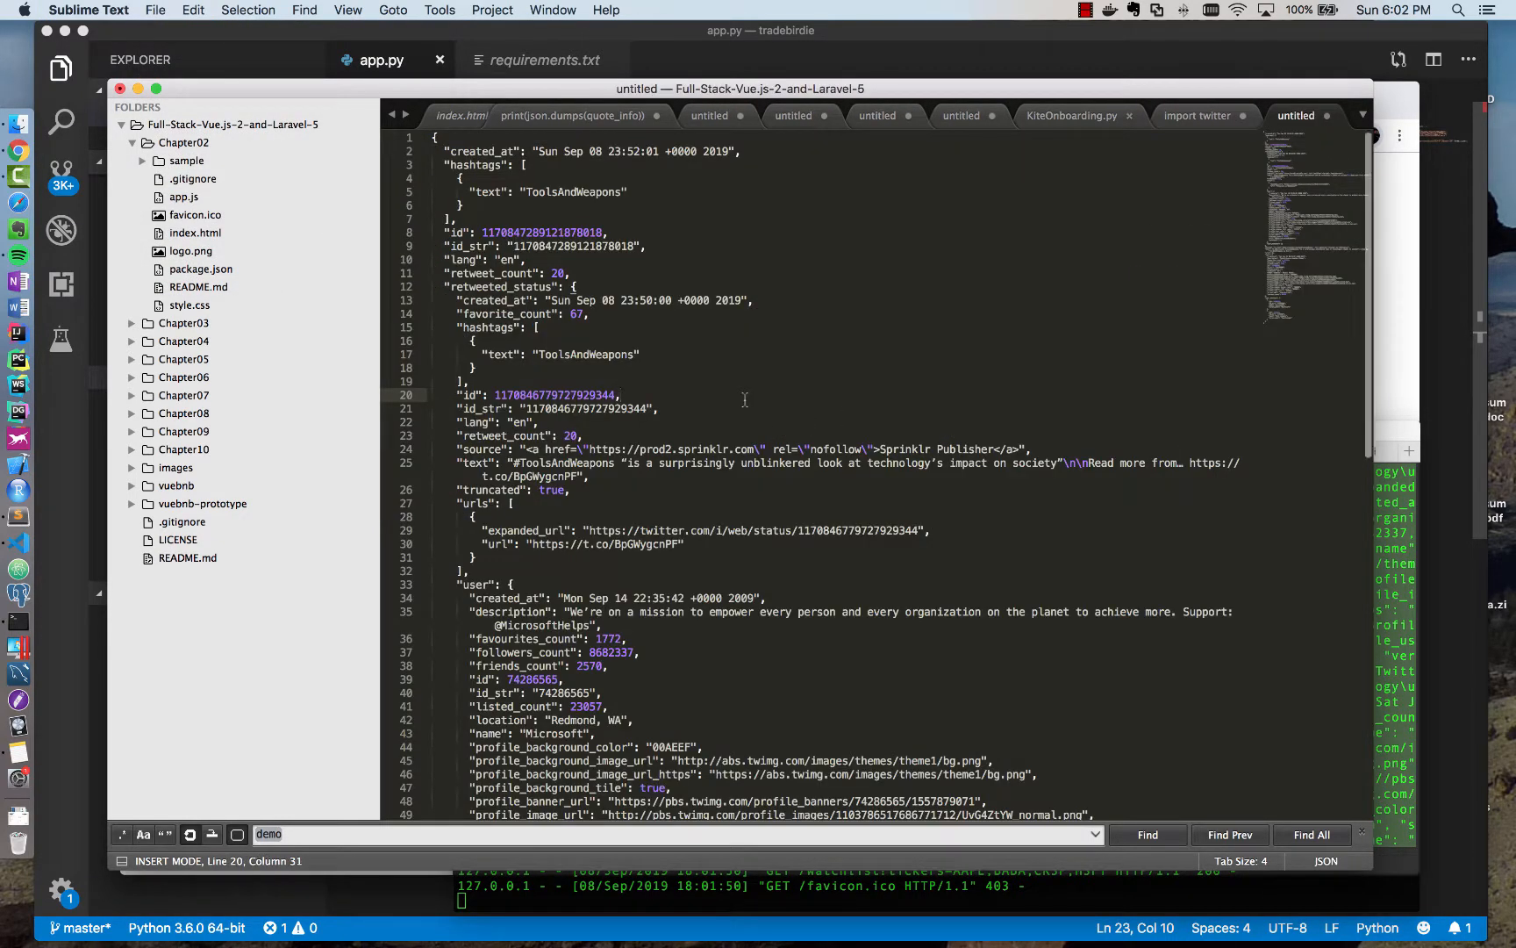
- Inspect the formatted tweet's hashtags field and user object in Sublime Text
click(523, 231)
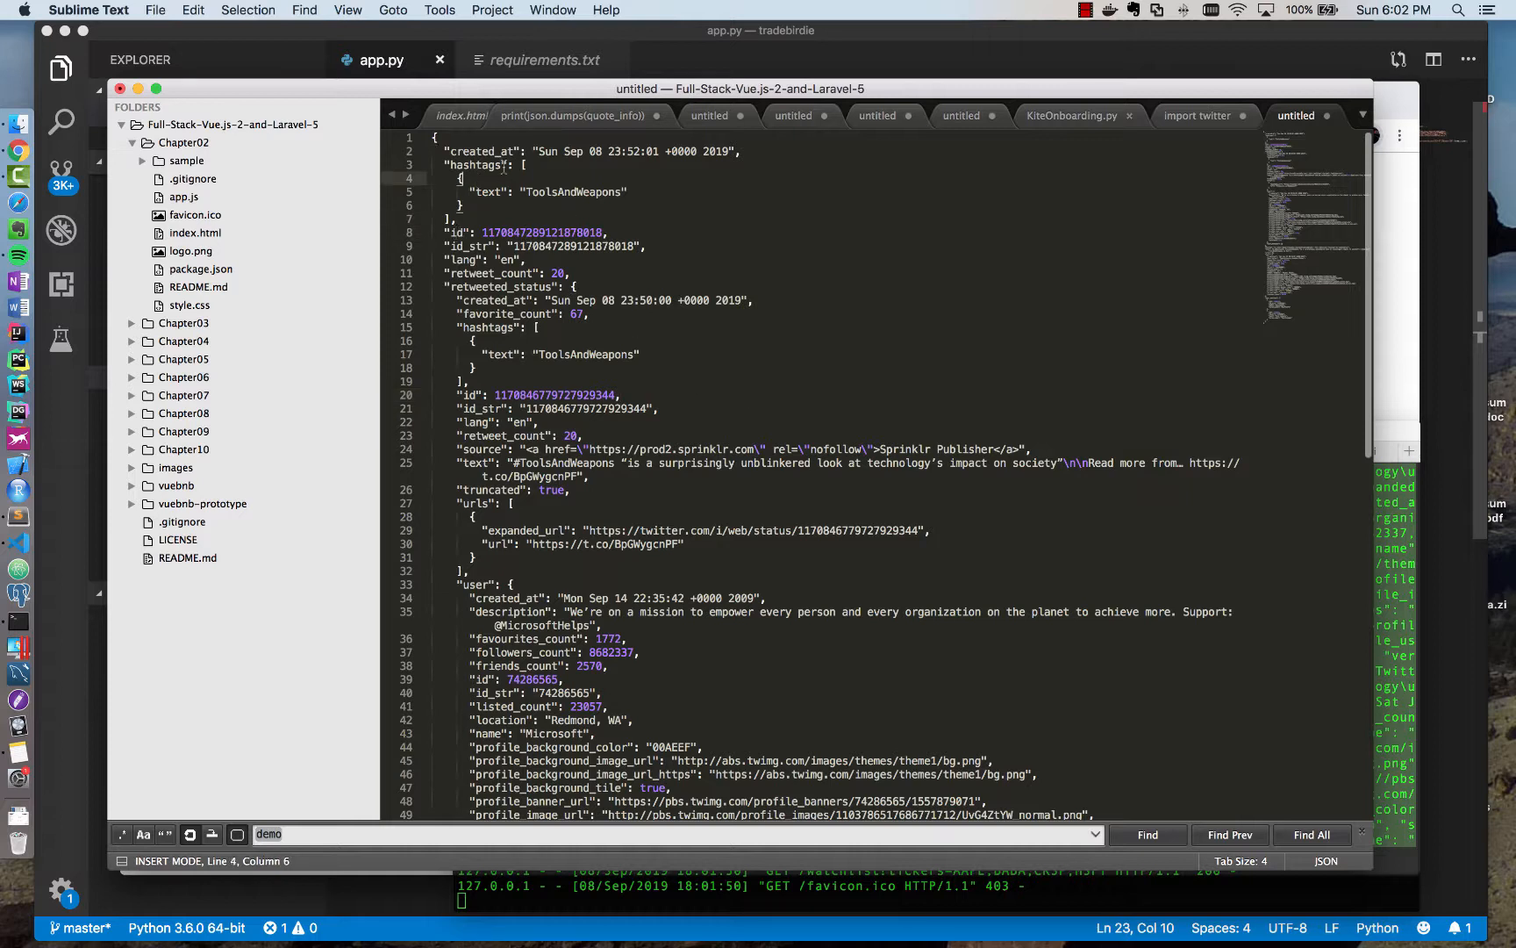
double_click(480, 151)
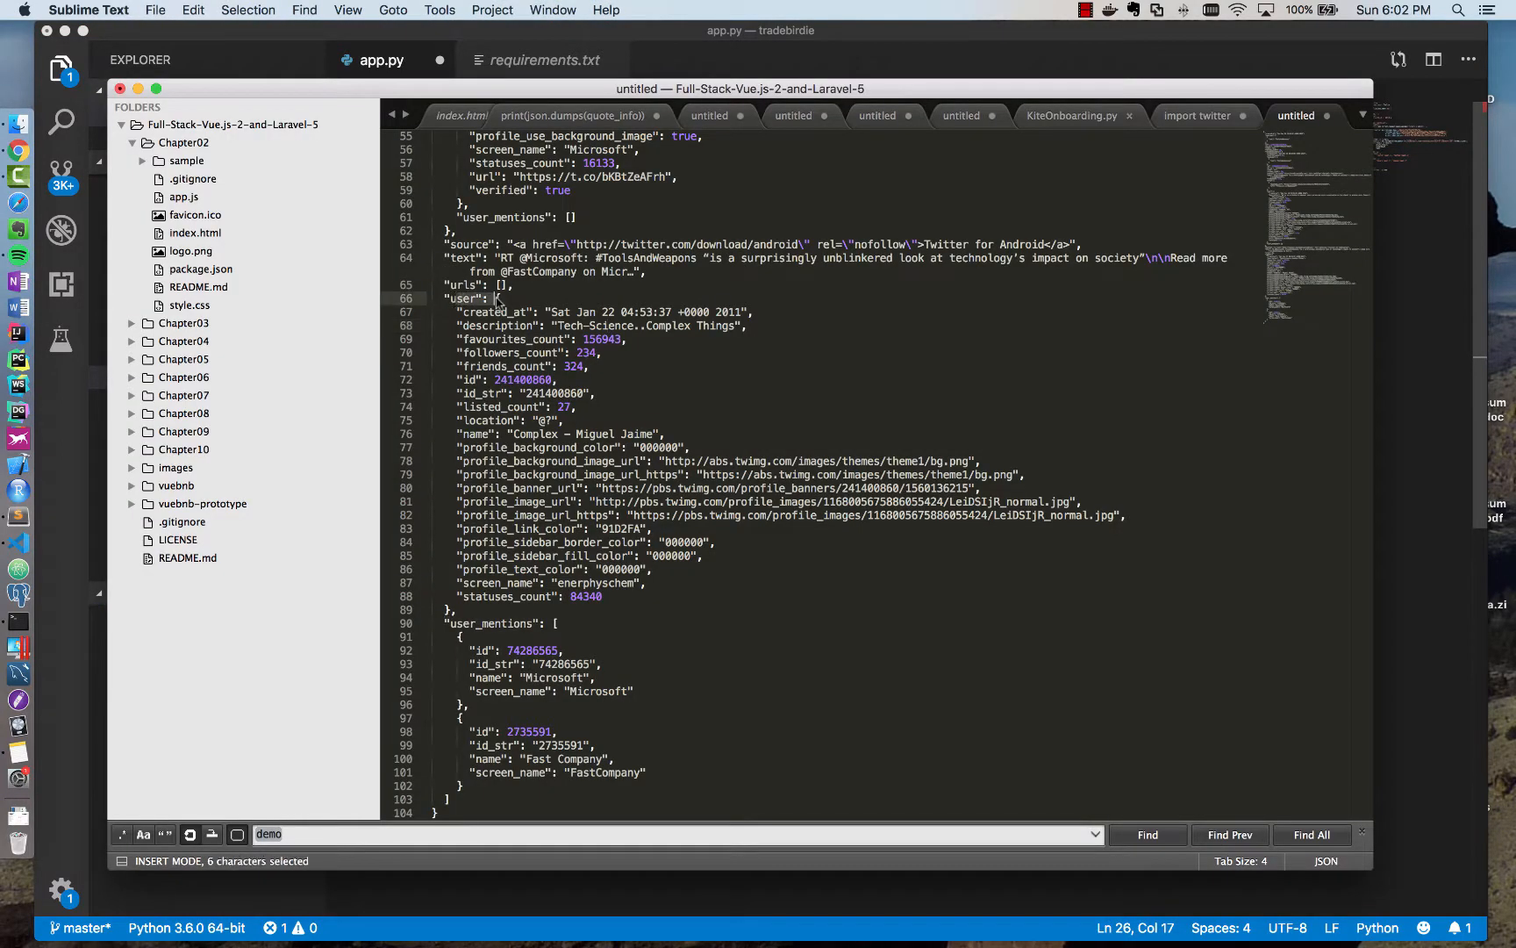
click(502, 582)
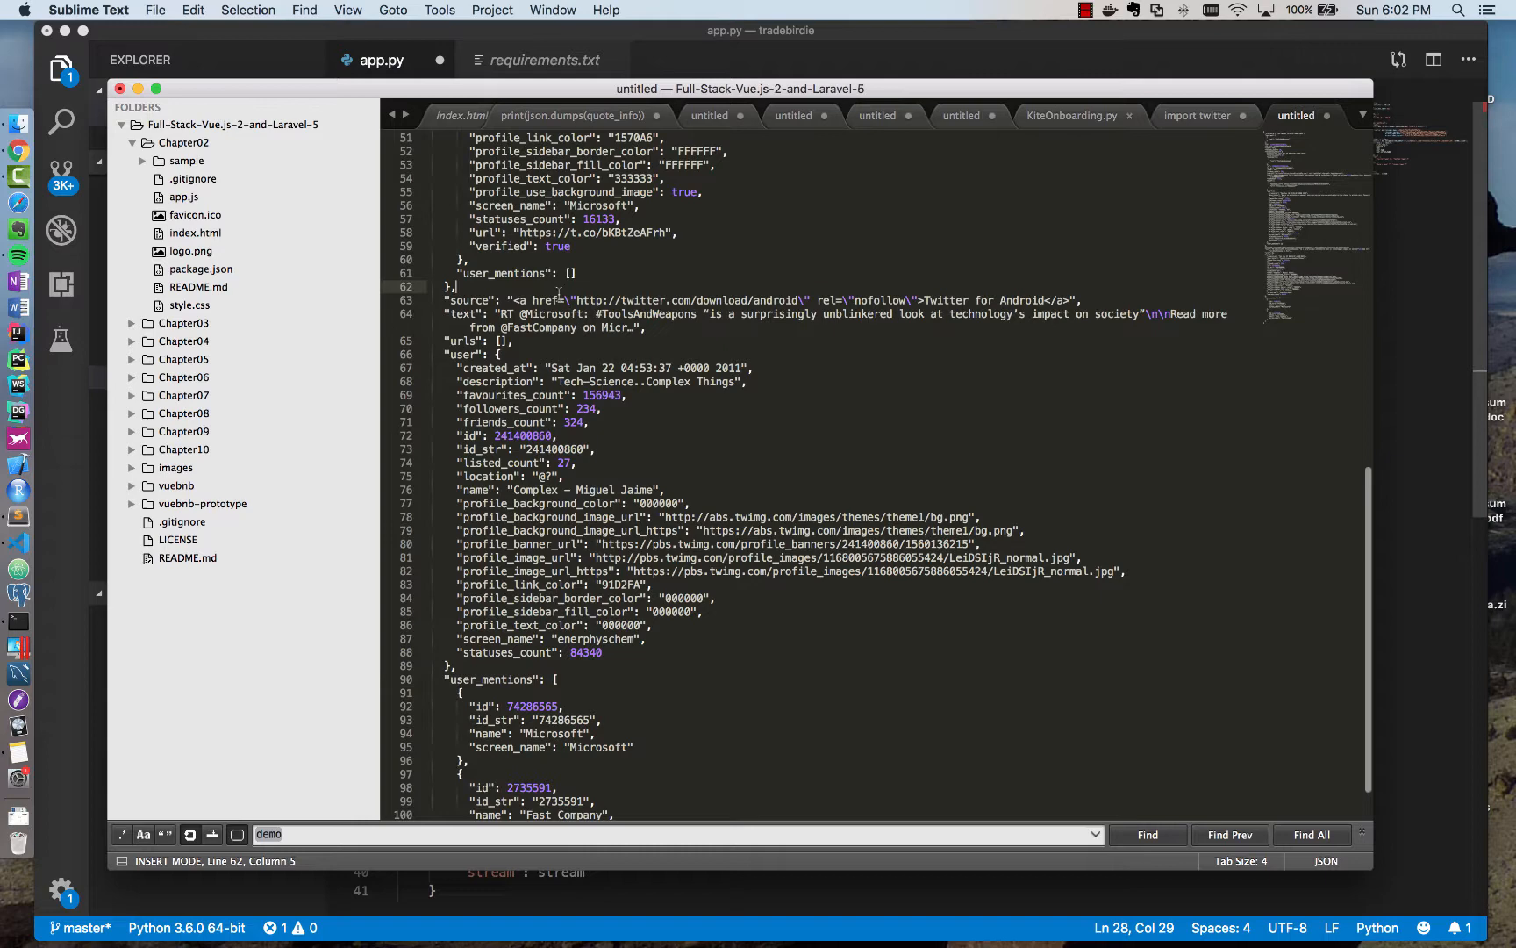
- Scroll the formatted tweet JSON to review the remaining user fields
scroll(up, 3)
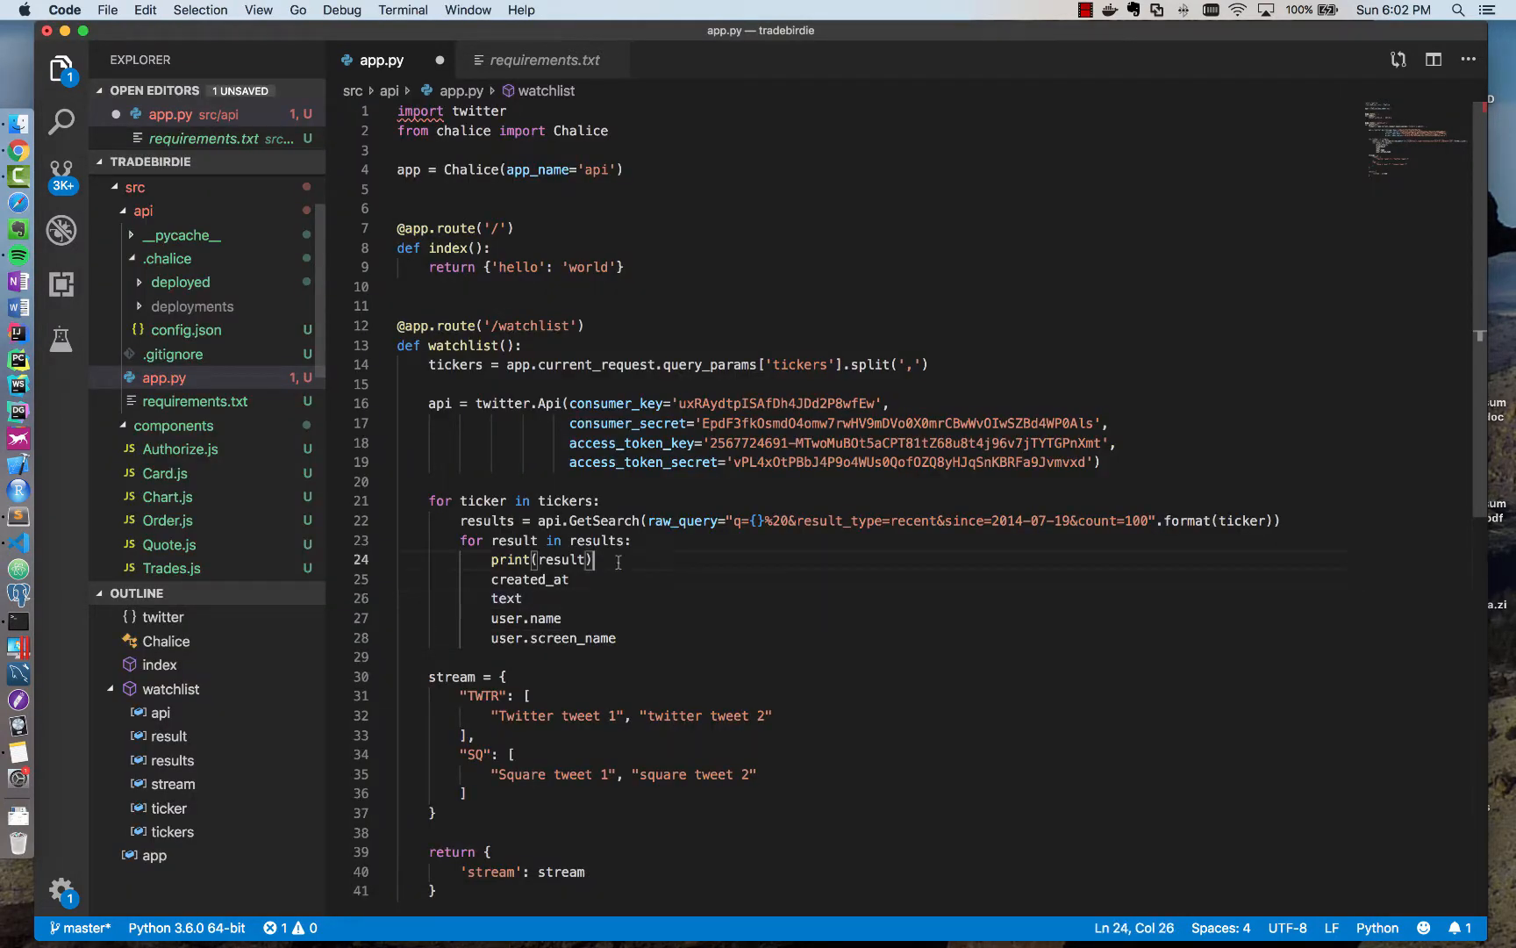
mouse_move(642, 499)
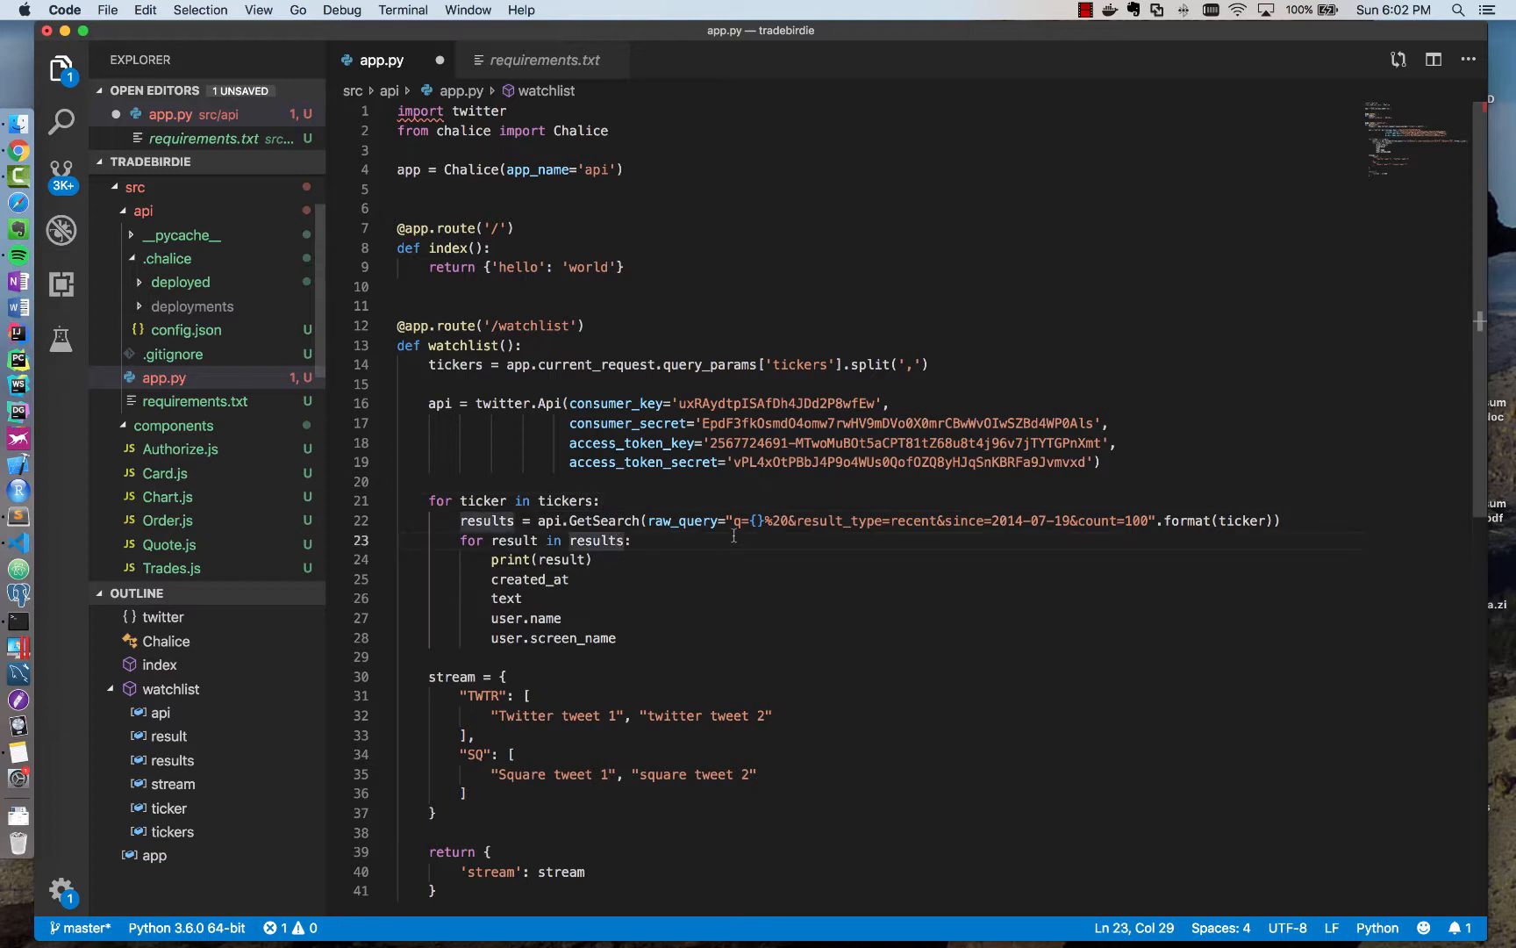
- Start a tweet dictionary in the results loop with a created entry
key(enter)
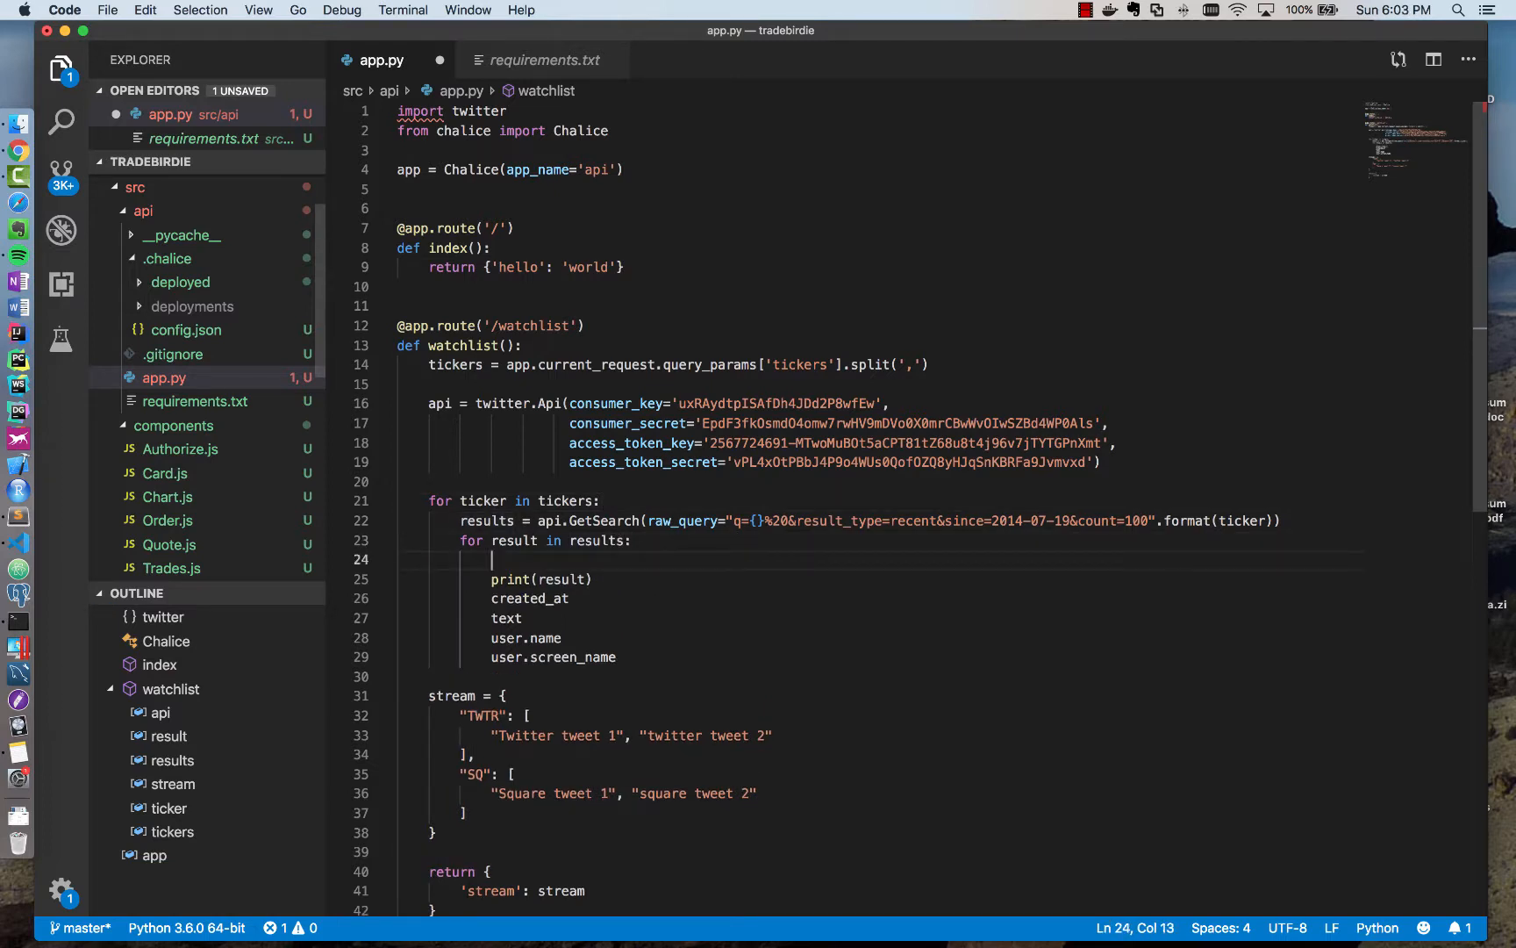
text(tweet =)
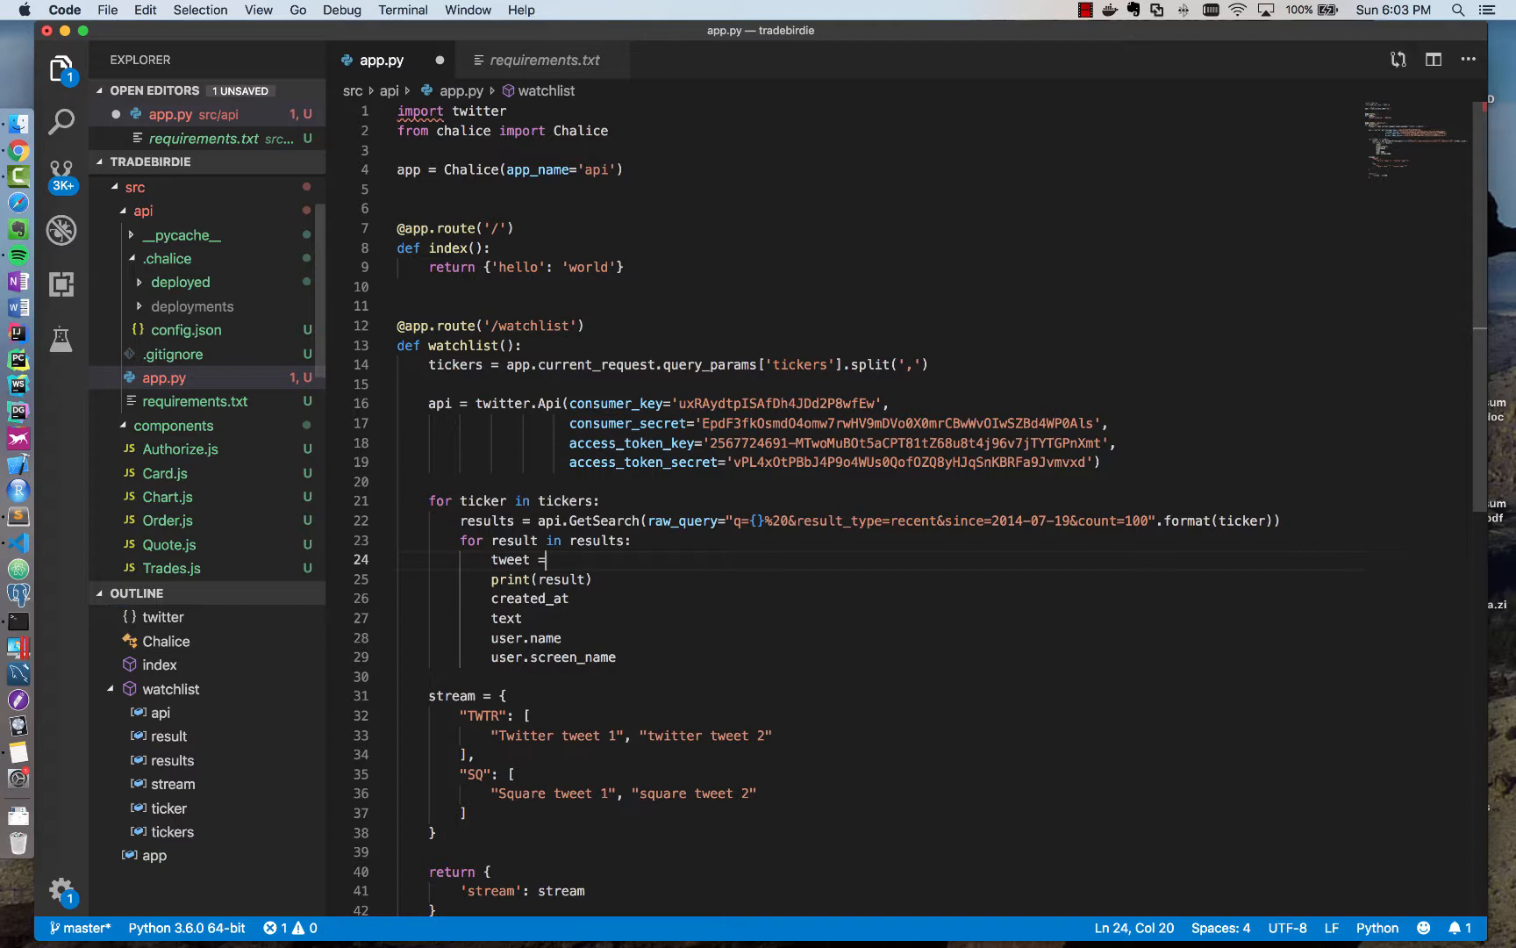
text({)
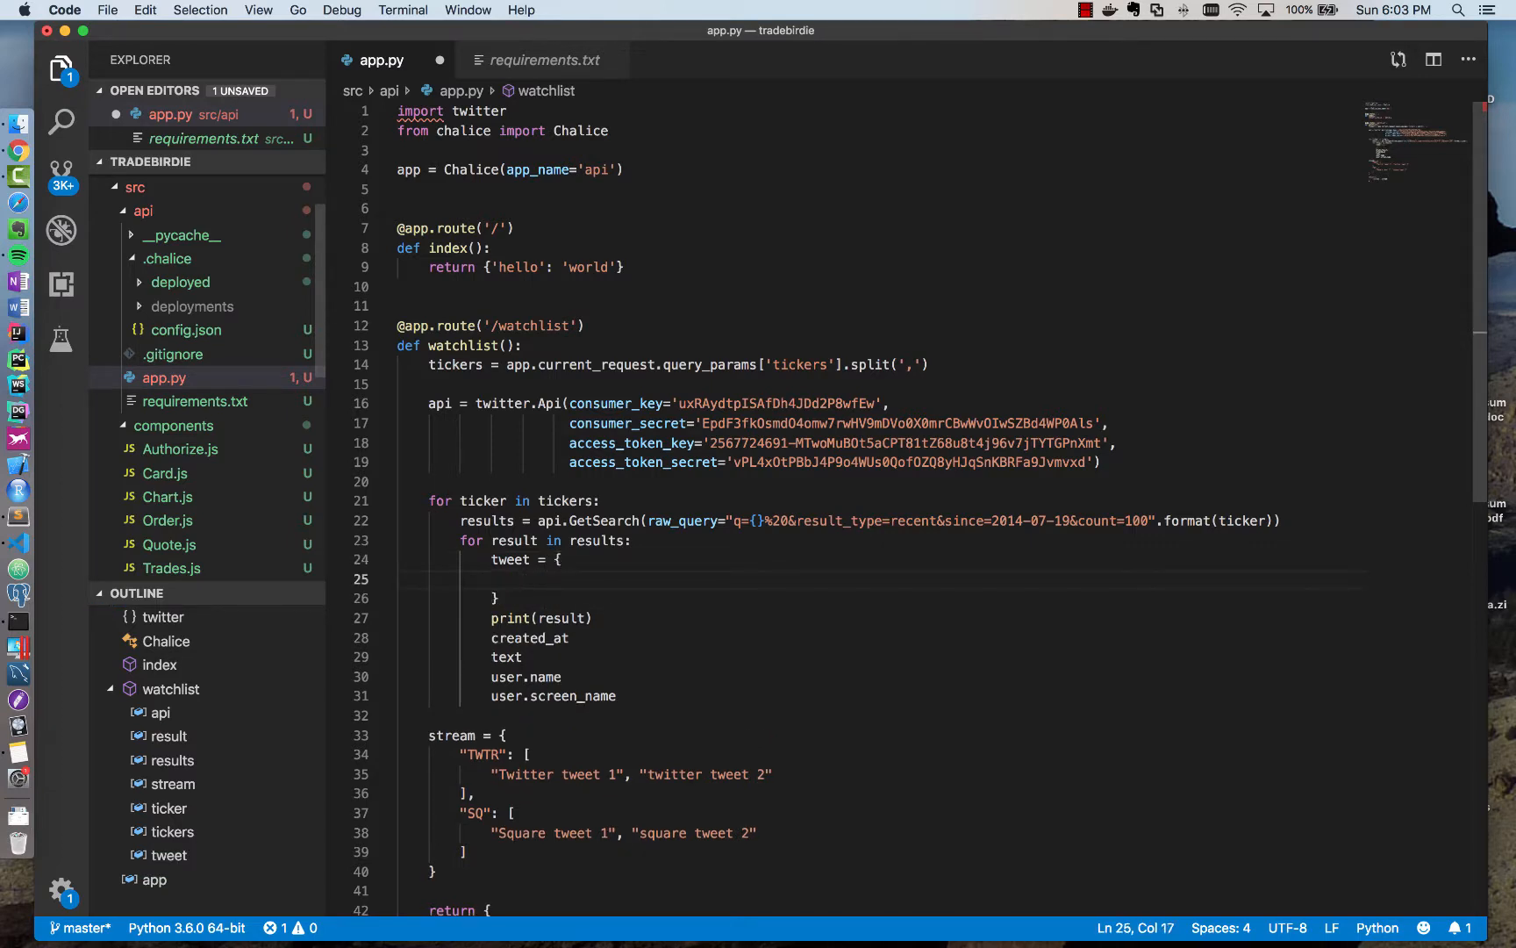
text(created_at)
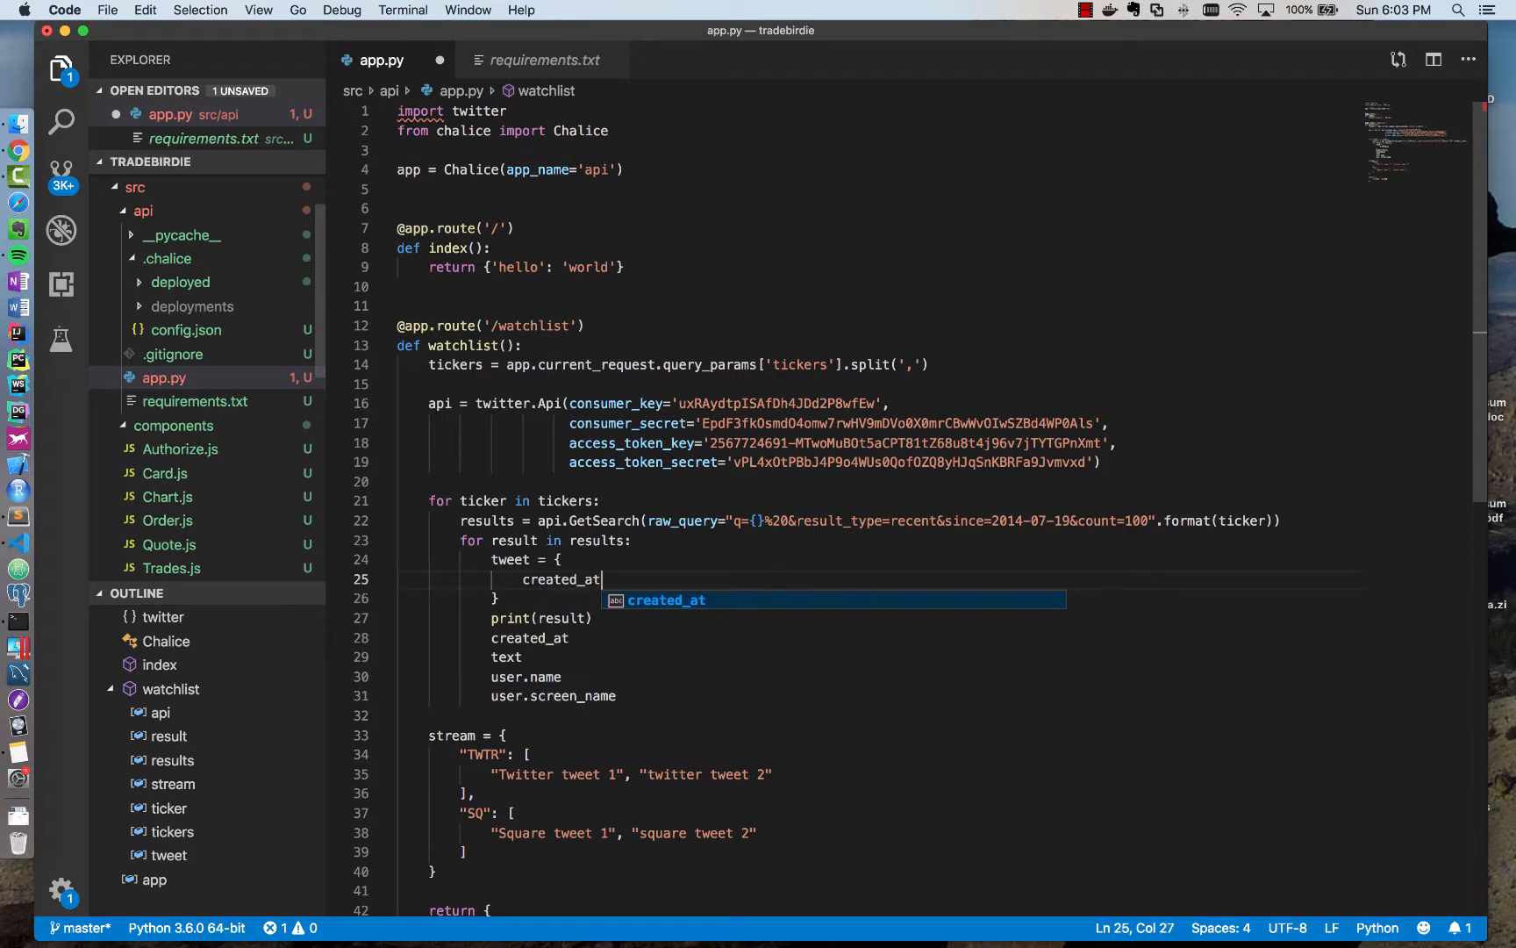
text(: created)
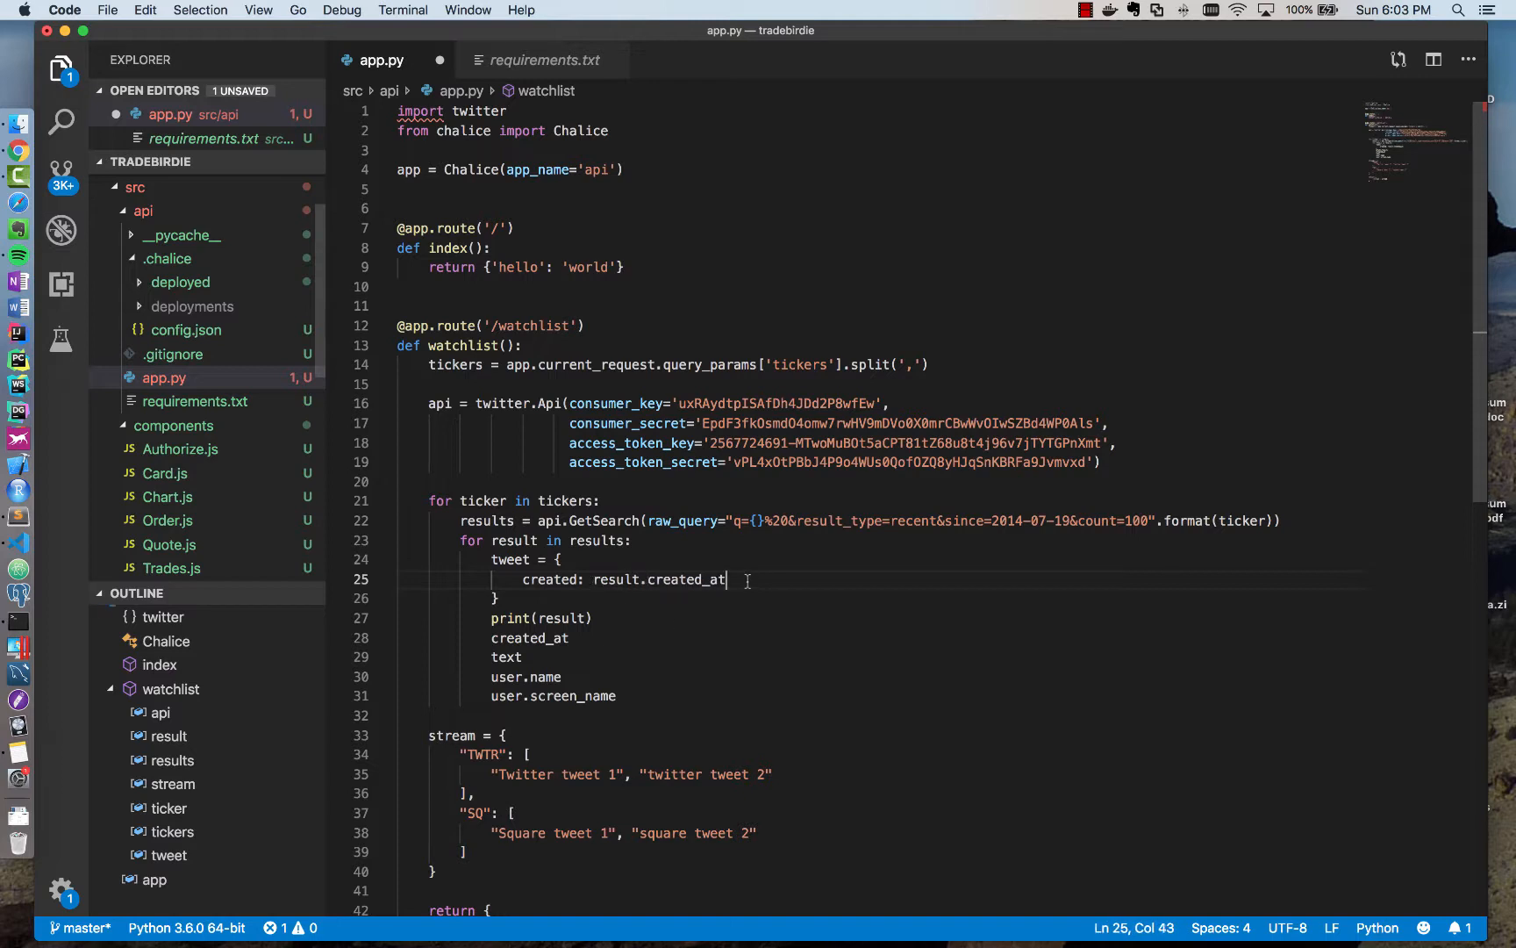
text(,\n)
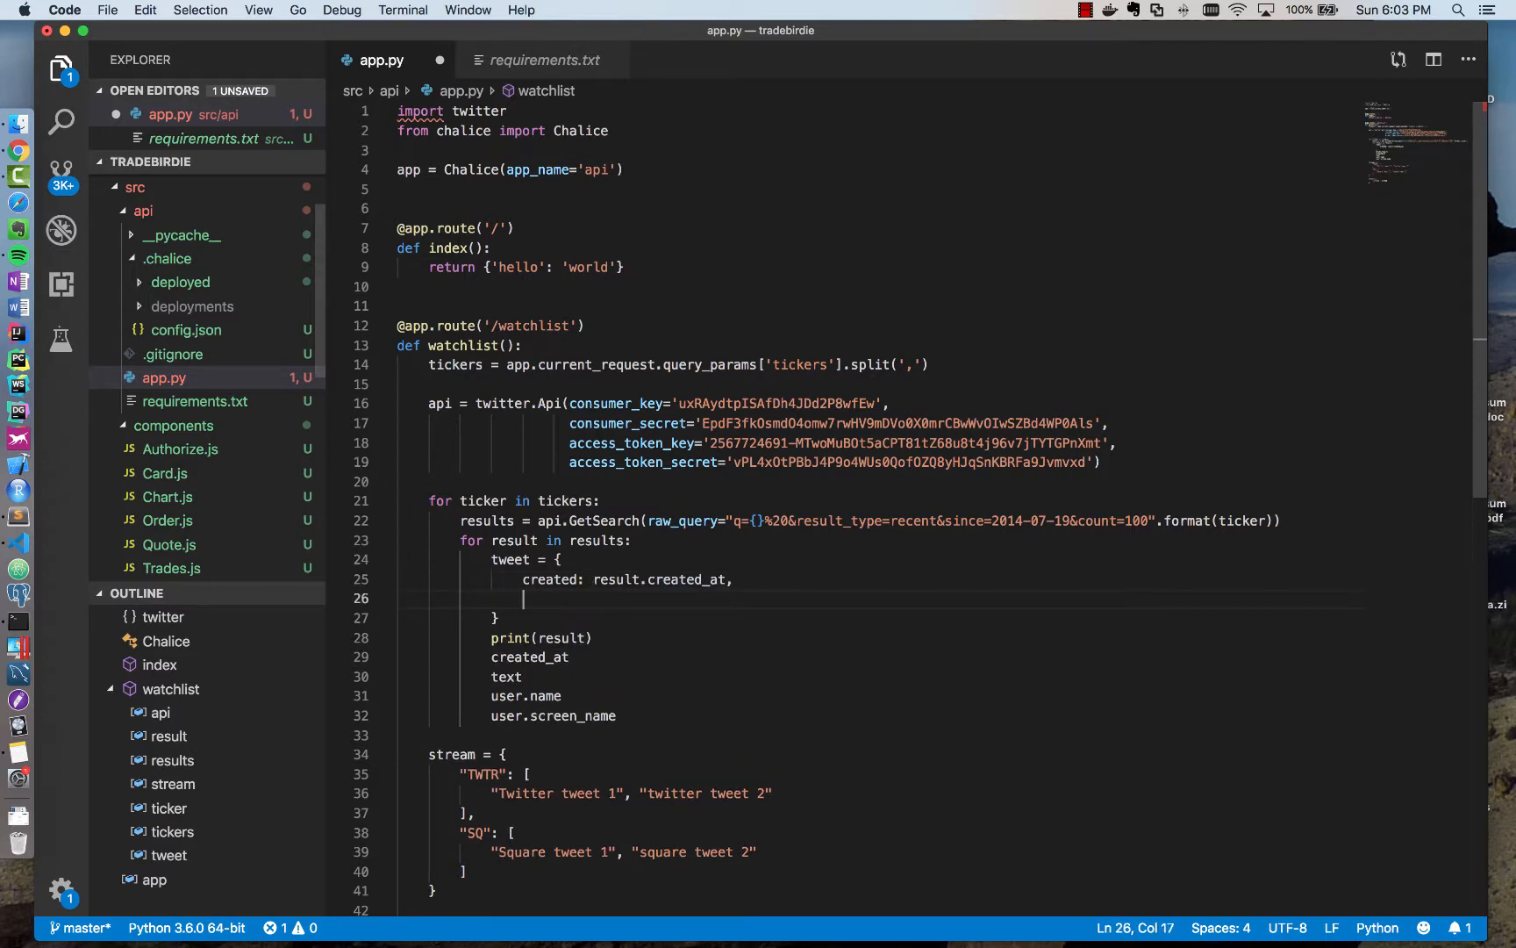
- Add text, username and screen_name (result.user.screen_name) entries to the tweet dict
text(t)
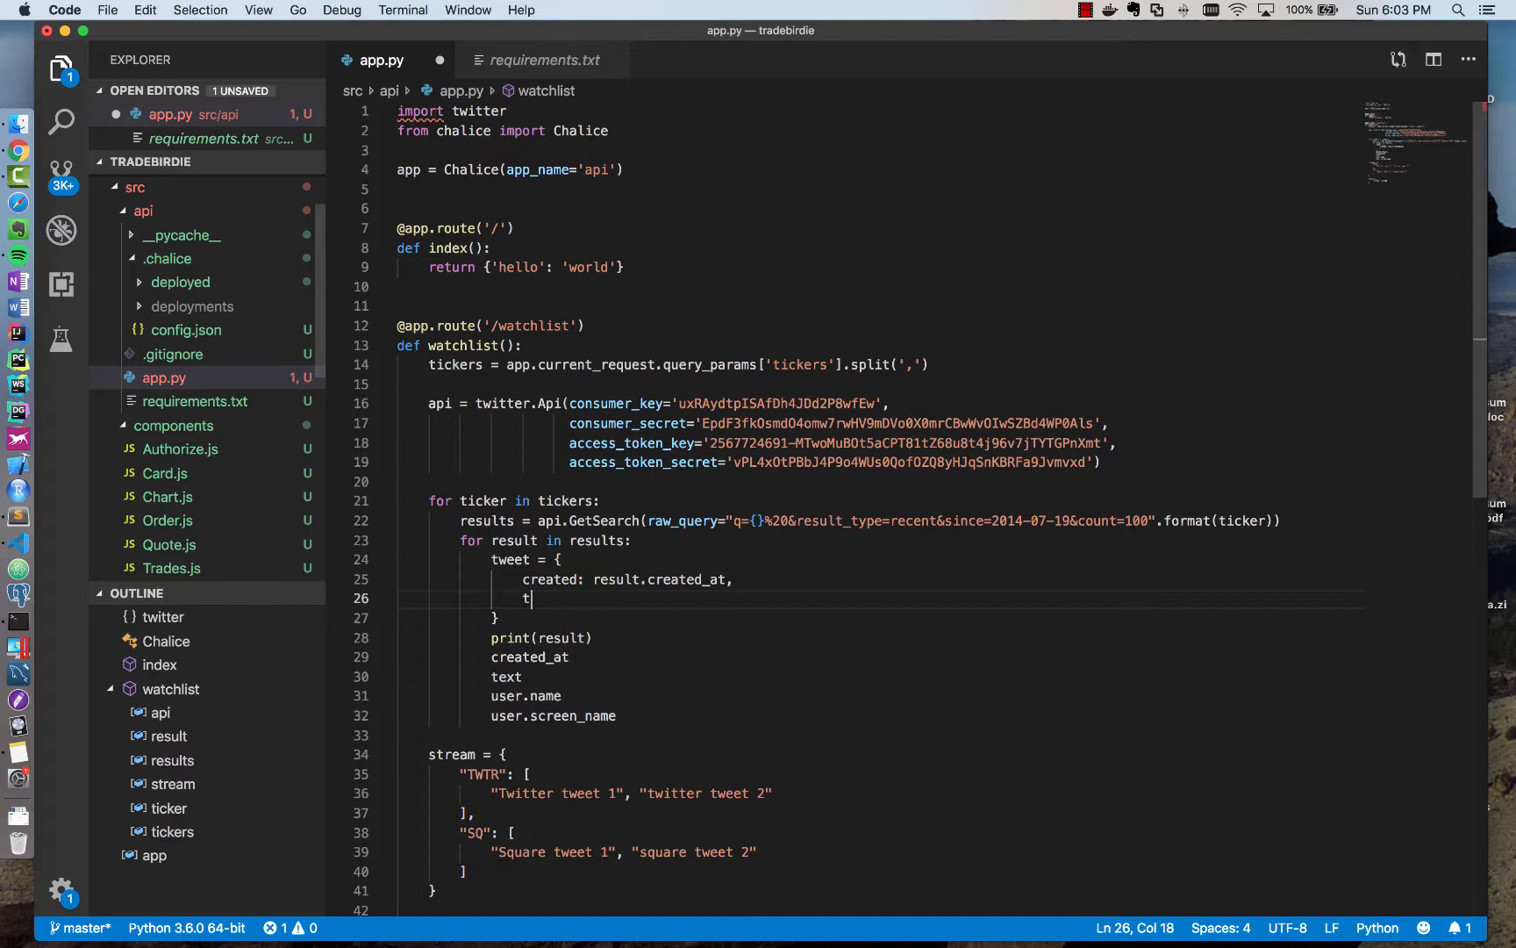
text(ext: rest)
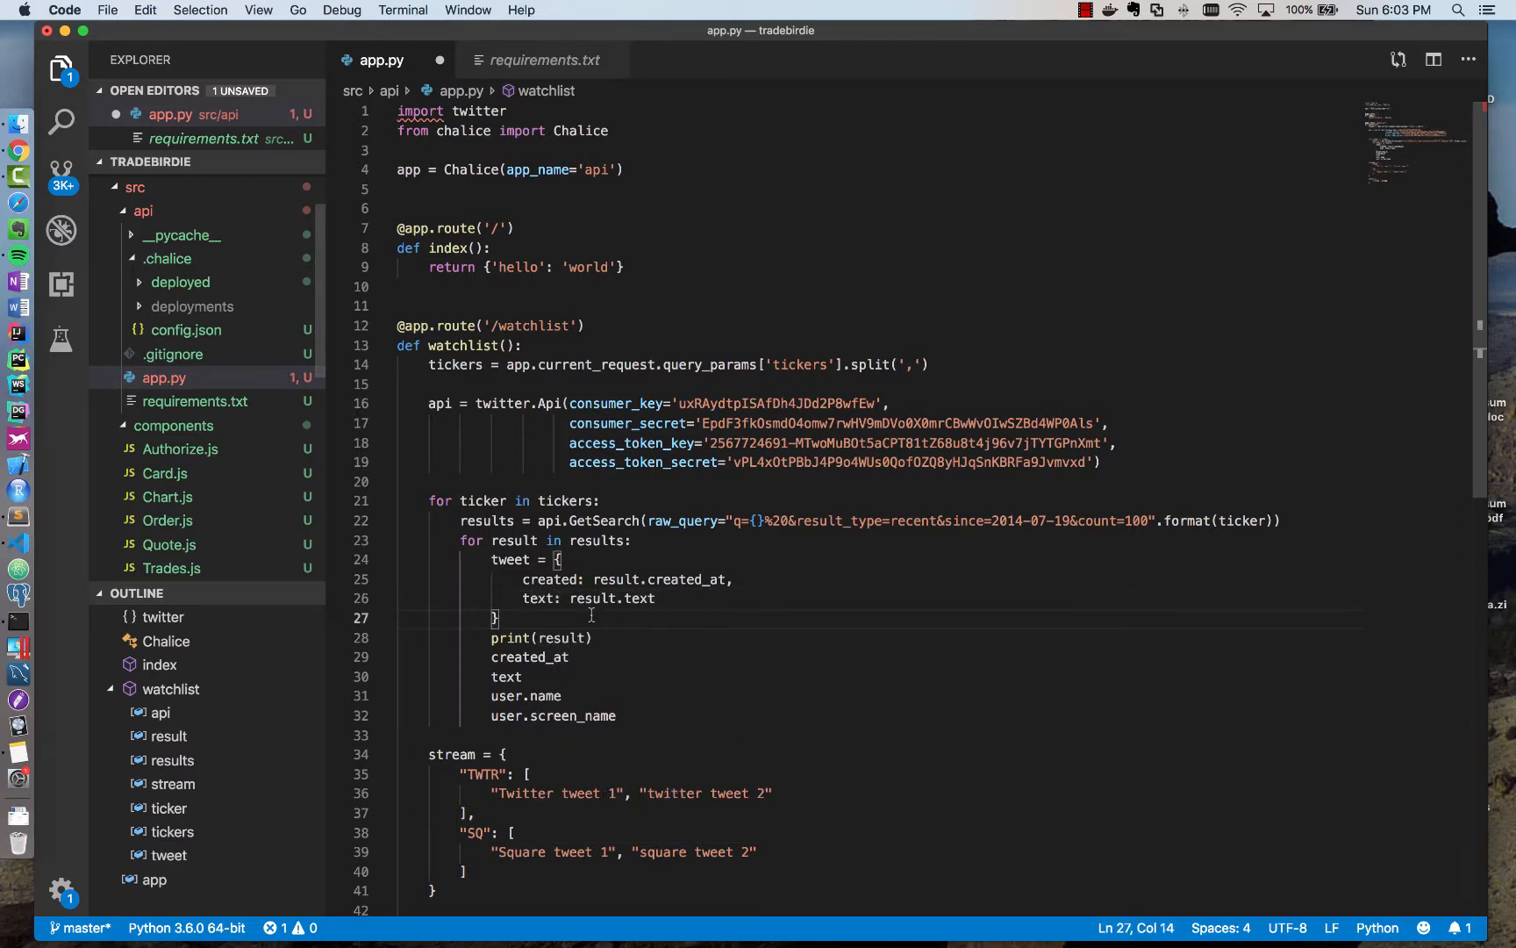
text(username: result.user.name,)
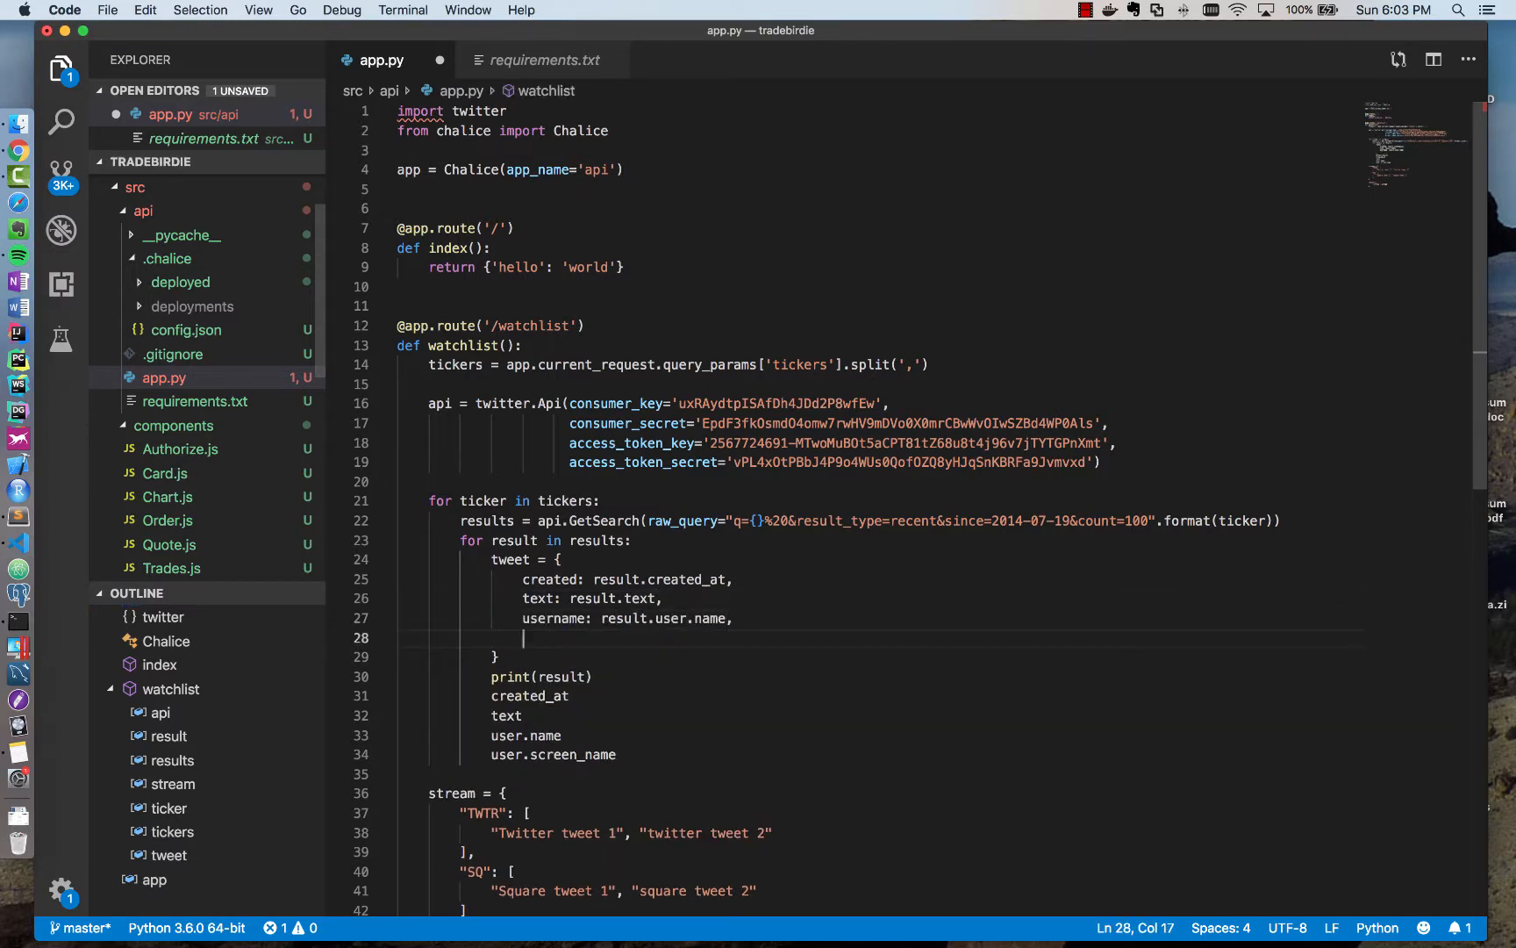
text(screen_name:)
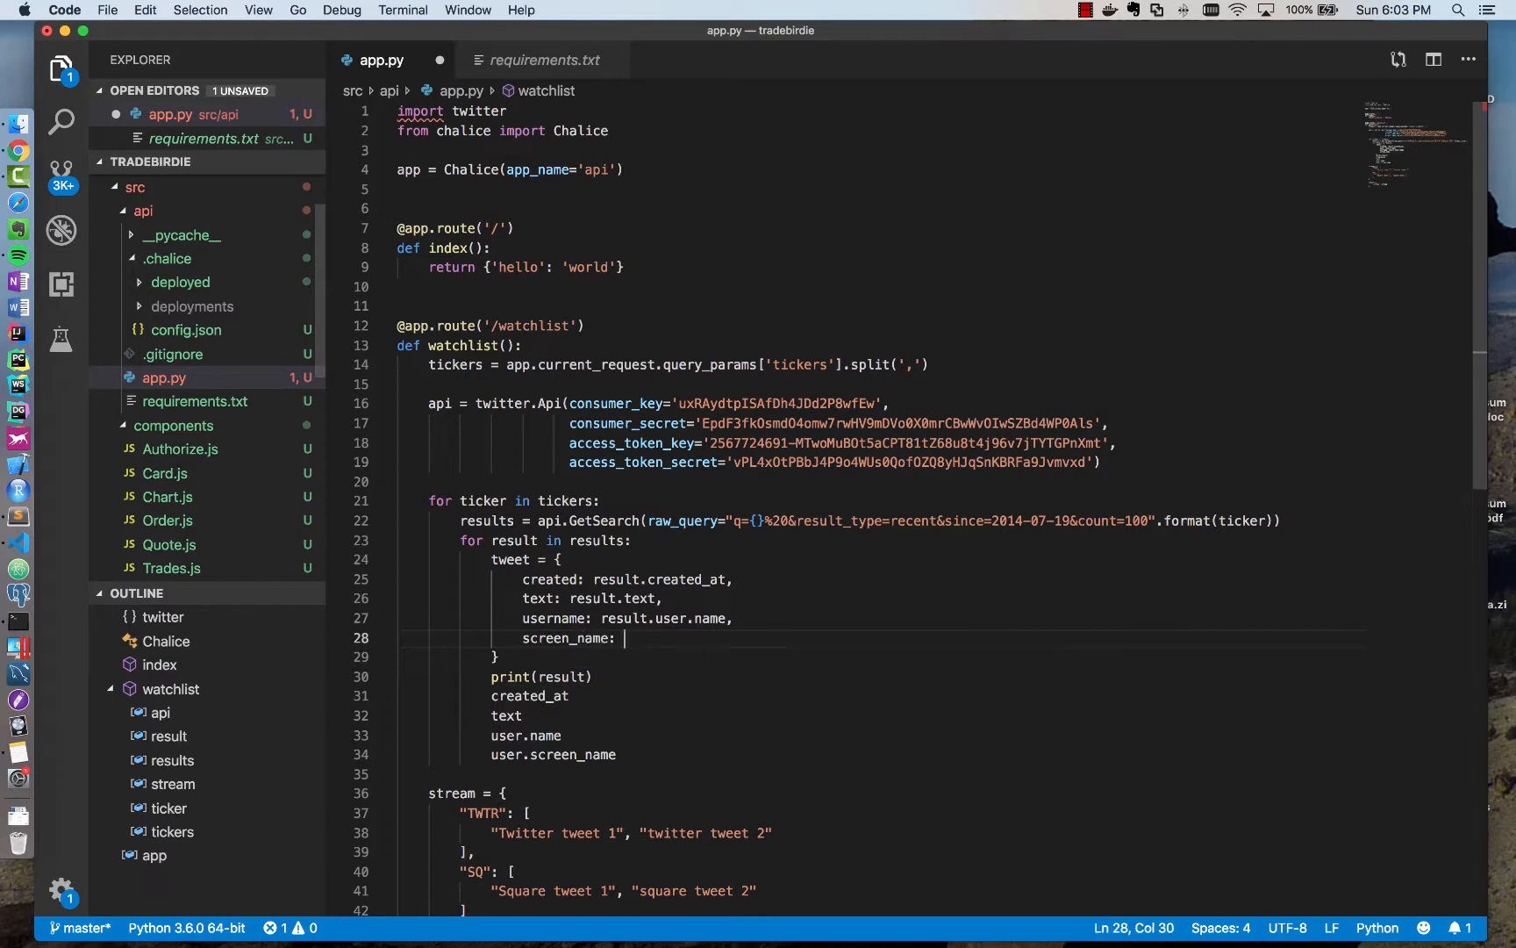
text(result.)
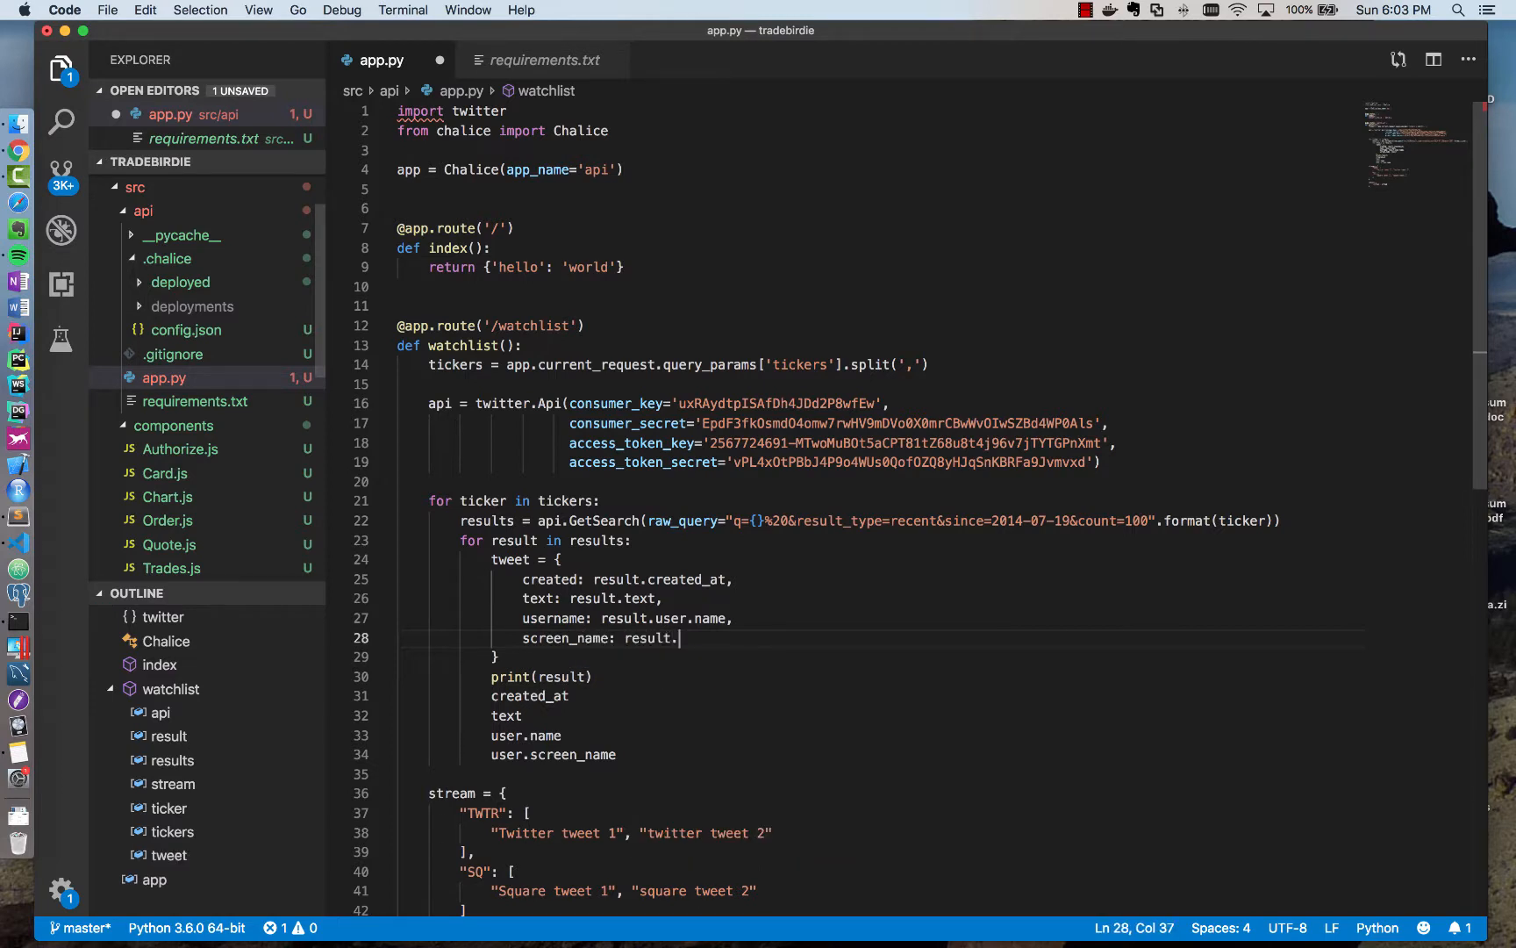
text(user.screen_name)
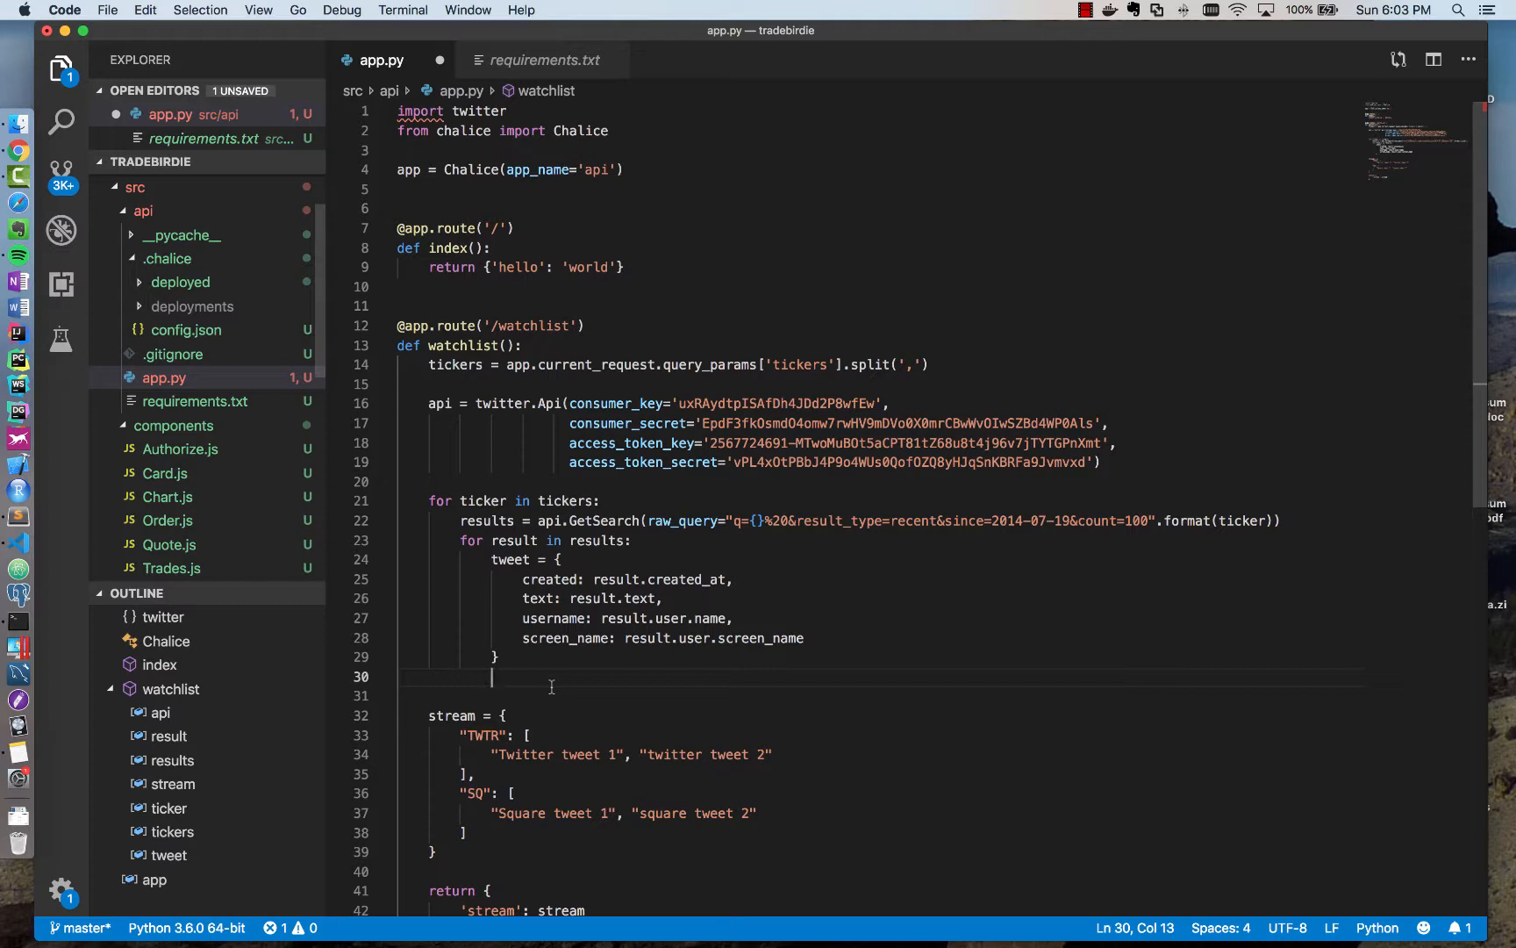
mouse_move(537, 755)
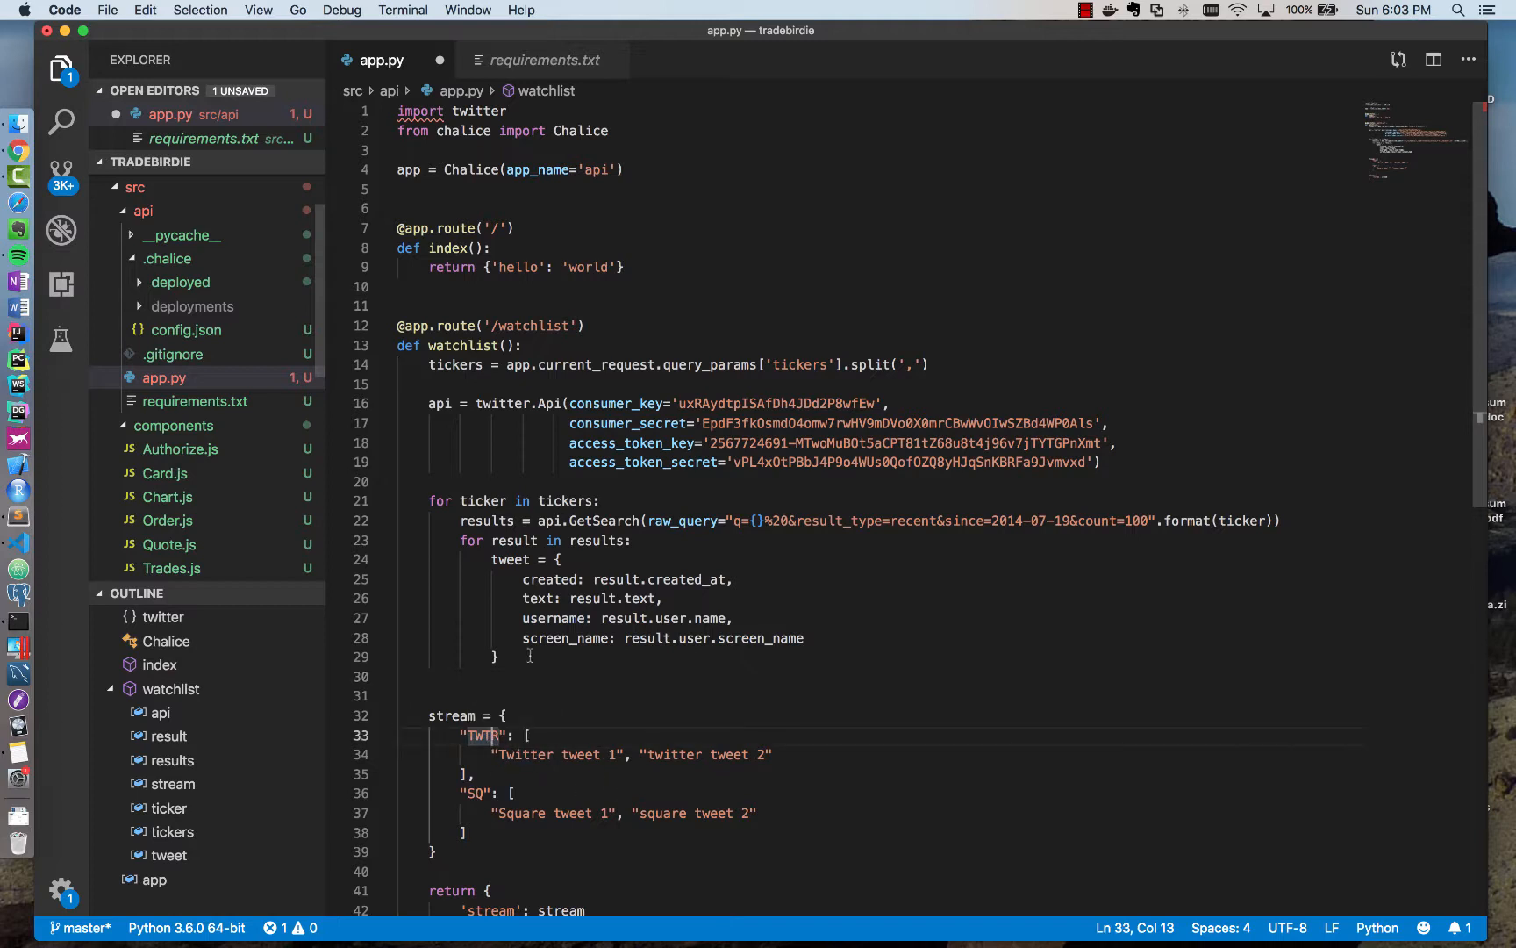
click(543, 541)
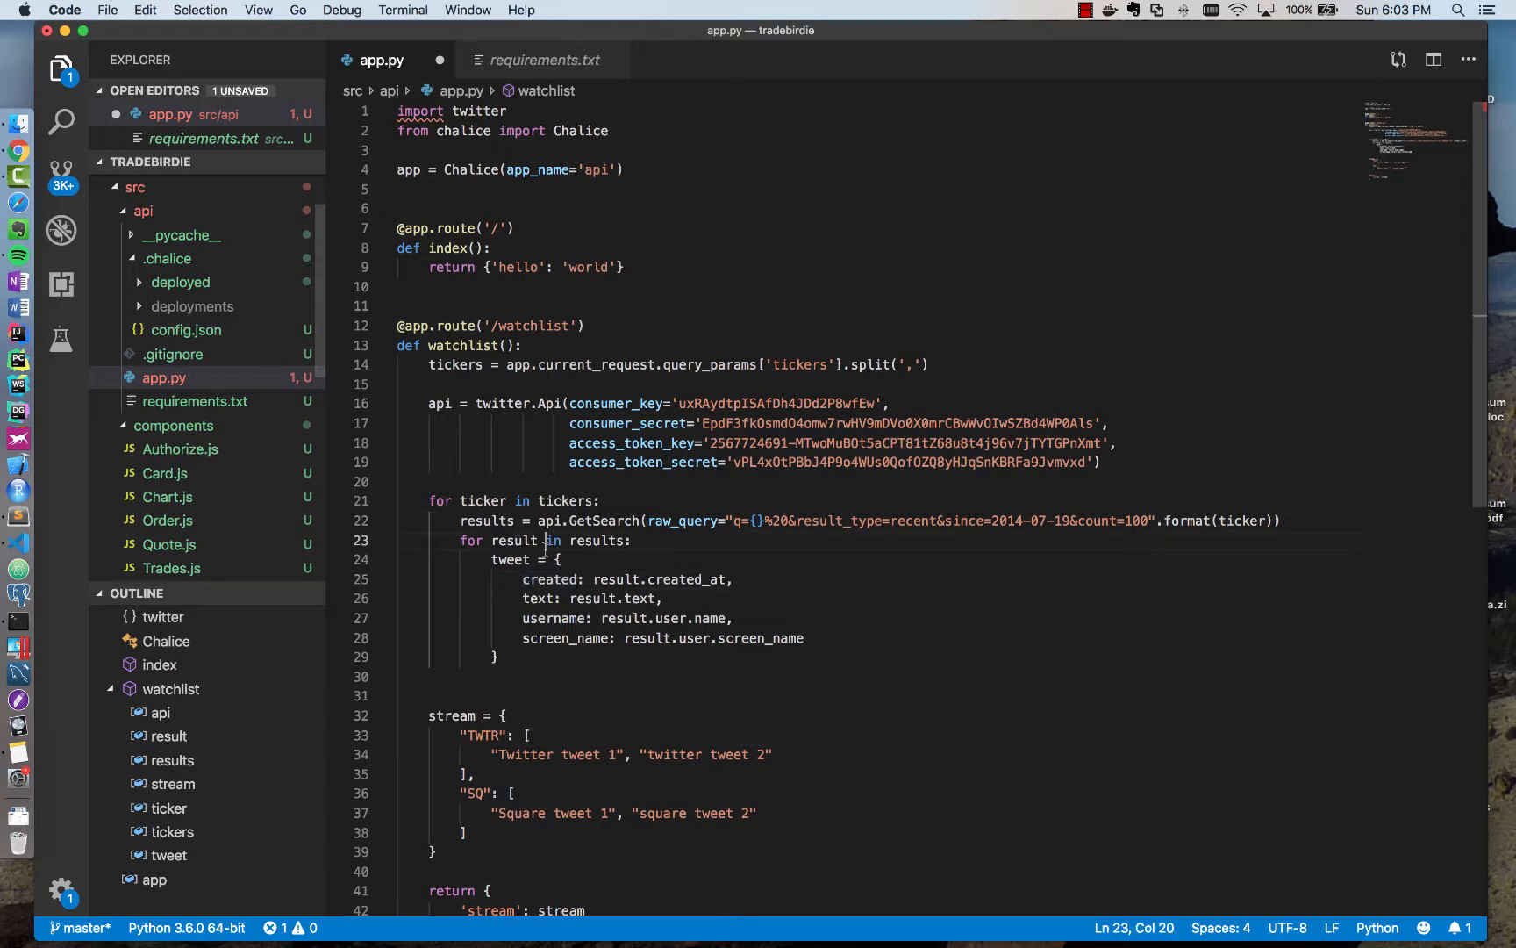
- Initialize stream[ticker] = [] in the ticker loop and append each tweet with stream[ticker].append(tweet)
click(485, 520)
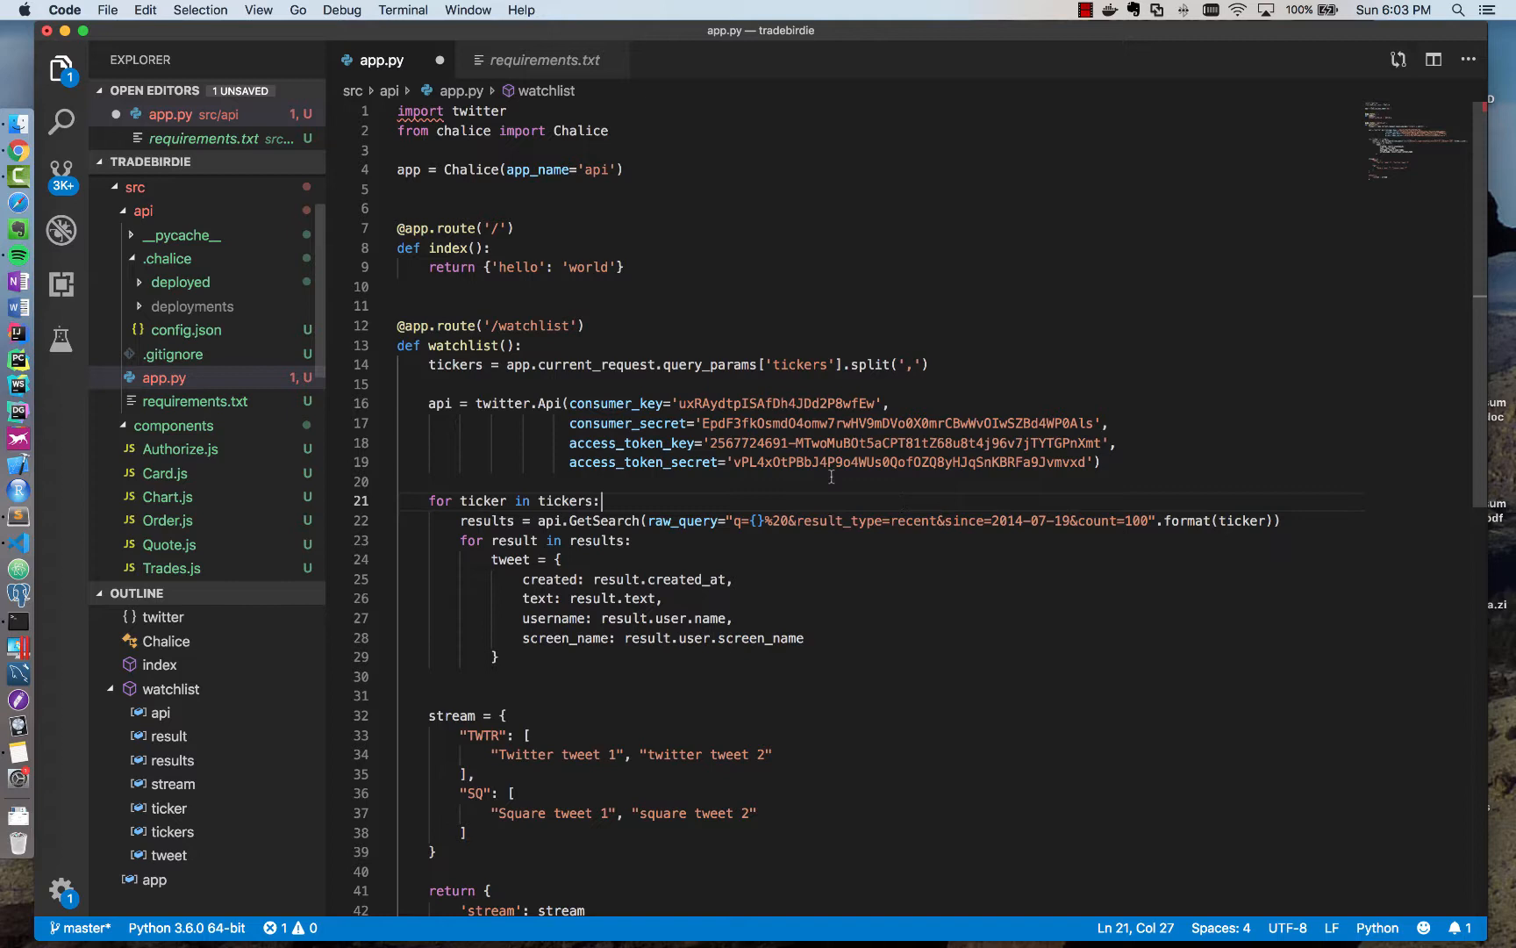
text(stream[ticker] = [)
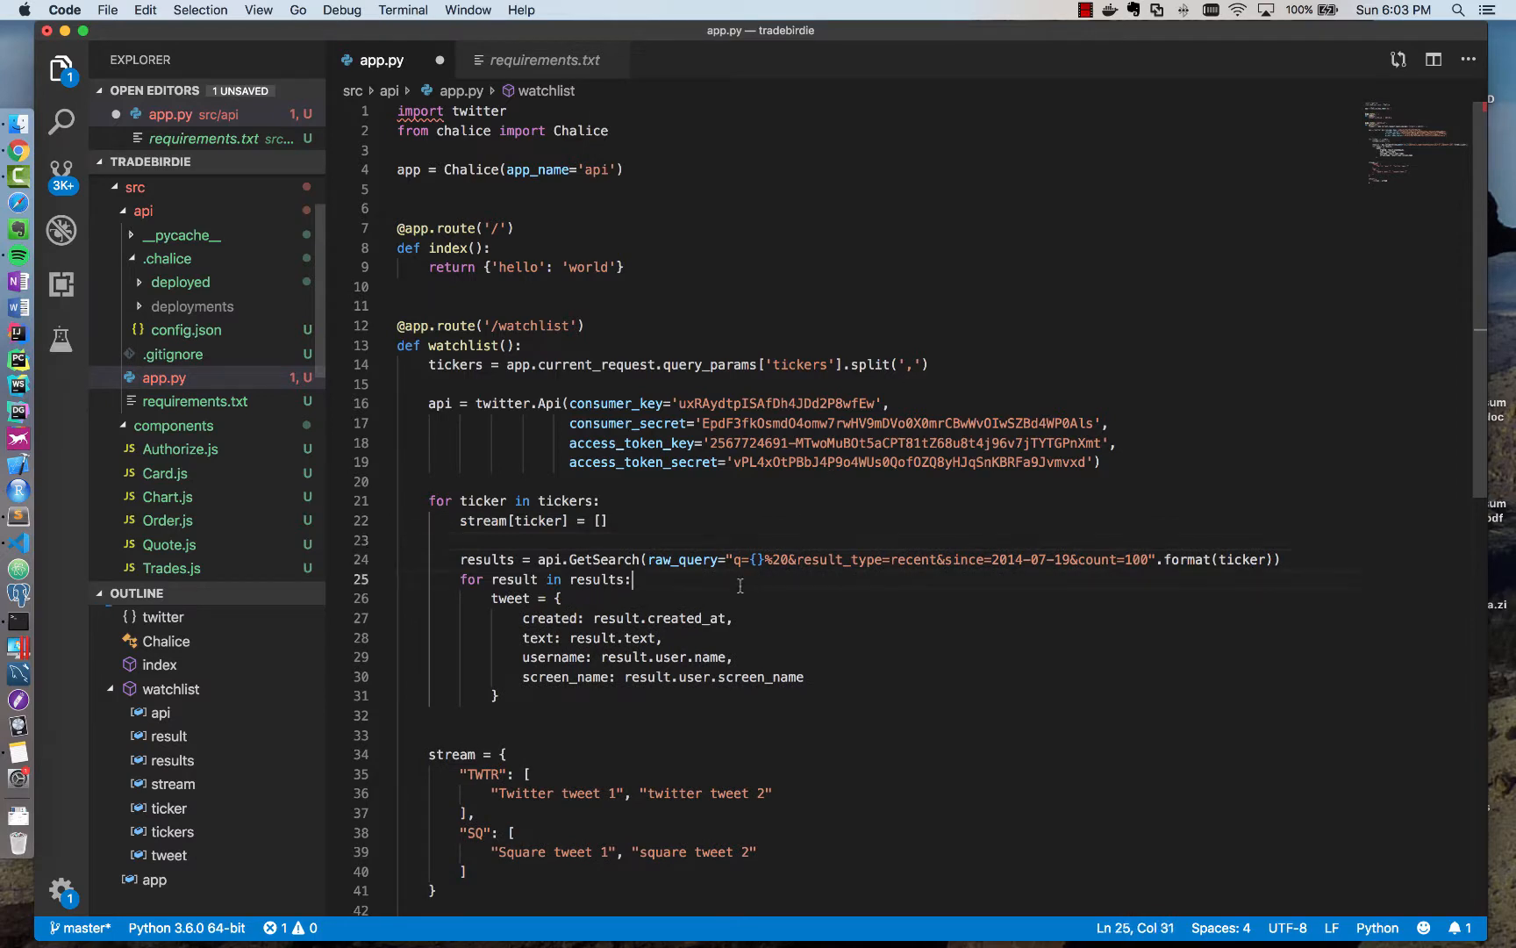
mouse_move(569, 597)
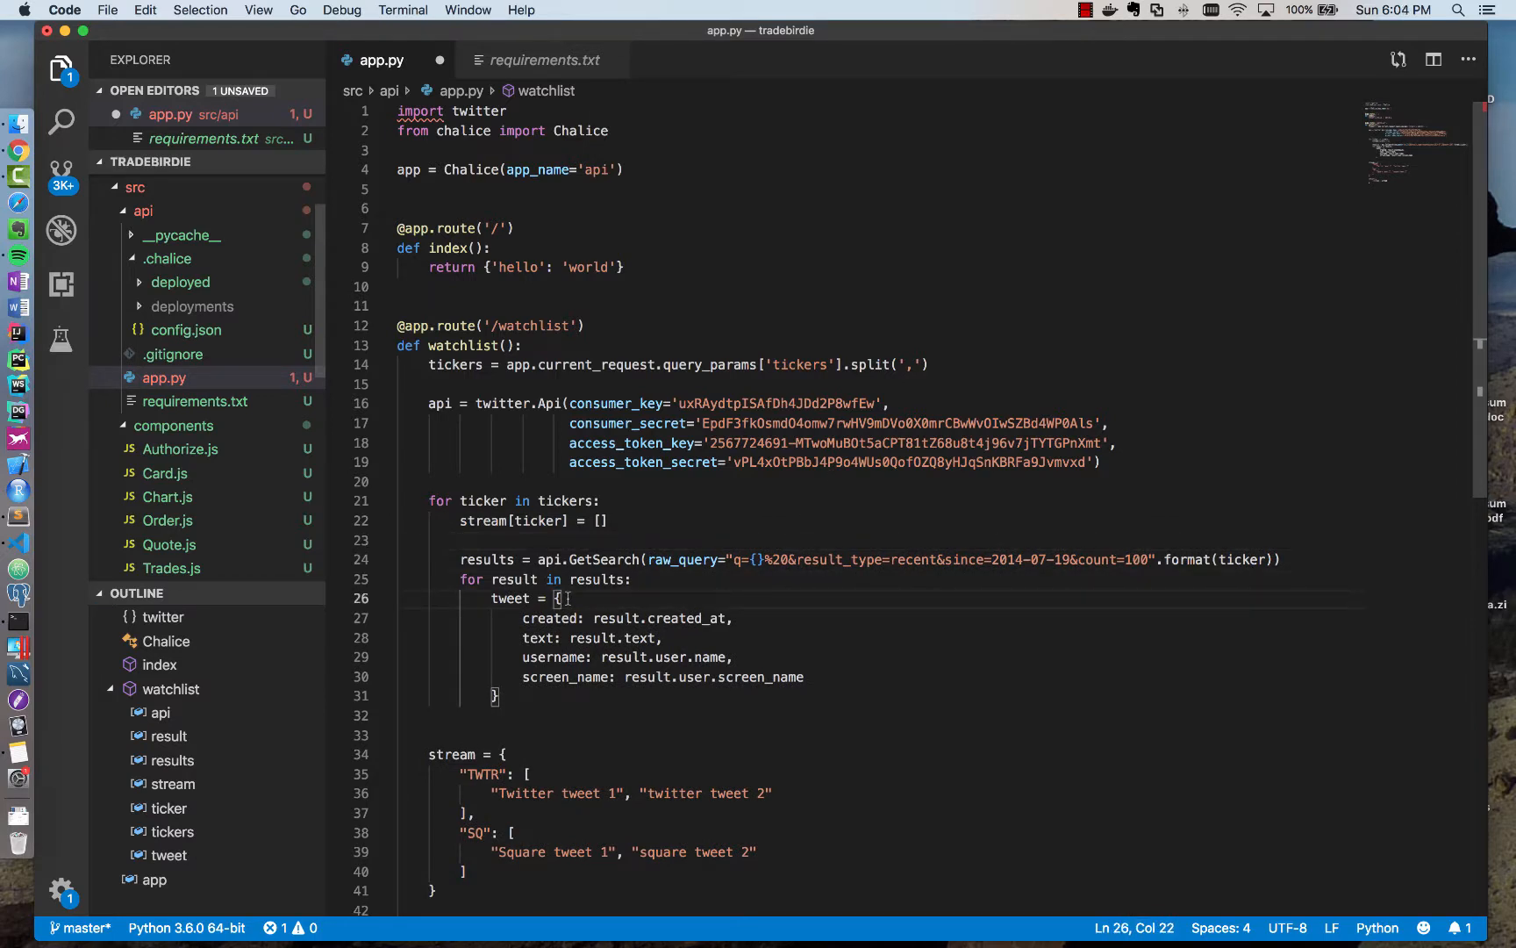
click(503, 695)
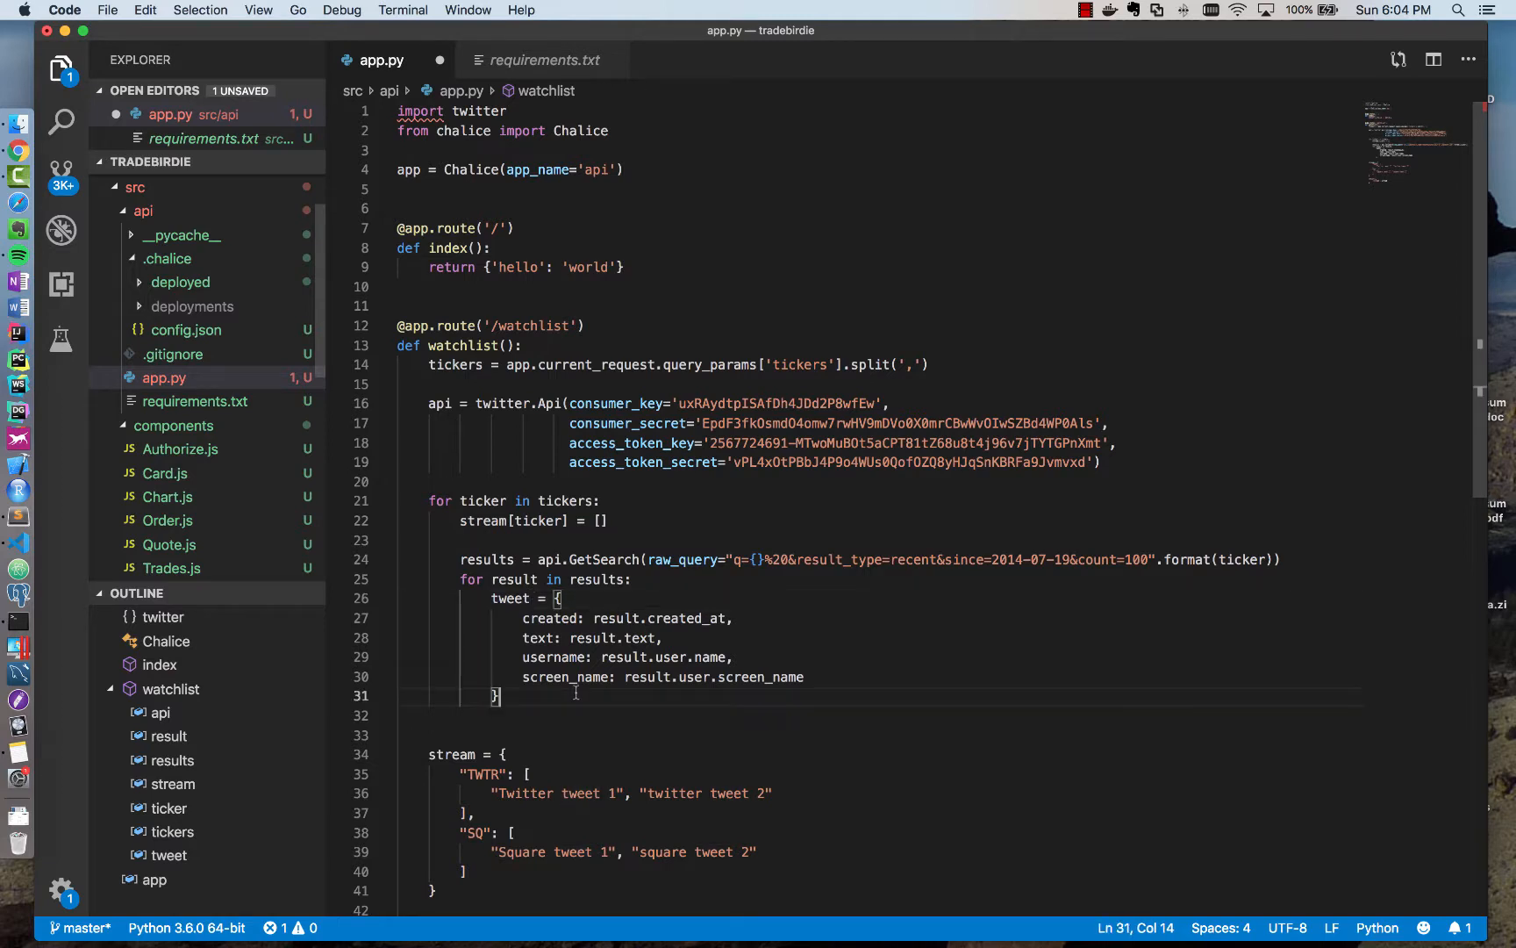
key(enter)
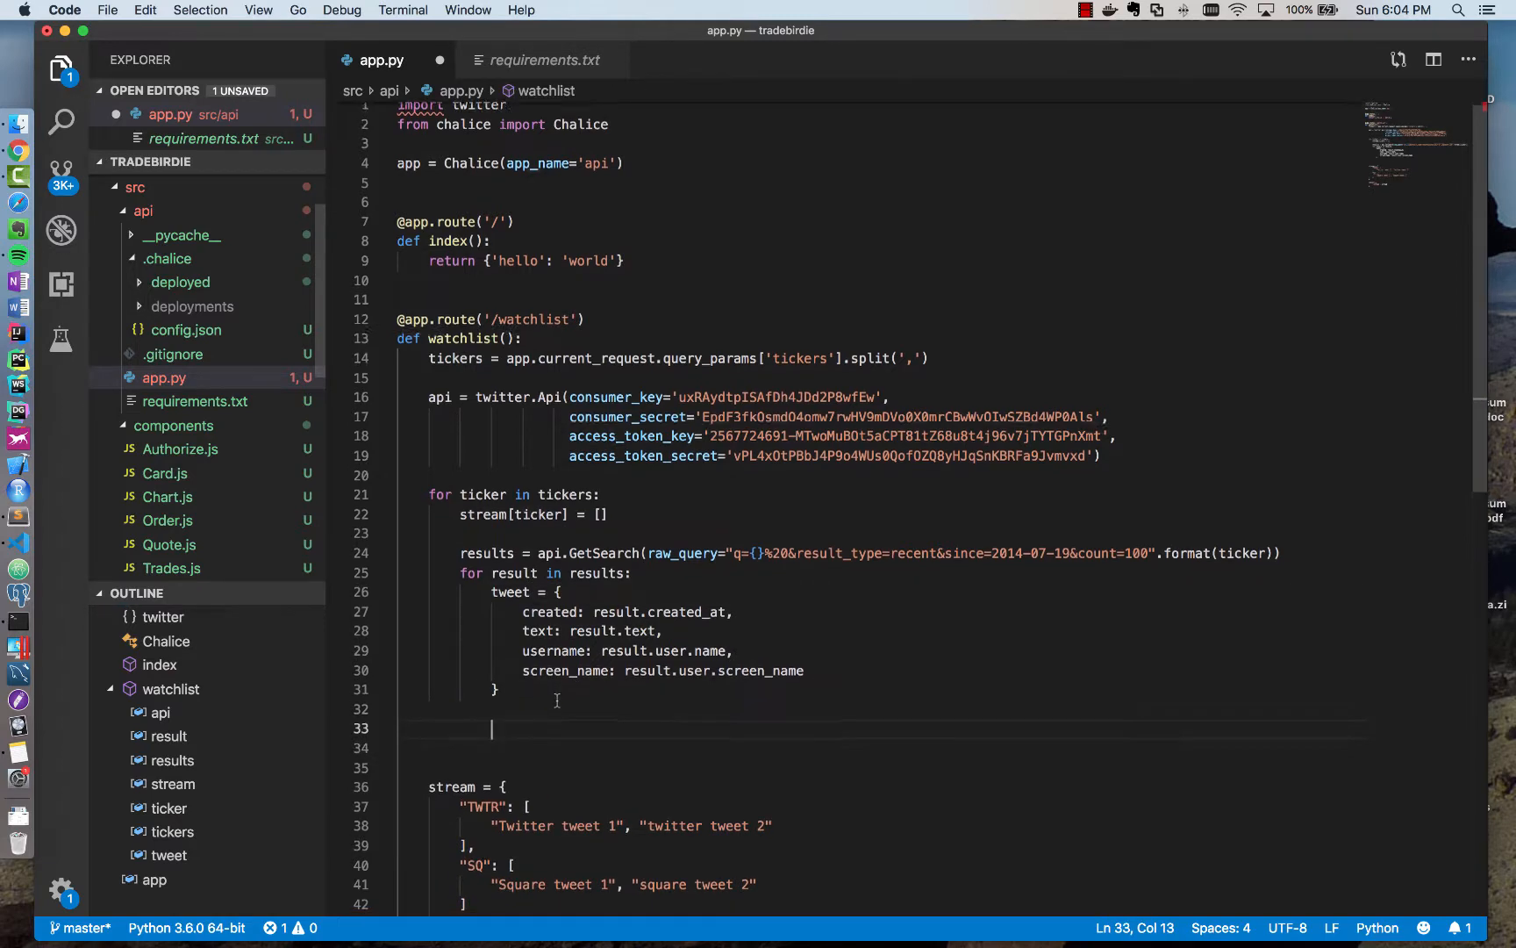
text(res)
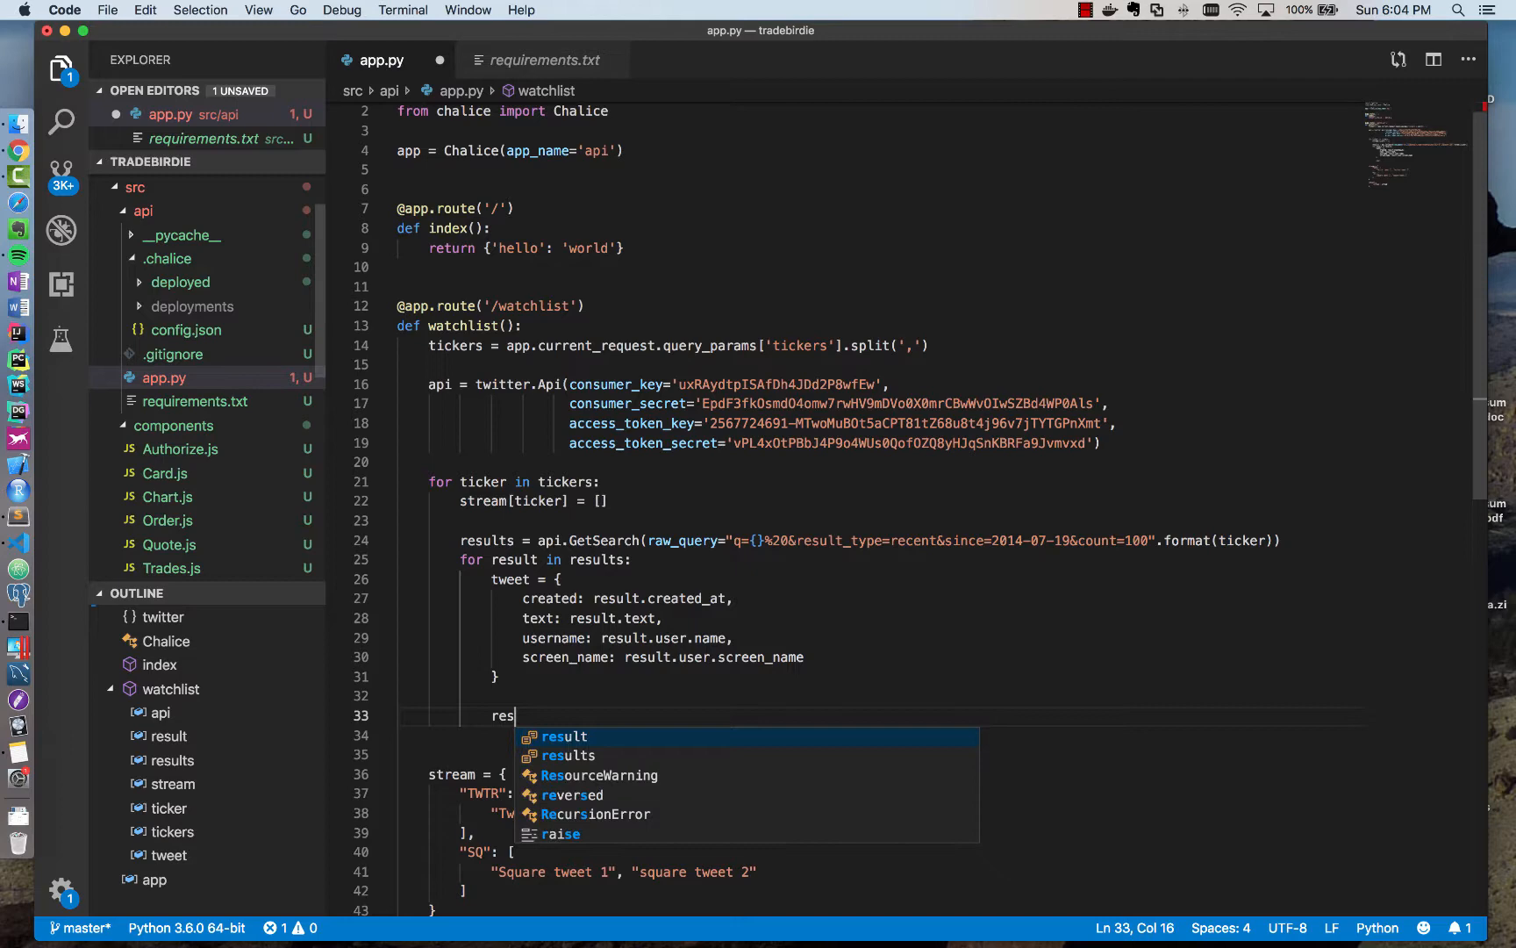
text(stream[)
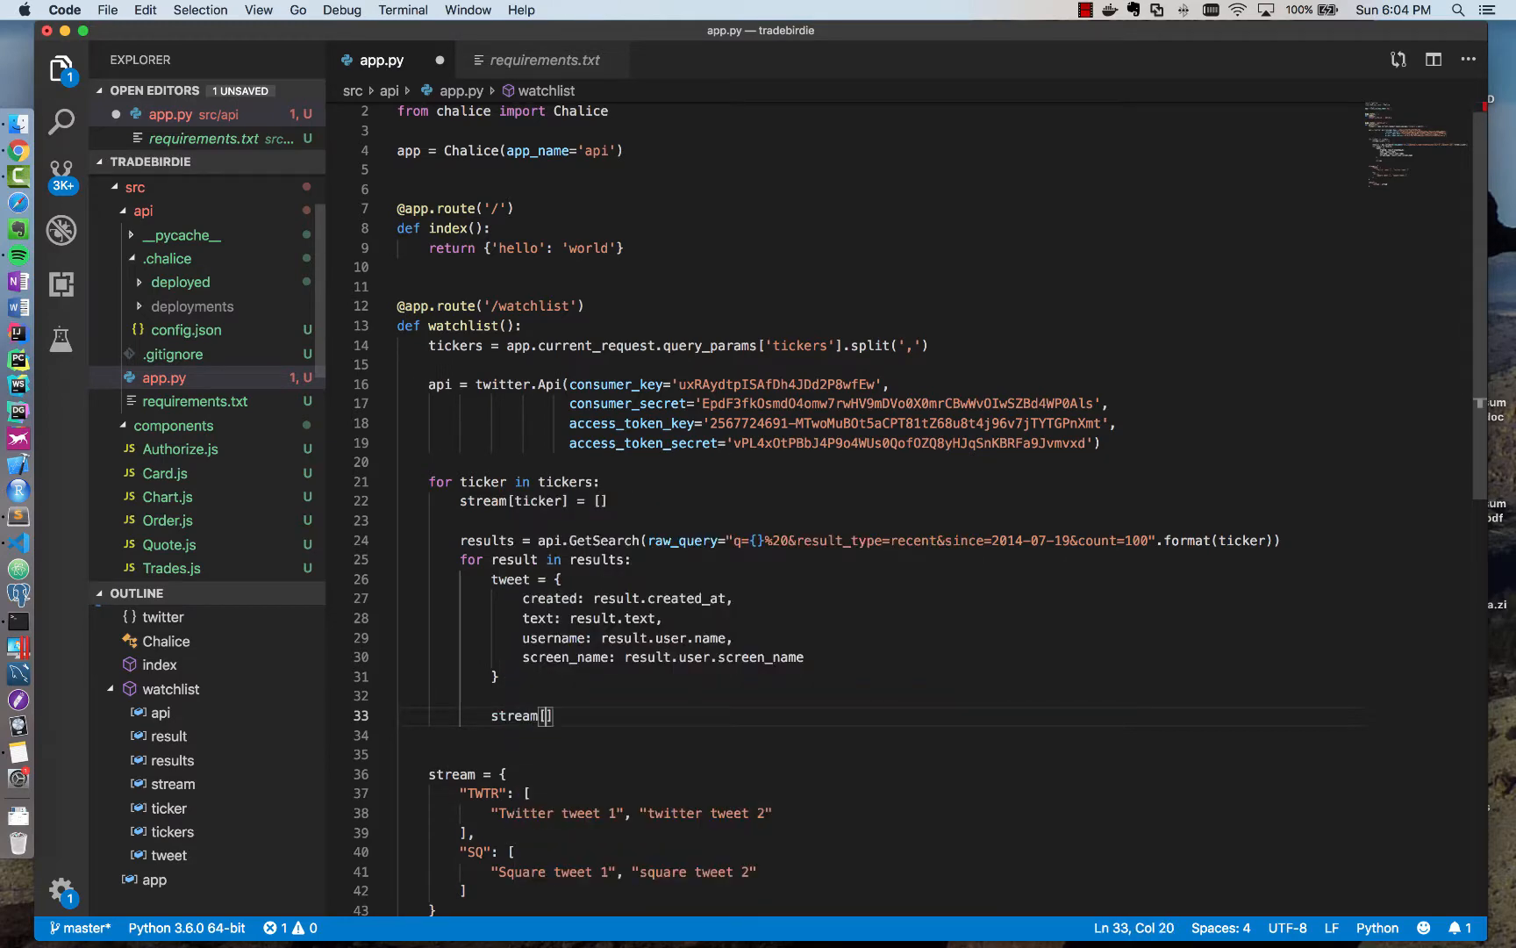
text(ticker].append)
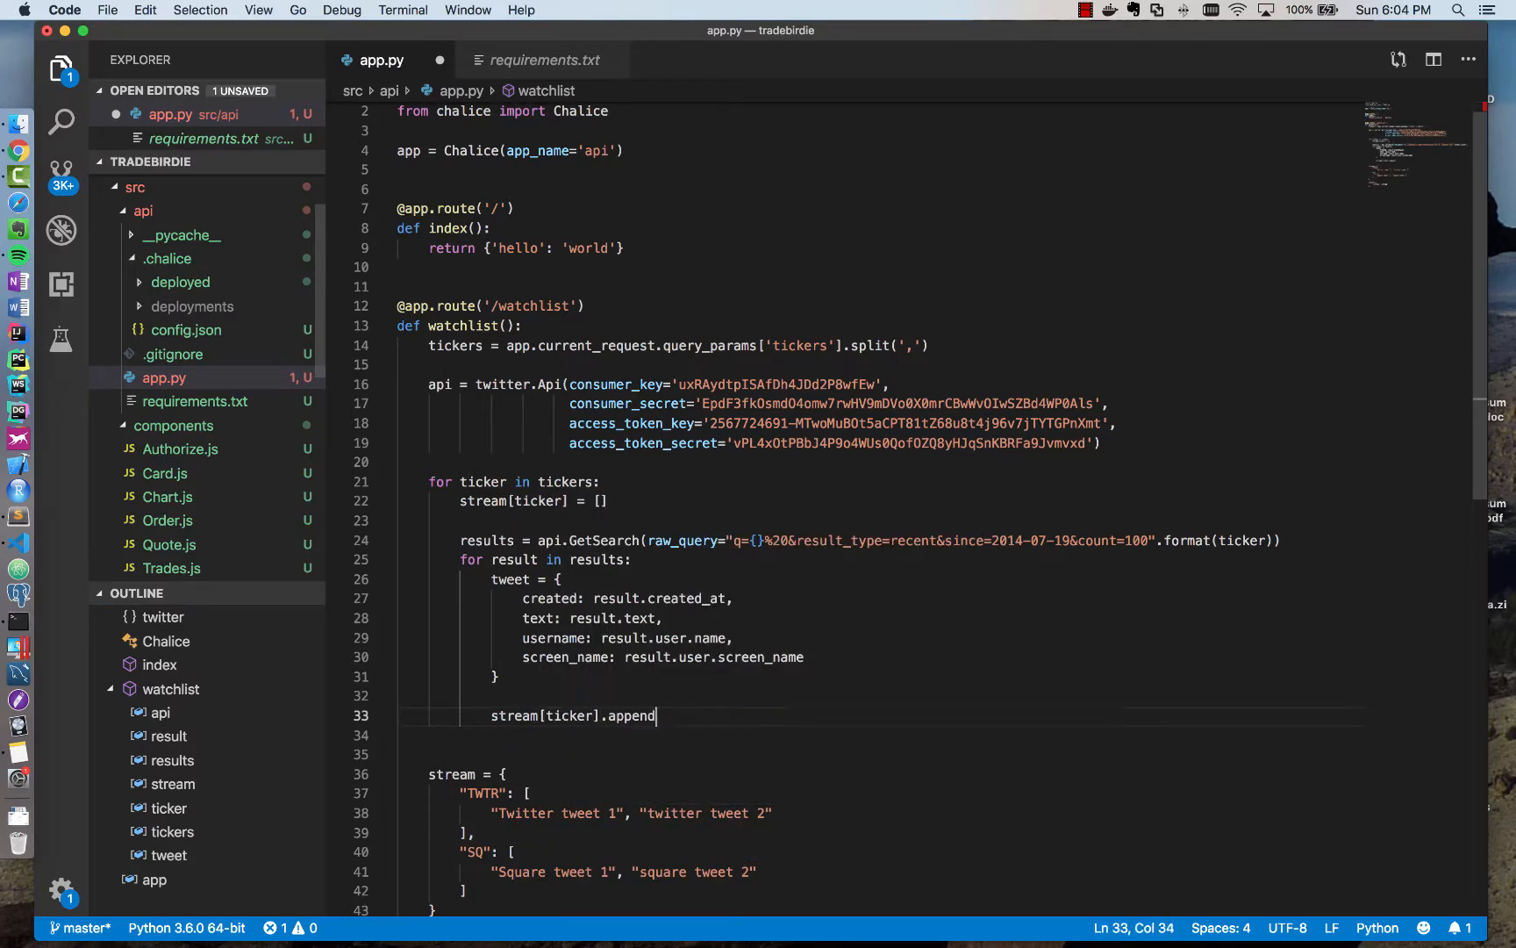
text((tweet))
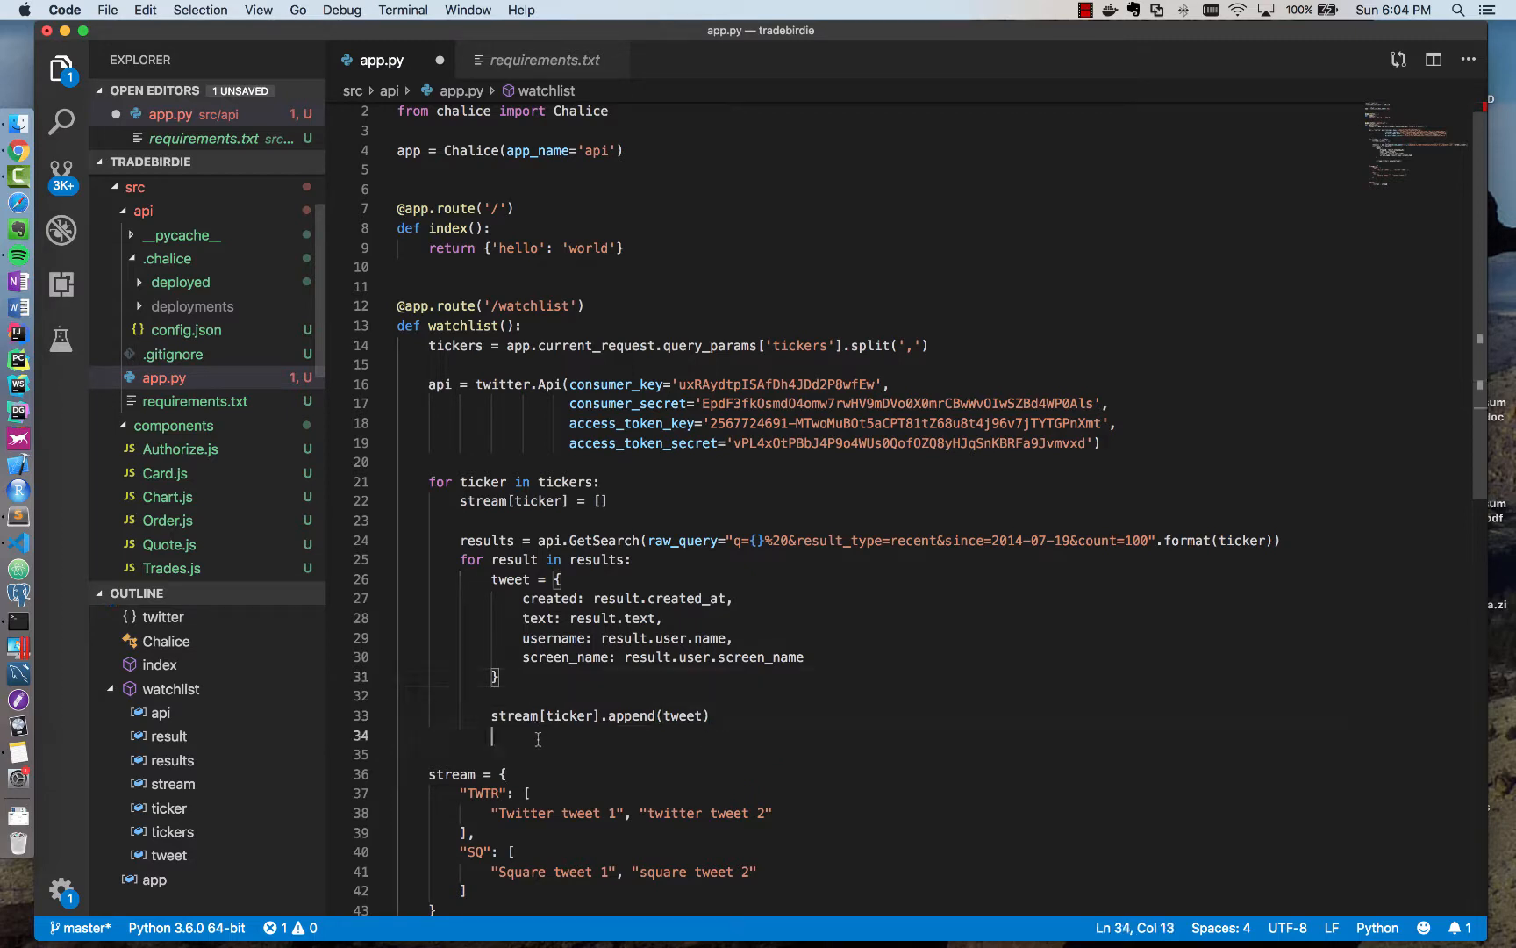
- Remove the extra blank line and delete the hard-coded sample stream dictionary
key(backspace)
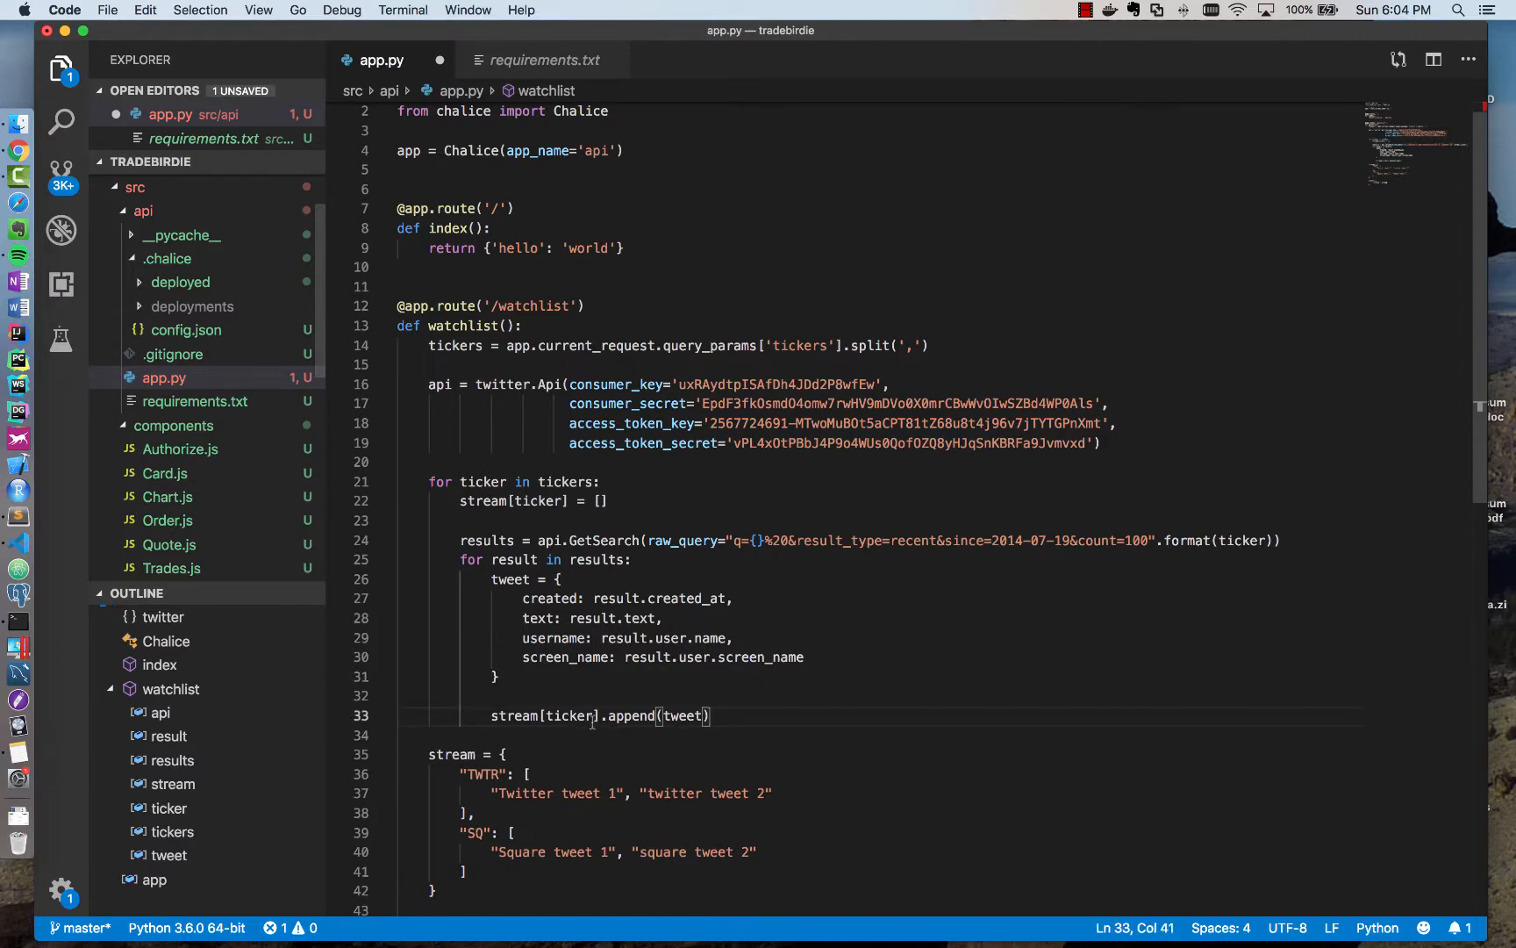
scroll(down, 3)
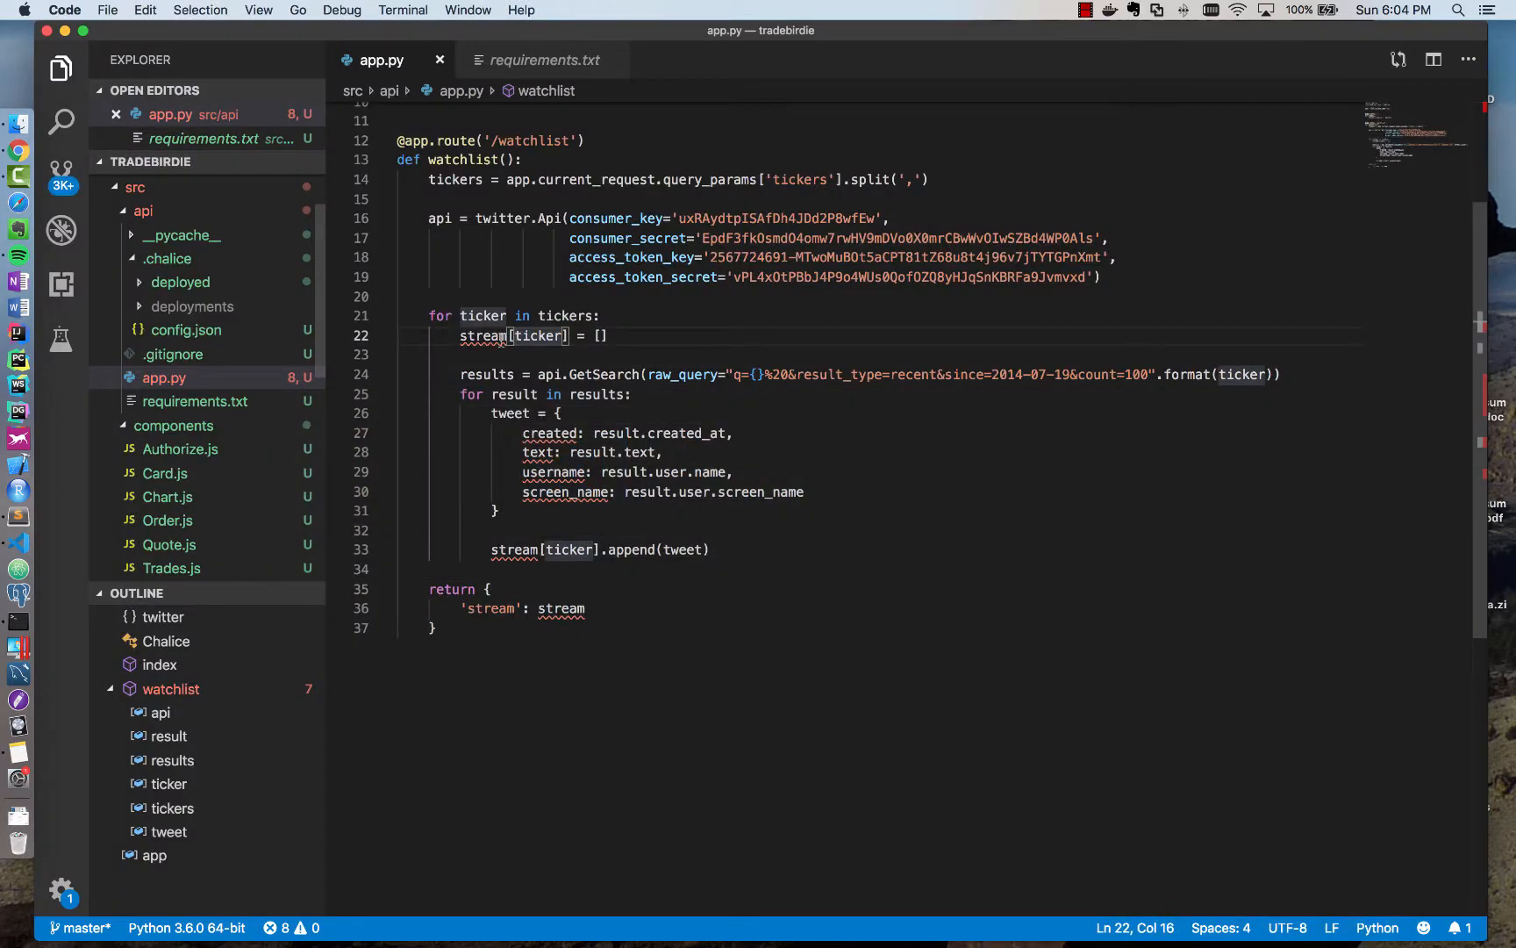
text(st)
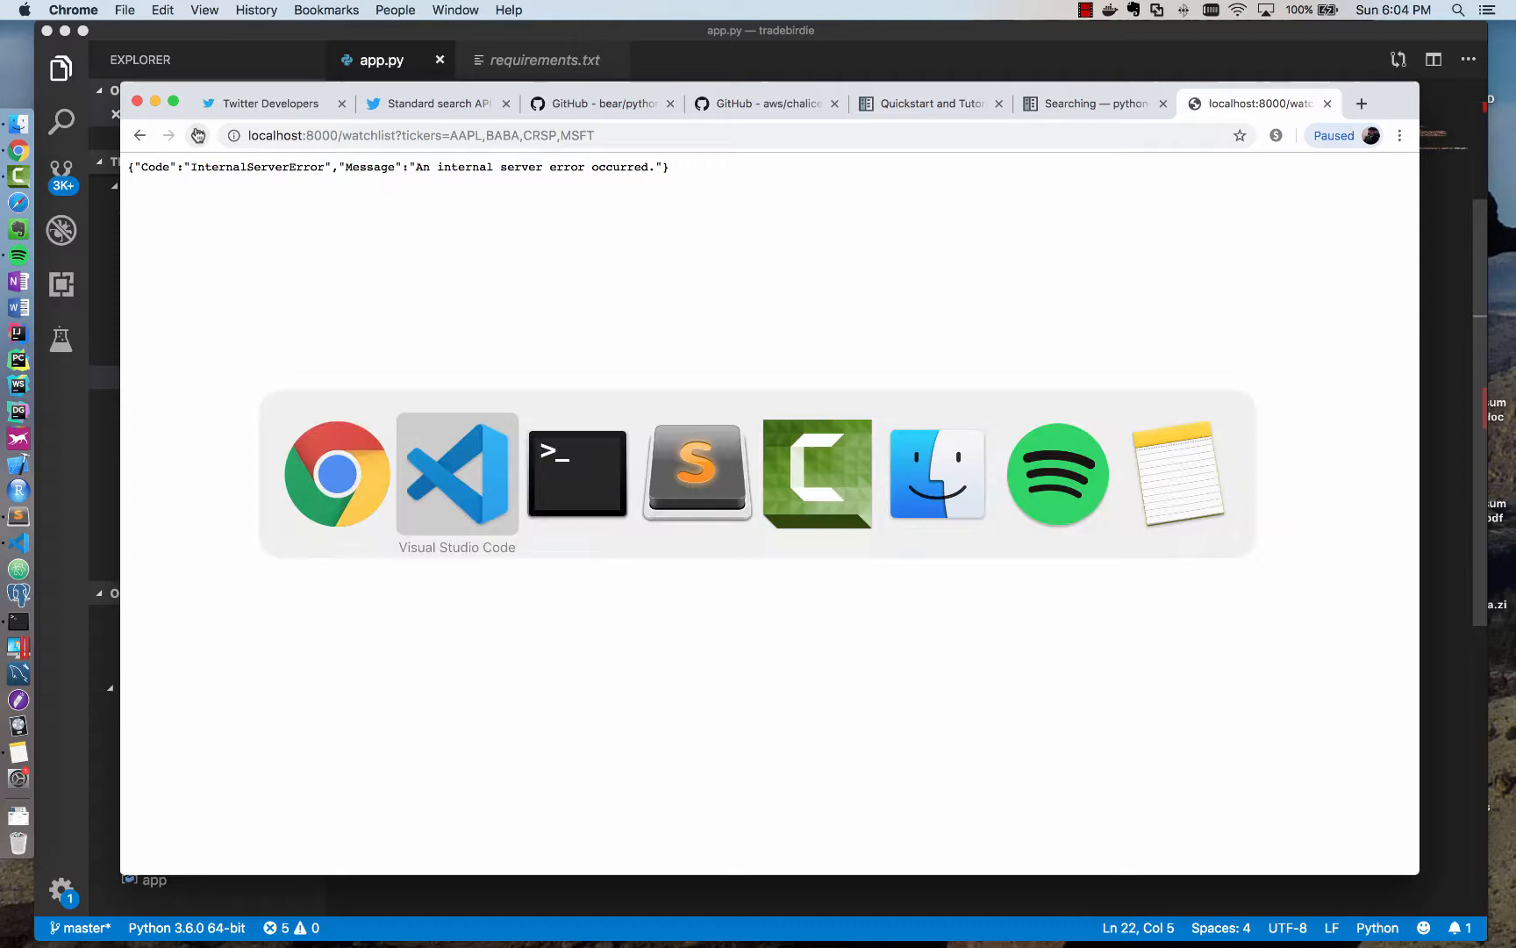
- Relaunch chalice local in the Terminal after the NameError for undefined stream
click(457, 472)
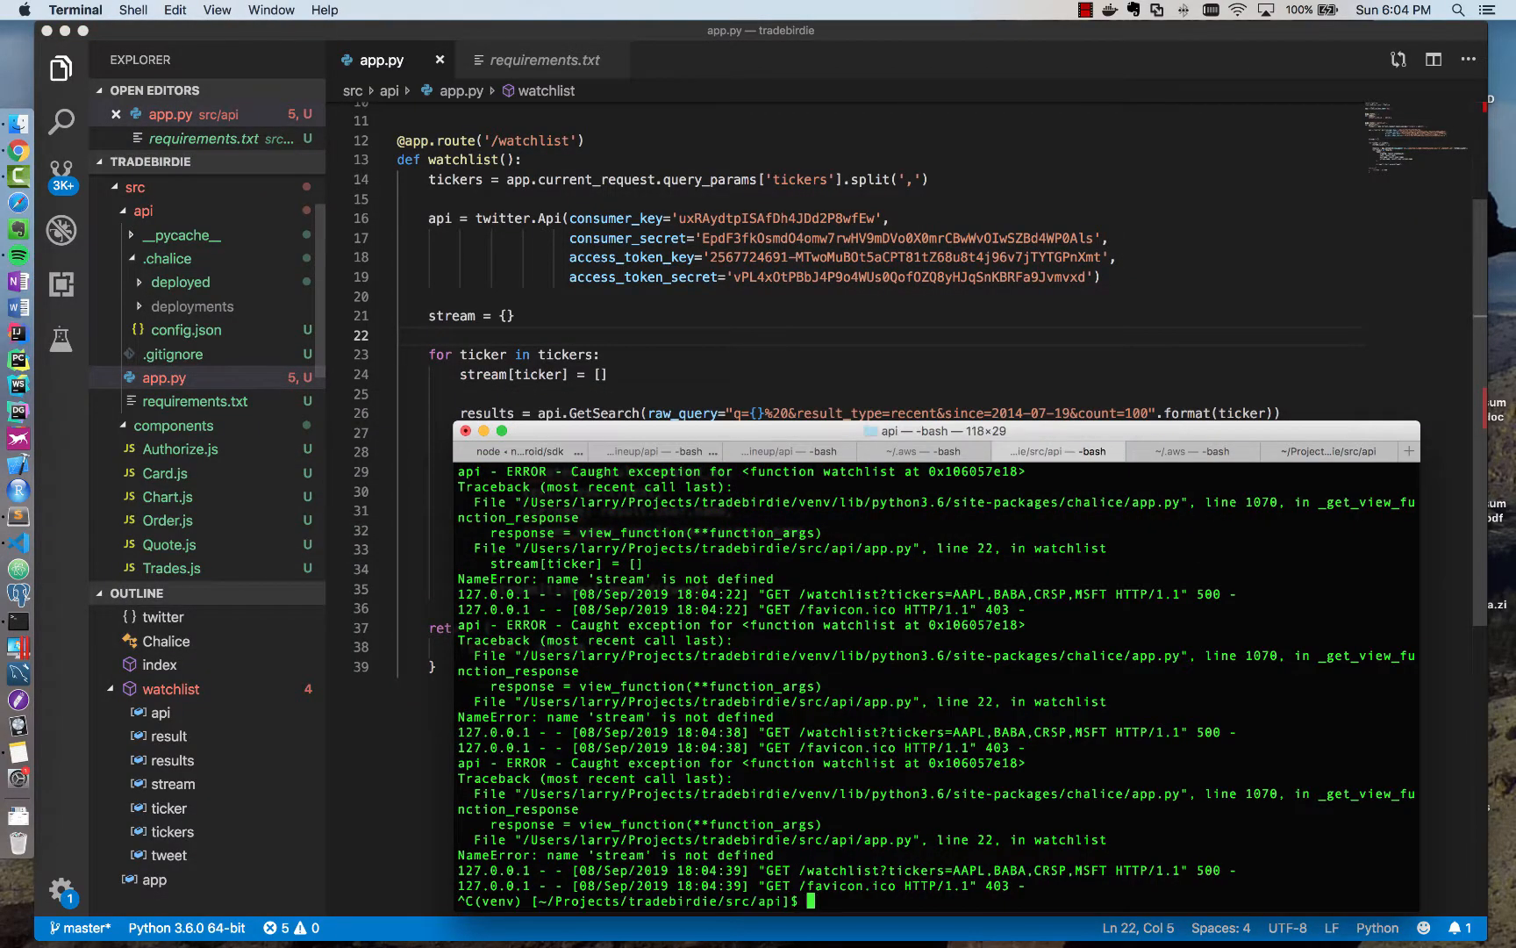
text(chalice local)
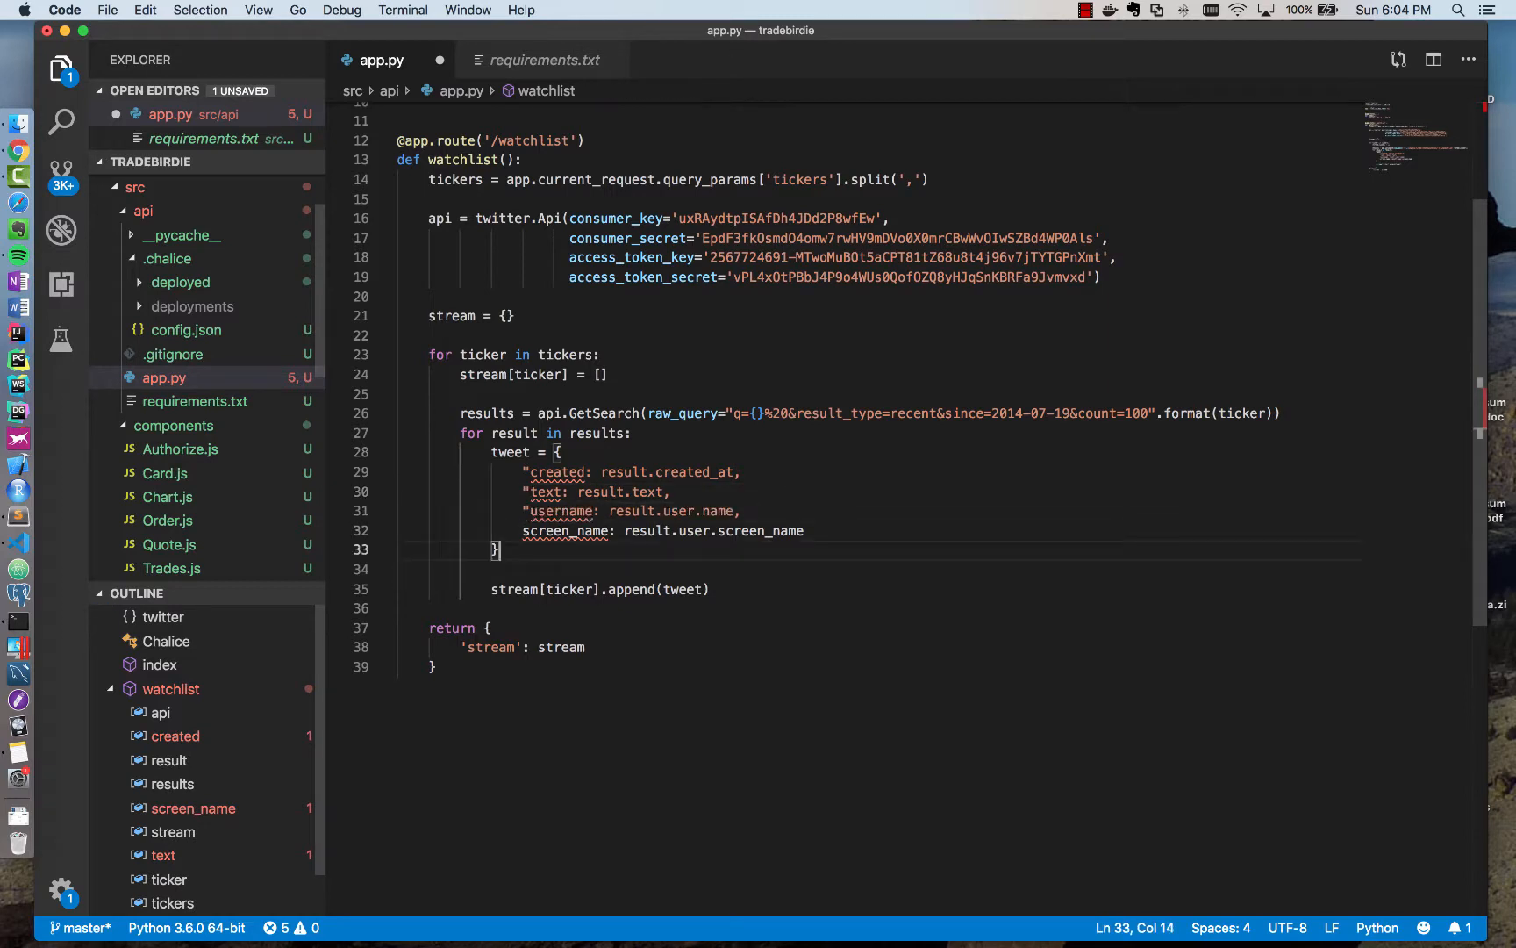
- Quote the remaining tweet dict keys through 'screen_name' in app.py
click(588, 472)
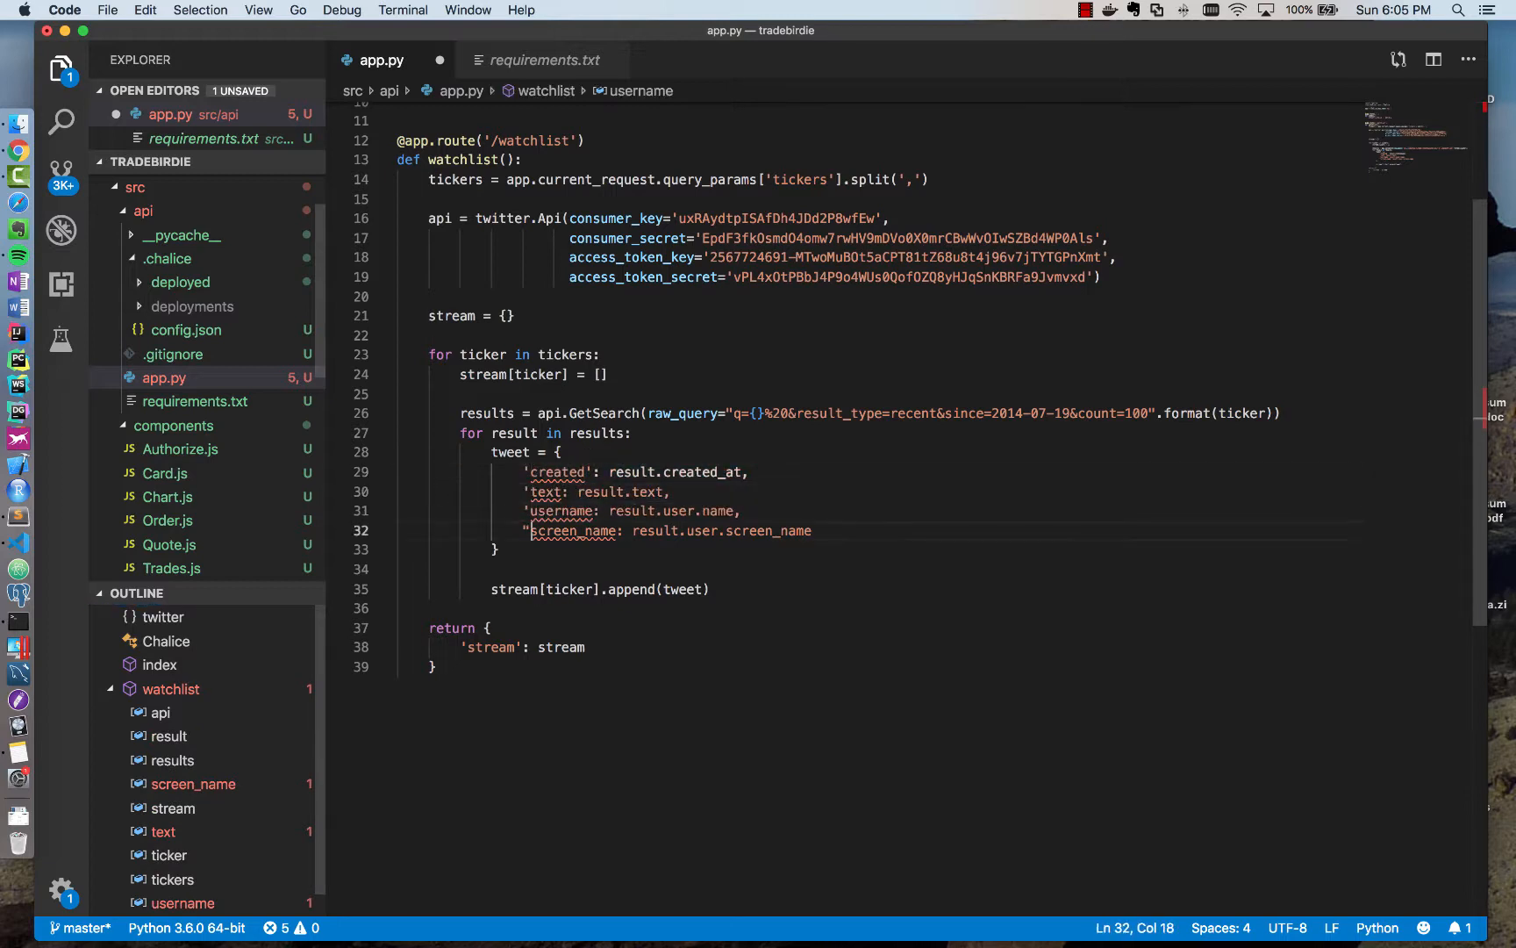
click(571, 492)
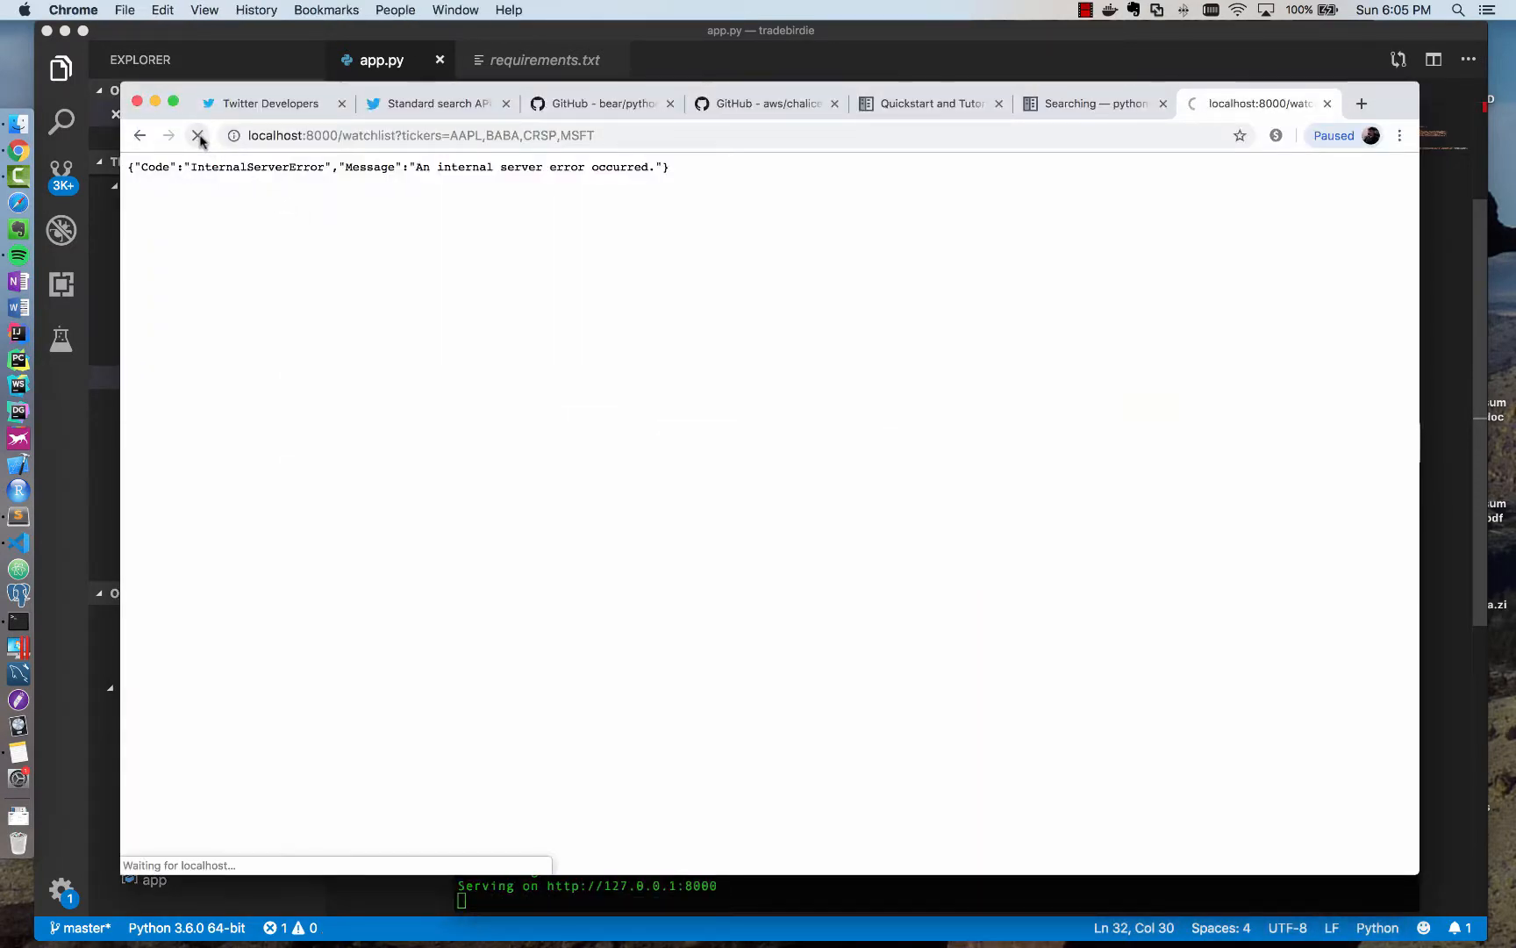
- Reload localhost:8000/watchlist?tickers=AAPL,BABA,CRSP,MSFT to view the per-ticker tweet JSON
click(198, 136)
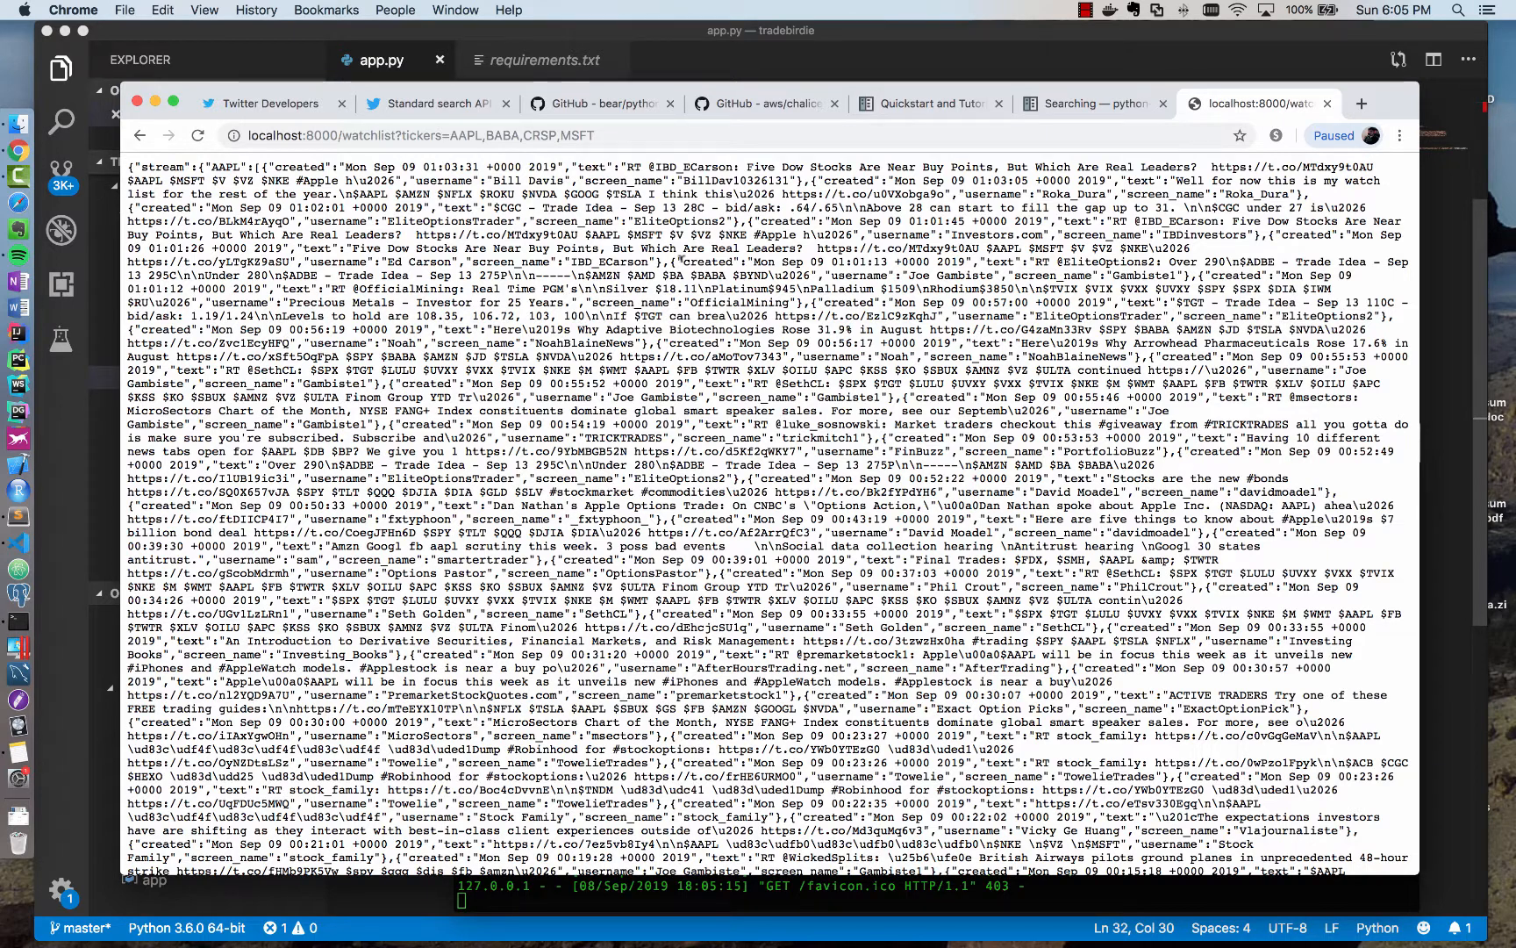
click(161, 10)
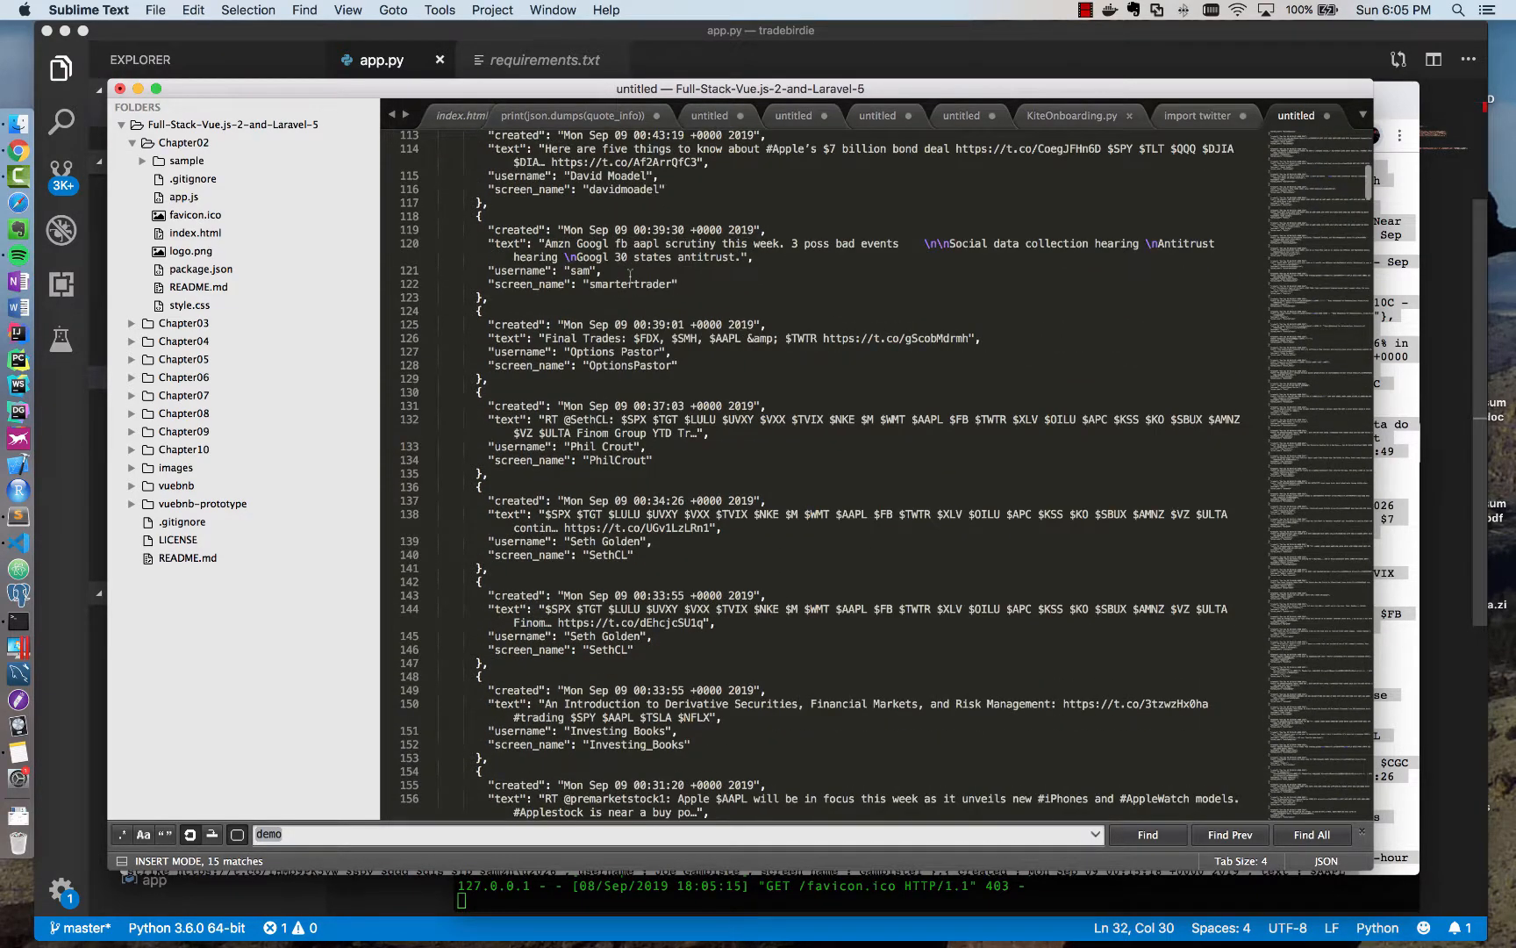
- Search the formatted JSON for 'baba' and scroll through the BABA ticker's tweet list
text(baba")
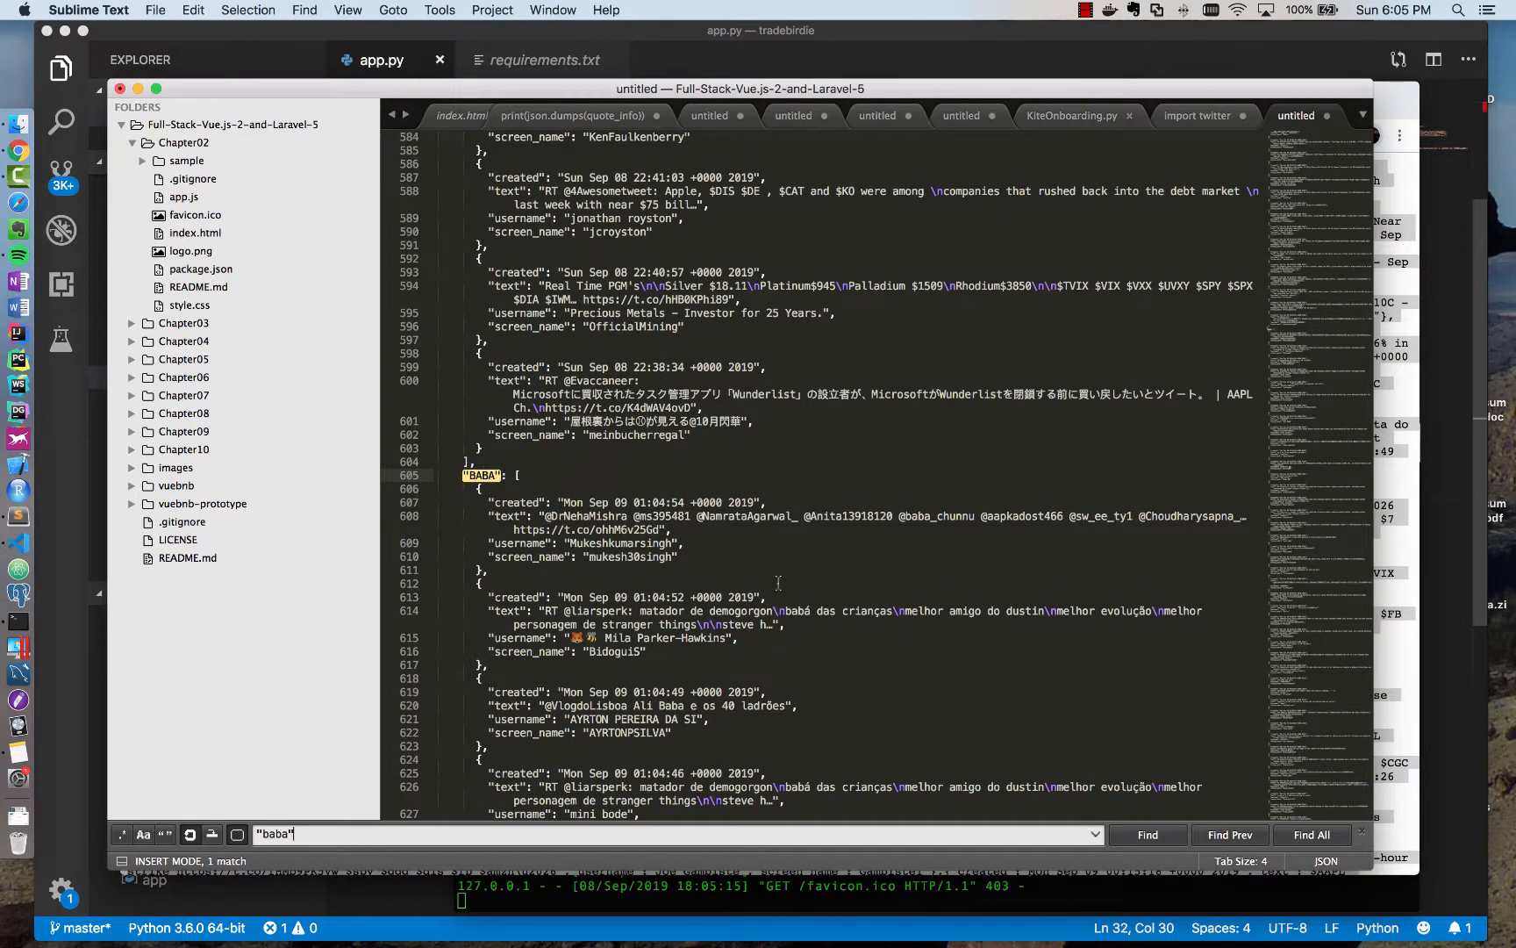
scroll(down, 3)
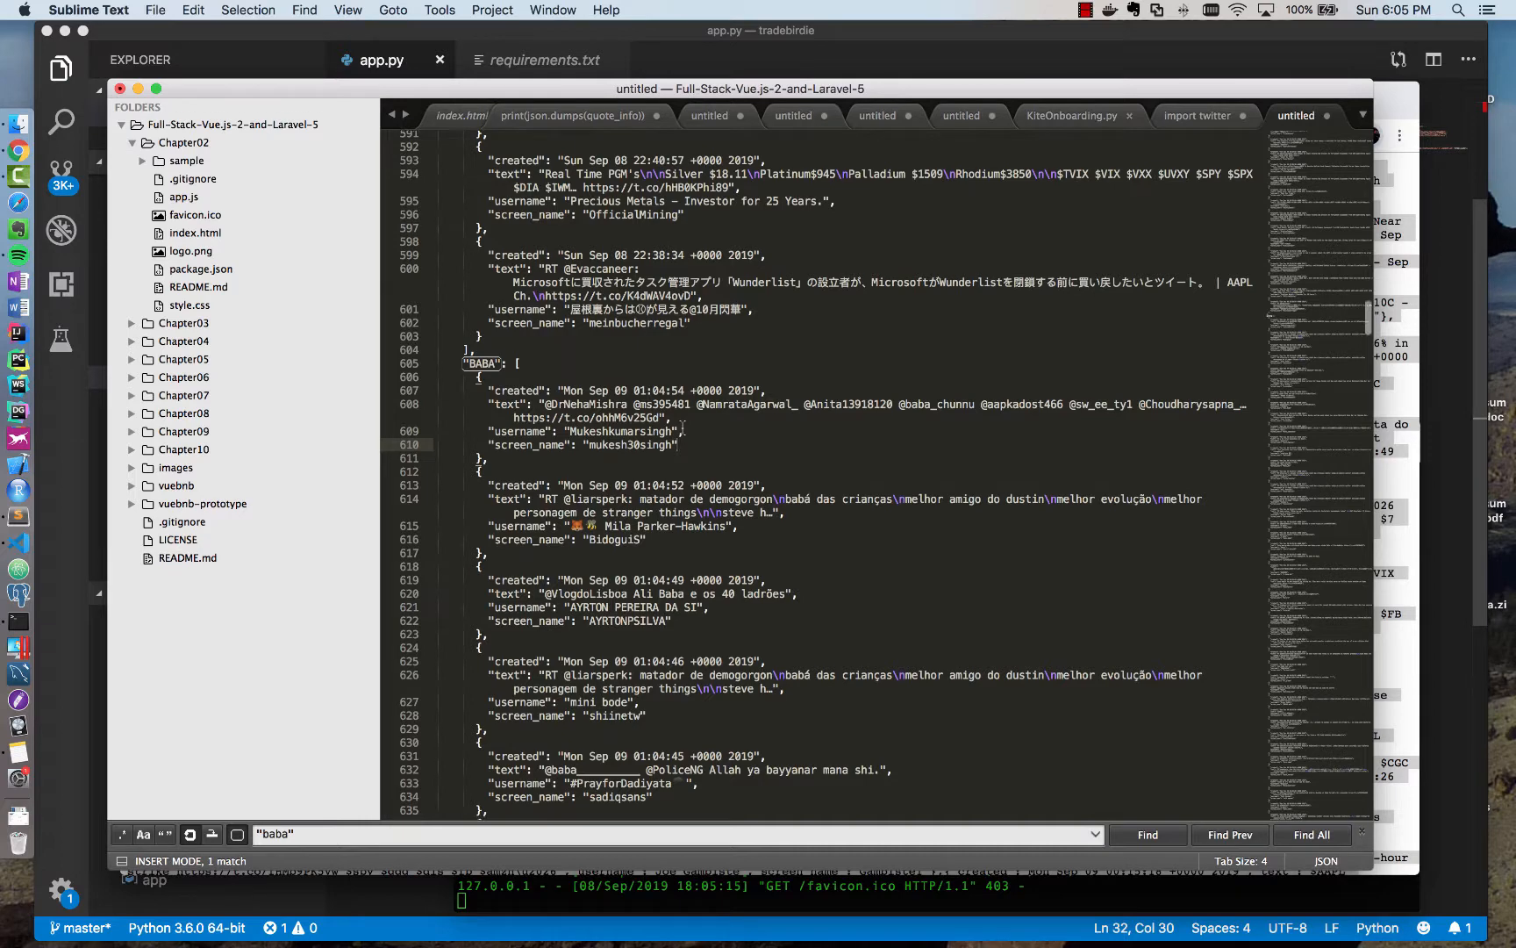
scroll(down, 3)
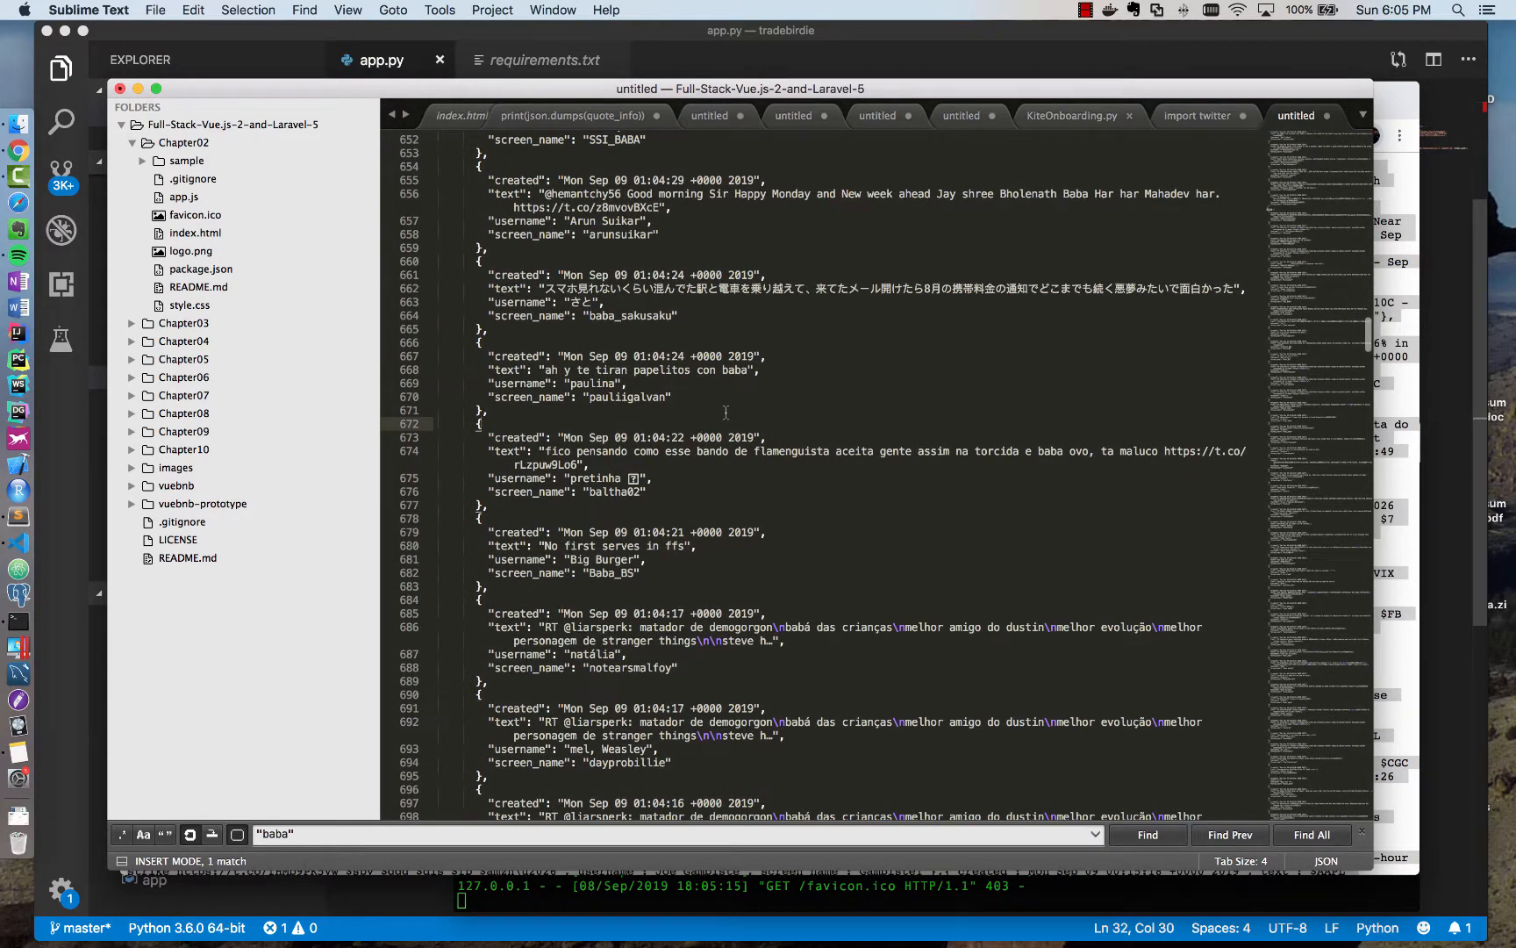
scroll(down, 3)
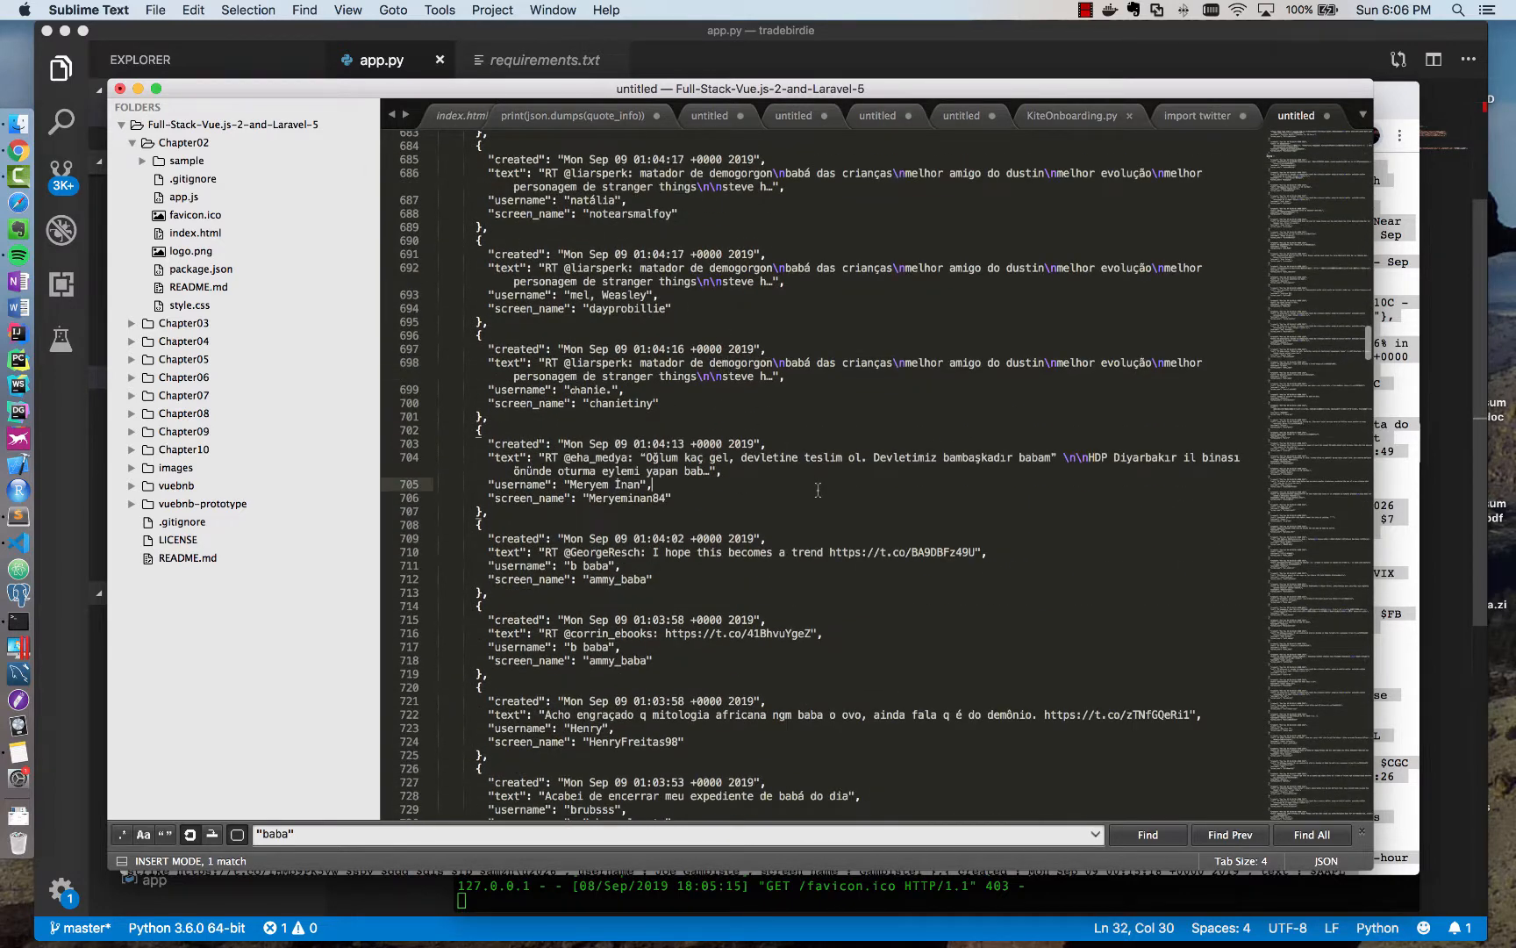
scroll(down, 3)
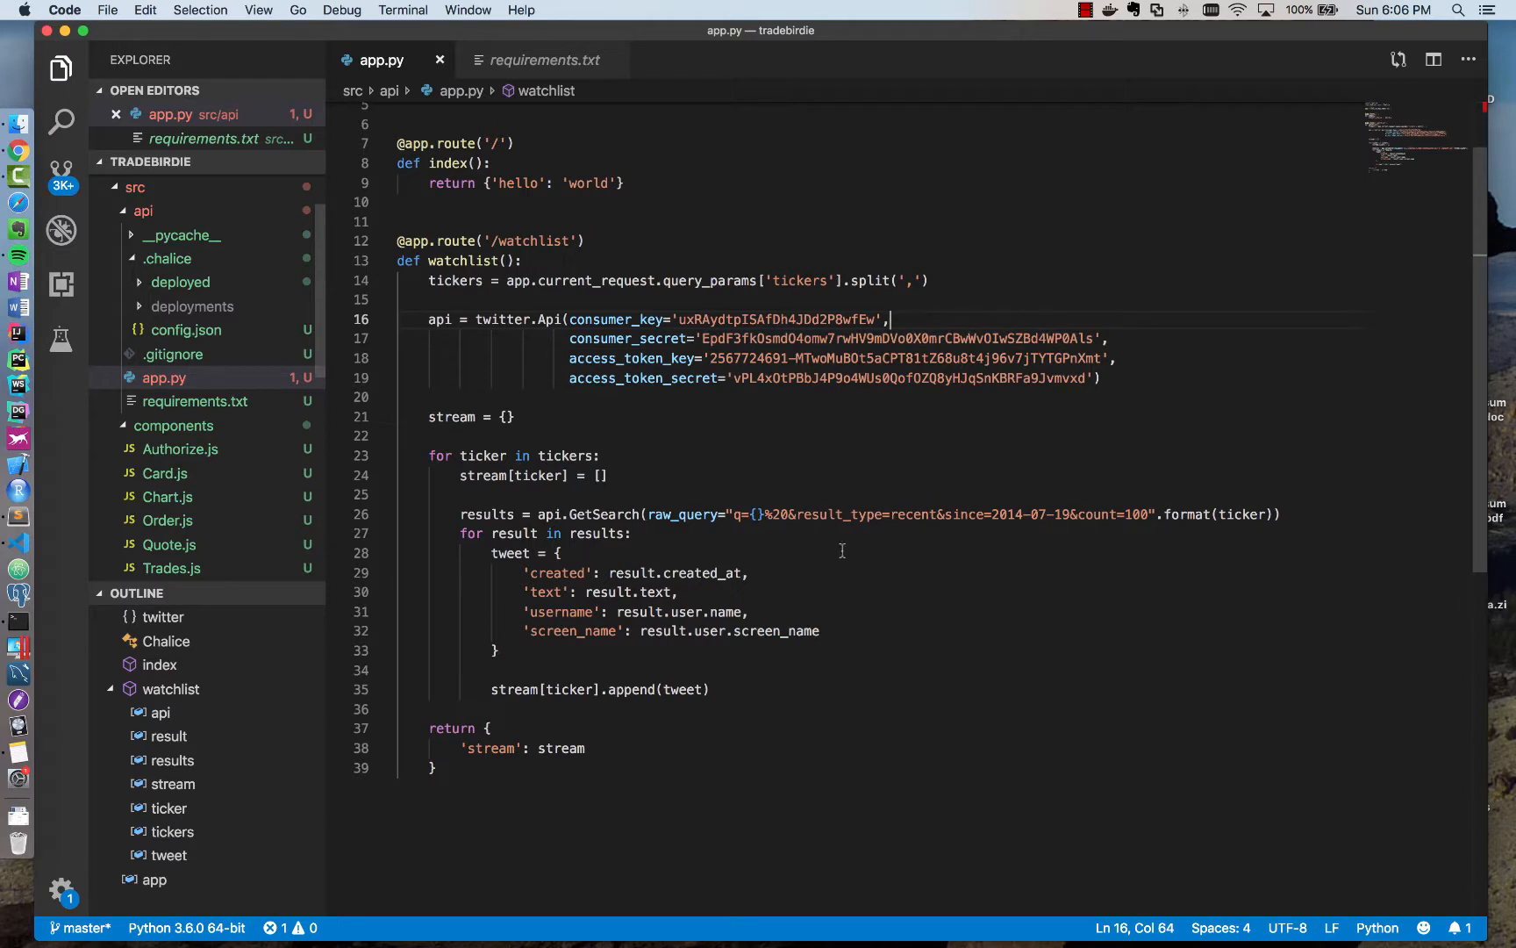
mouse_move(823, 575)
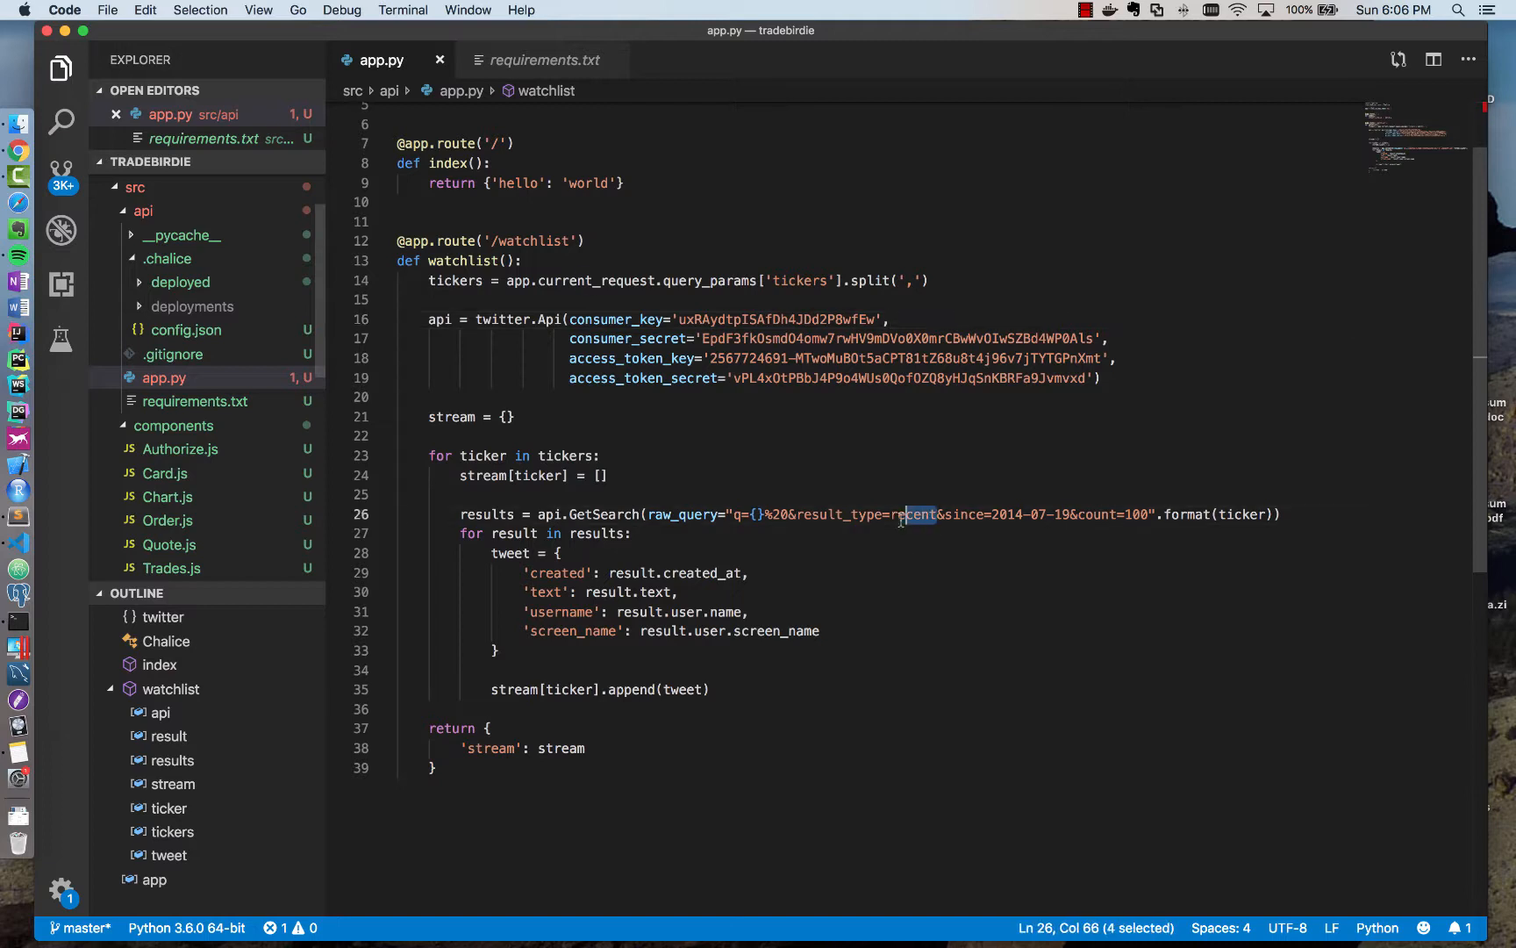
- Delete 'recent' from result_type in the GetSearch raw query in app.py
key(Delete)
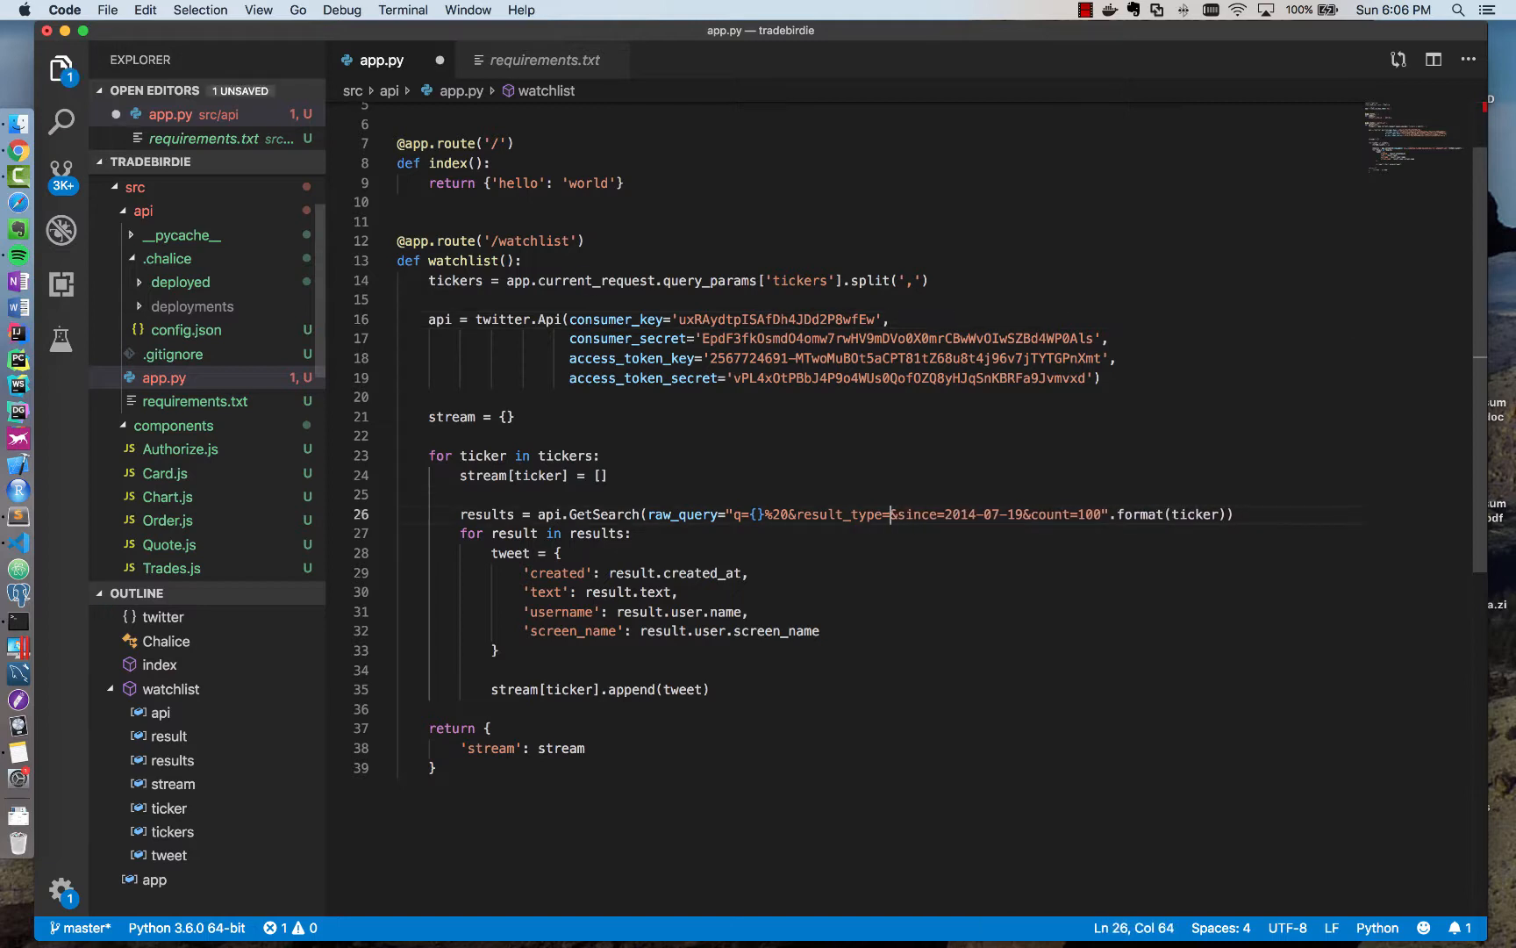